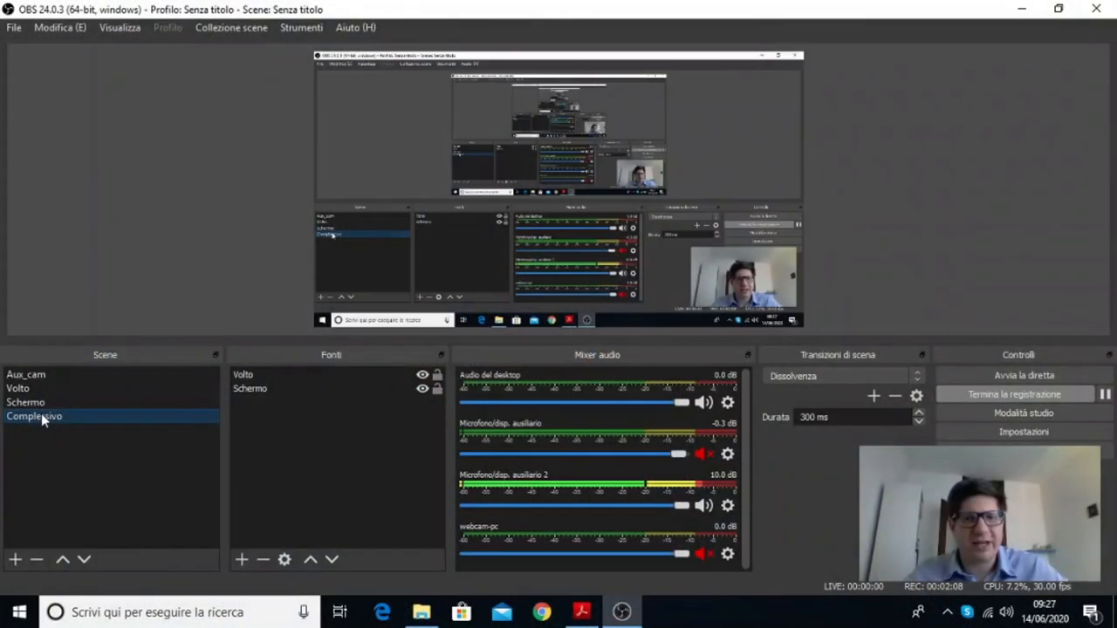
Bring the UART.pdf manual in Acrobat Reader to the front from OBS Studio
left_click(581, 611)
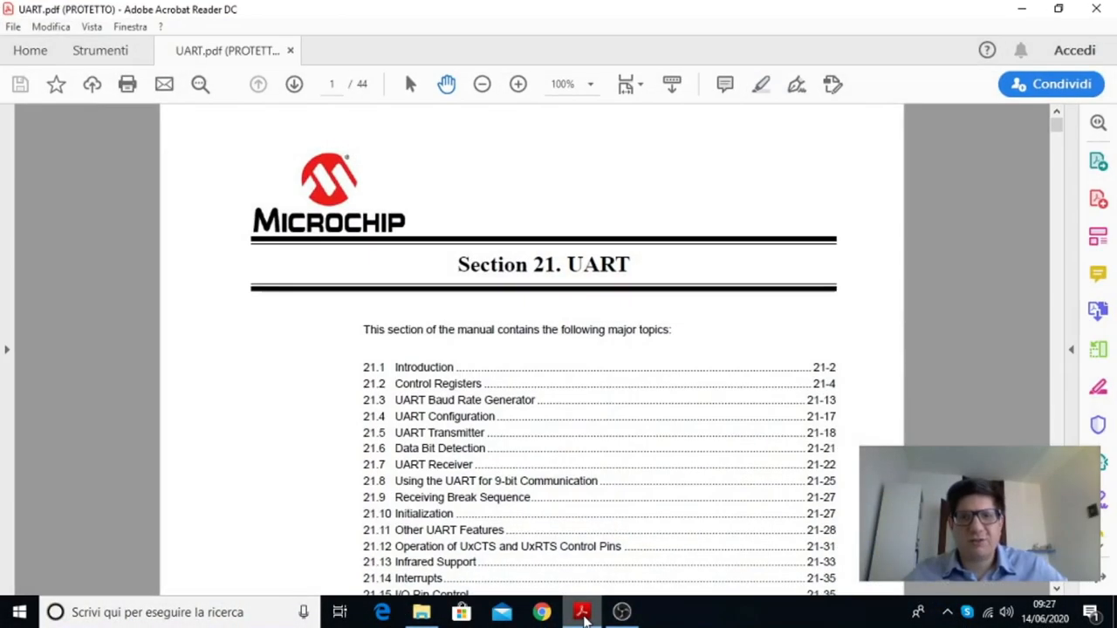
mouse_move(677, 346)
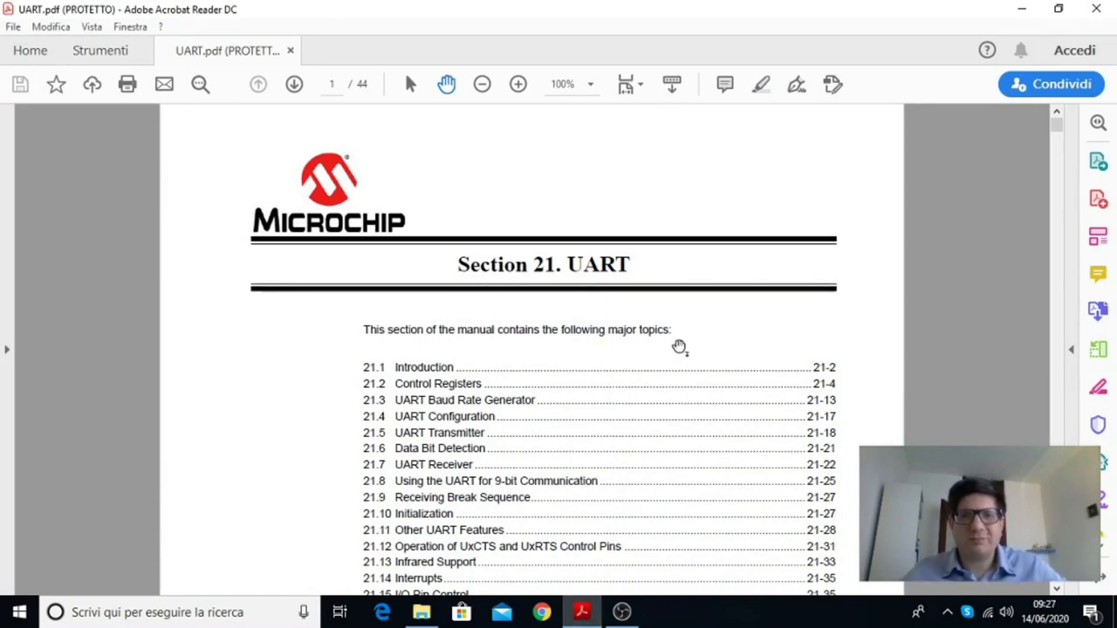
mouse_move(719, 356)
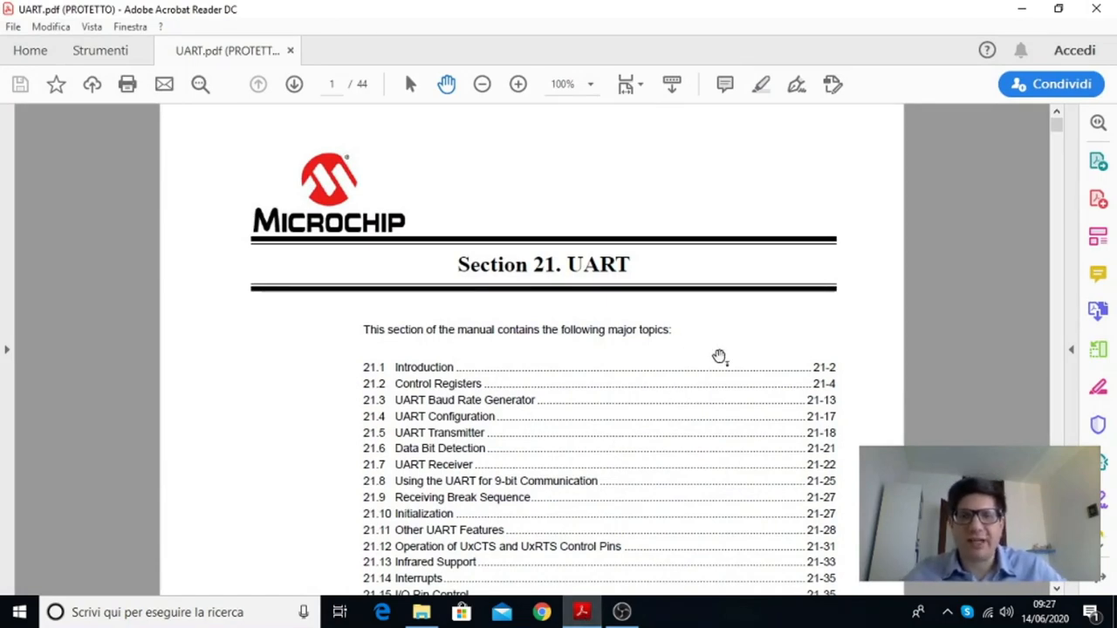
Scroll through the topic list and introduction to Figure 21-1 on page 3
scroll("down", 3)
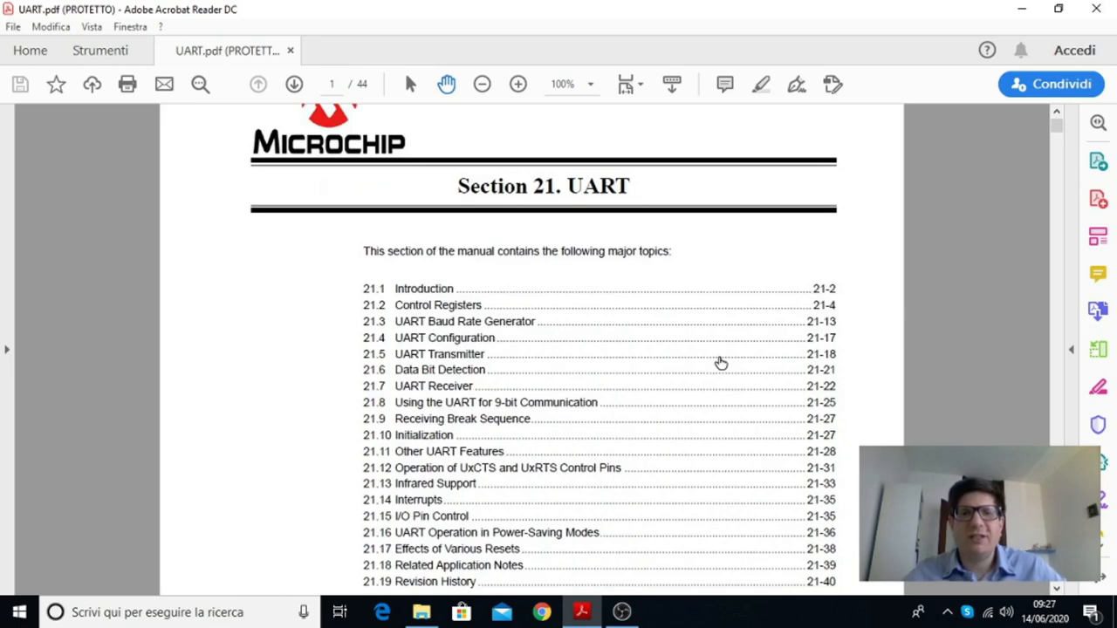
scroll("down", 3)
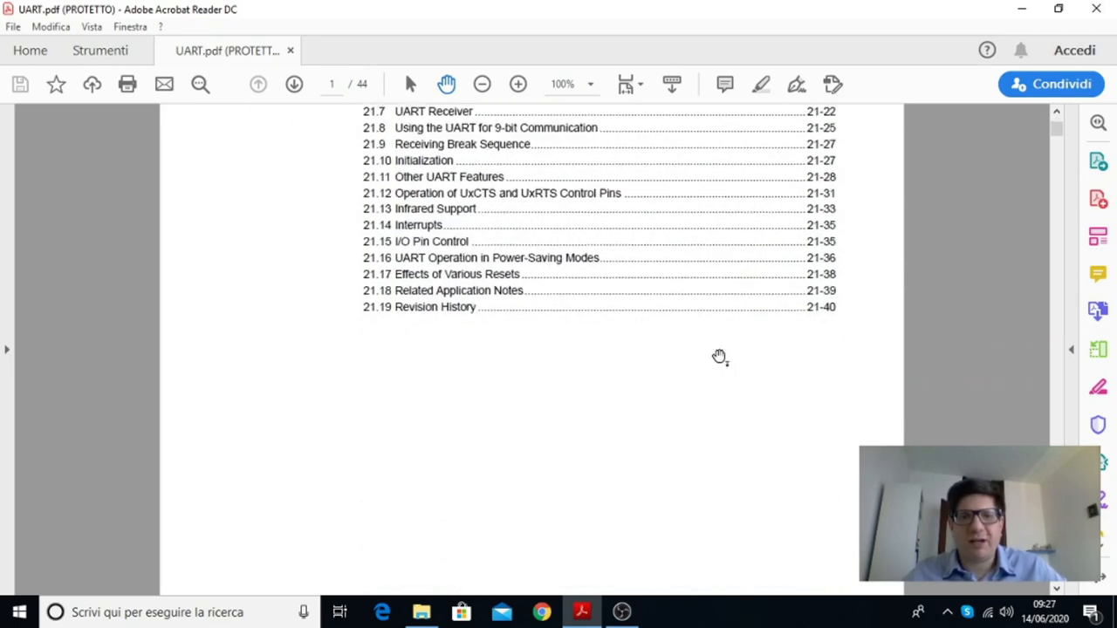
scroll("down", 3)
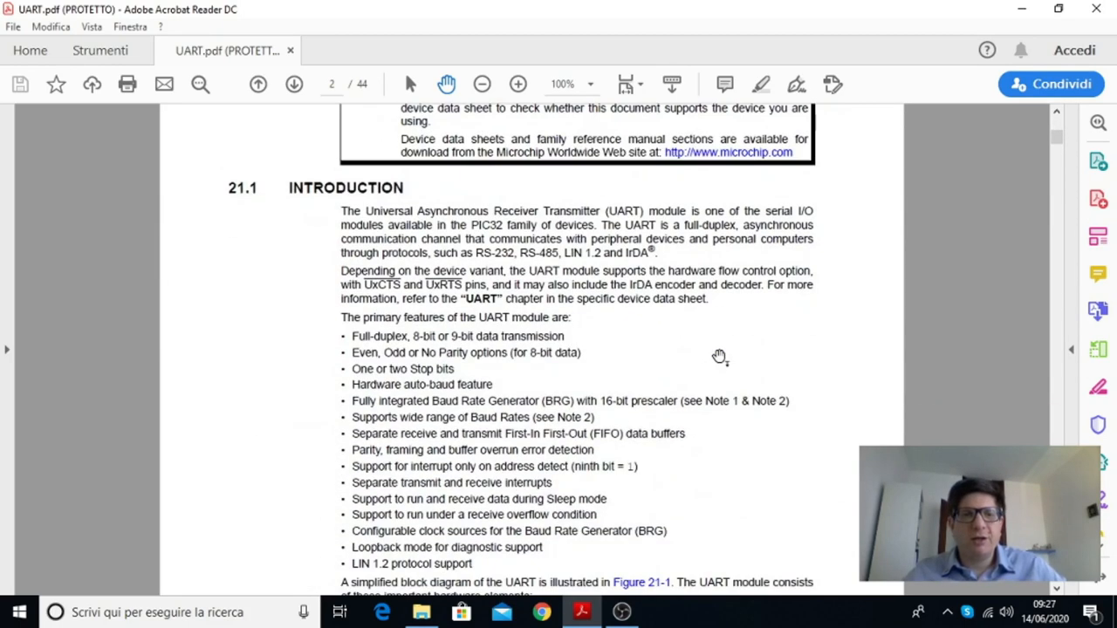
scroll("down", 3)
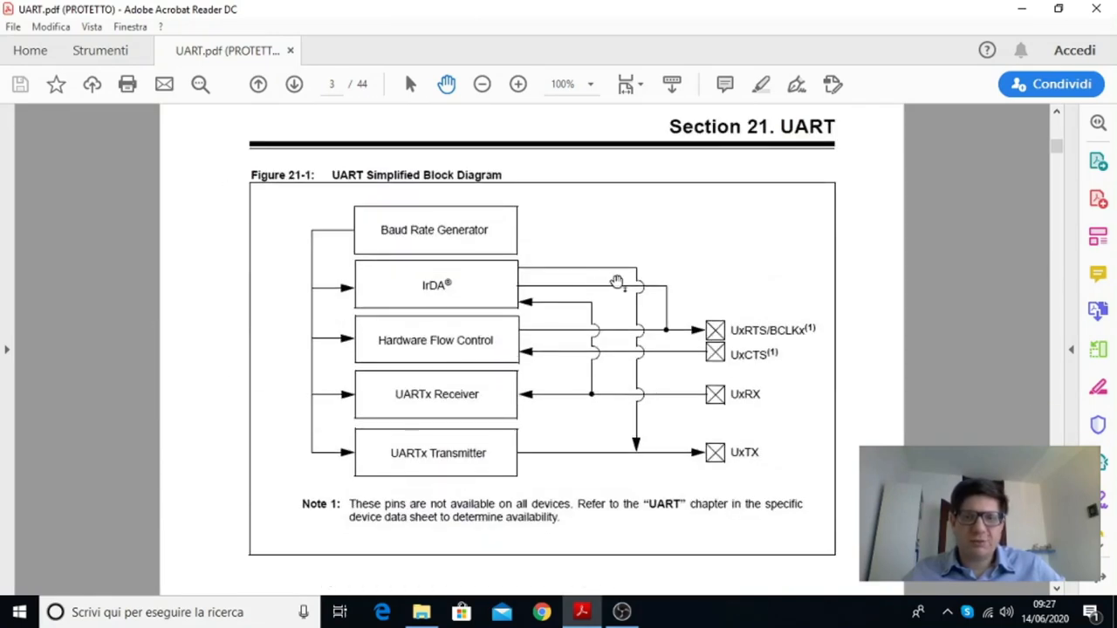
mouse_move(642, 253)
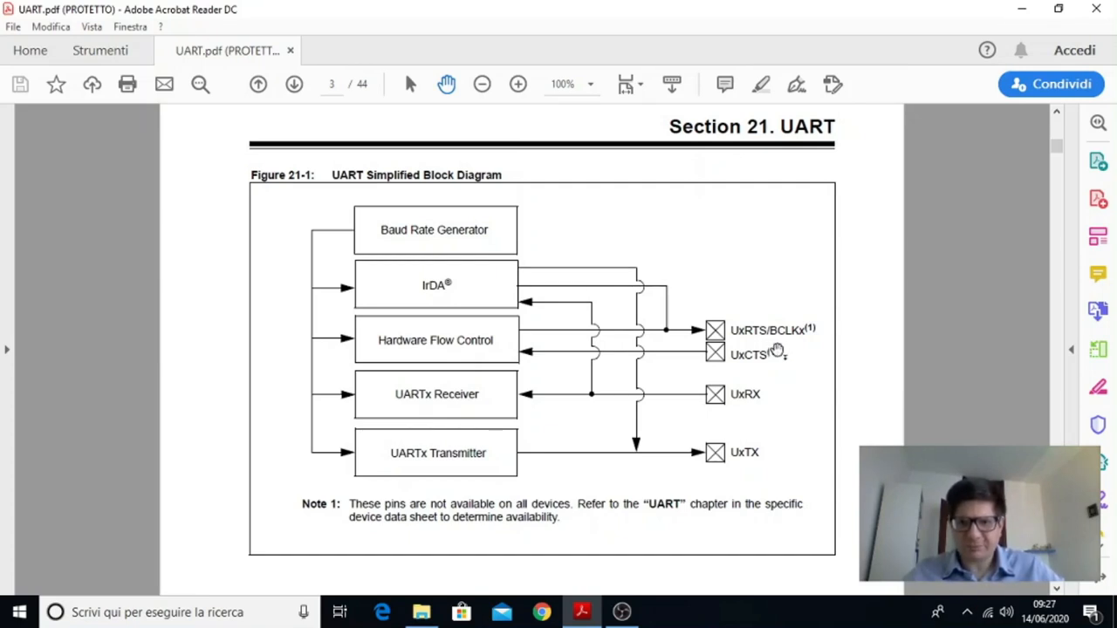
mouse_move(731, 383)
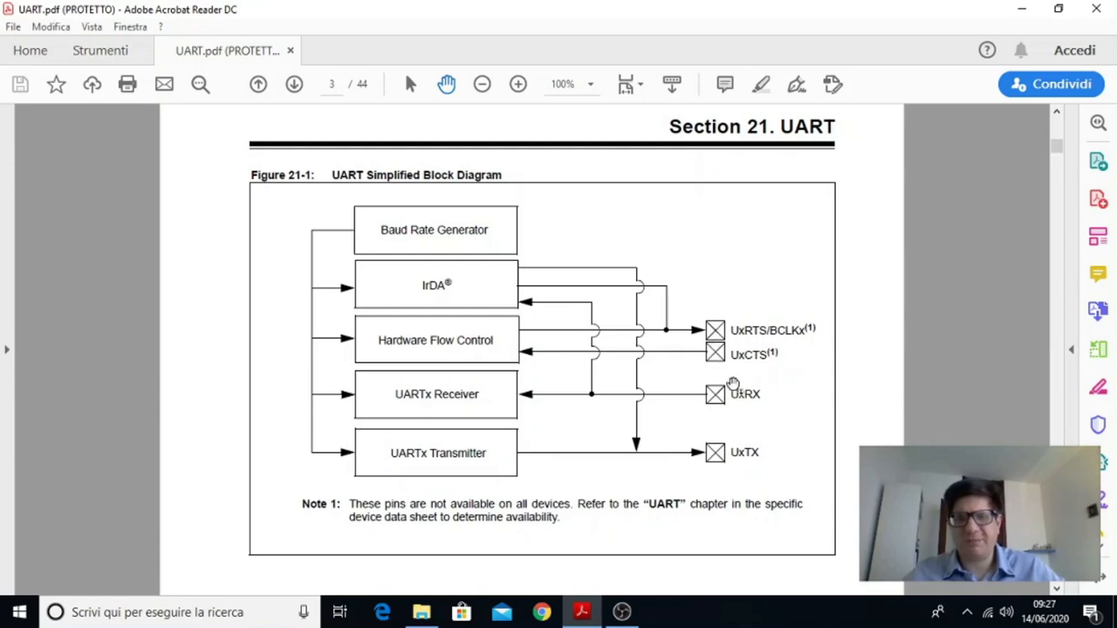
mouse_move(764, 366)
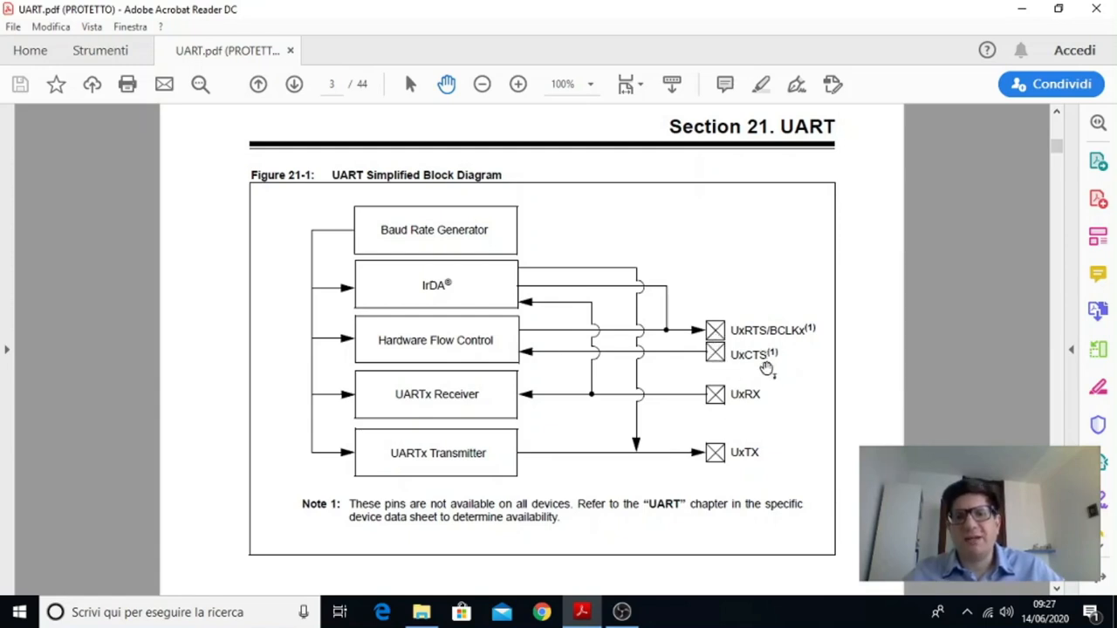
mouse_move(734, 427)
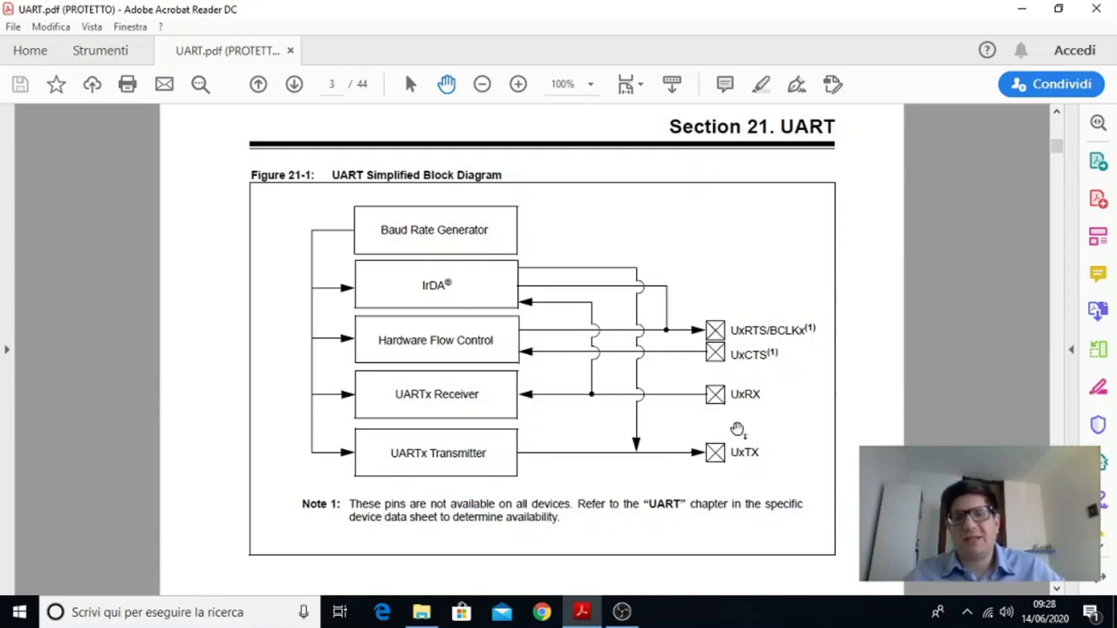
mouse_move(768, 397)
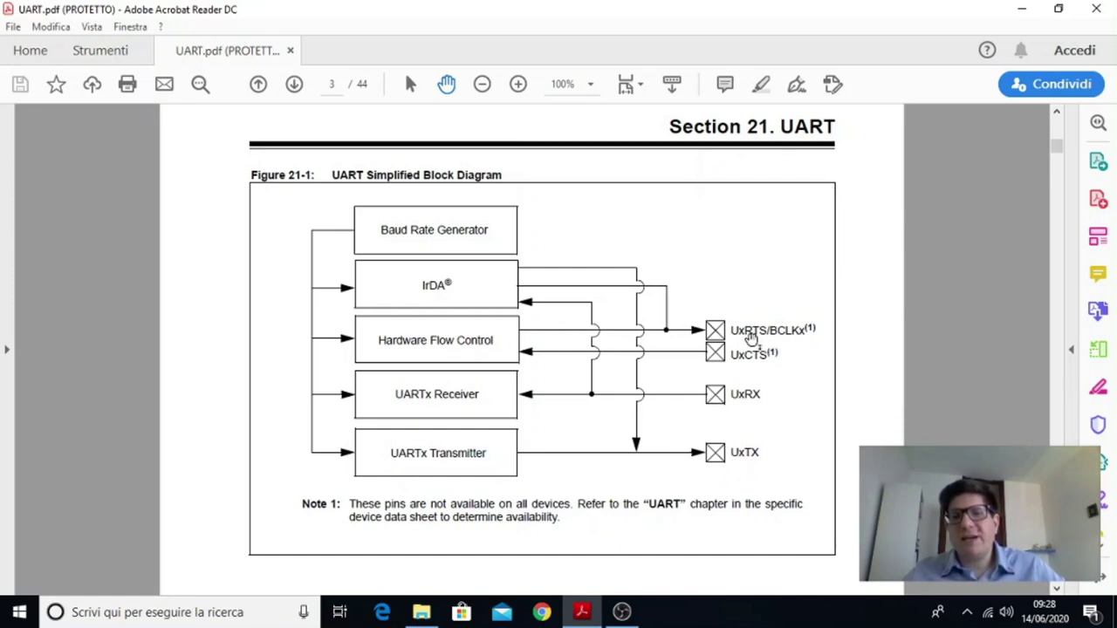
mouse_move(735, 317)
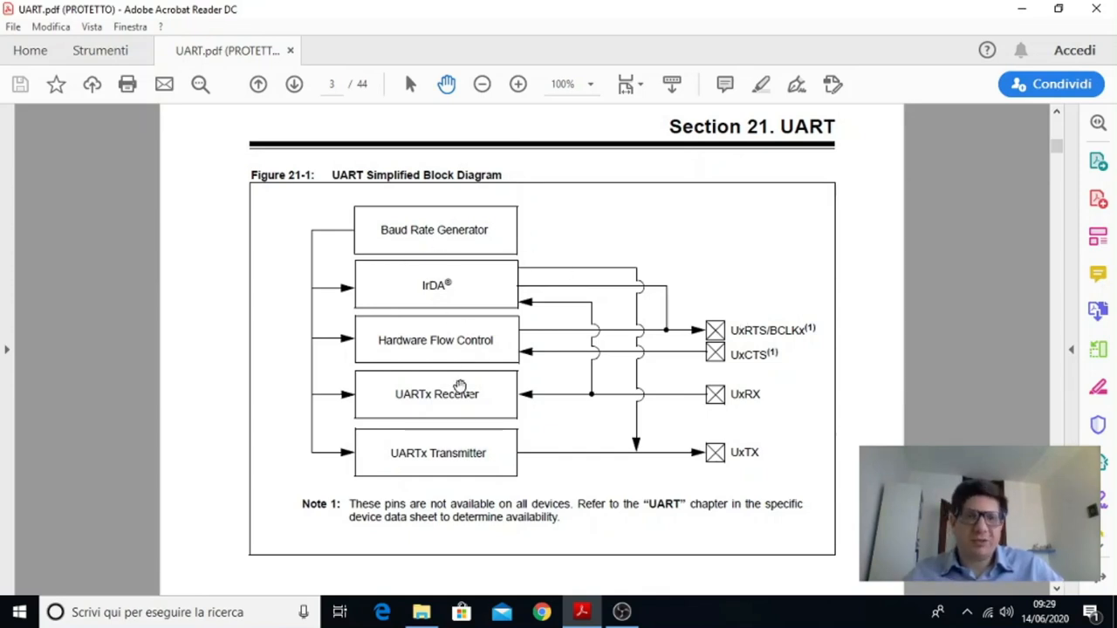
mouse_move(388, 245)
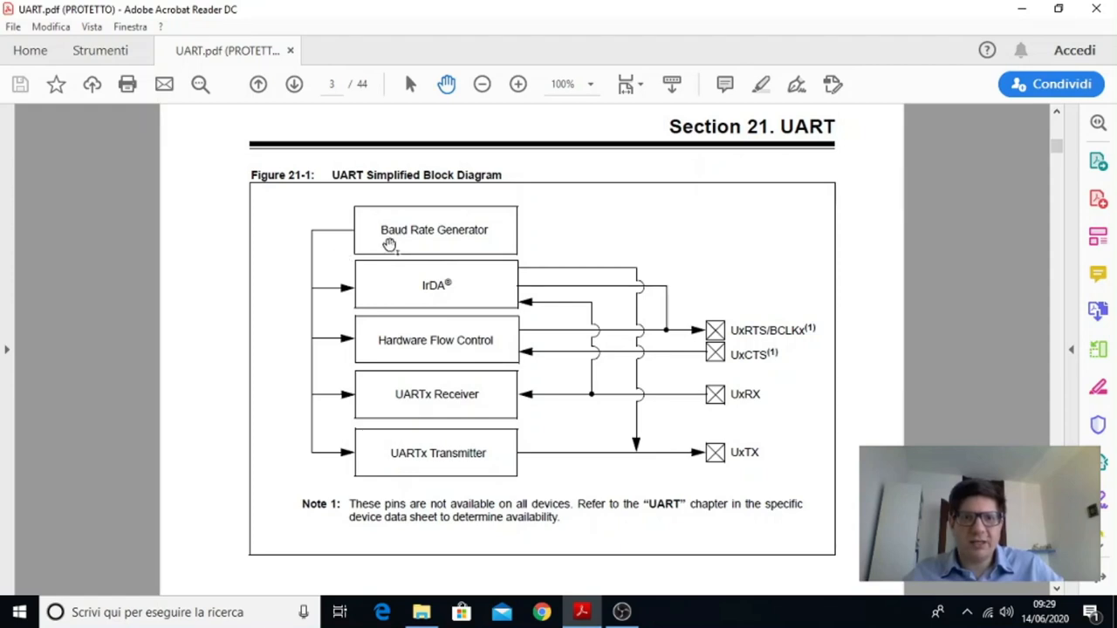
mouse_move(471, 240)
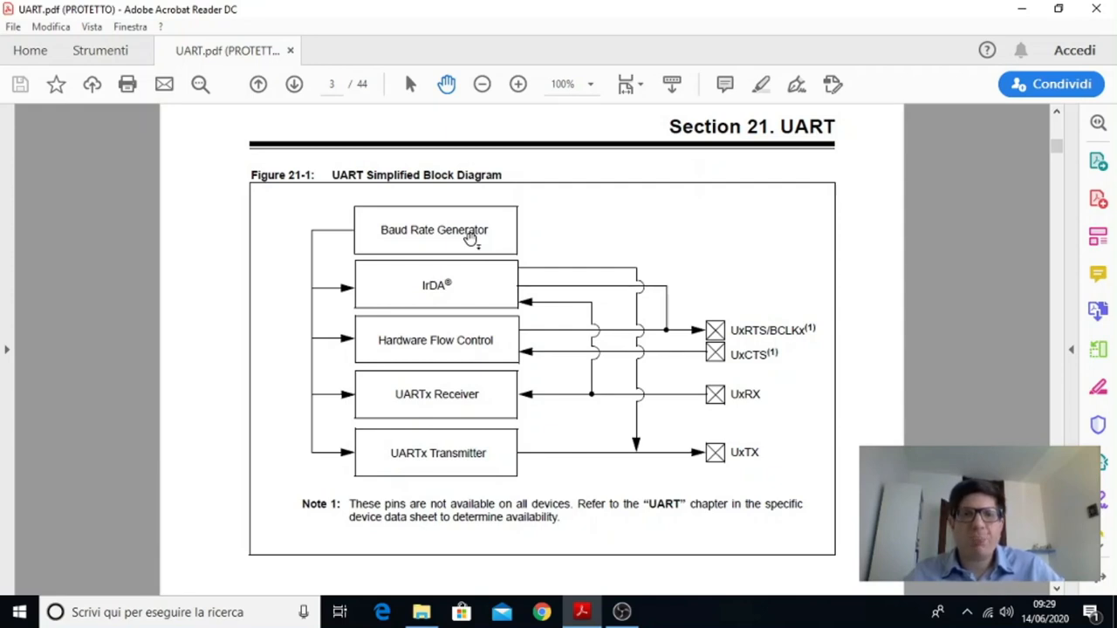
mouse_move(357, 233)
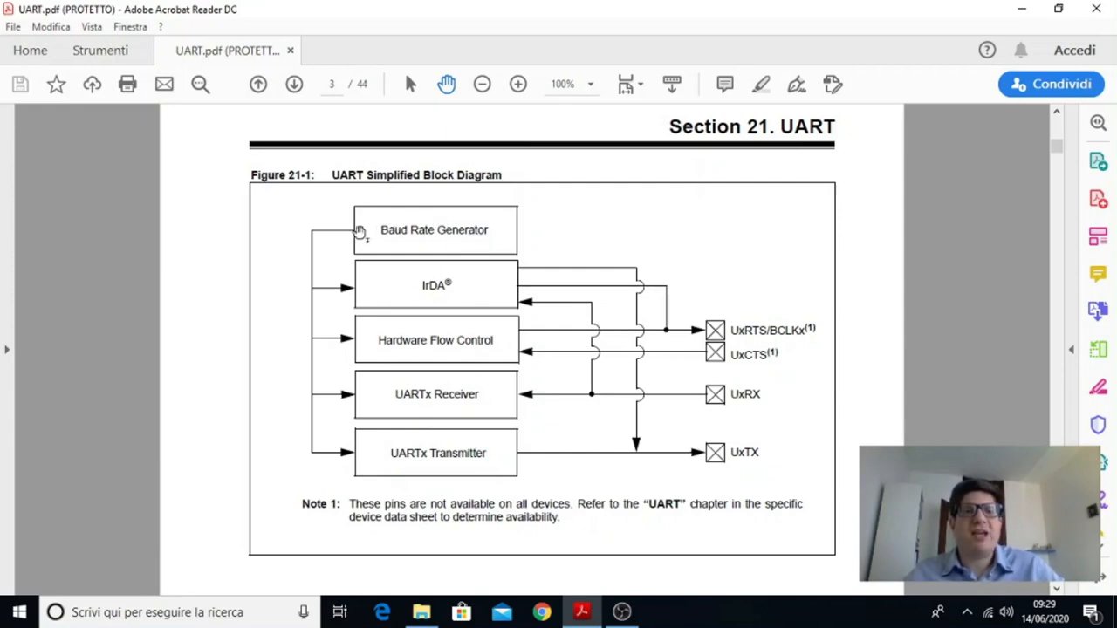
mouse_move(441, 324)
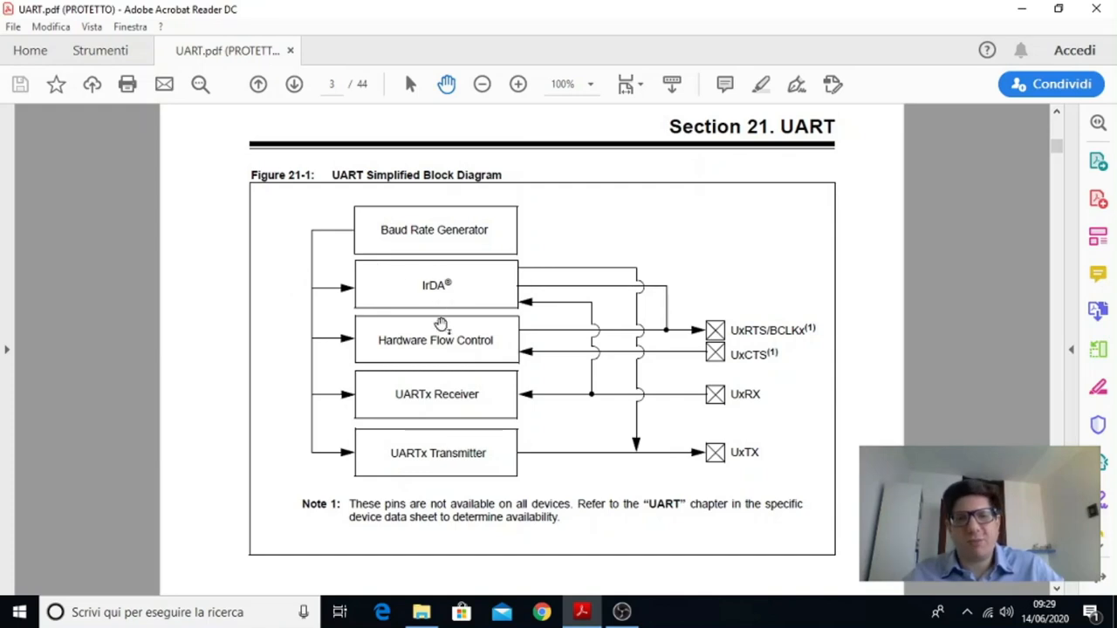
mouse_move(496, 454)
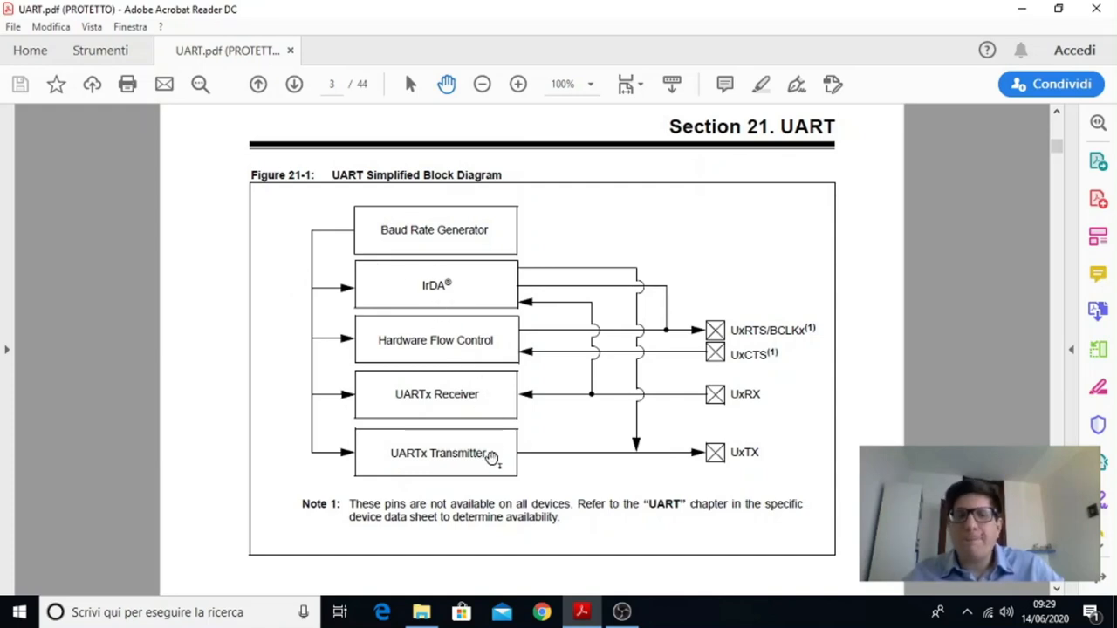
mouse_move(393, 301)
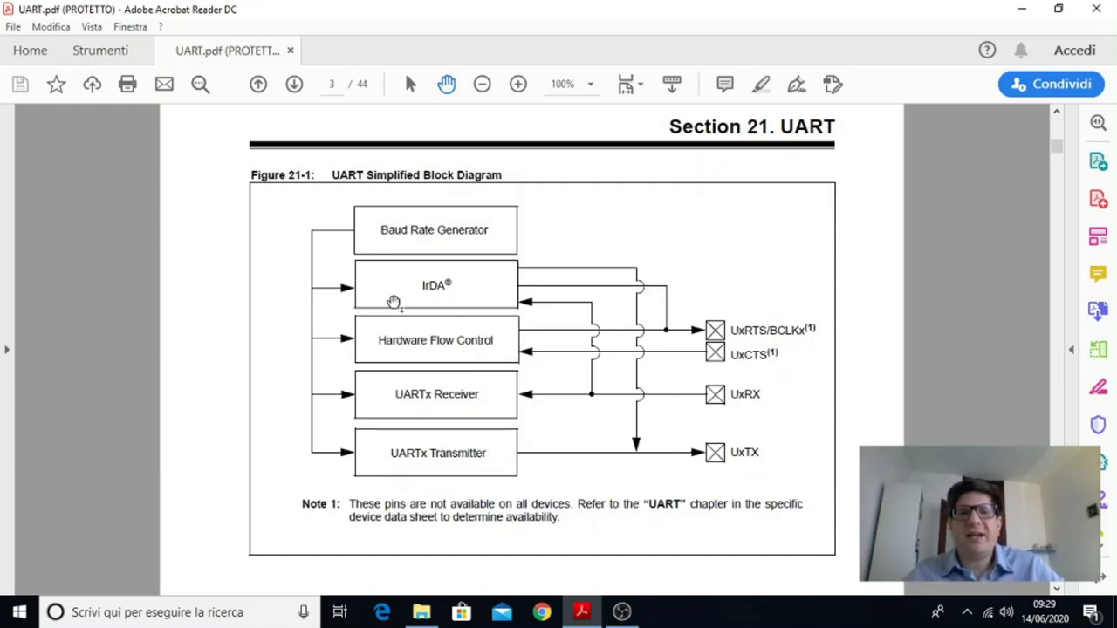
mouse_move(499, 376)
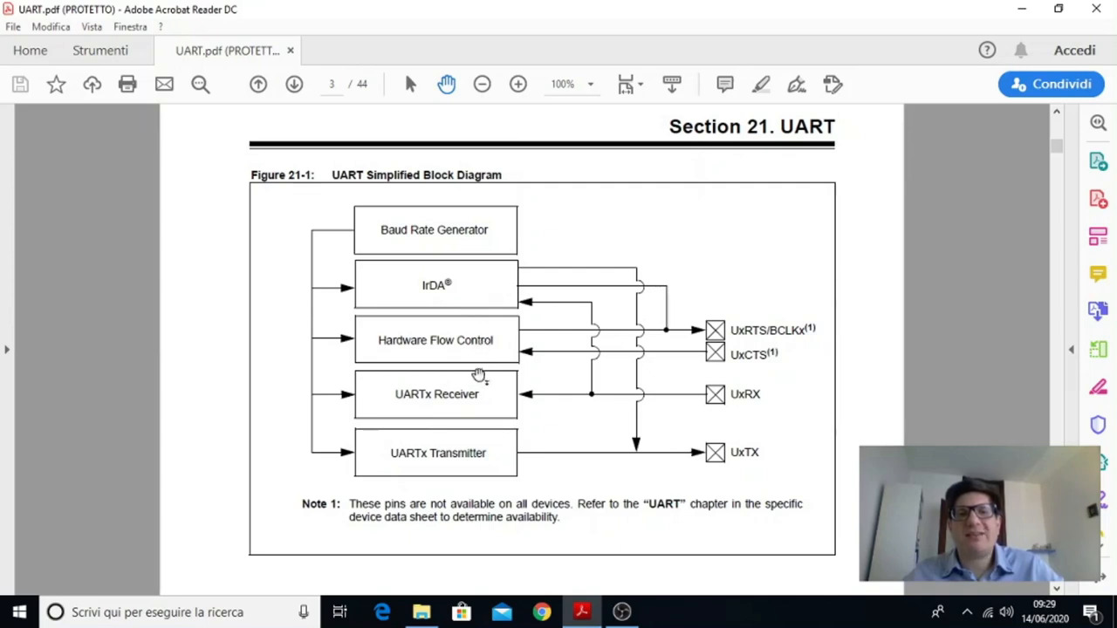
mouse_move(363, 229)
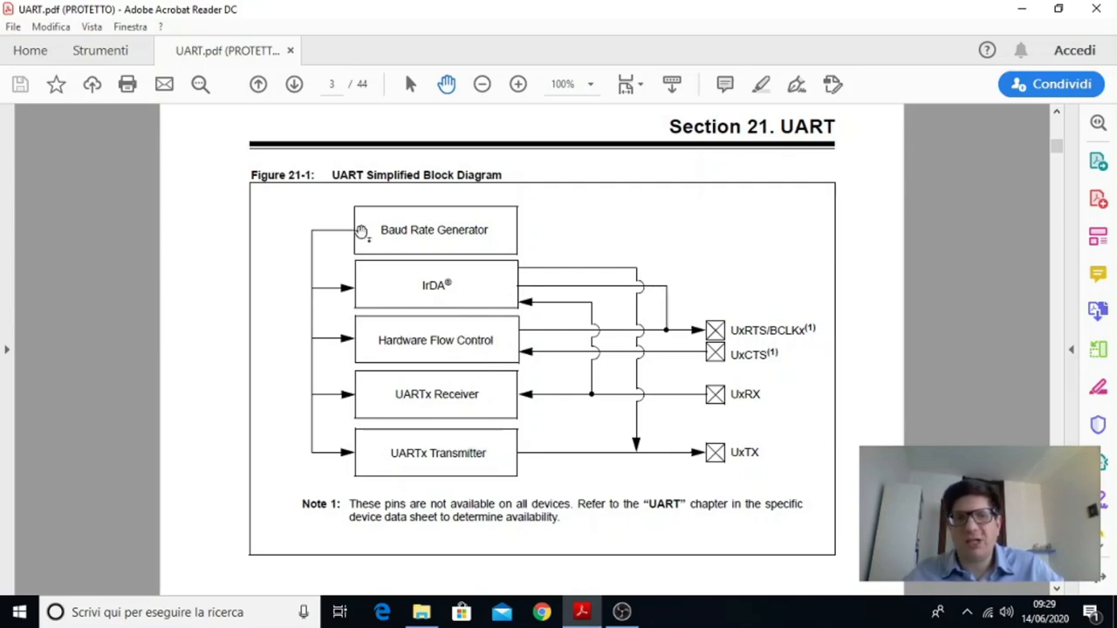
mouse_move(726, 394)
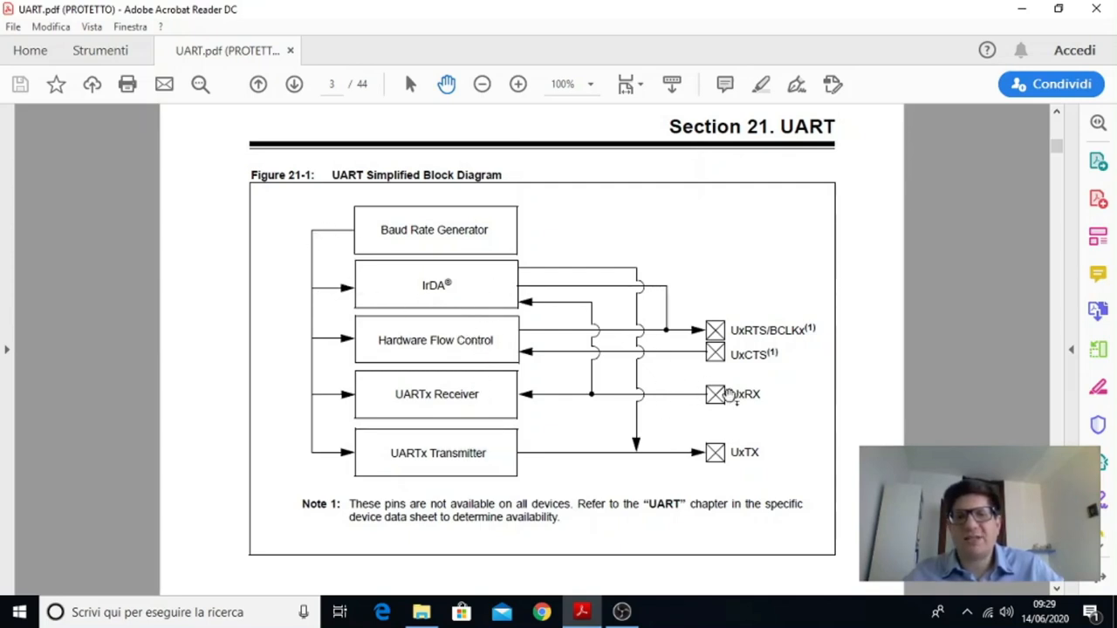
mouse_move(723, 415)
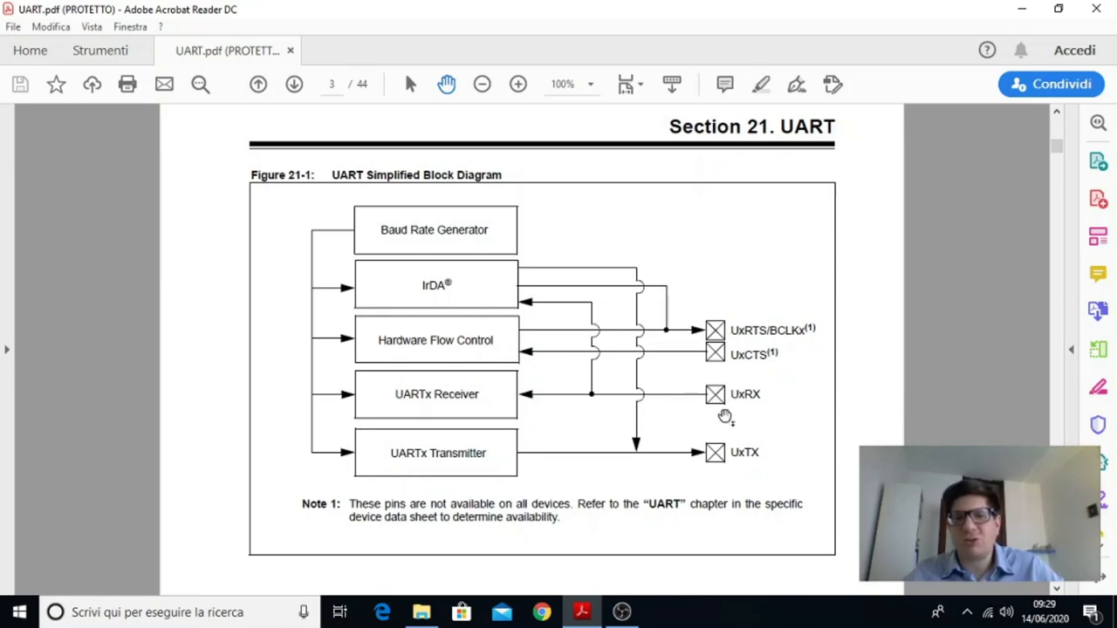
mouse_move(572, 238)
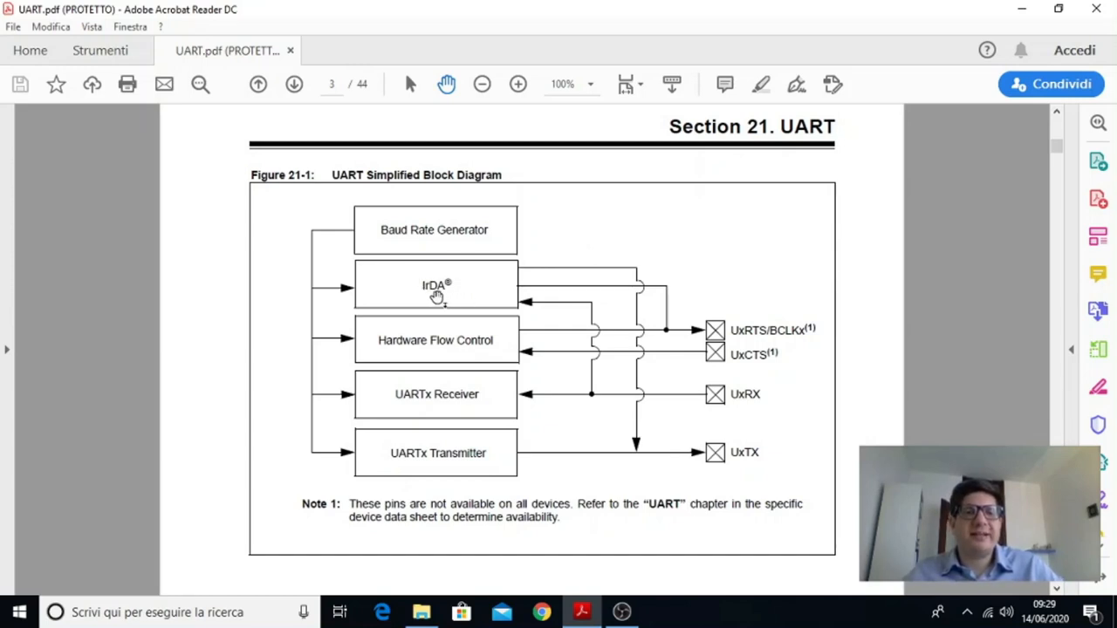
mouse_move(495, 283)
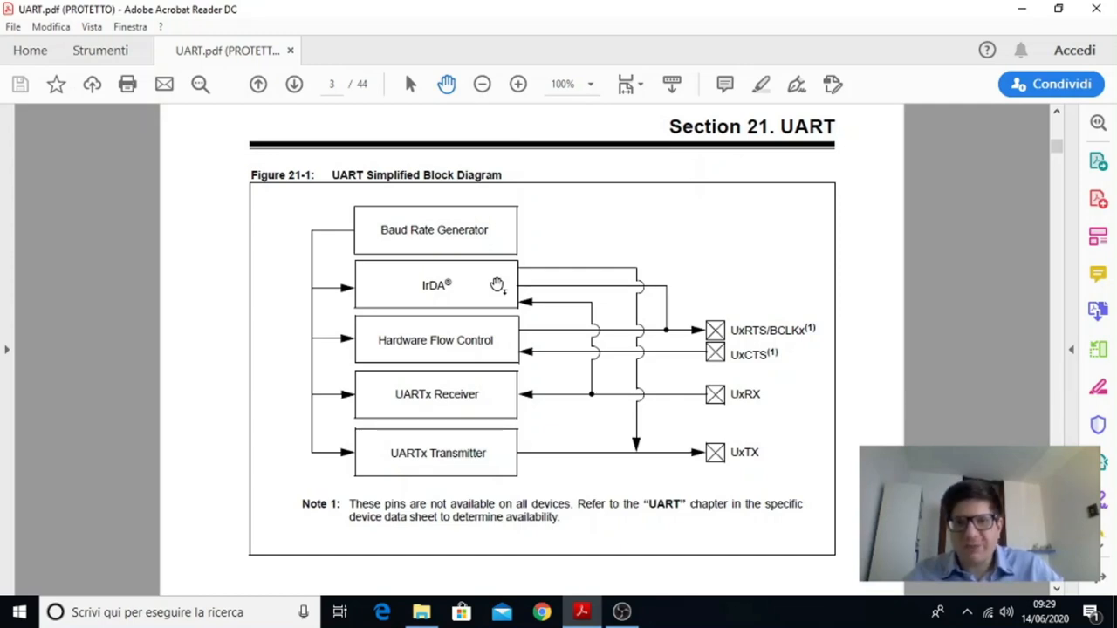
mouse_move(413, 329)
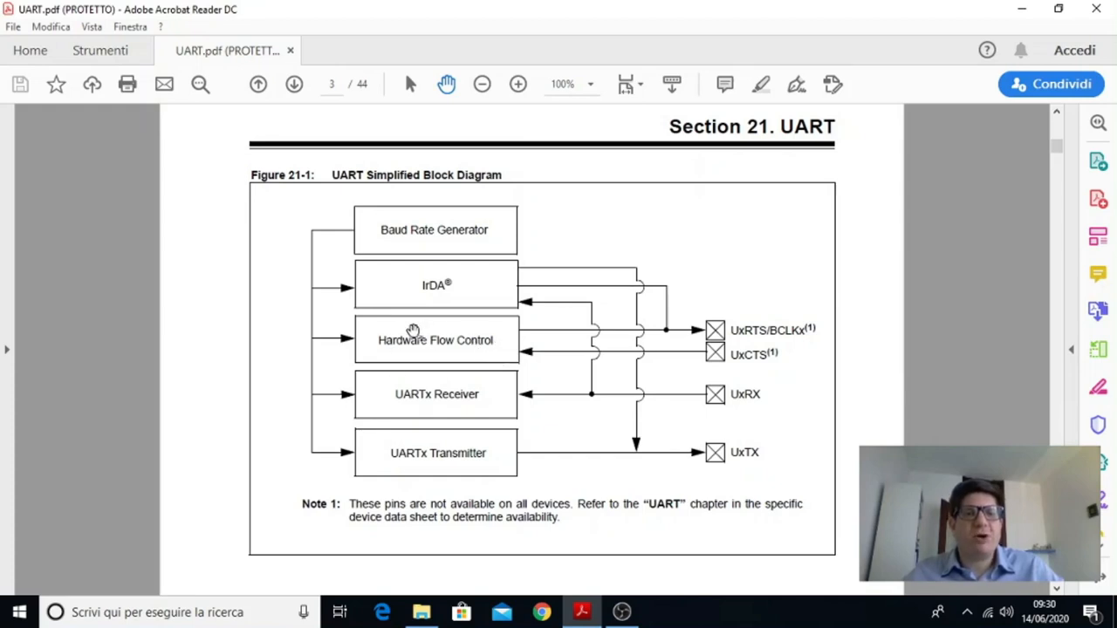
mouse_move(509, 351)
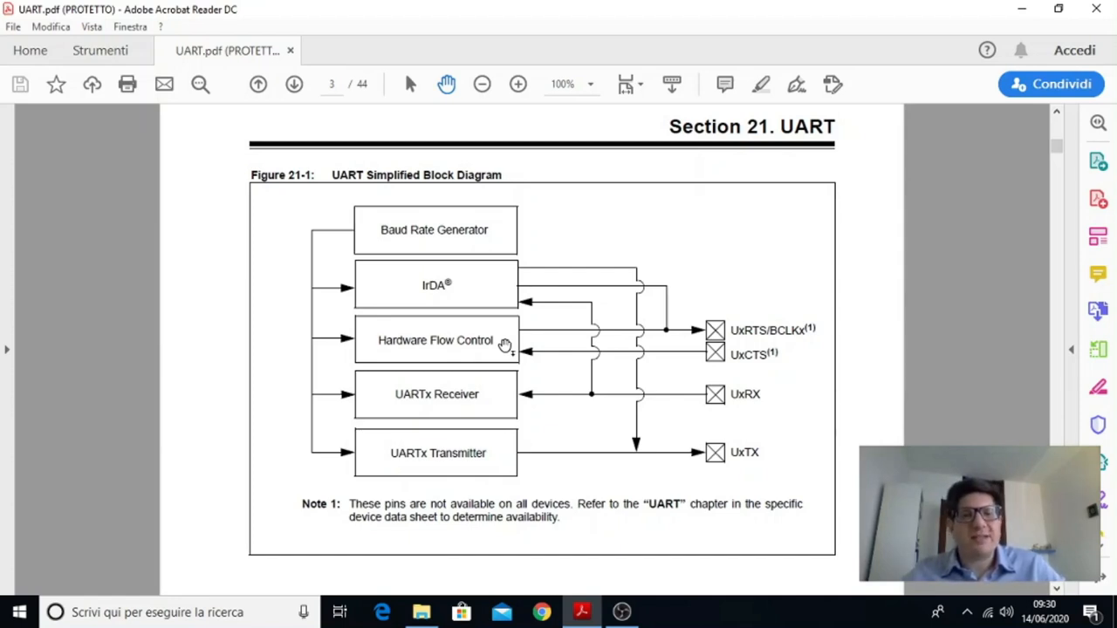
mouse_move(476, 391)
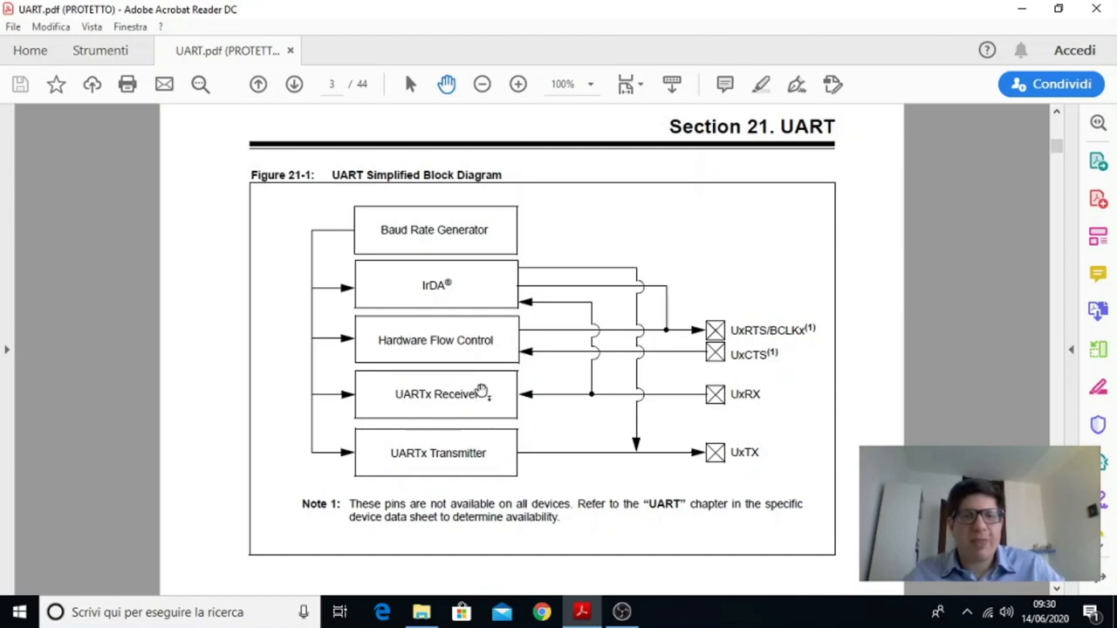
mouse_move(447, 415)
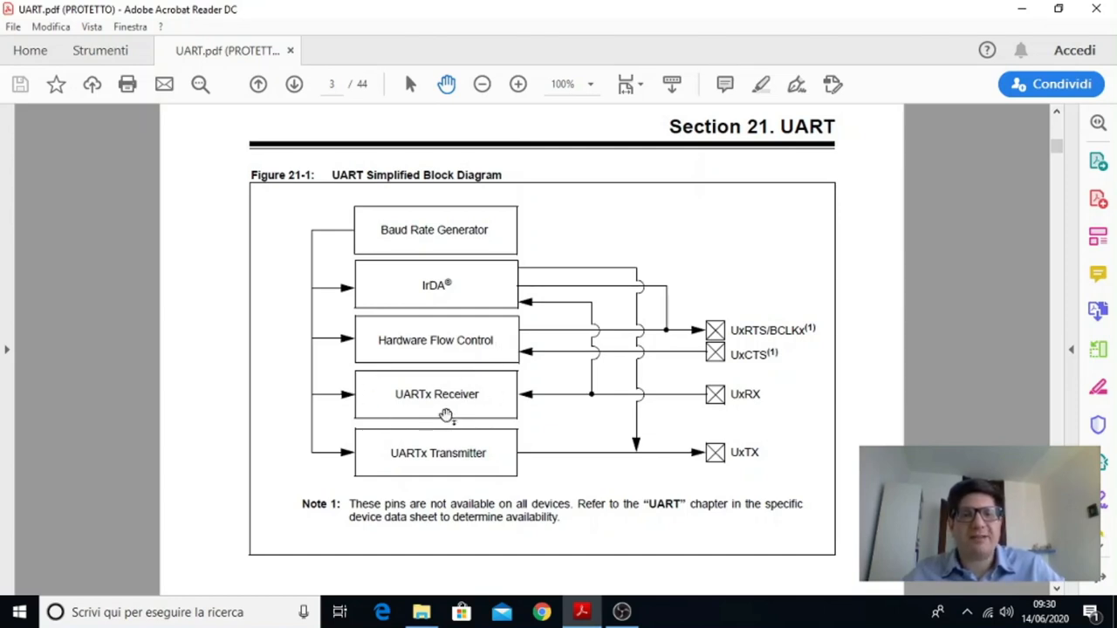
mouse_move(355, 436)
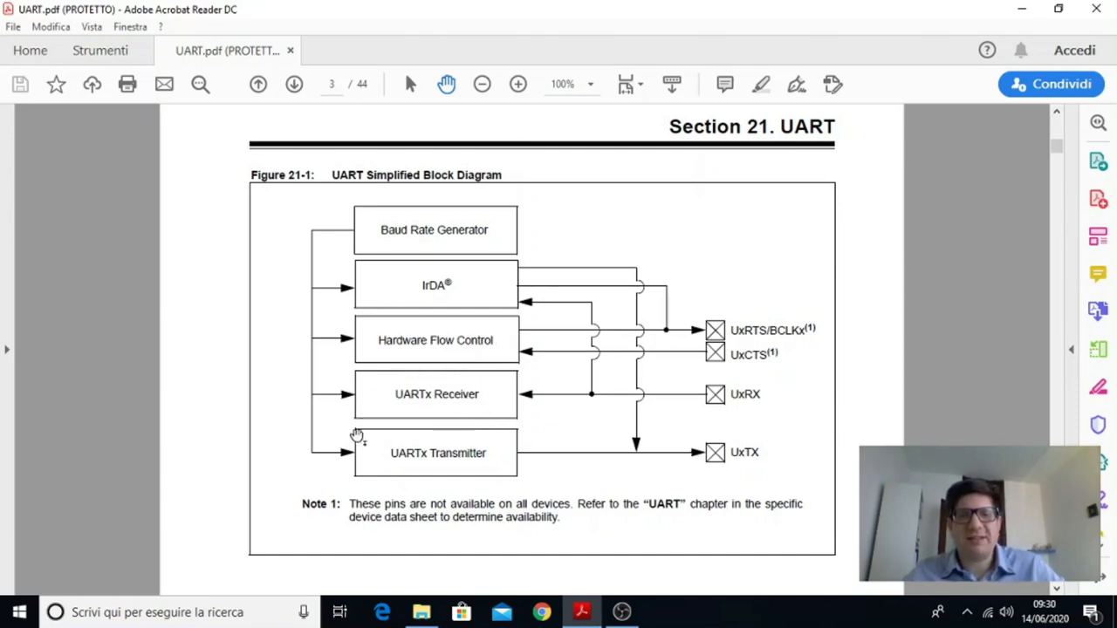
mouse_move(410, 456)
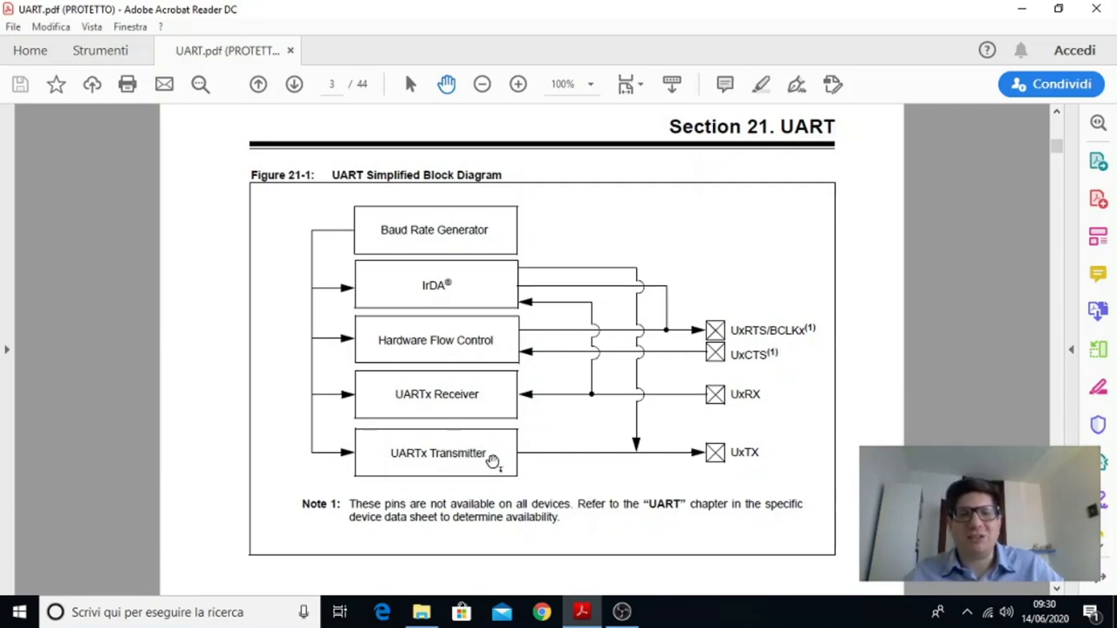
mouse_move(481, 439)
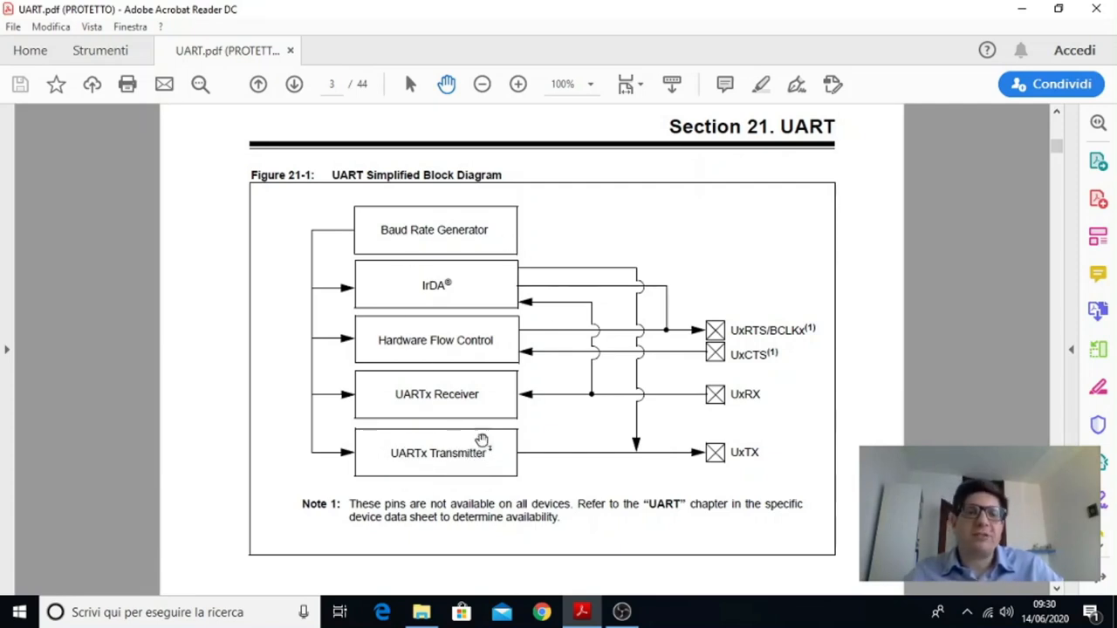
mouse_move(626, 418)
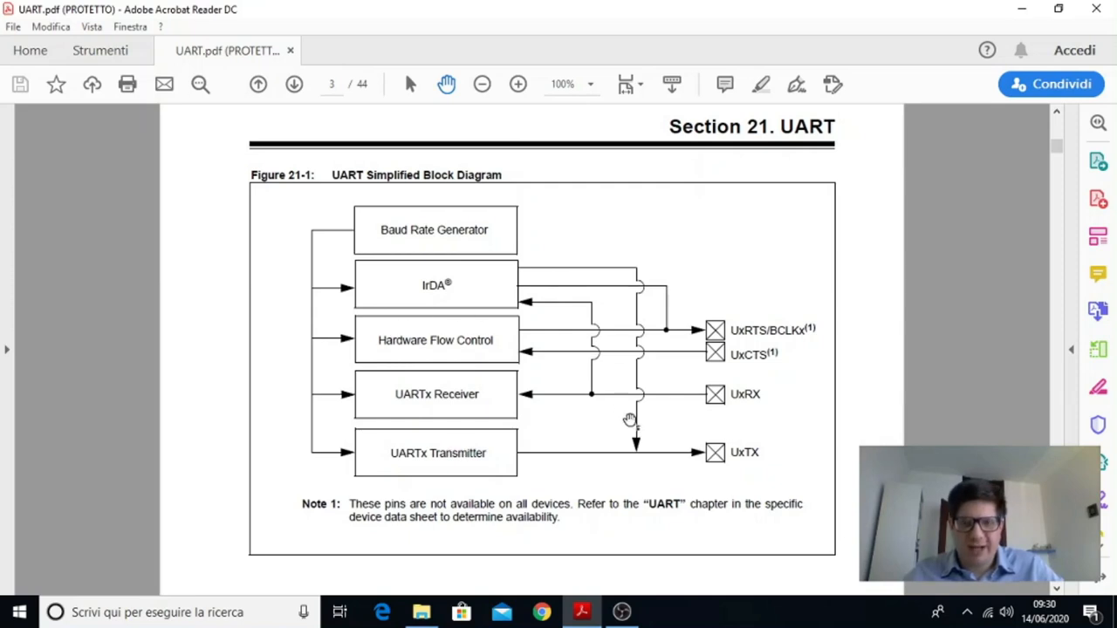
mouse_move(549, 425)
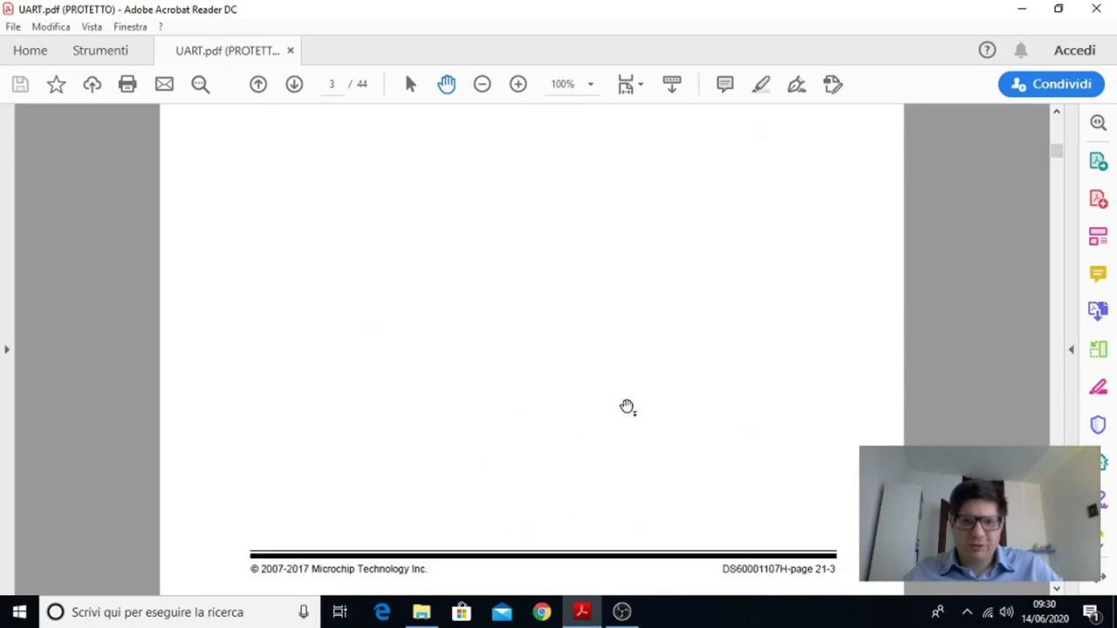
Scroll through page 4 to Table 21-1 UART SFRs Summary on page 5
scroll("down", 3)
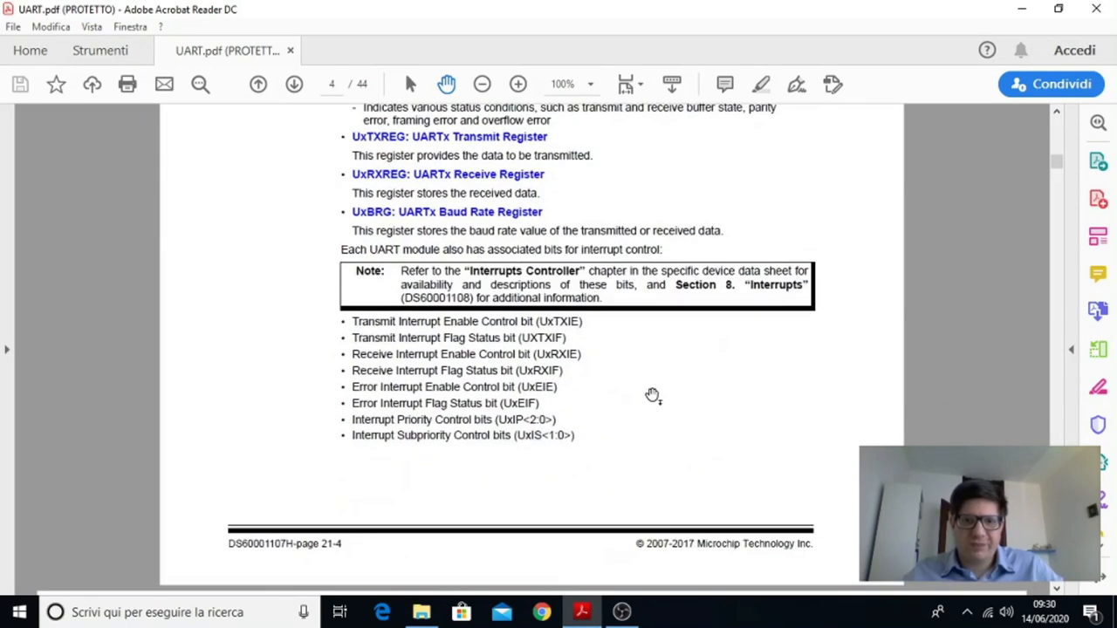
scroll("down", 3)
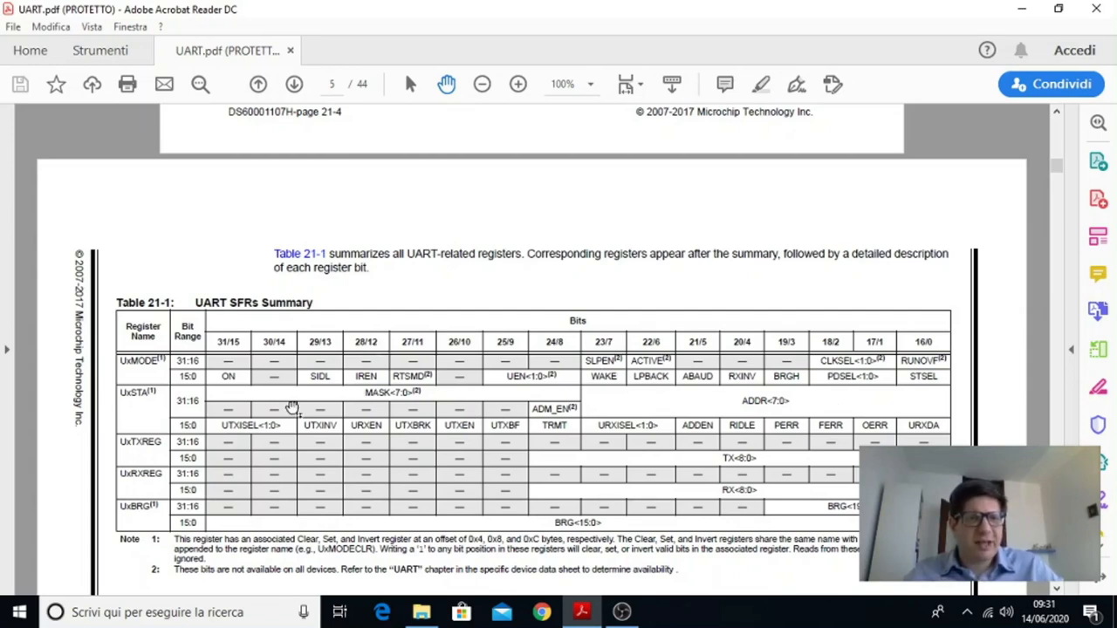
mouse_move(123, 369)
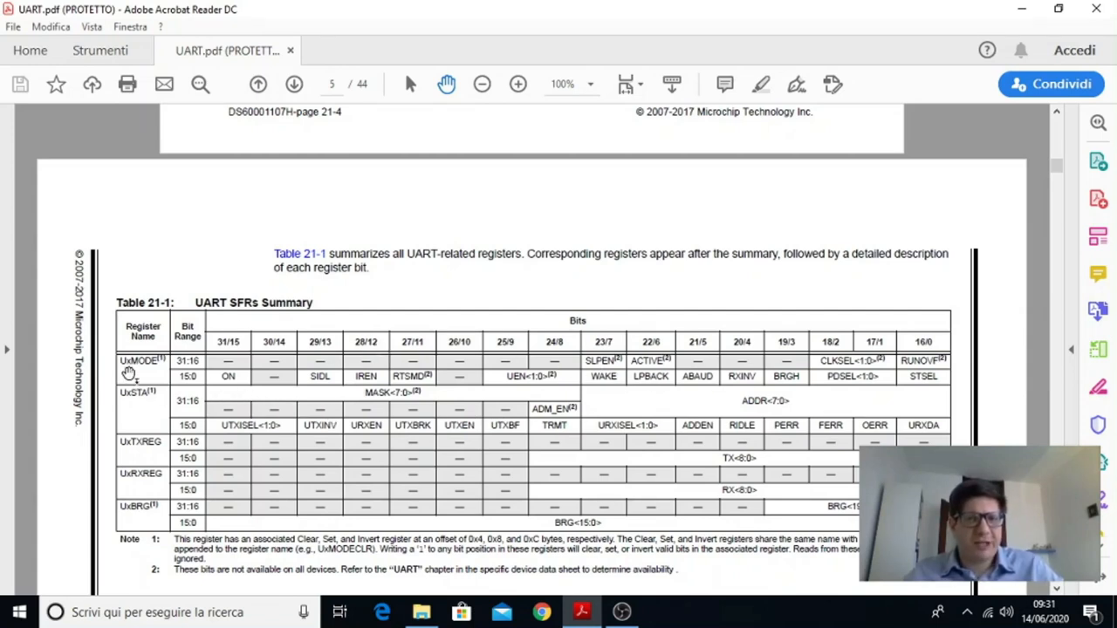
mouse_move(157, 367)
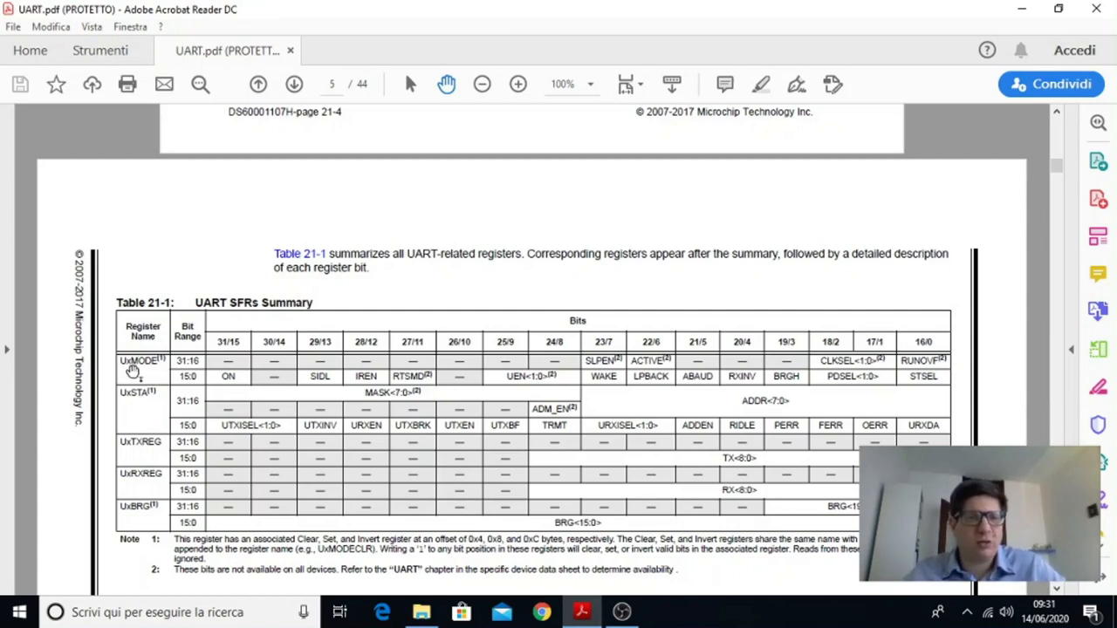
mouse_move(271, 377)
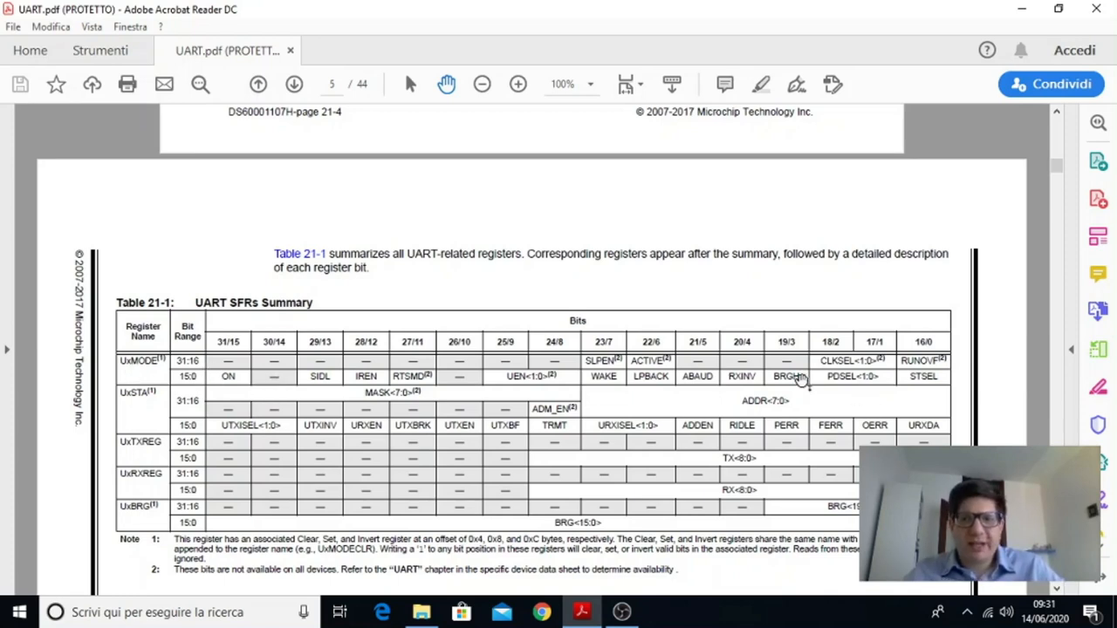
mouse_move(582, 379)
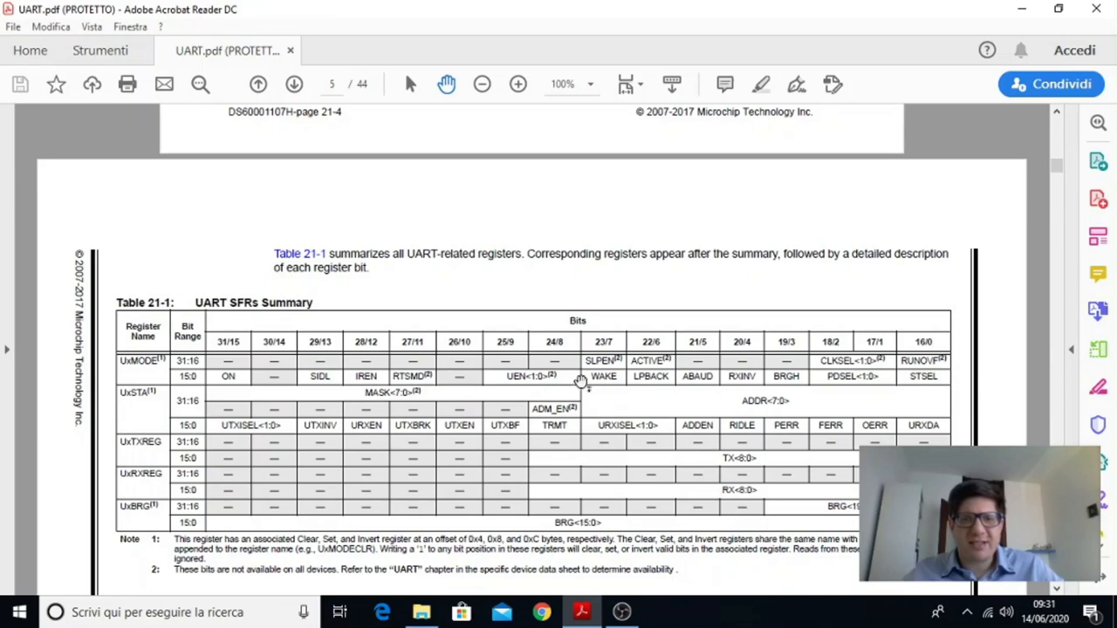
mouse_move(720, 397)
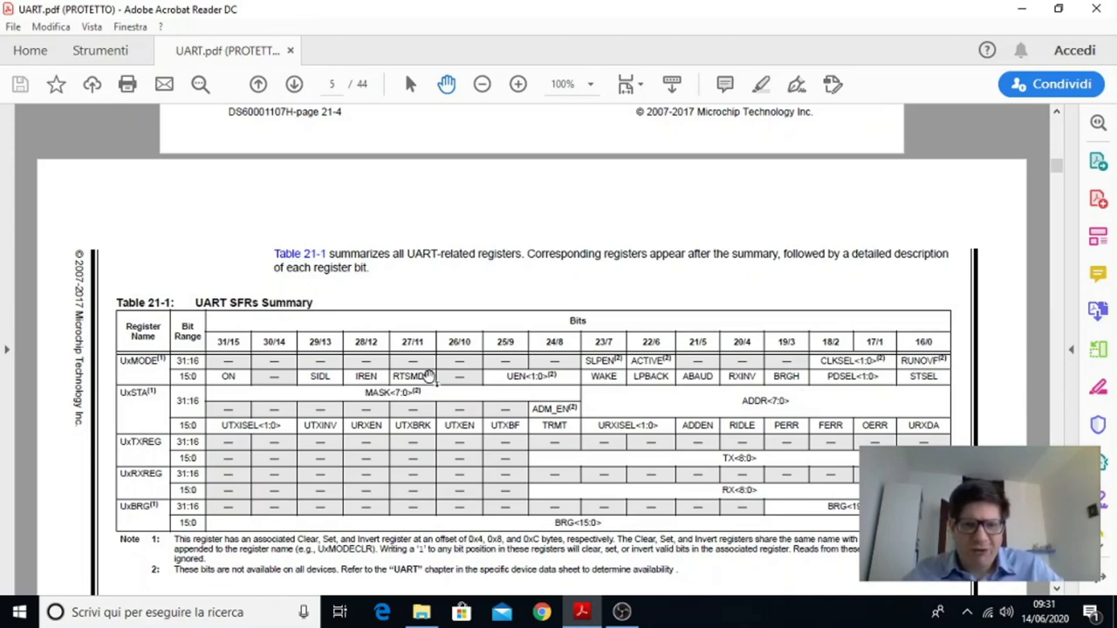
mouse_move(152, 407)
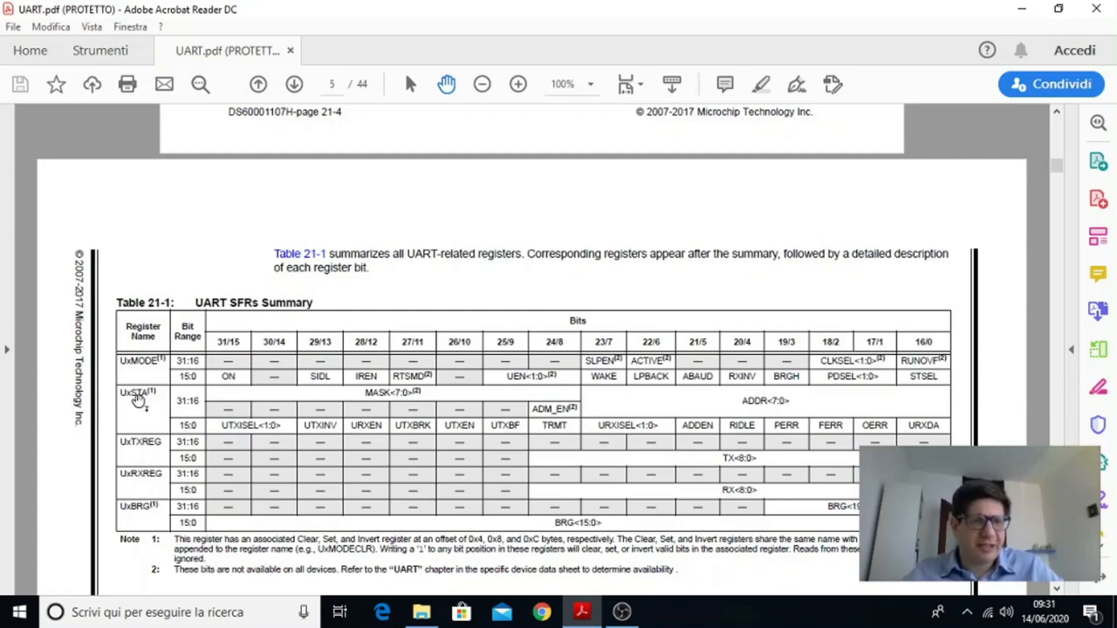
mouse_move(147, 406)
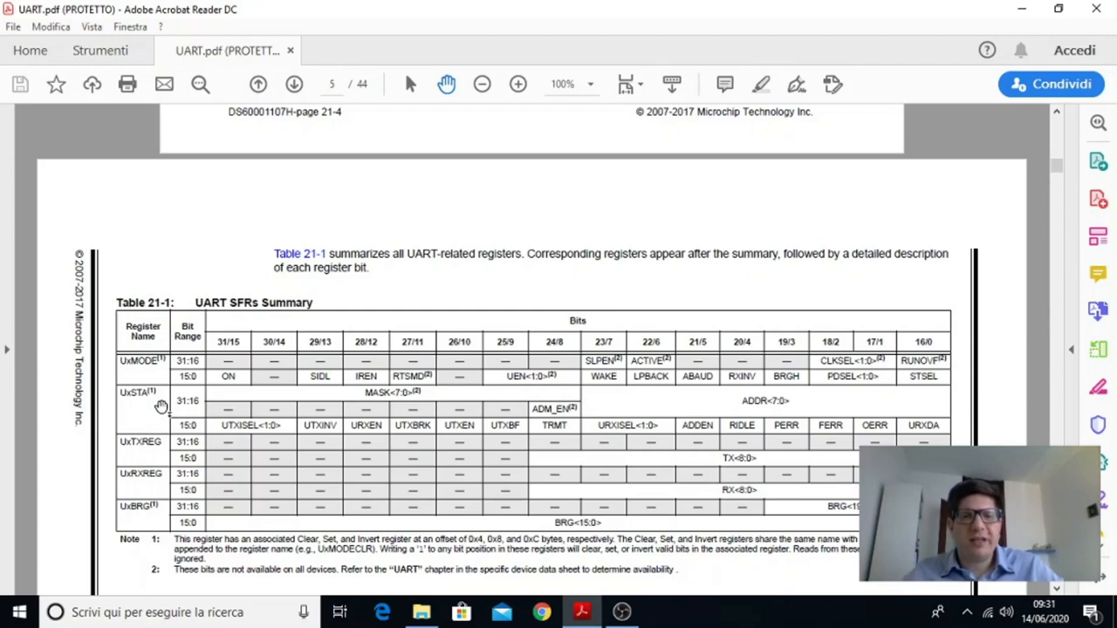
mouse_move(459, 409)
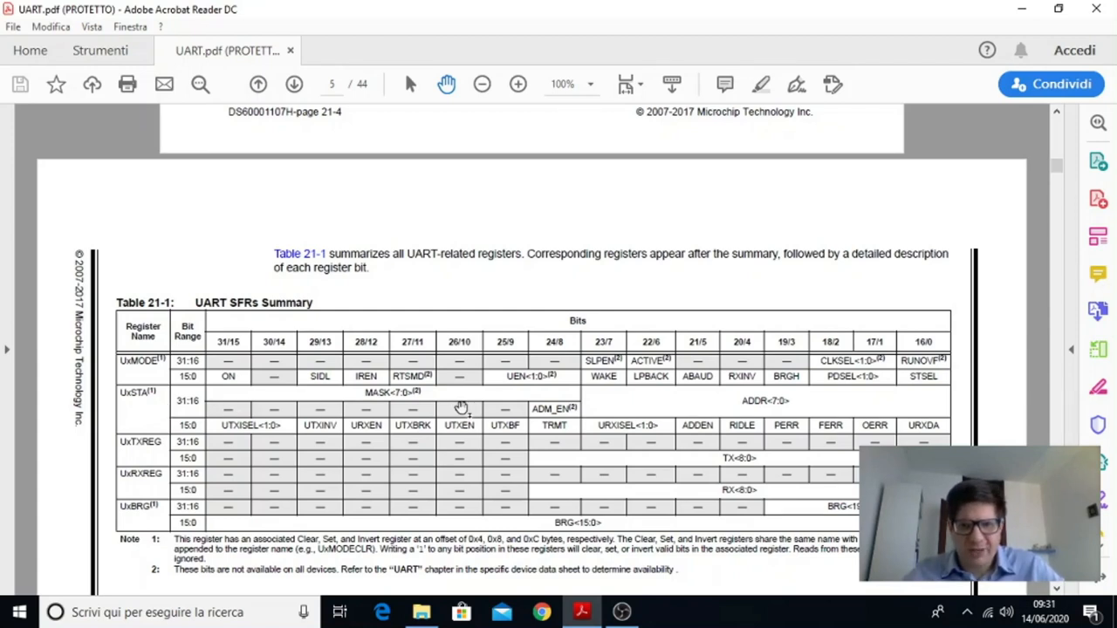
mouse_move(708, 451)
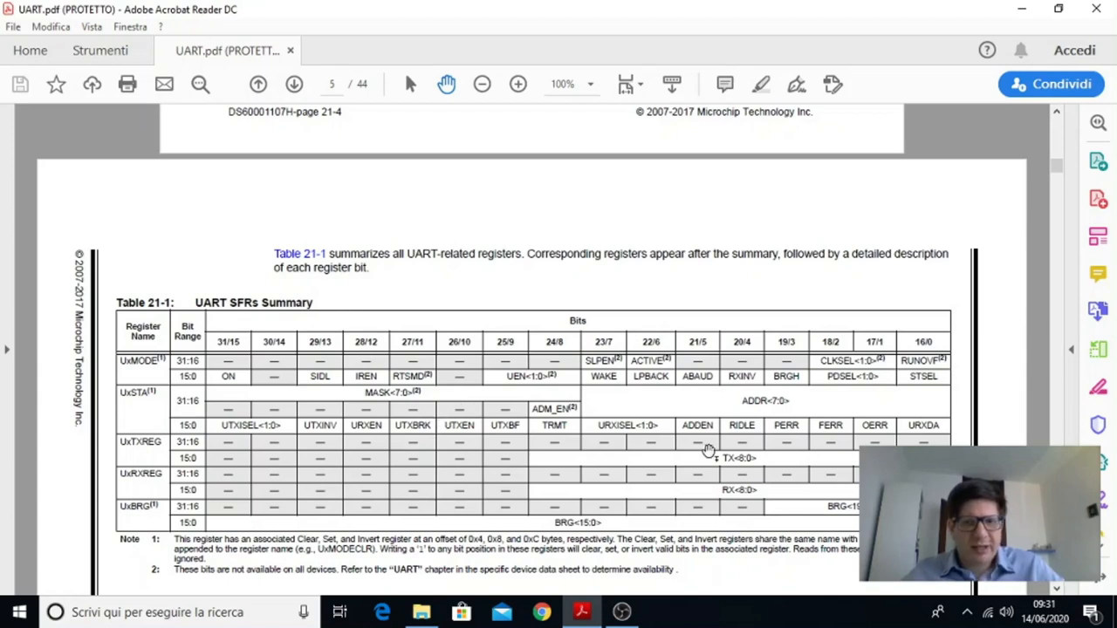
mouse_move(770, 444)
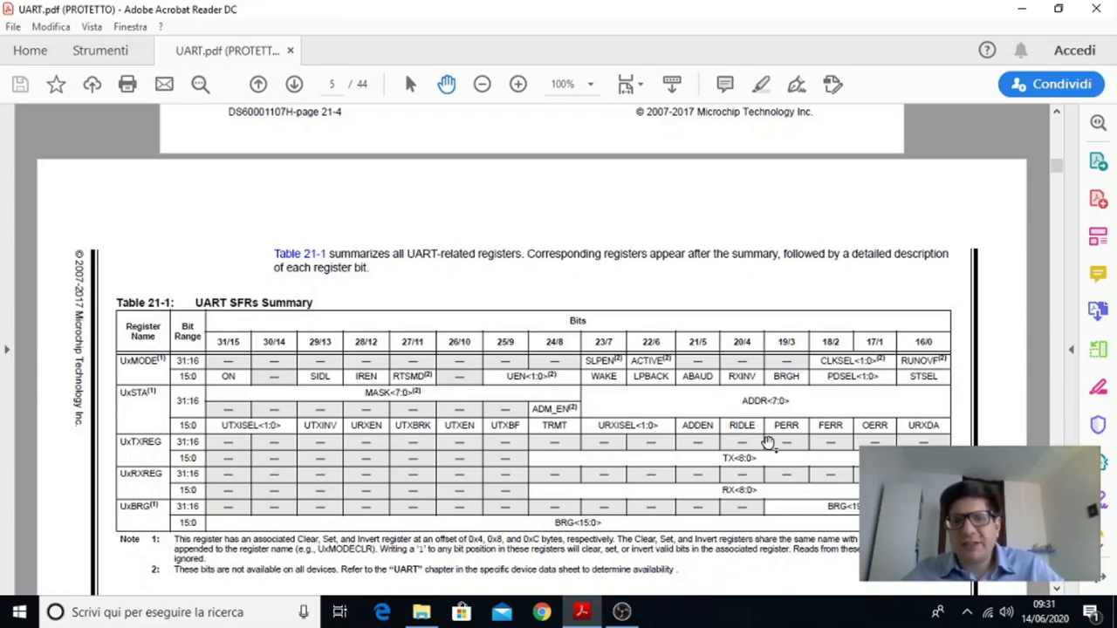
mouse_move(411, 429)
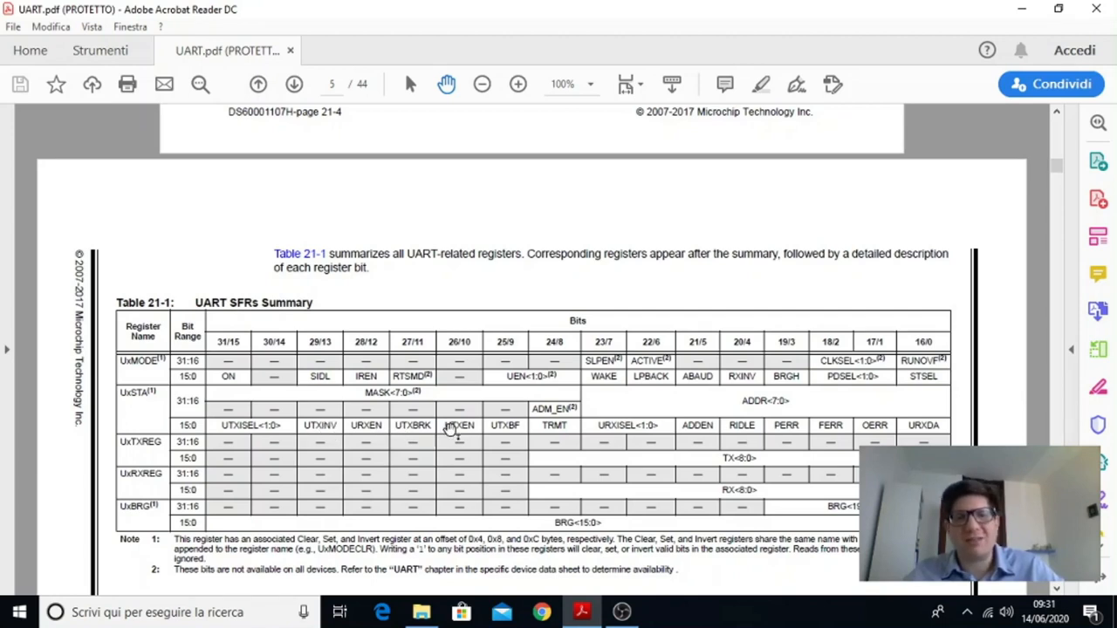
mouse_move(369, 445)
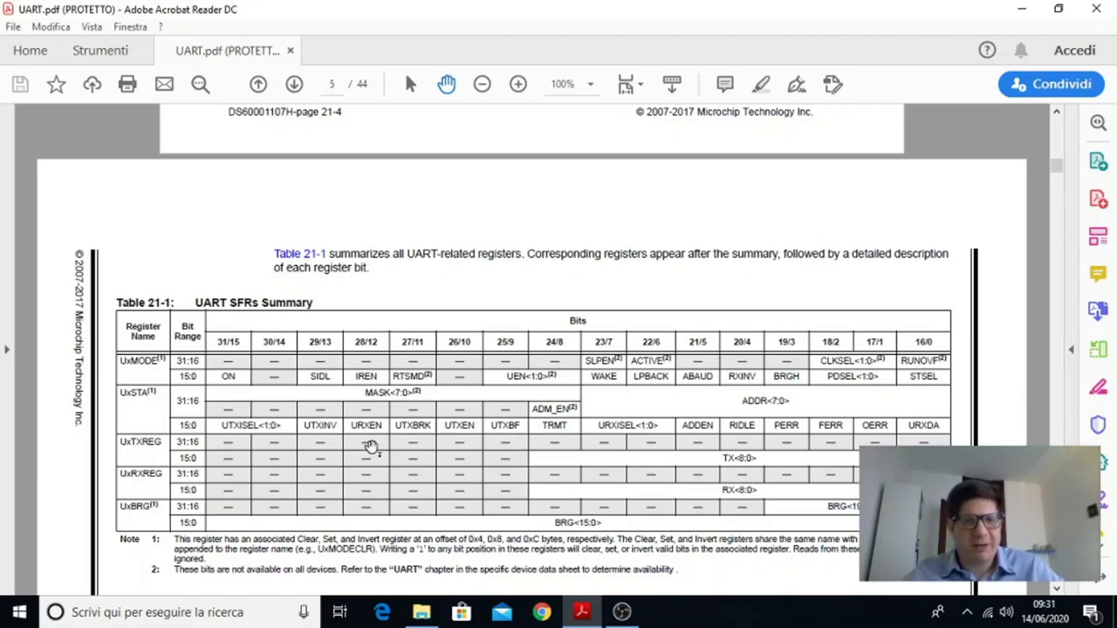
mouse_move(354, 435)
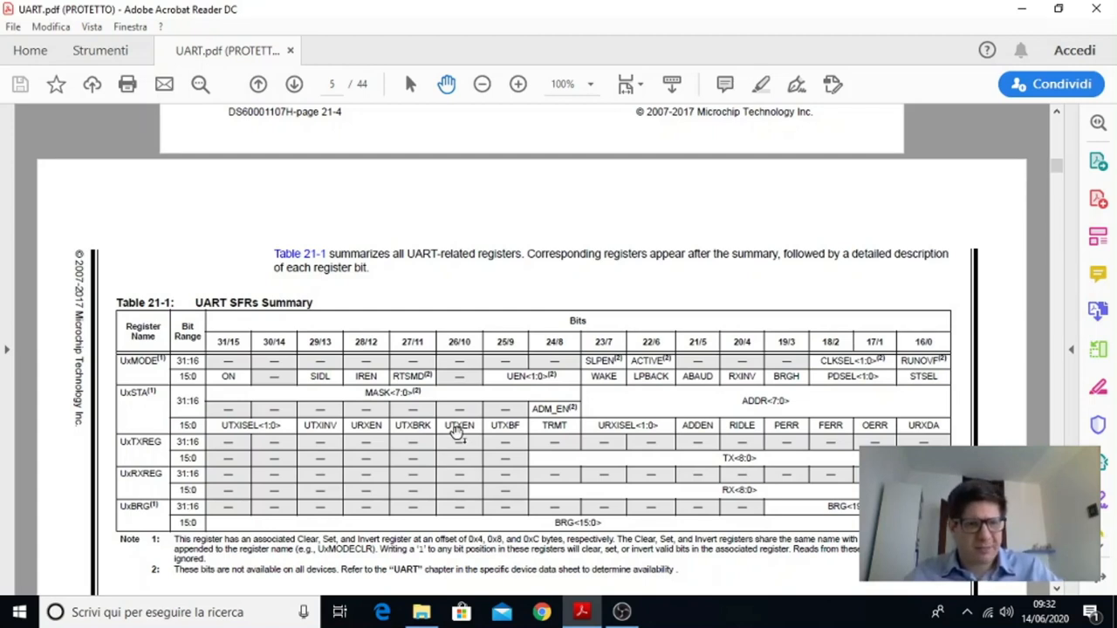
mouse_move(140, 456)
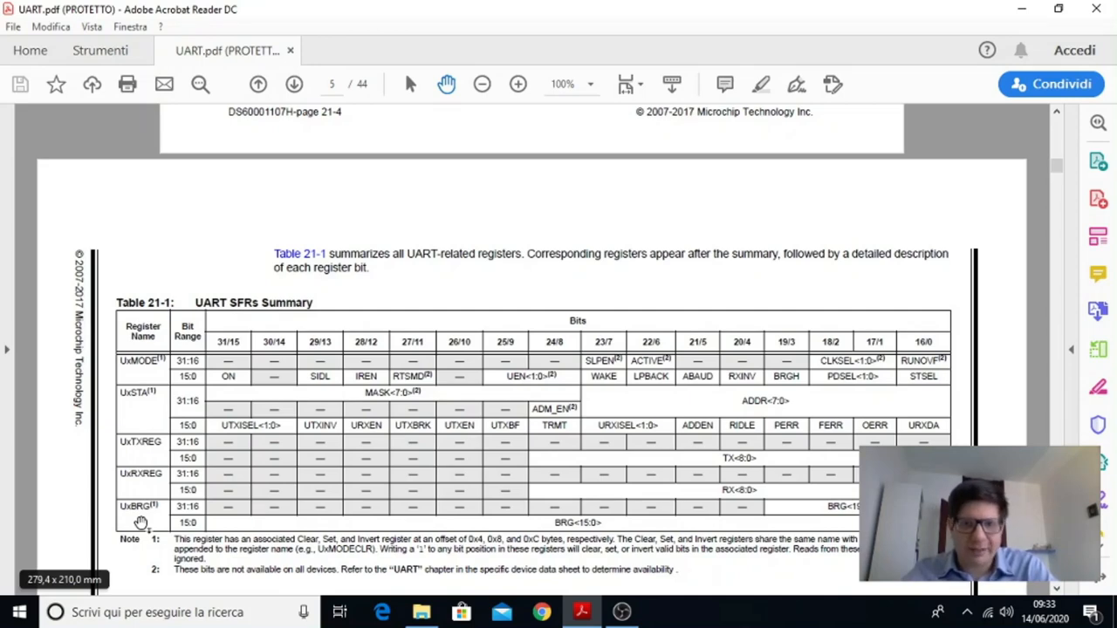
Scroll to Register 21-1 UxMODE: UARTx Mode Register on page 6
scroll("down", 3)
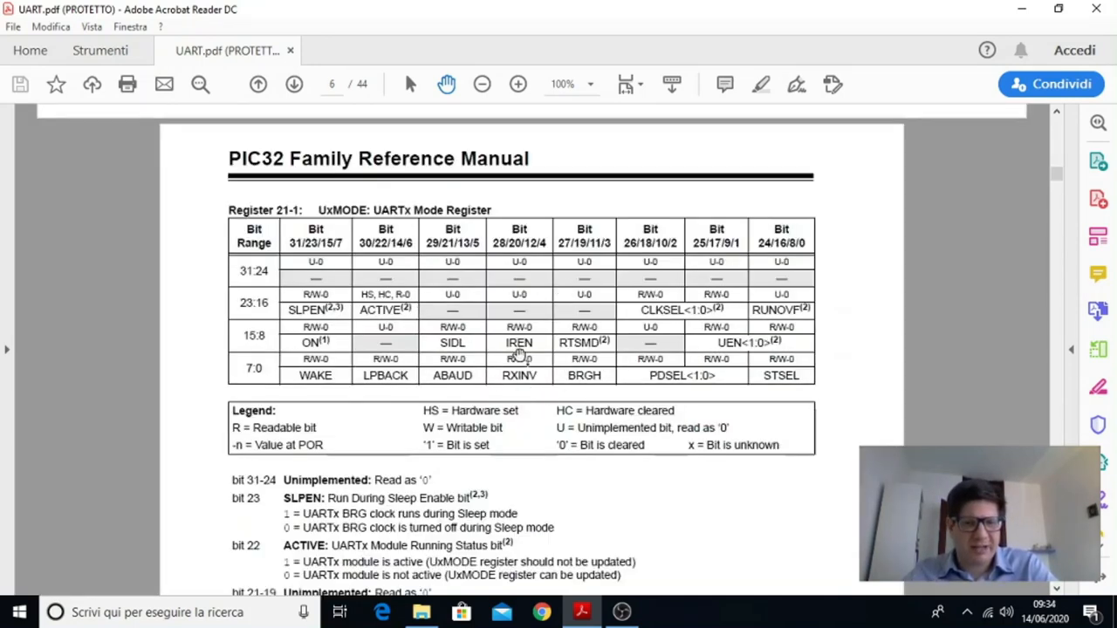
mouse_move(300, 261)
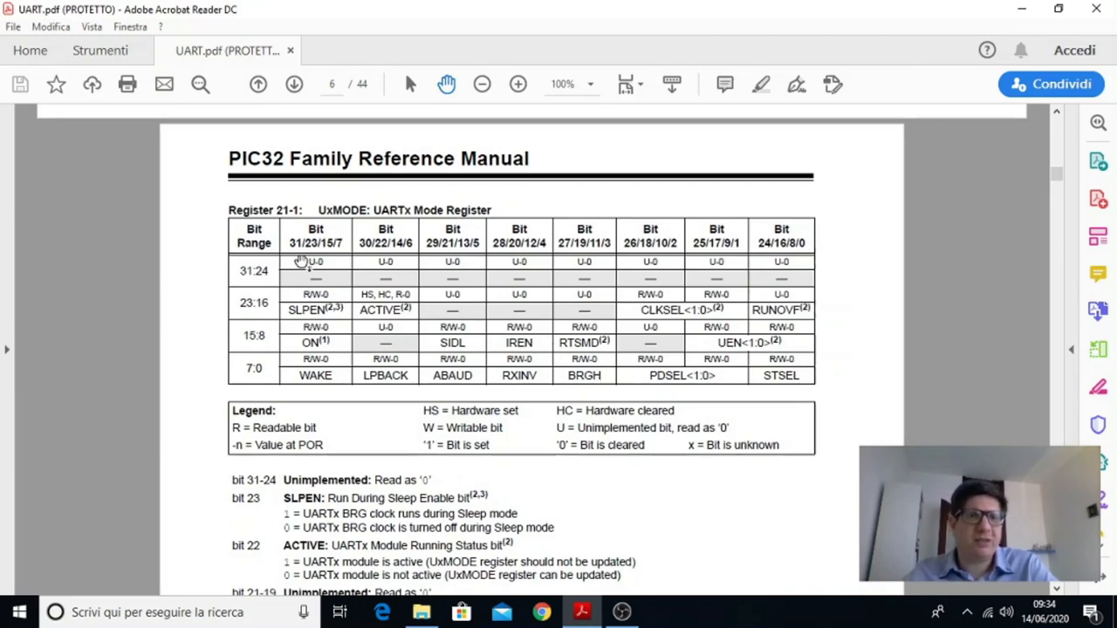
mouse_move(333, 229)
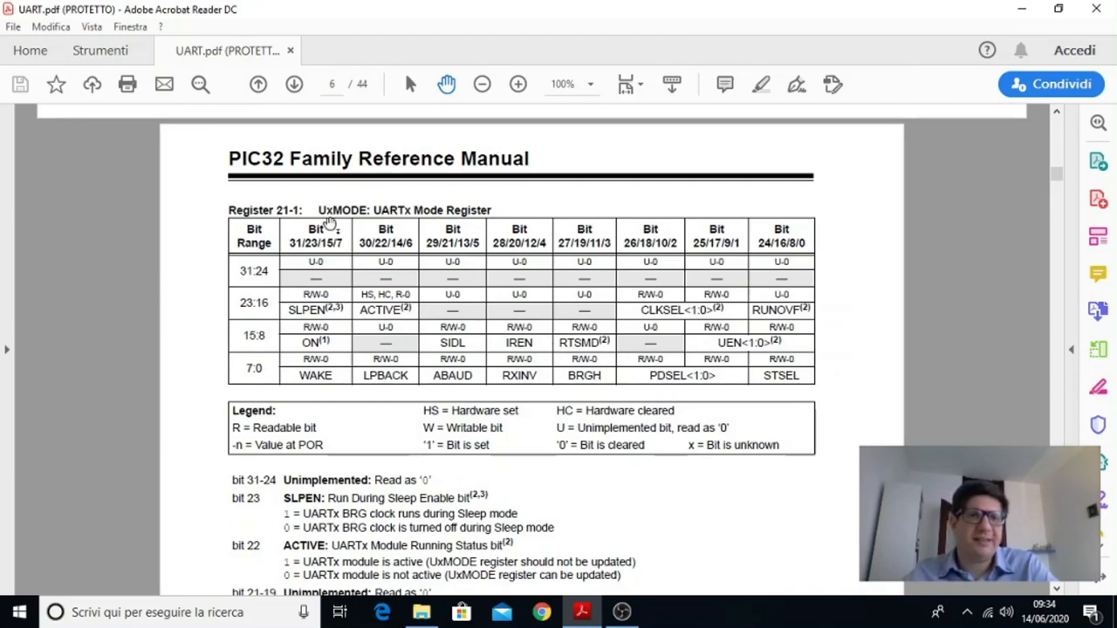
mouse_move(502, 318)
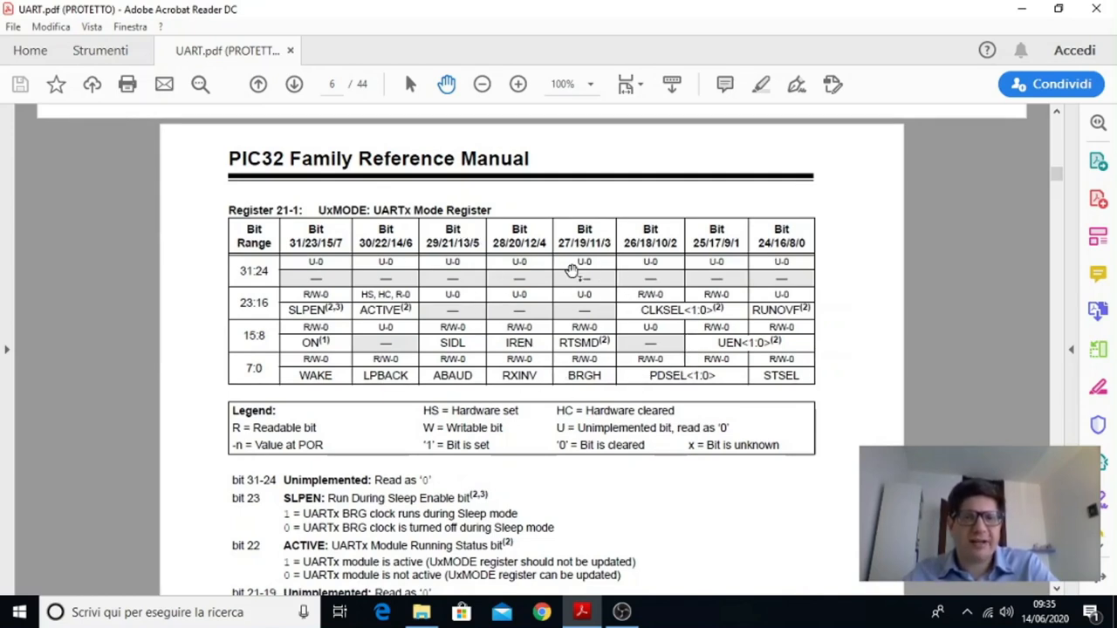
mouse_move(496, 384)
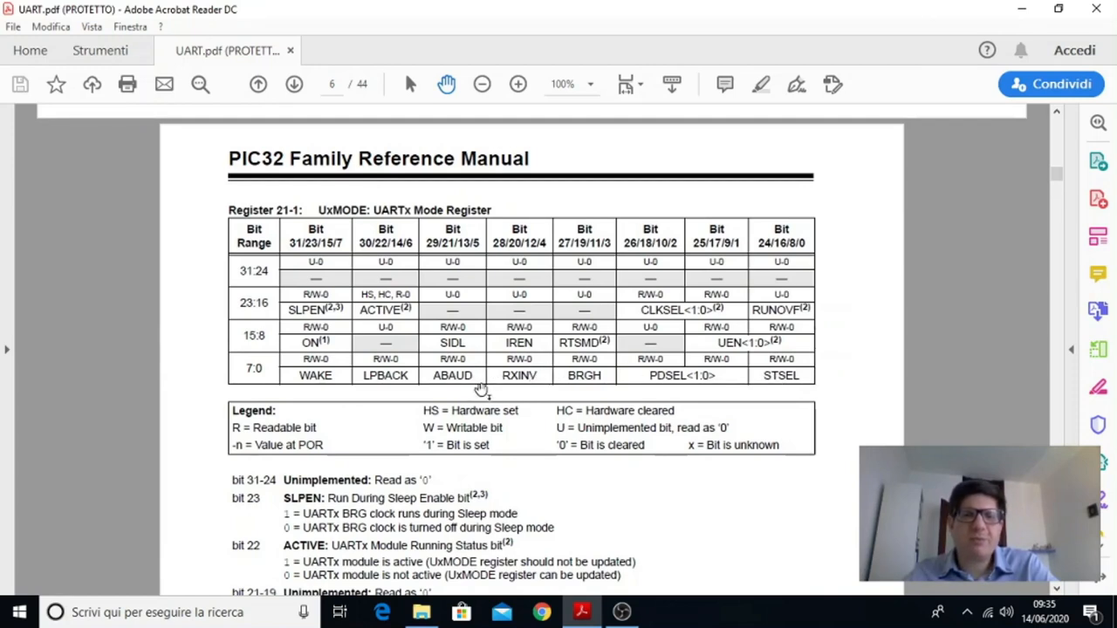
mouse_move(449, 387)
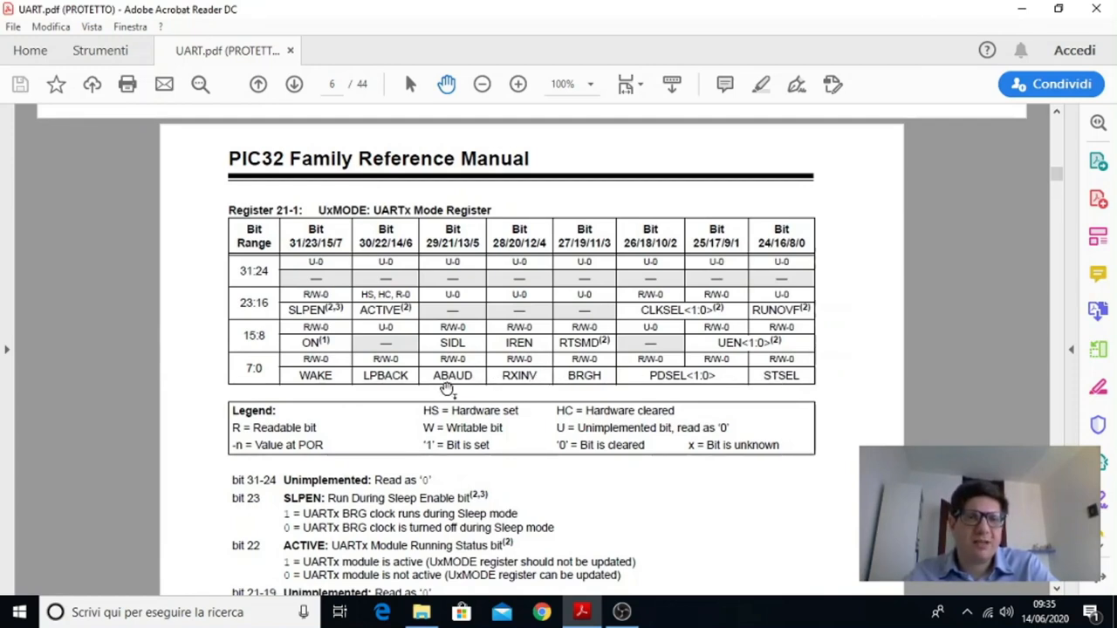
mouse_move(465, 381)
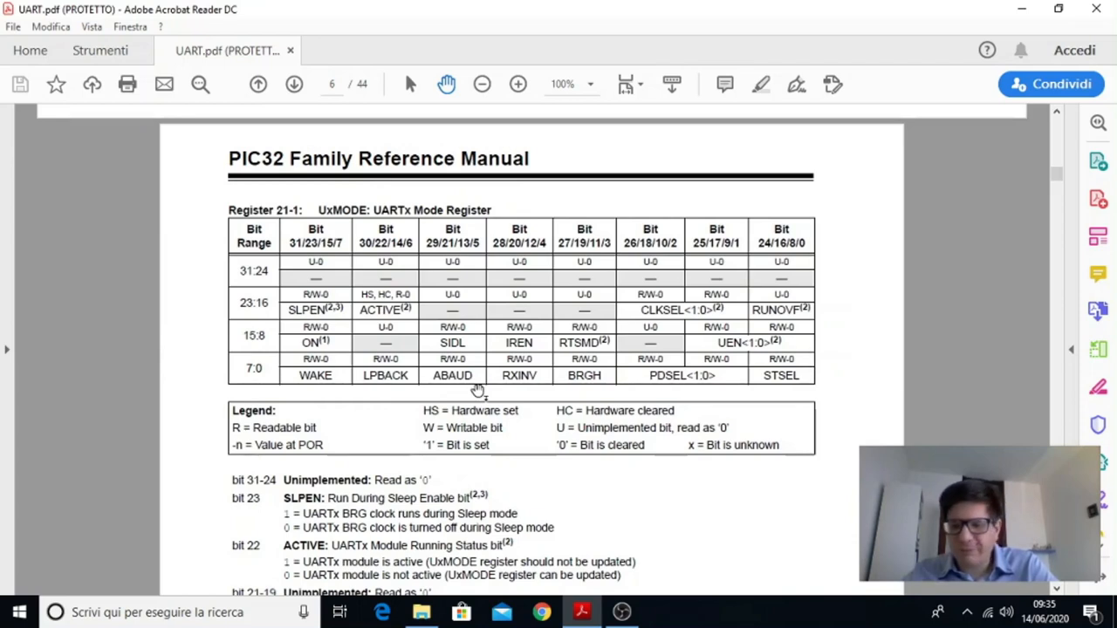
mouse_move(460, 379)
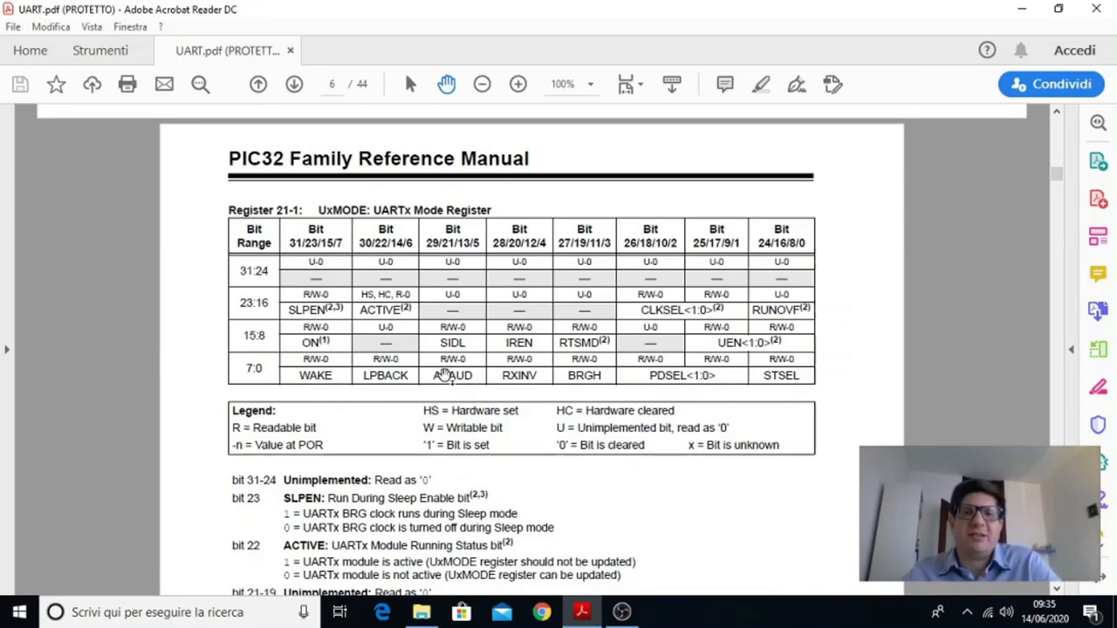
scroll("down", 3)
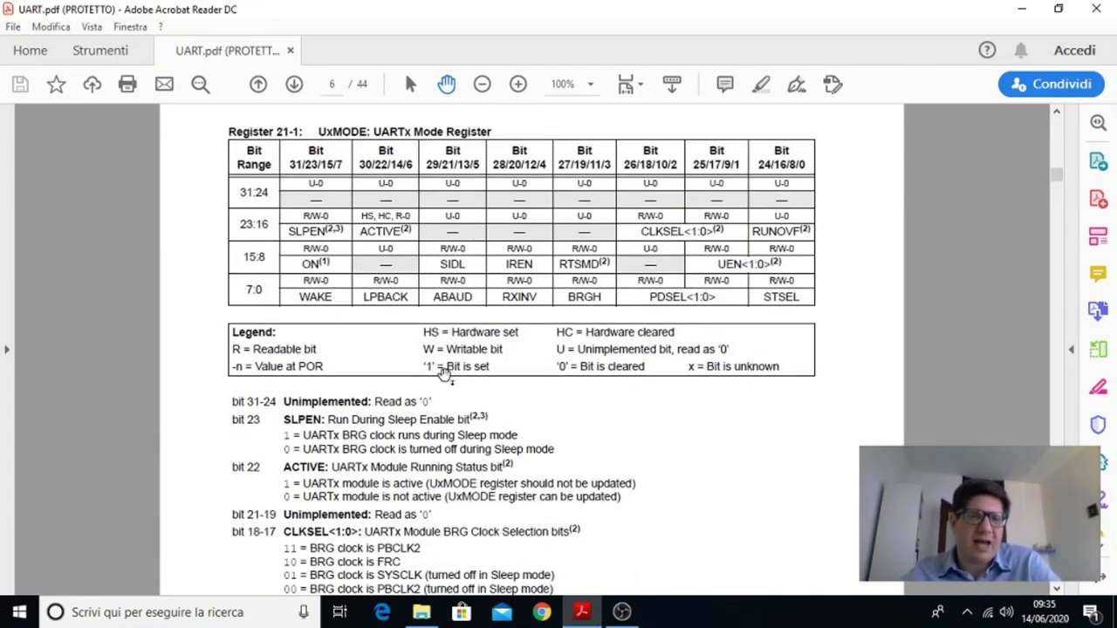
scroll("down", 3)
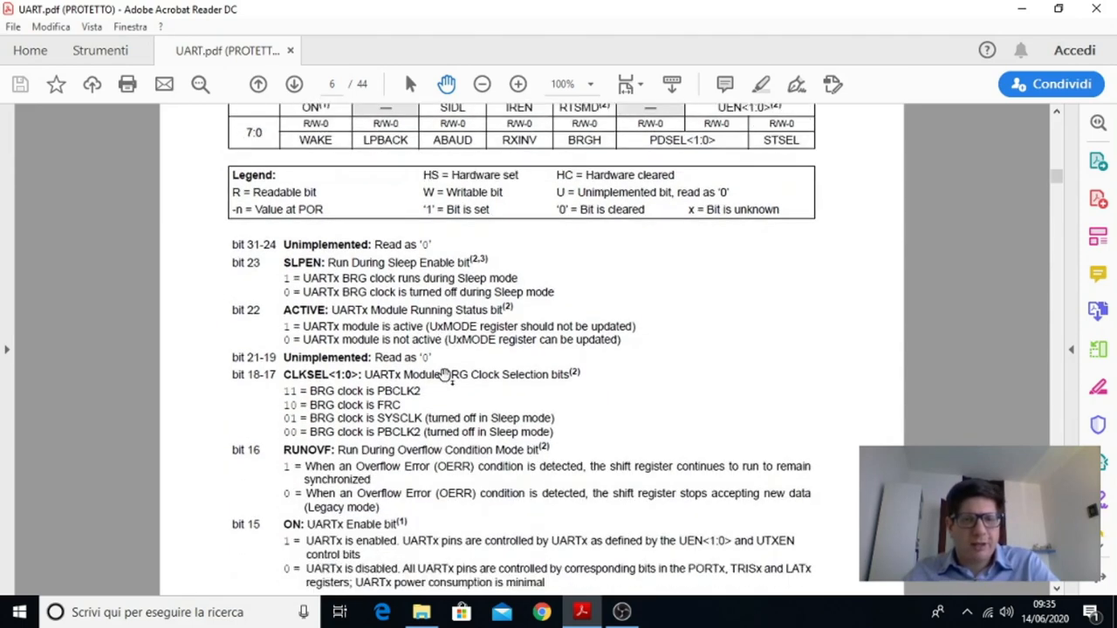
mouse_move(331, 386)
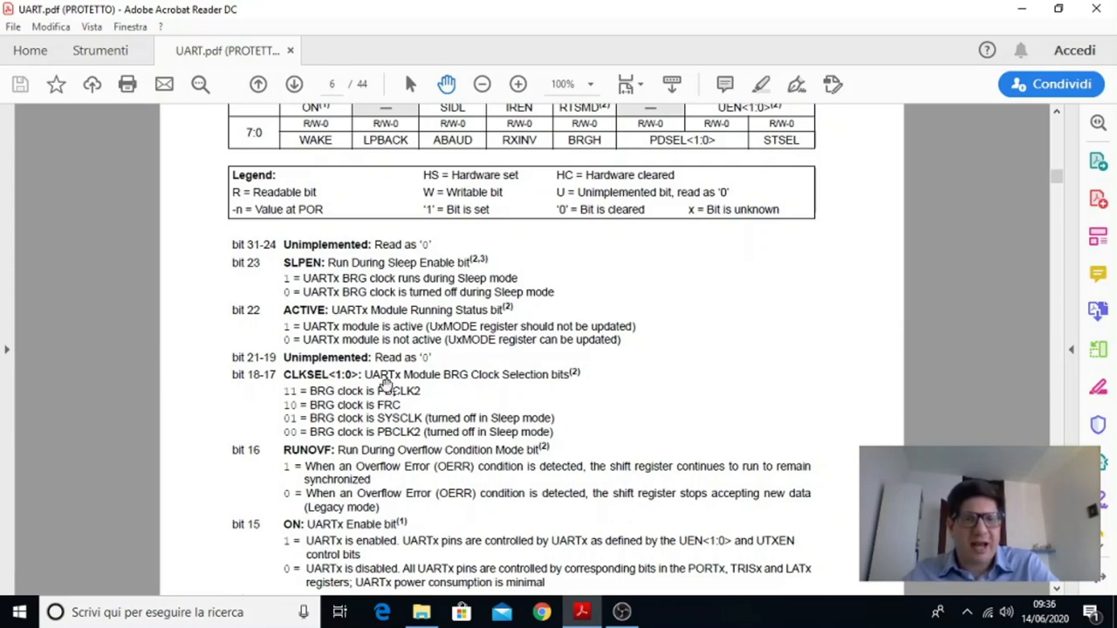
mouse_move(405, 410)
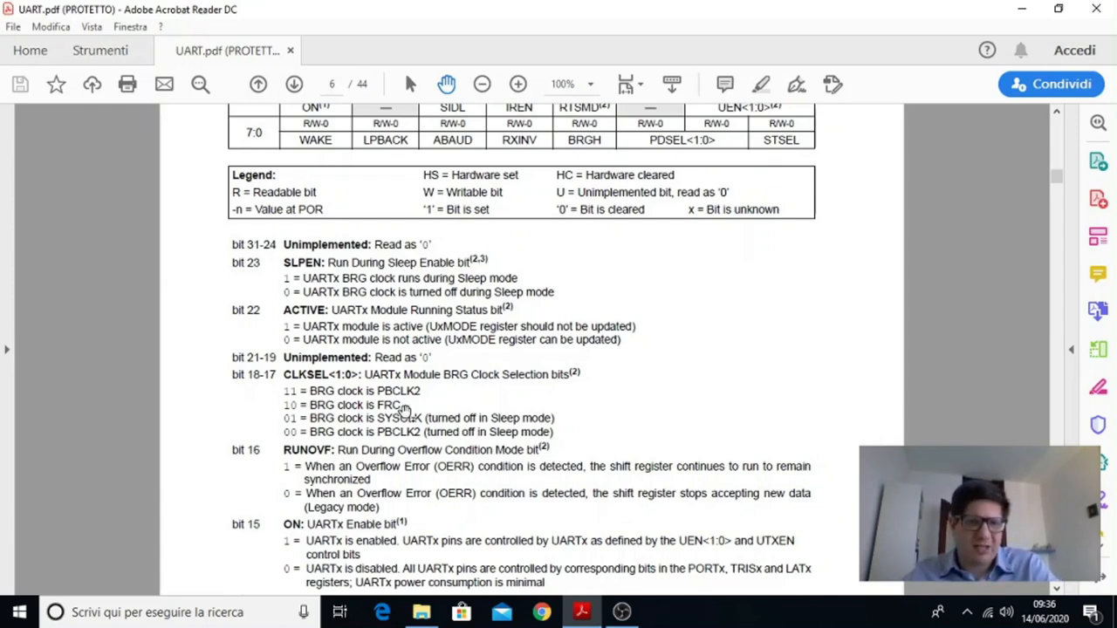
mouse_move(359, 415)
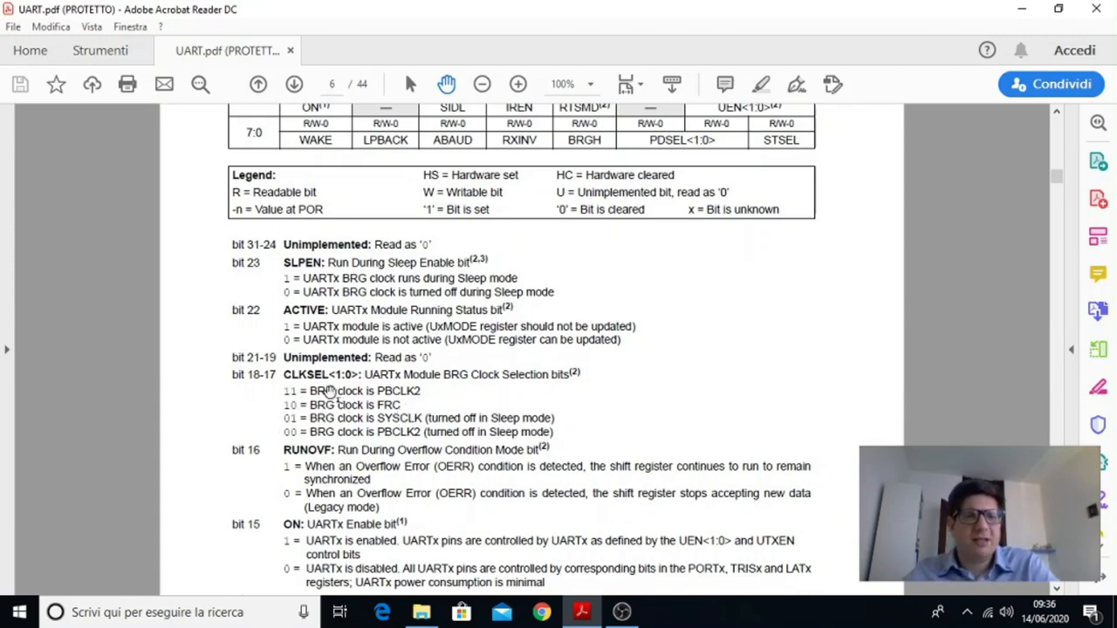
mouse_move(350, 404)
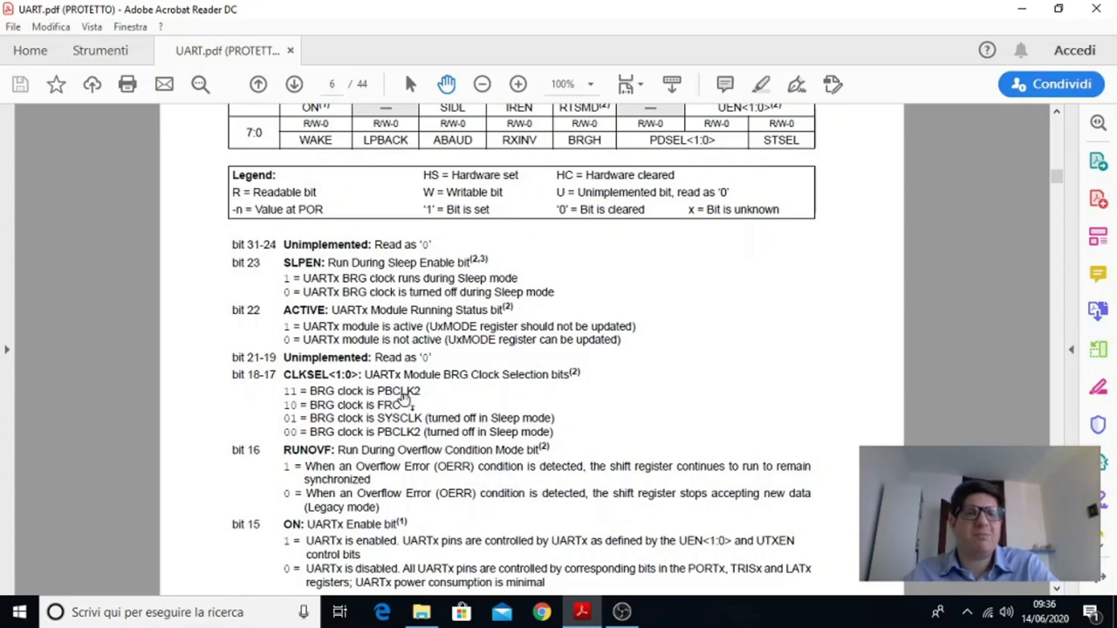
mouse_move(414, 414)
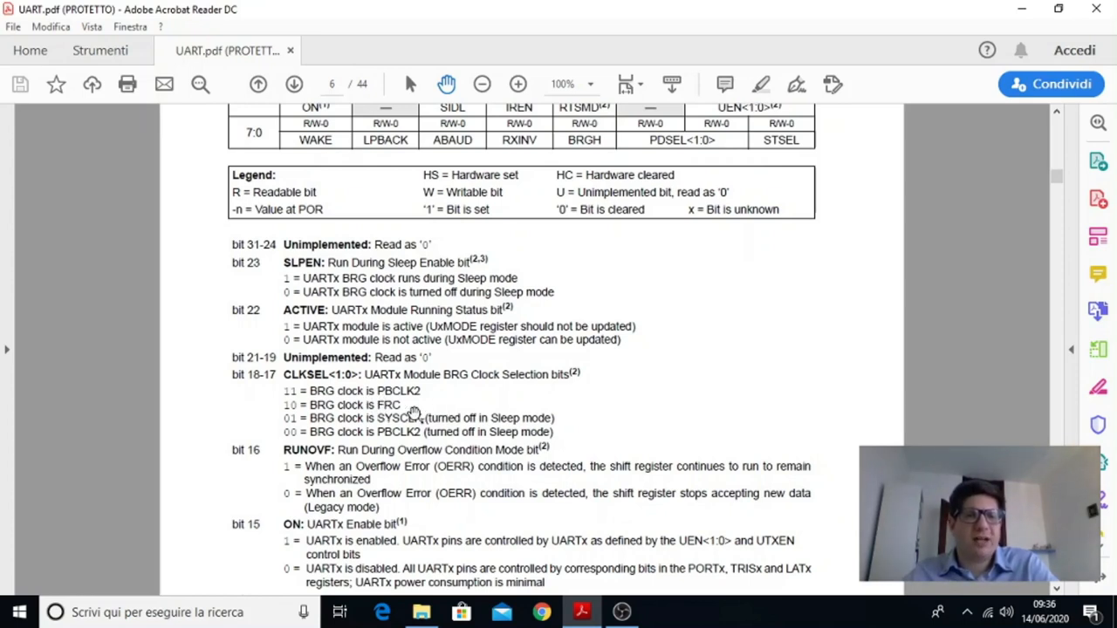
mouse_move(442, 413)
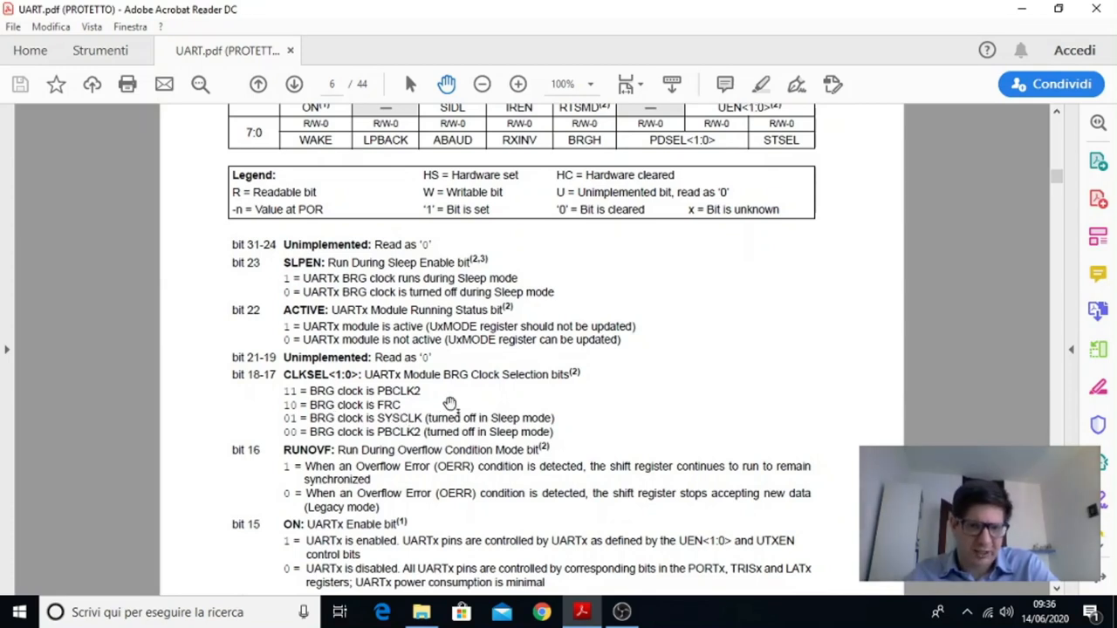
mouse_move(551, 410)
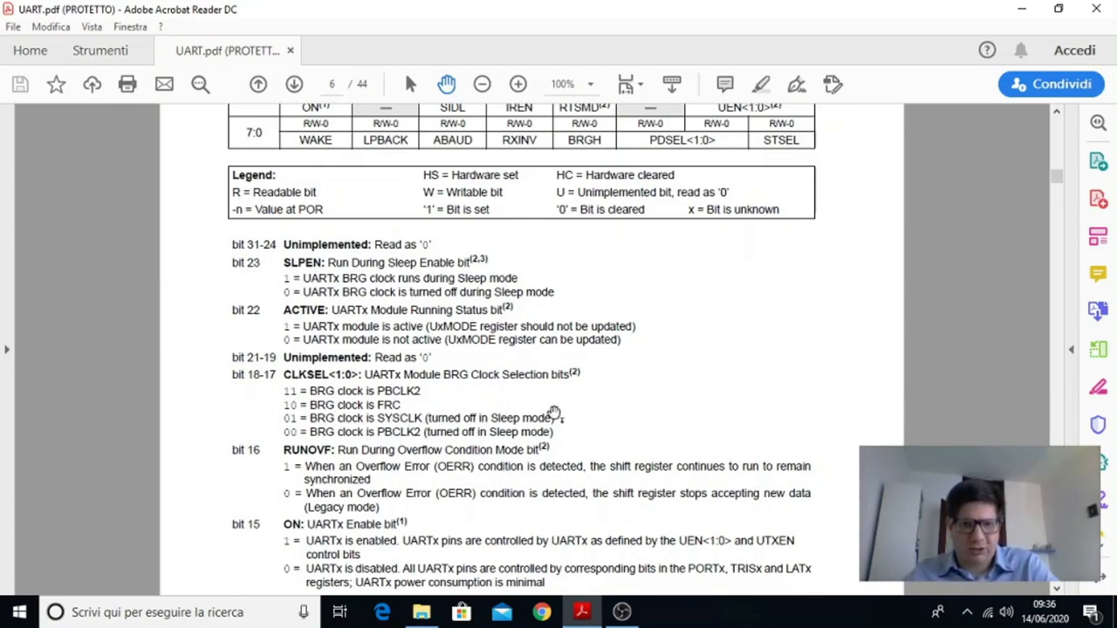
mouse_move(399, 444)
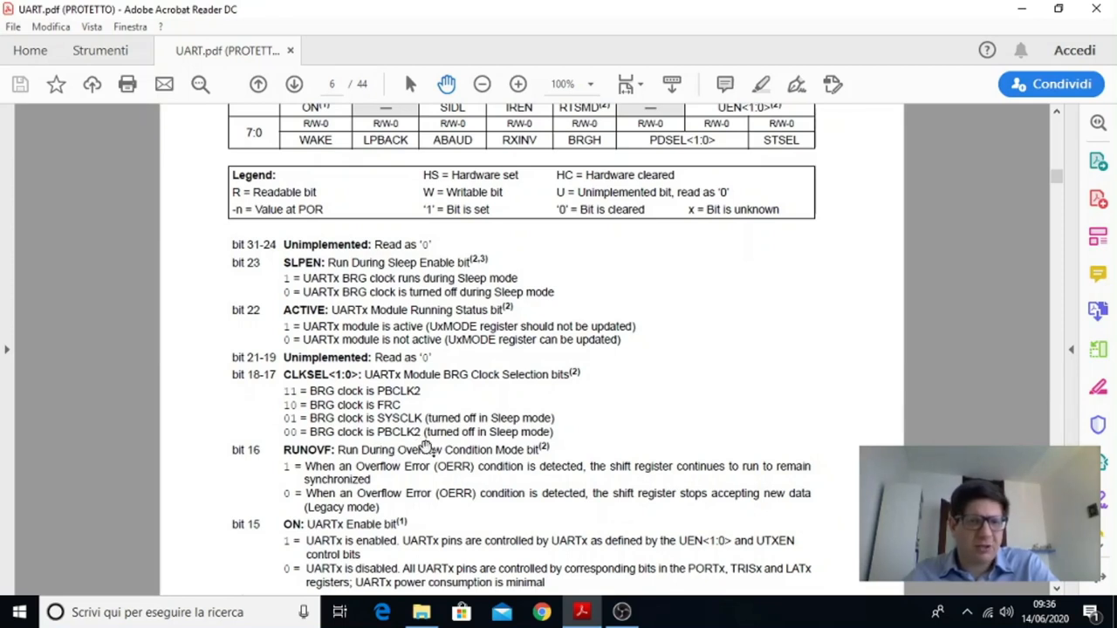
scroll("down", 3)
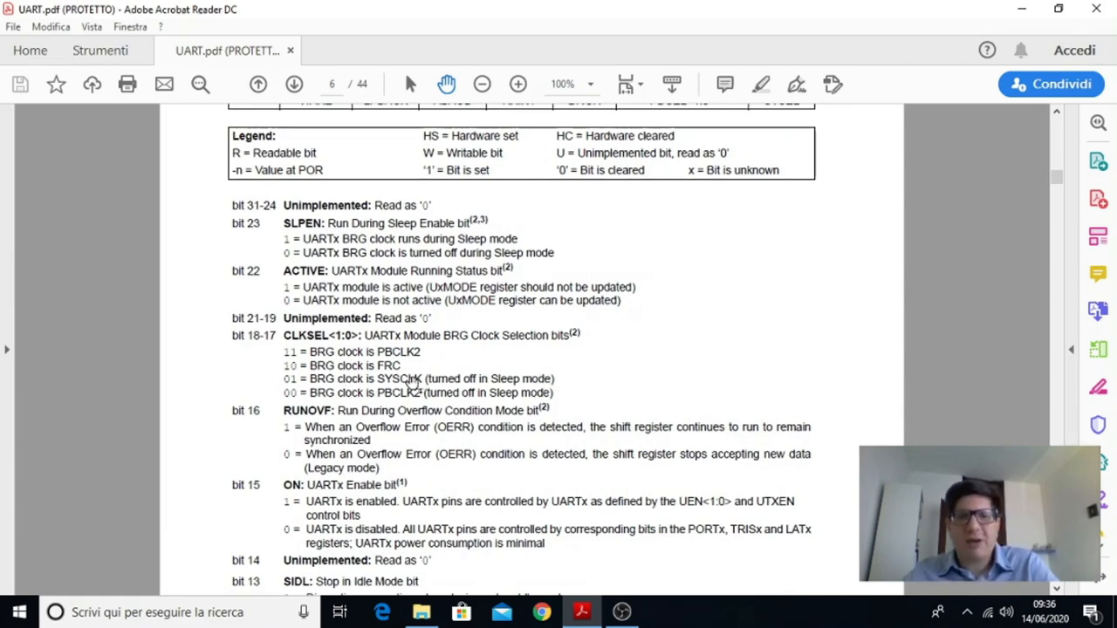
mouse_move(445, 372)
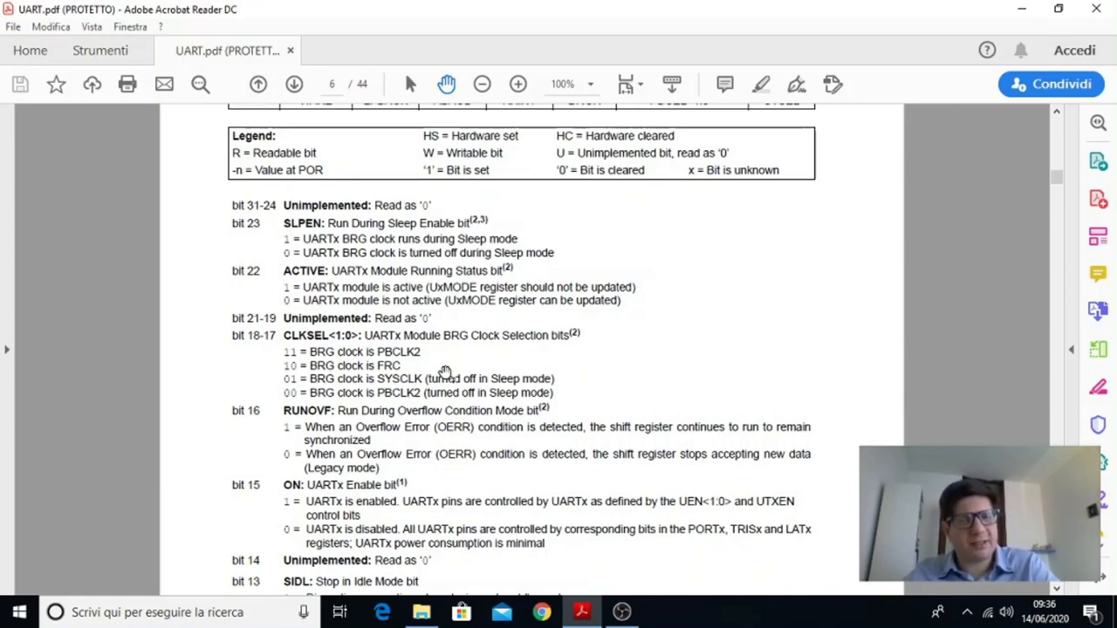
Scroll past page 6 into the continued UxMODE bit descriptions, IREN through PDSEL
scroll("down", 3)
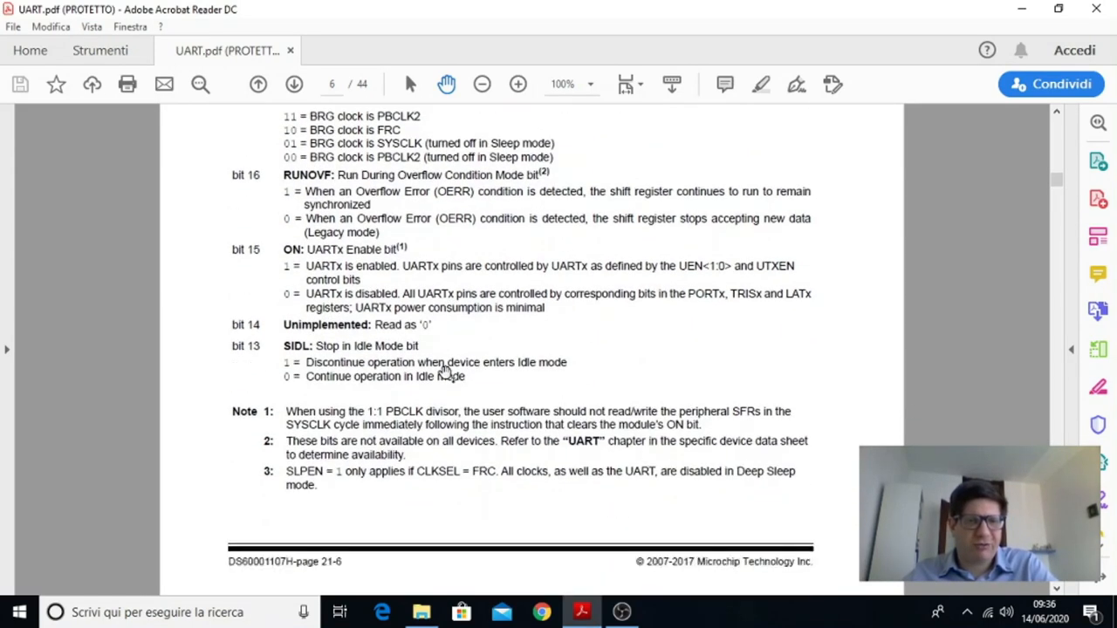
scroll("down", 3)
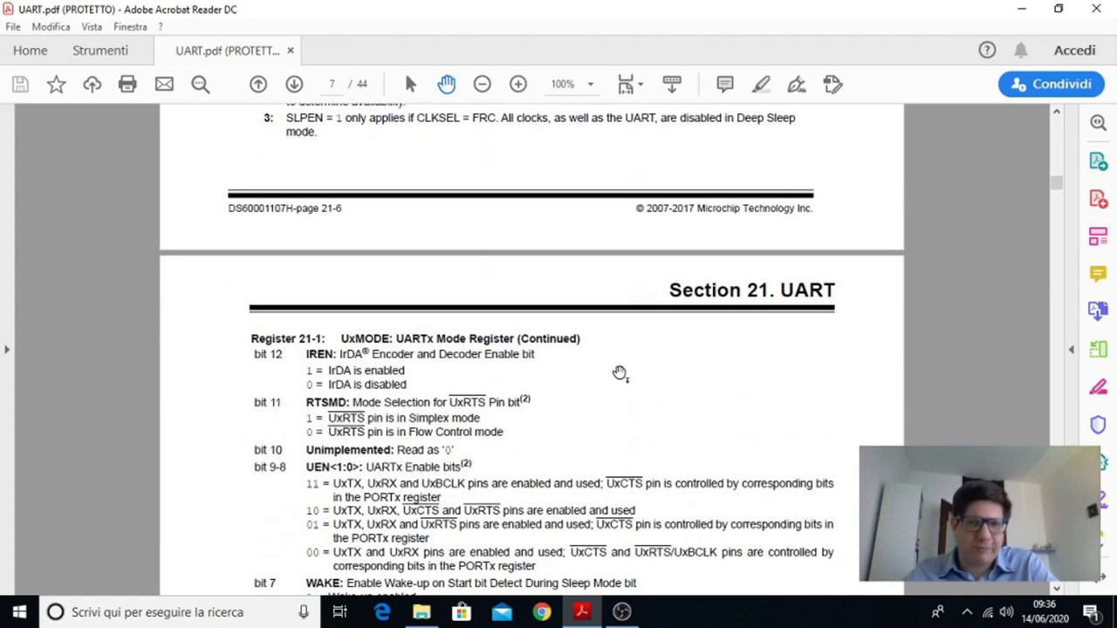
mouse_move(591, 326)
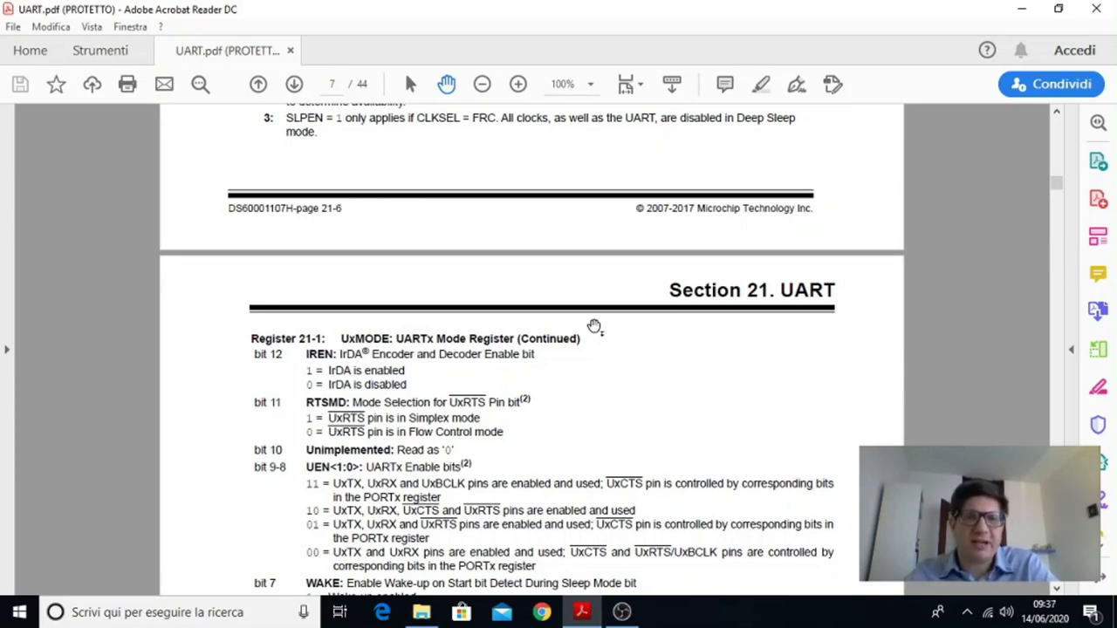
scroll("down", 3)
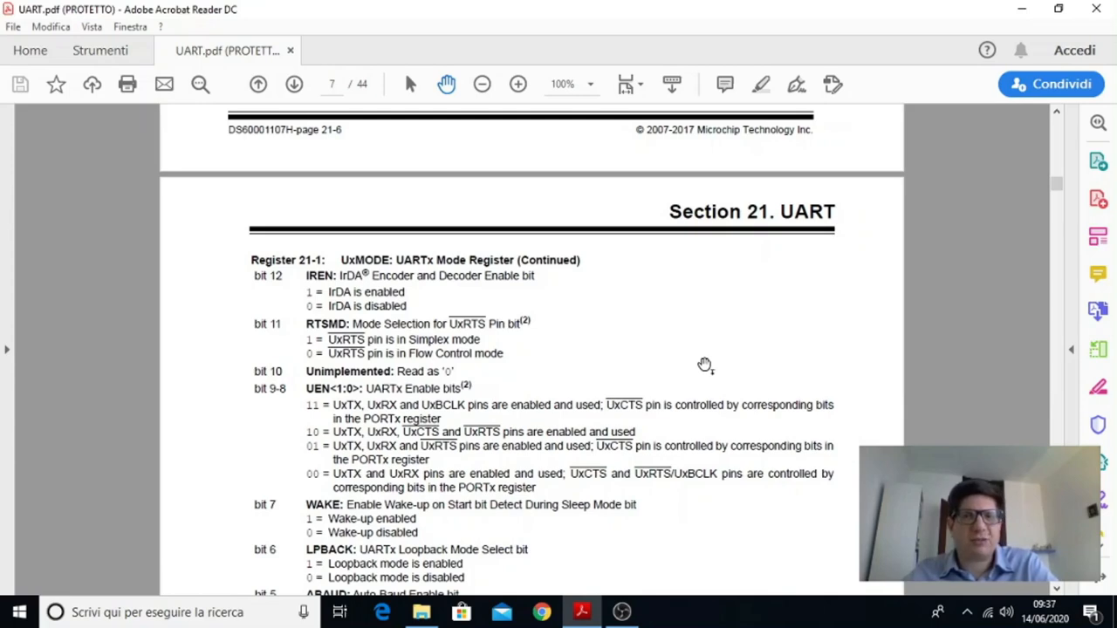
mouse_move(647, 340)
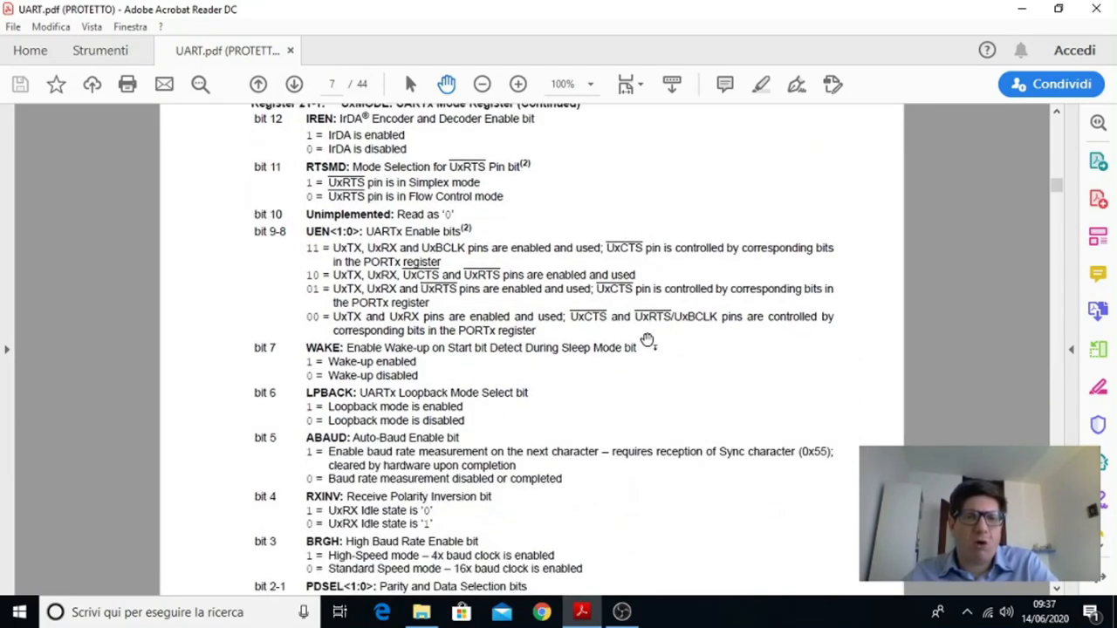
scroll("down", 3)
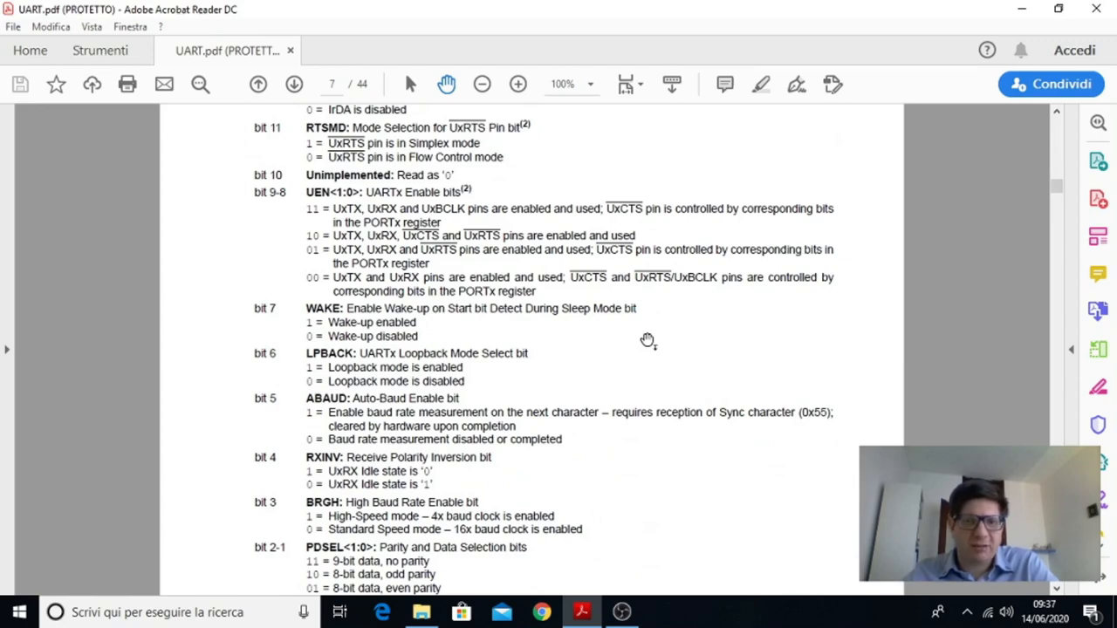
scroll("down", 3)
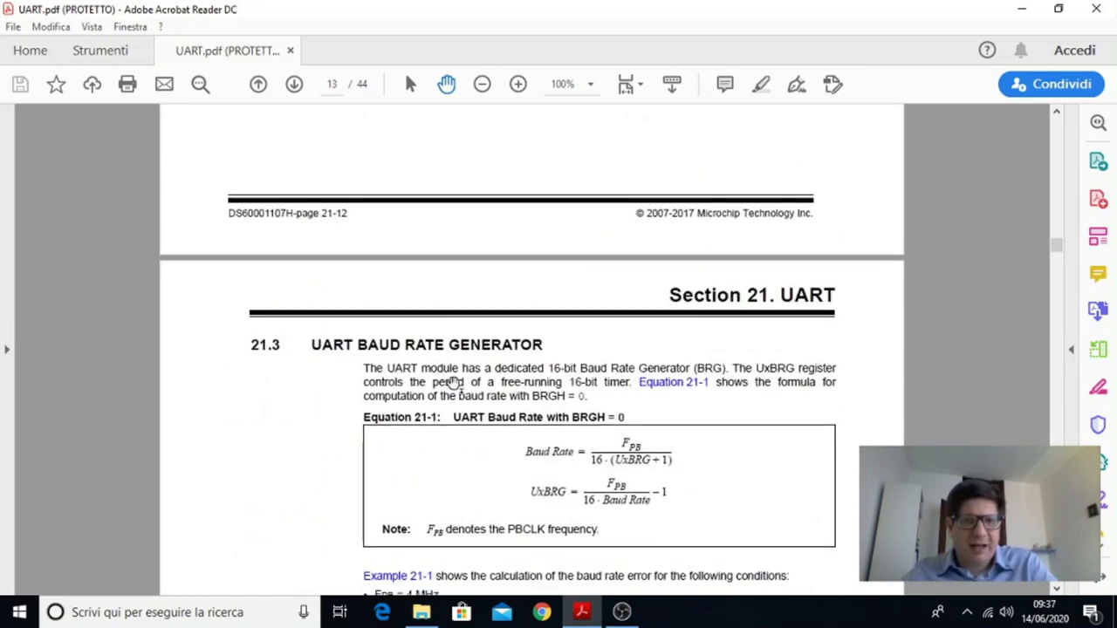
mouse_move(631, 371)
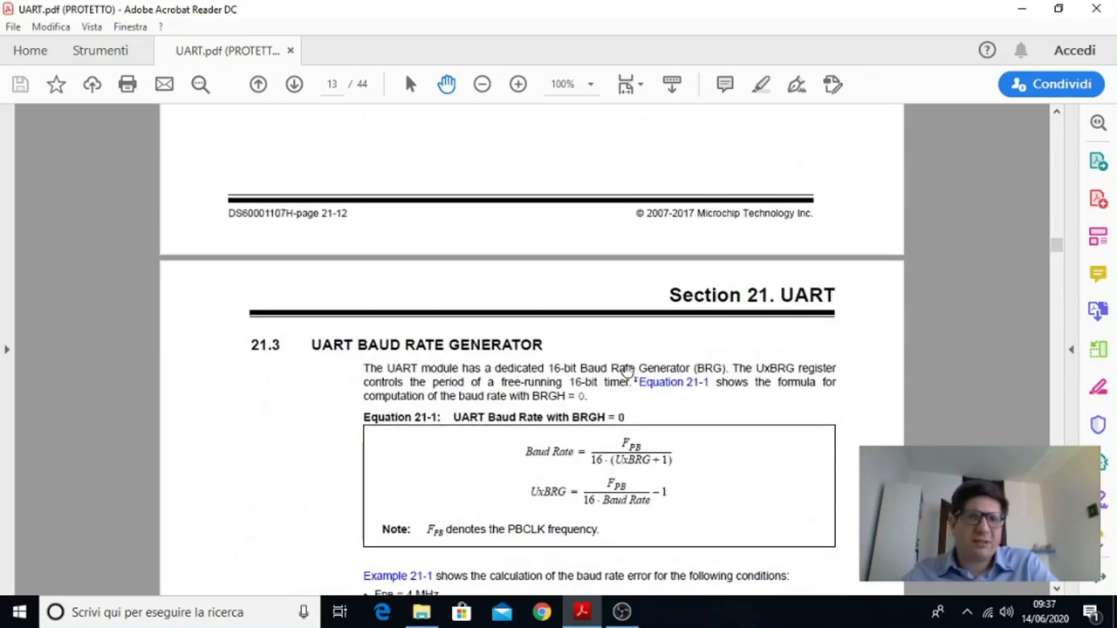
Scroll to section 21.3.1 Baud Rate Tables and Table 21-2 on page 14
scroll("down", 3)
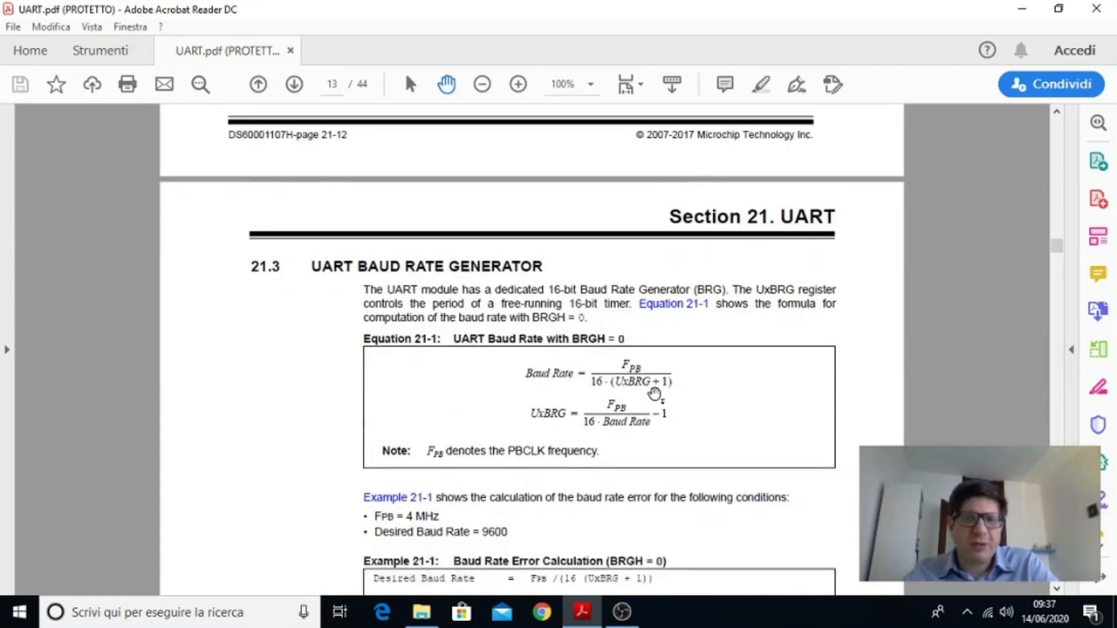
mouse_move(676, 455)
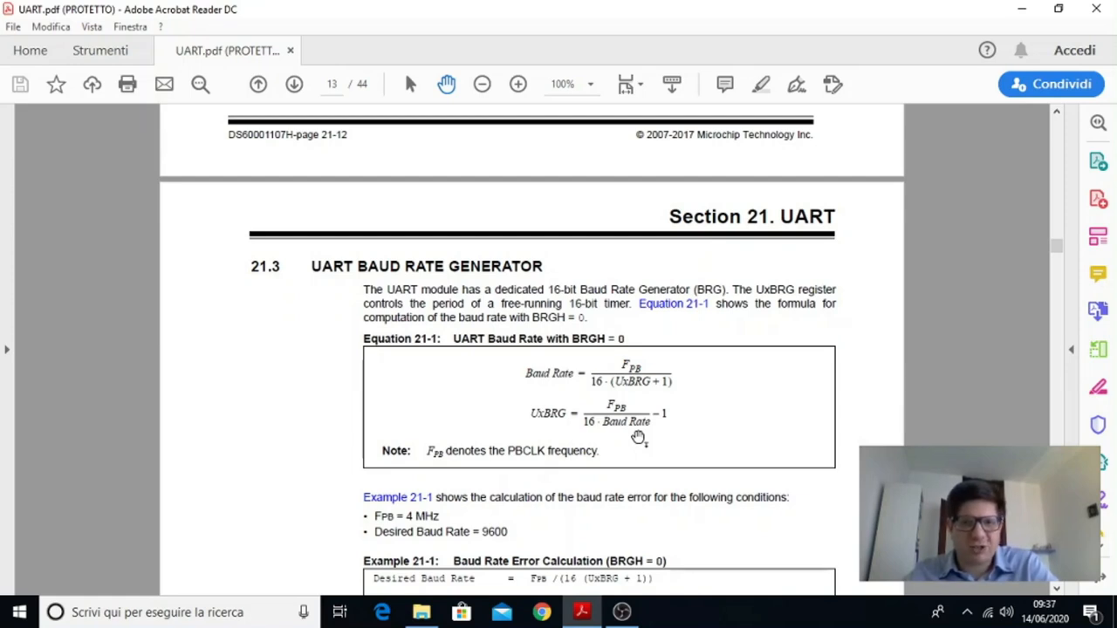
mouse_move(636, 427)
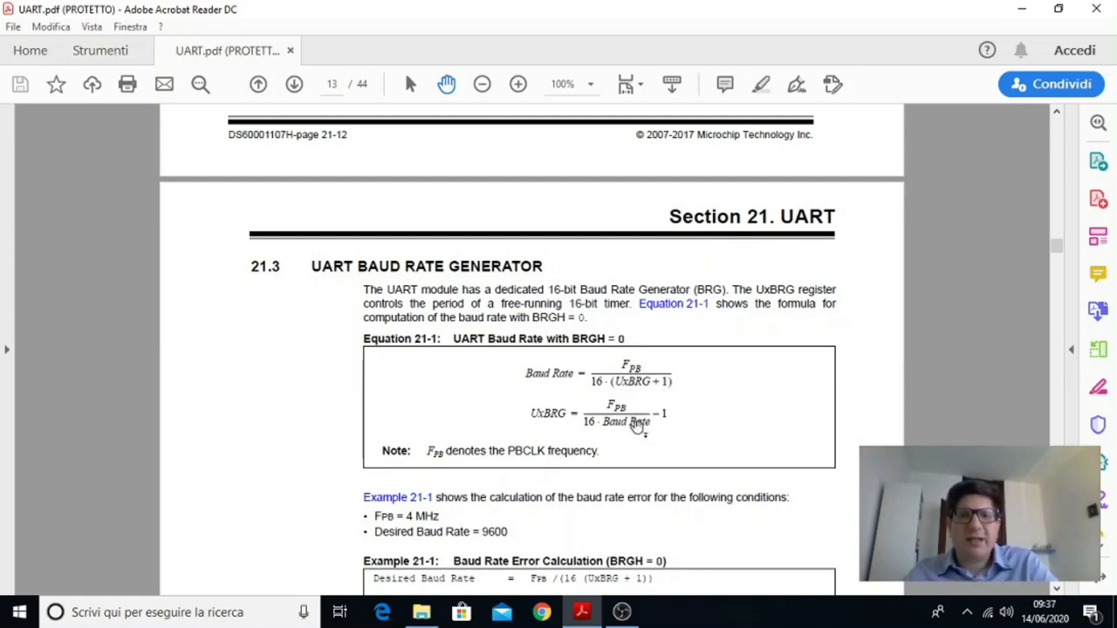
mouse_move(455, 378)
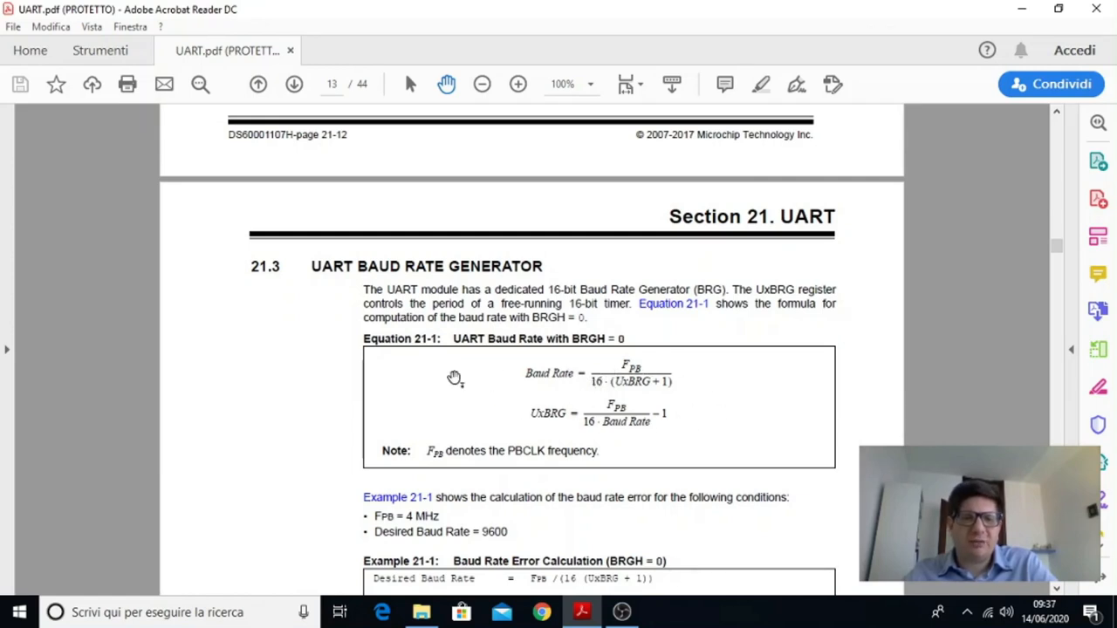
mouse_move(573, 419)
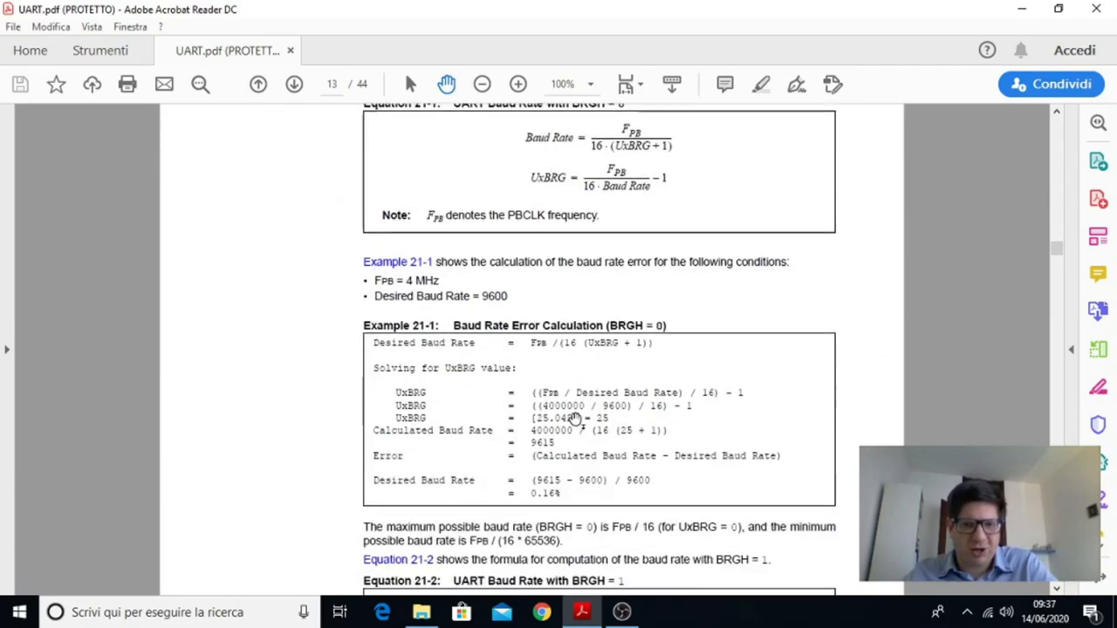
scroll("down", 3)
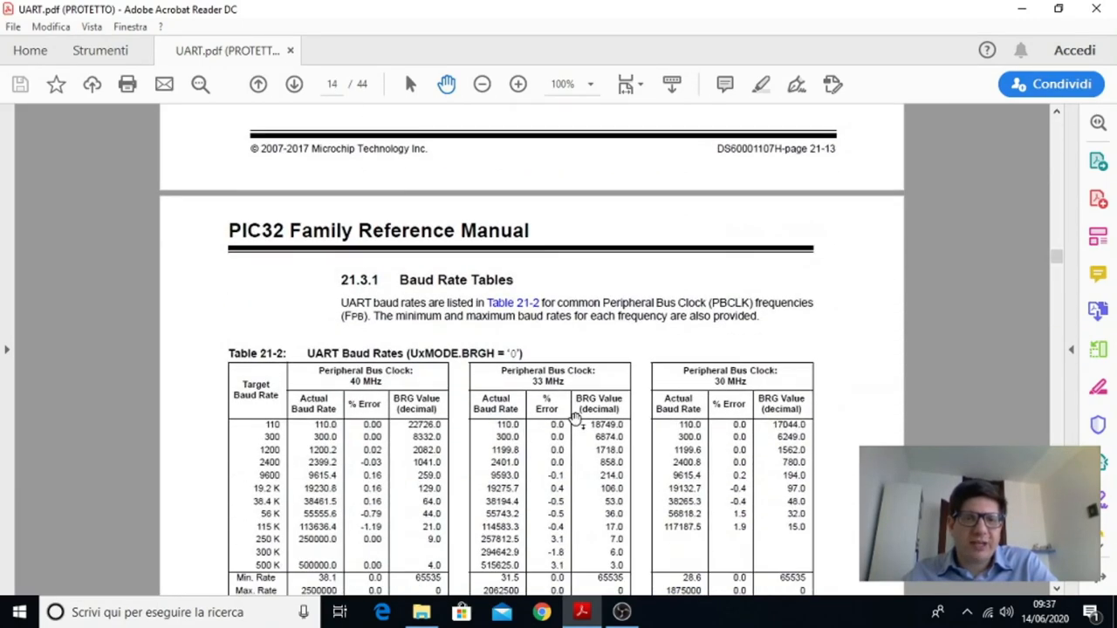
scroll("down", 3)
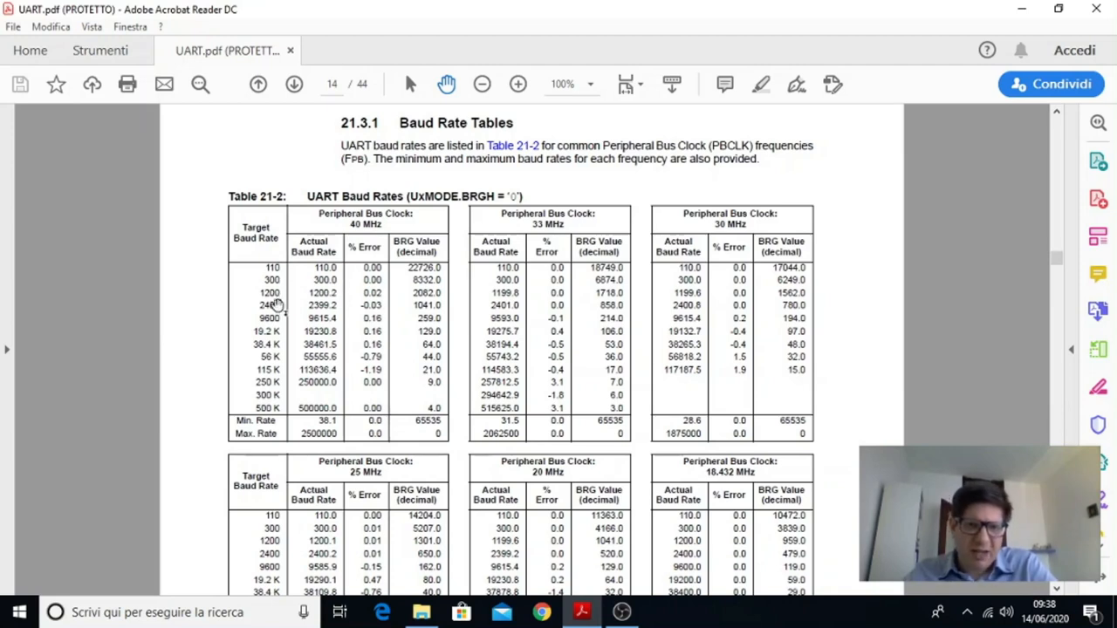
mouse_move(270, 323)
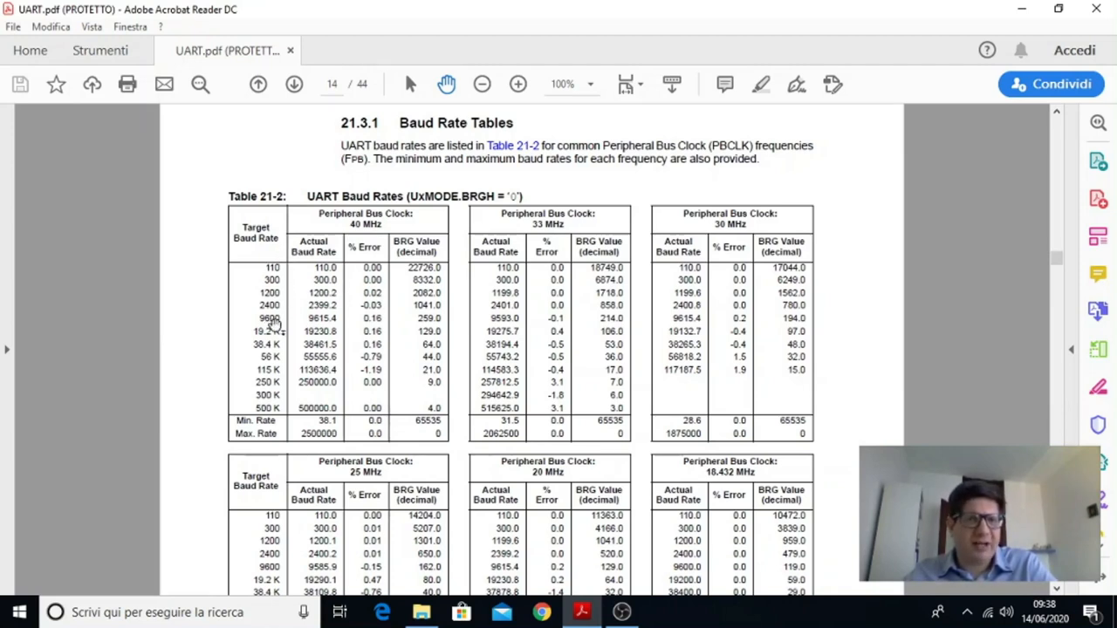
mouse_move(268, 407)
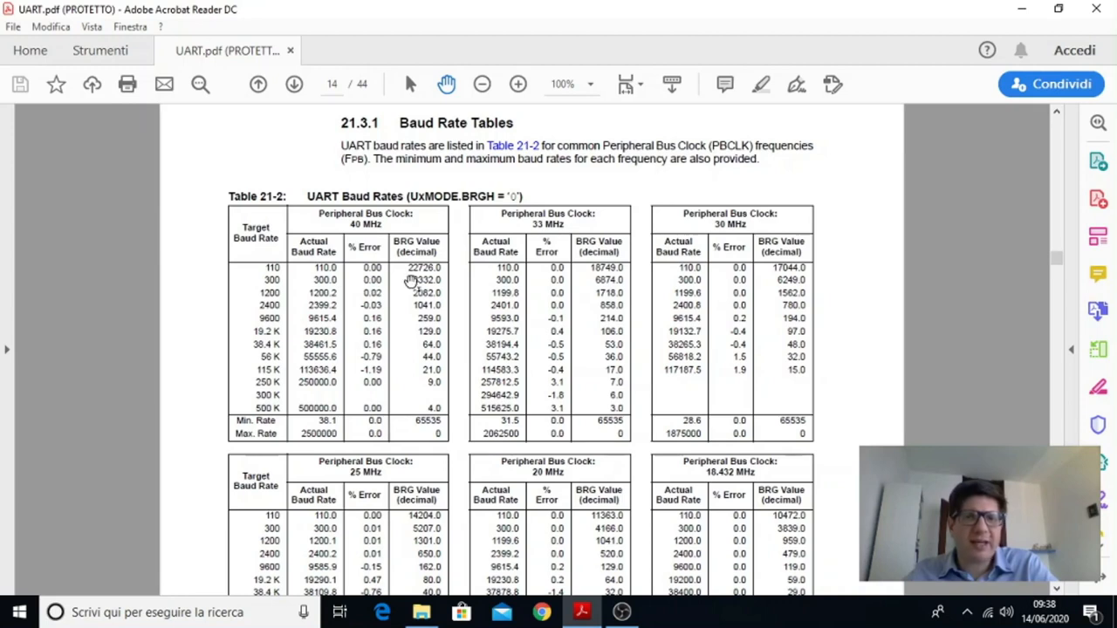
mouse_move(442, 268)
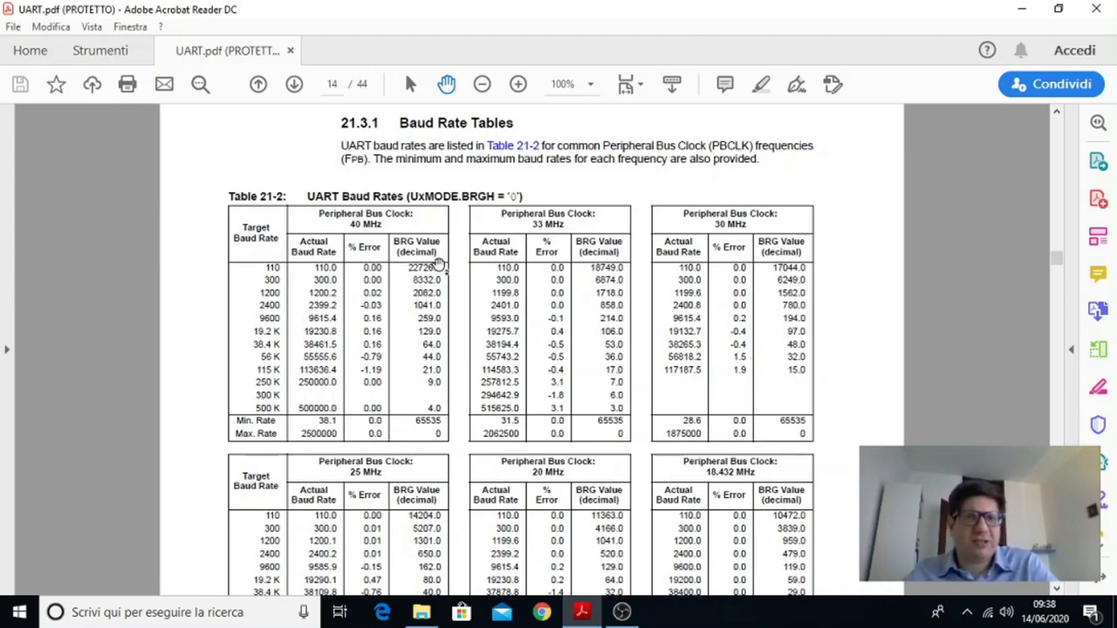
mouse_move(353, 261)
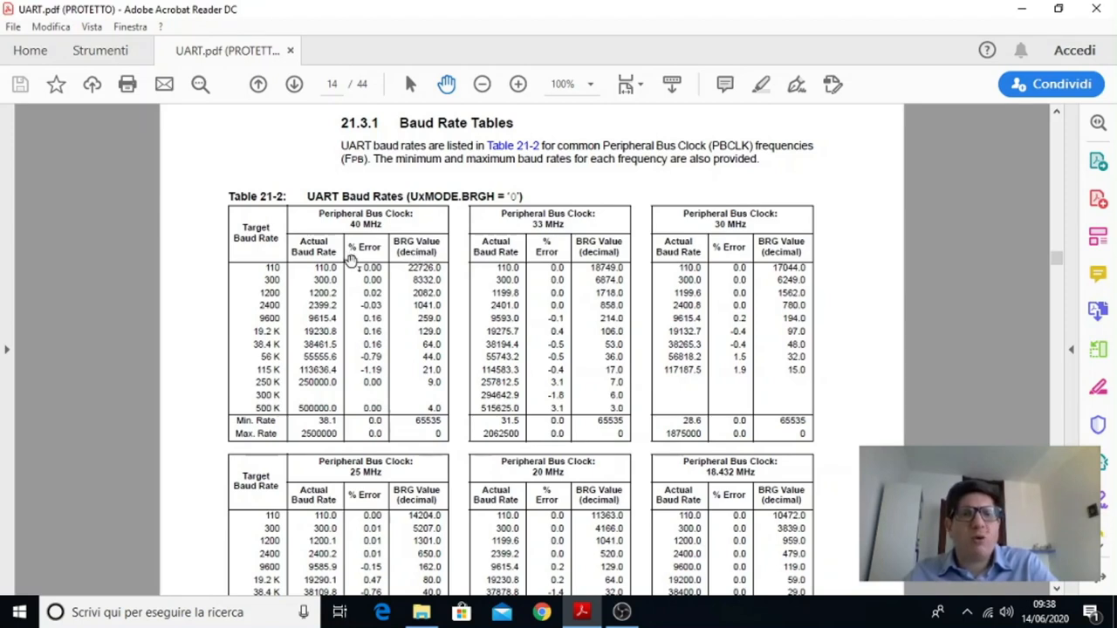
mouse_move(811, 248)
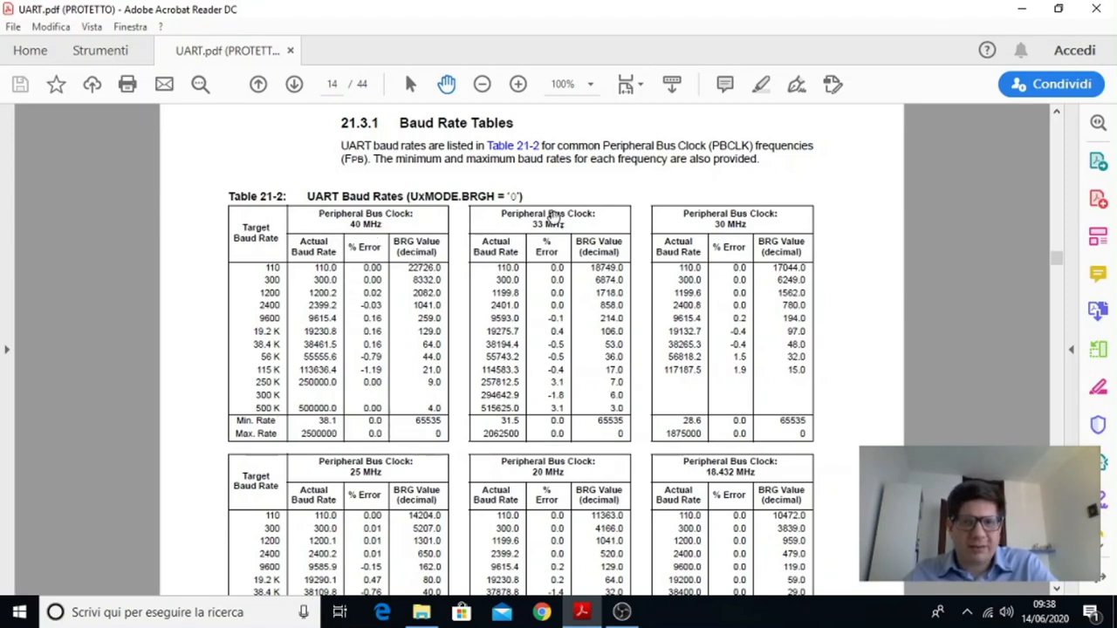
Scroll past the page 14 tables to Table 21-2's continuation on page 15
scroll("down", 3)
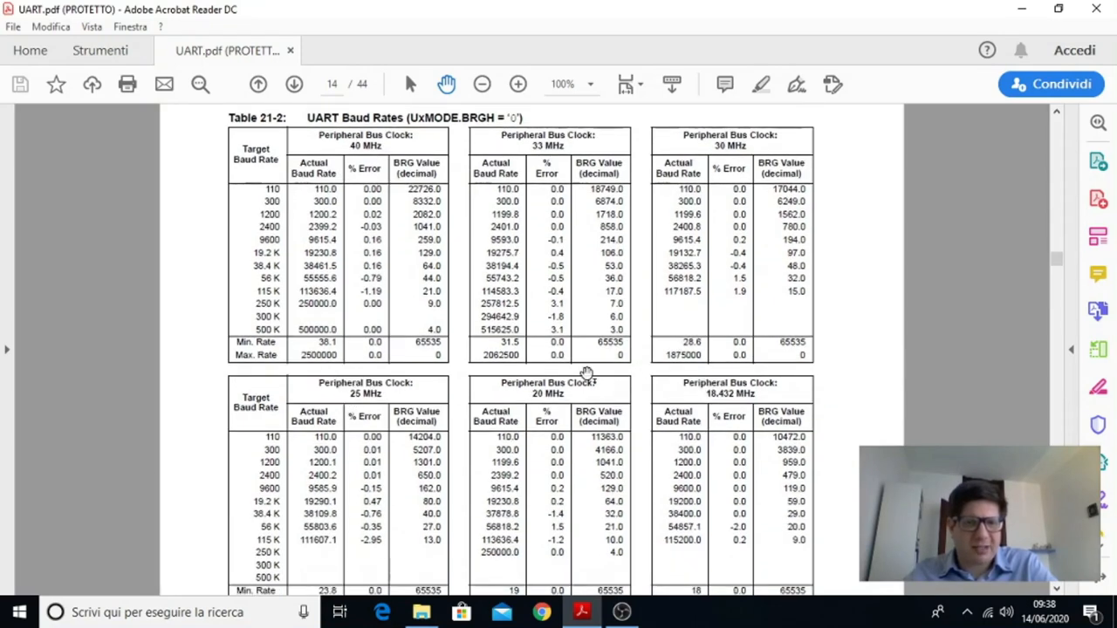
scroll("down", 3)
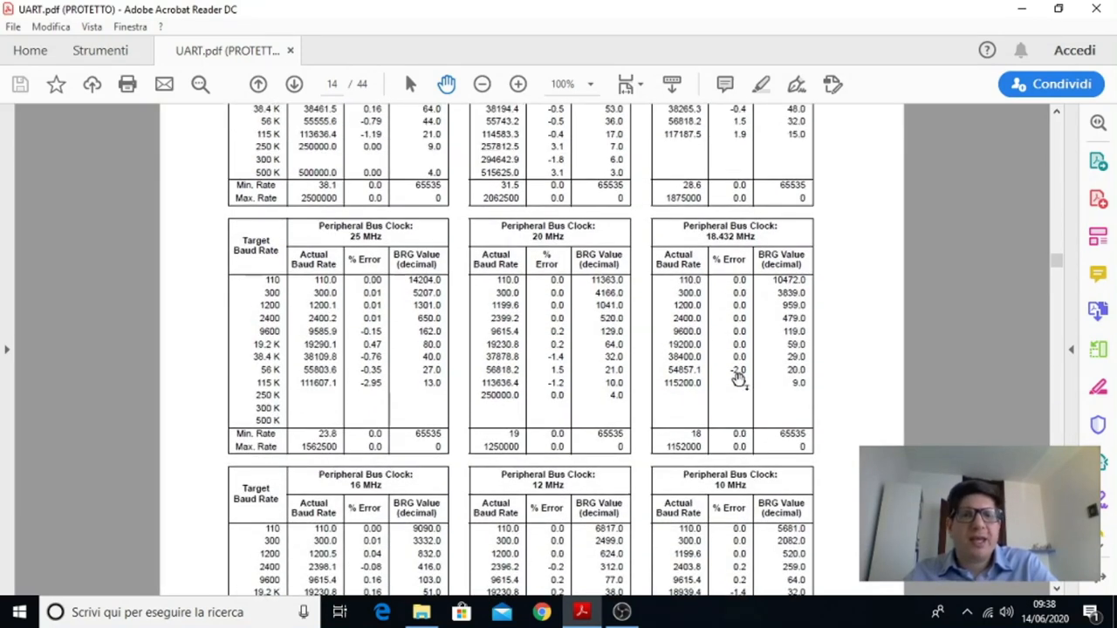
scroll("down", 3)
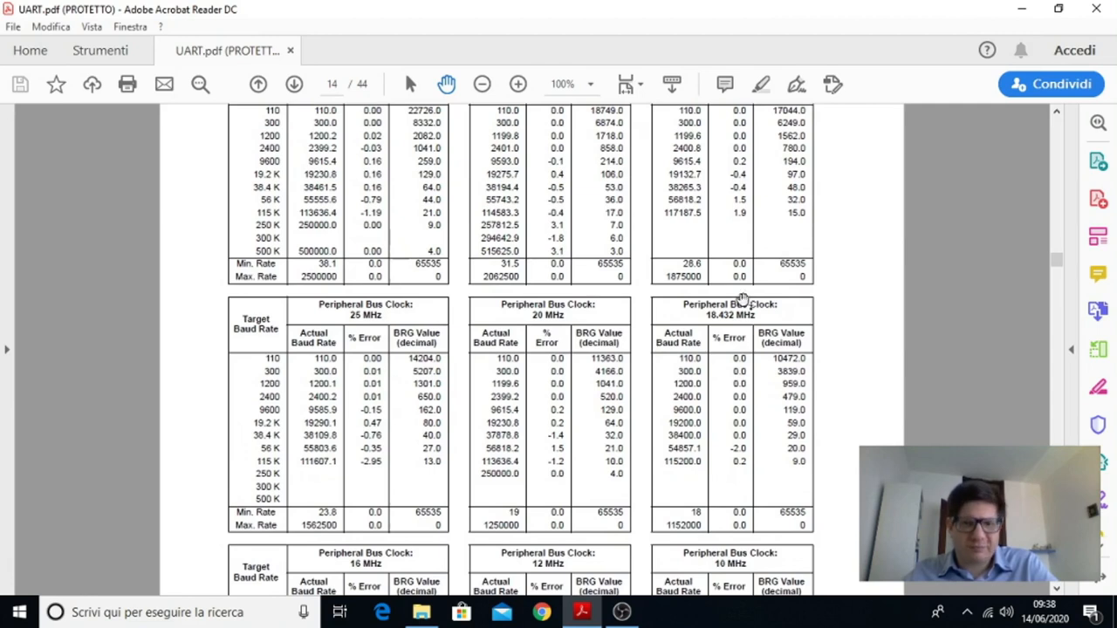
mouse_move(624, 336)
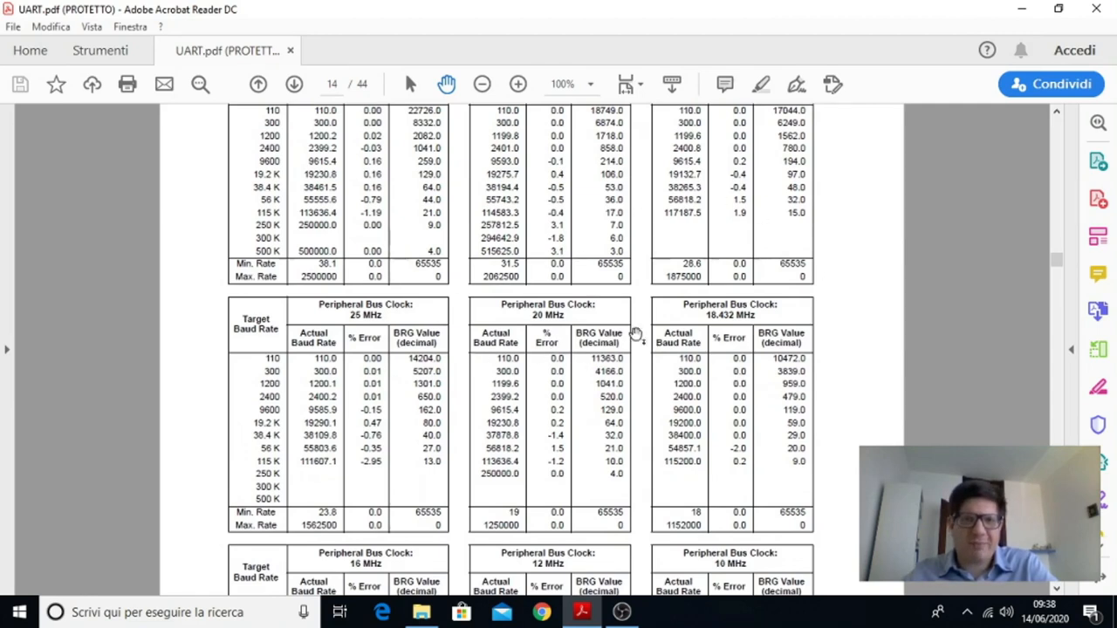
mouse_move(516, 328)
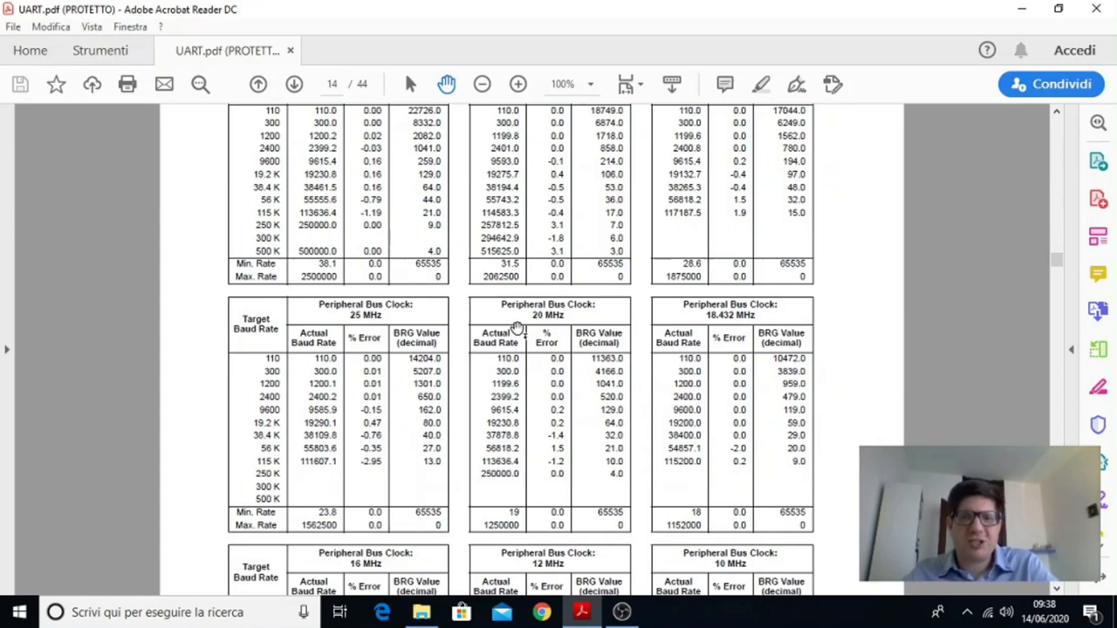
mouse_move(435, 278)
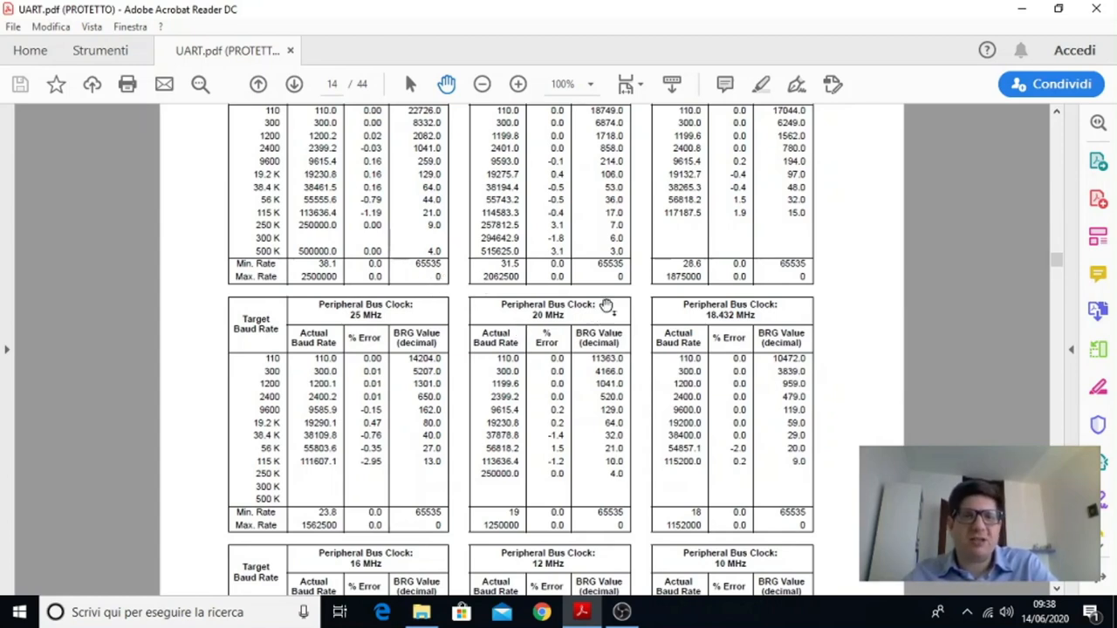
mouse_move(637, 301)
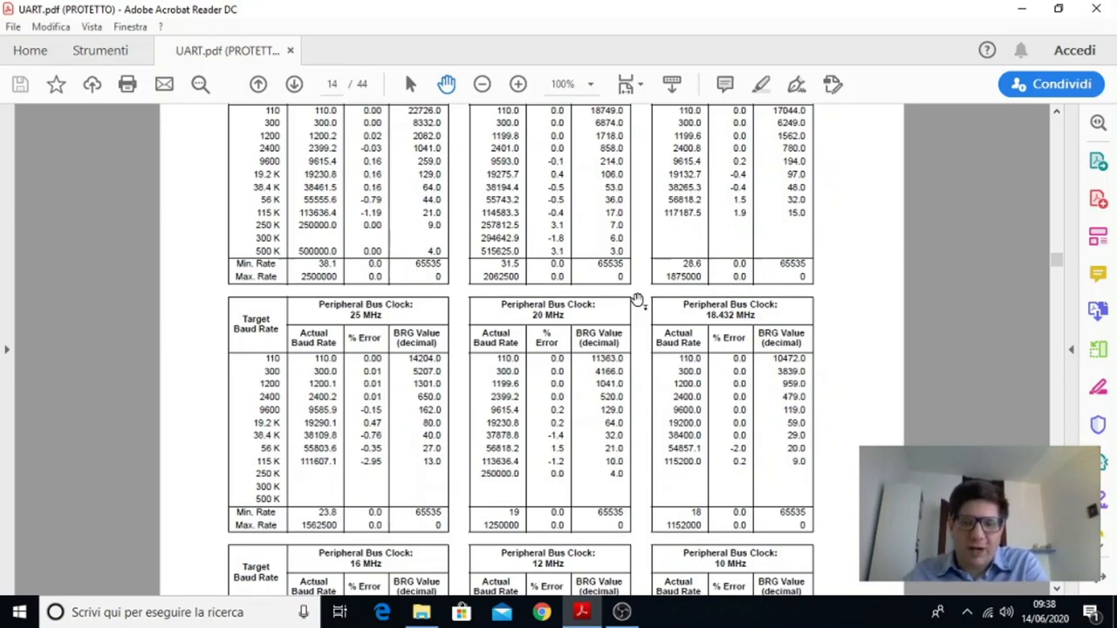
scroll("down", 3)
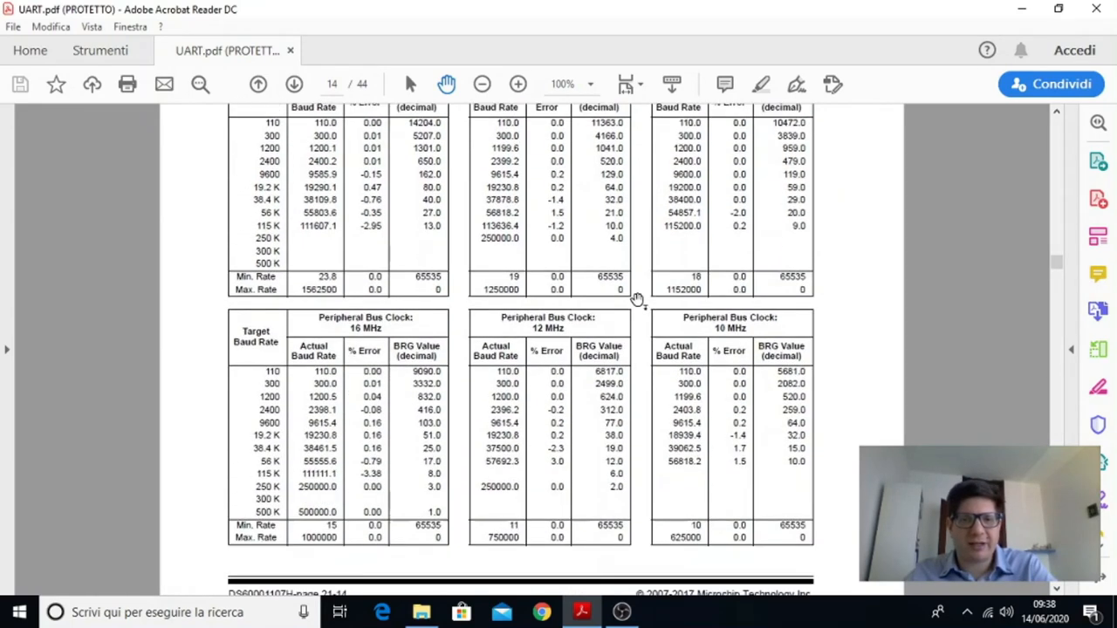
scroll("down", 3)
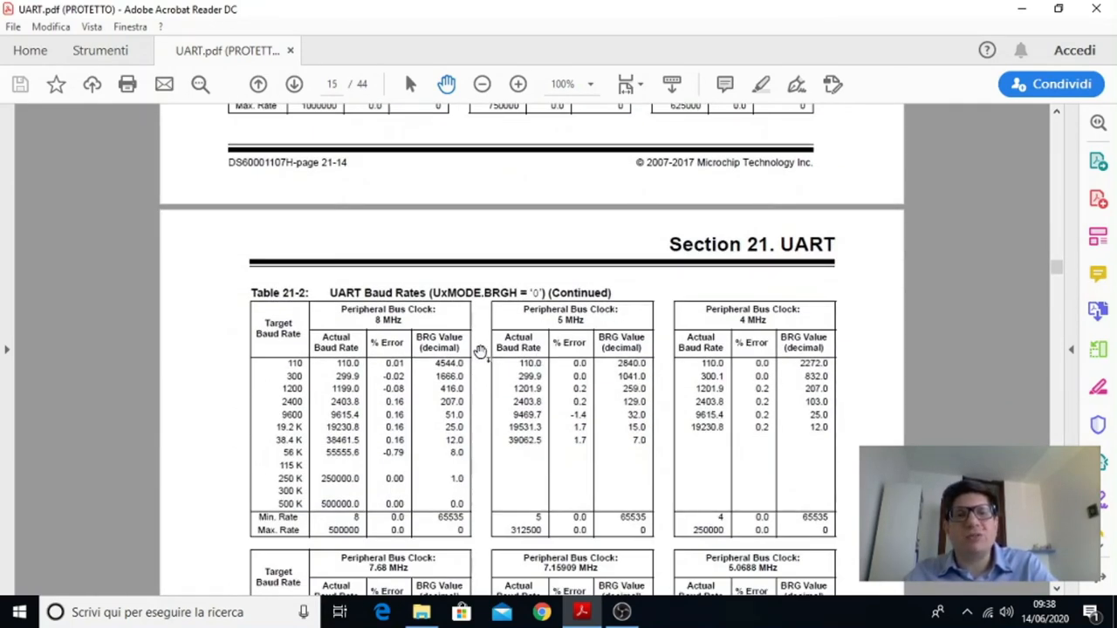
mouse_move(656, 388)
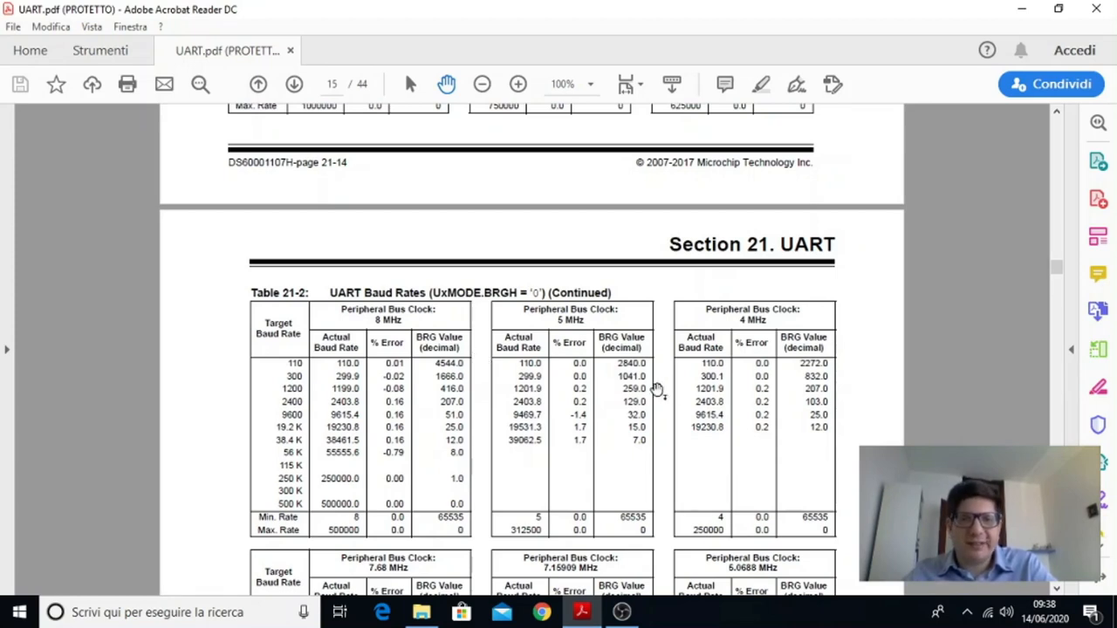
mouse_move(657, 388)
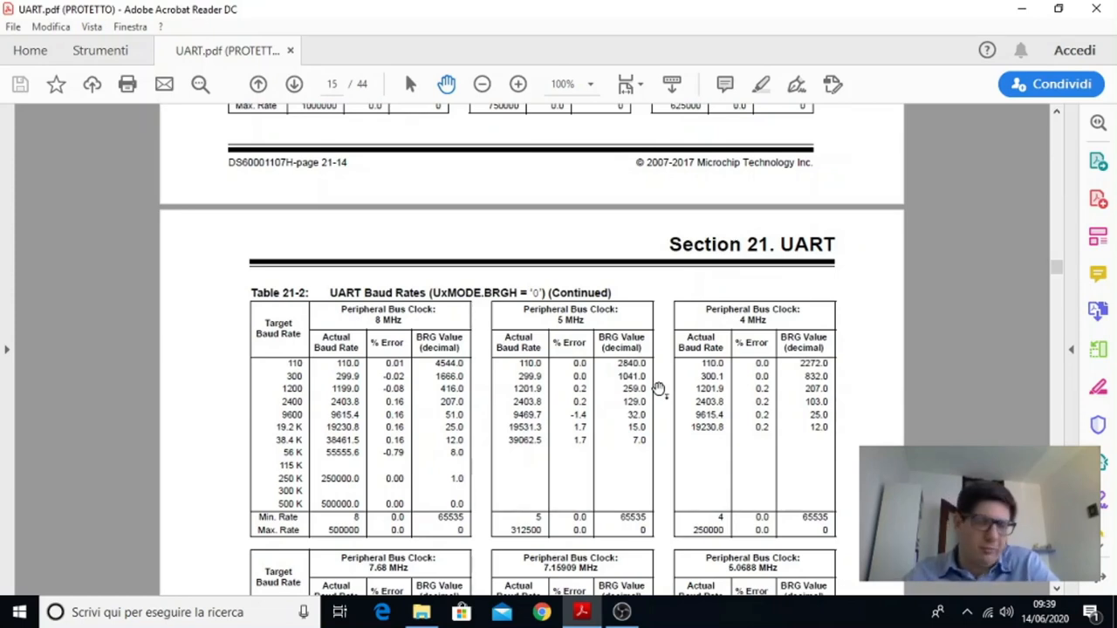
Scroll through pages 15 and 16 to section 21.4 UART Configuration on page 17
scroll("down", 3)
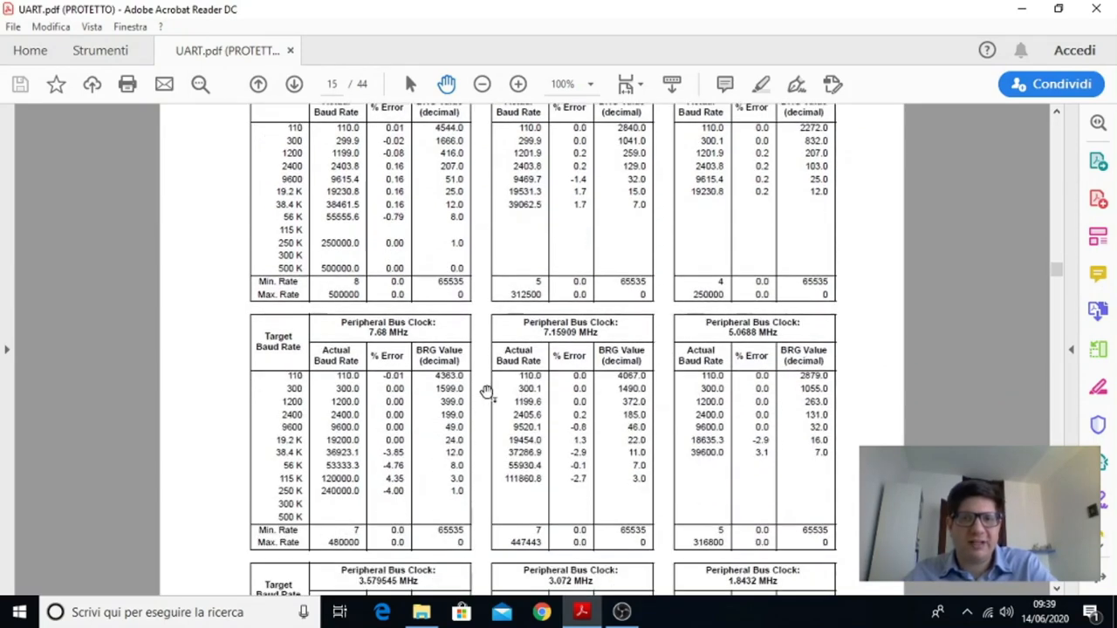
scroll("down", 3)
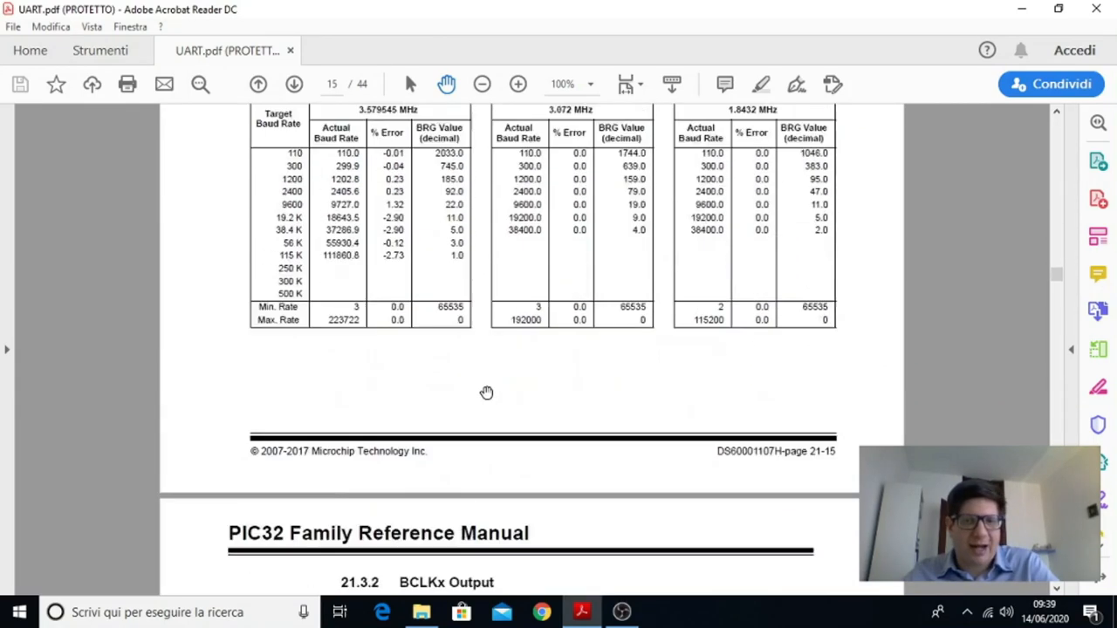
scroll("down", 3)
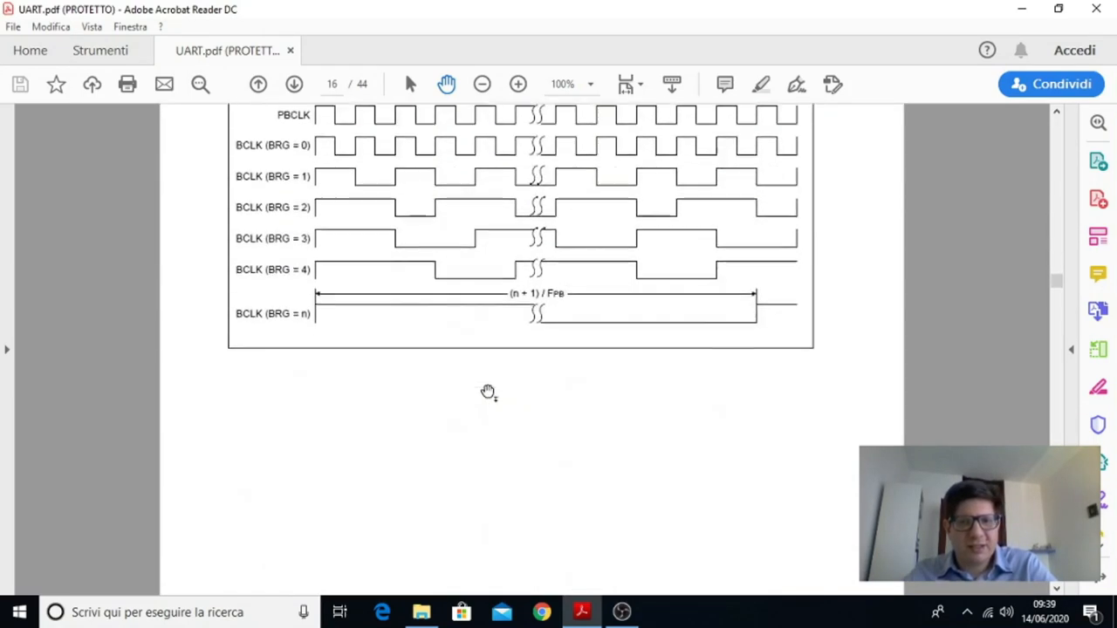
scroll("down", 3)
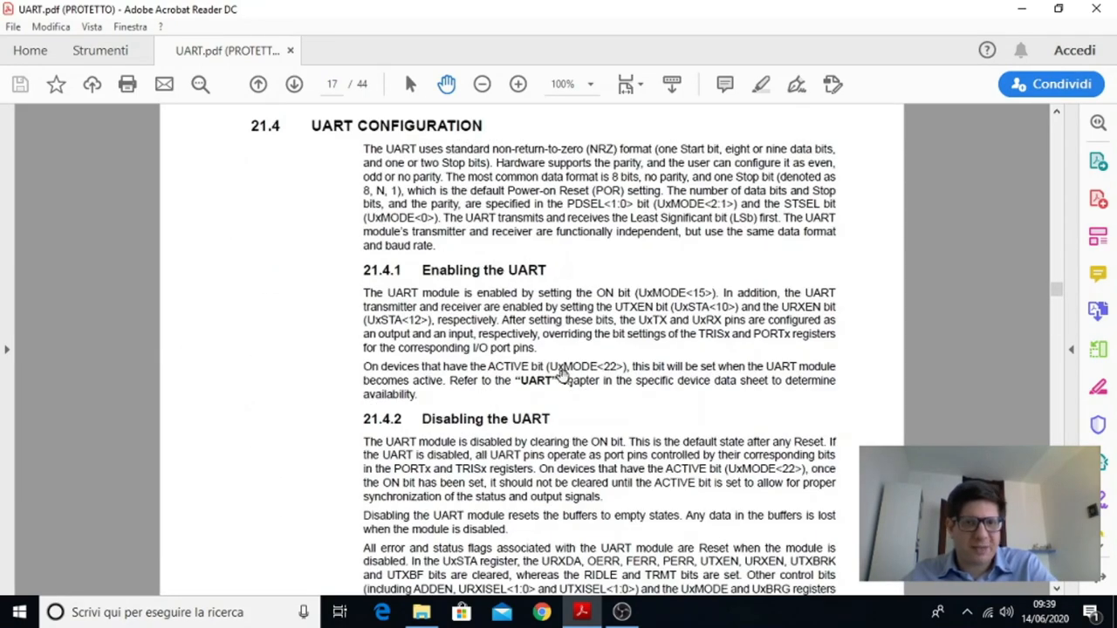
Scroll to page 18 so Figure 21-3 UART Transmitter Block Diagram fills the view
scroll("down", 3)
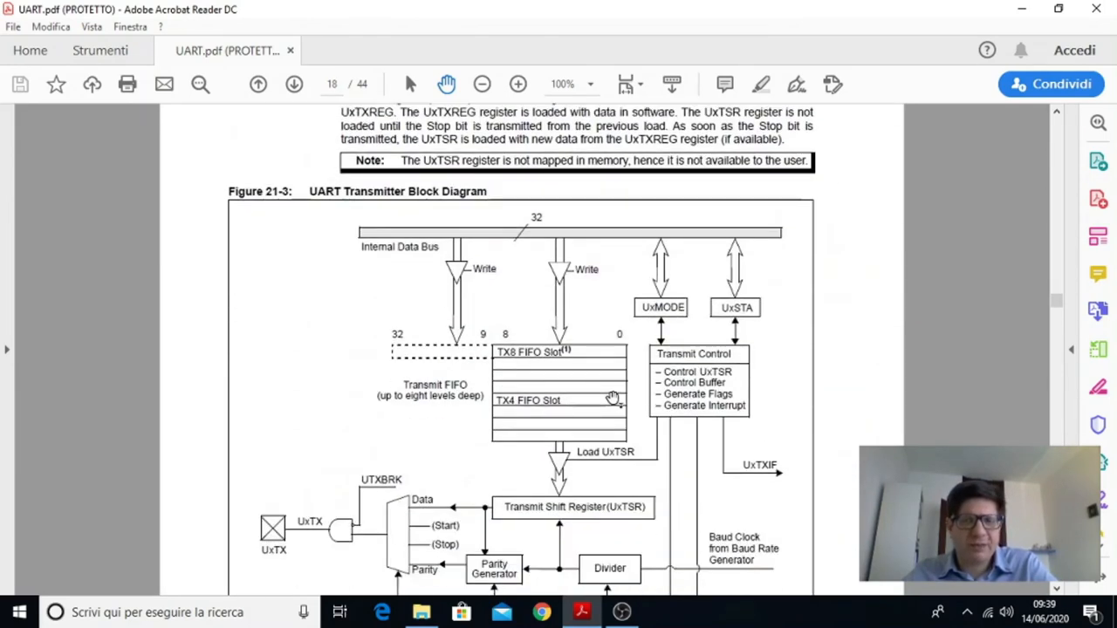
mouse_move(429, 208)
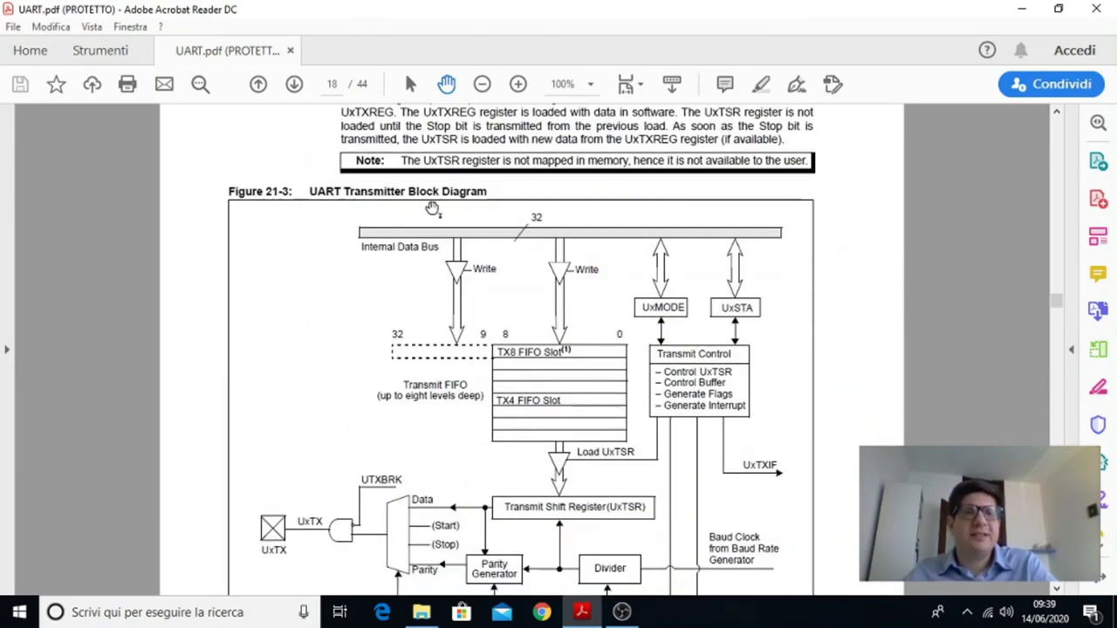
mouse_move(560, 328)
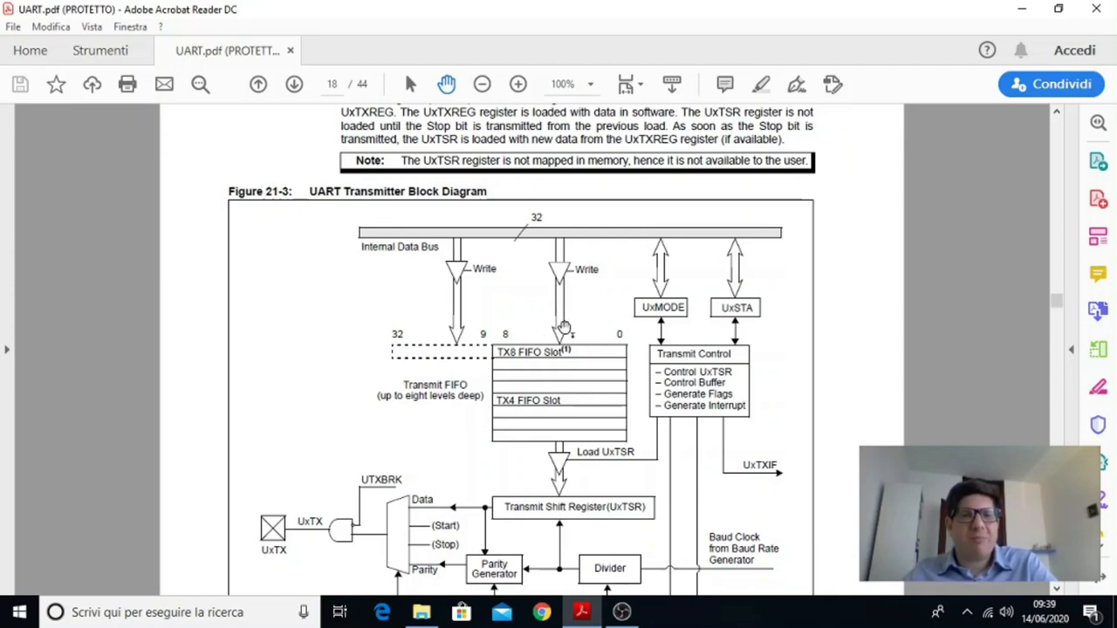
scroll("down", 3)
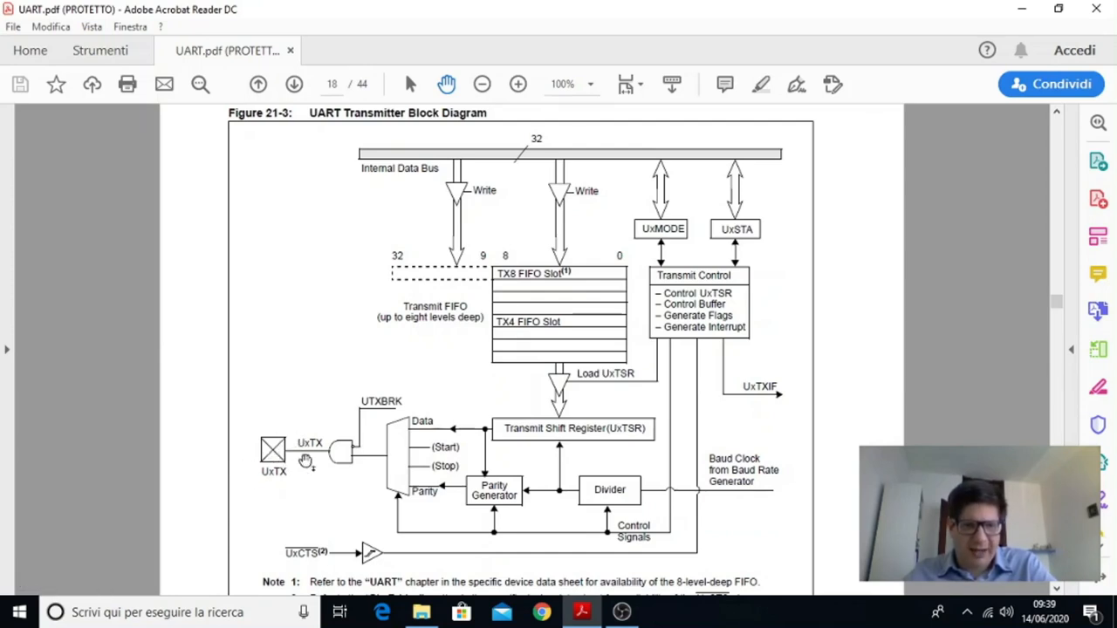
mouse_move(284, 455)
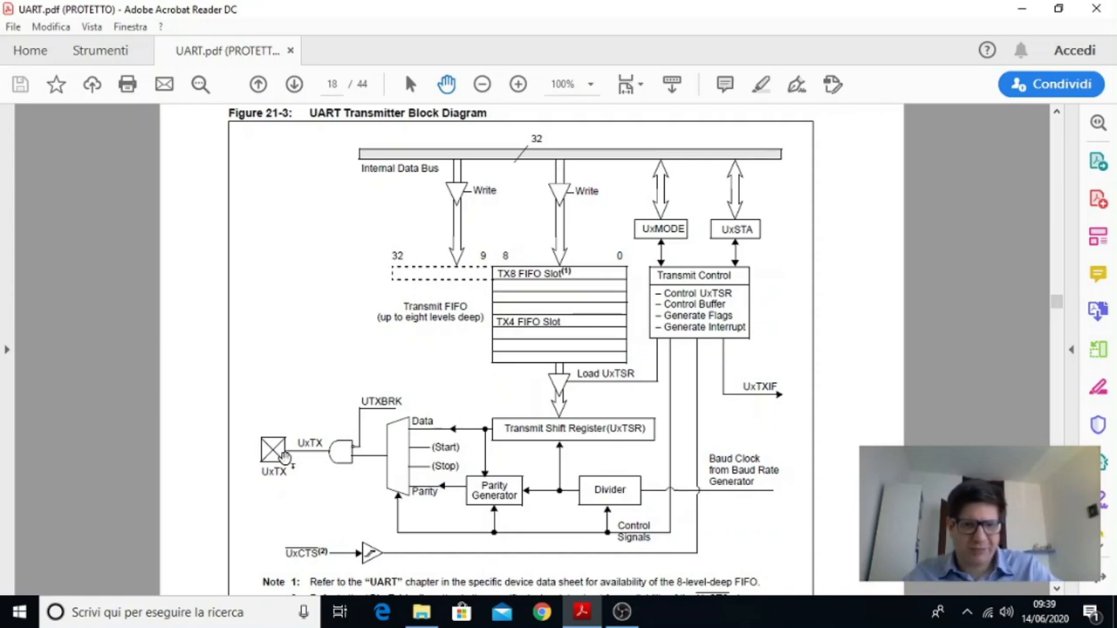
mouse_move(378, 464)
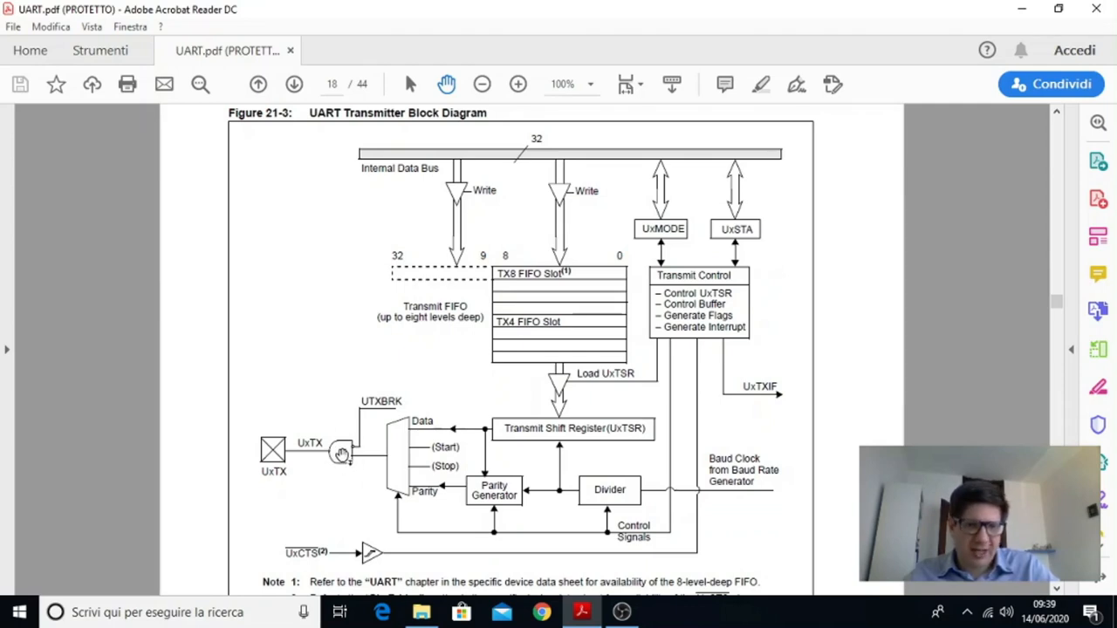
mouse_move(404, 442)
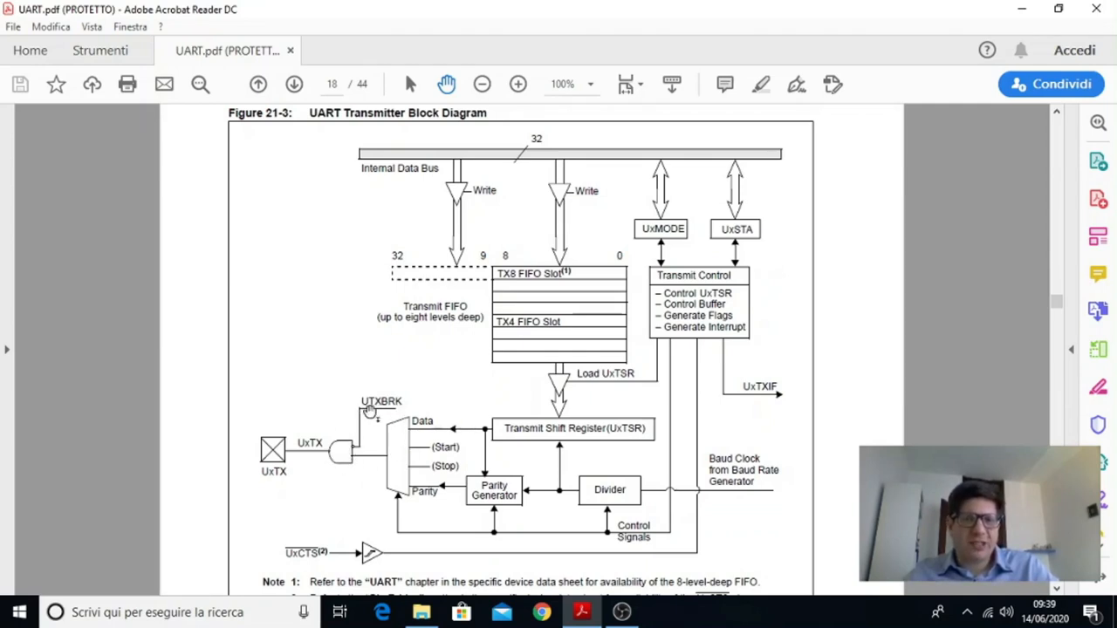
mouse_move(399, 422)
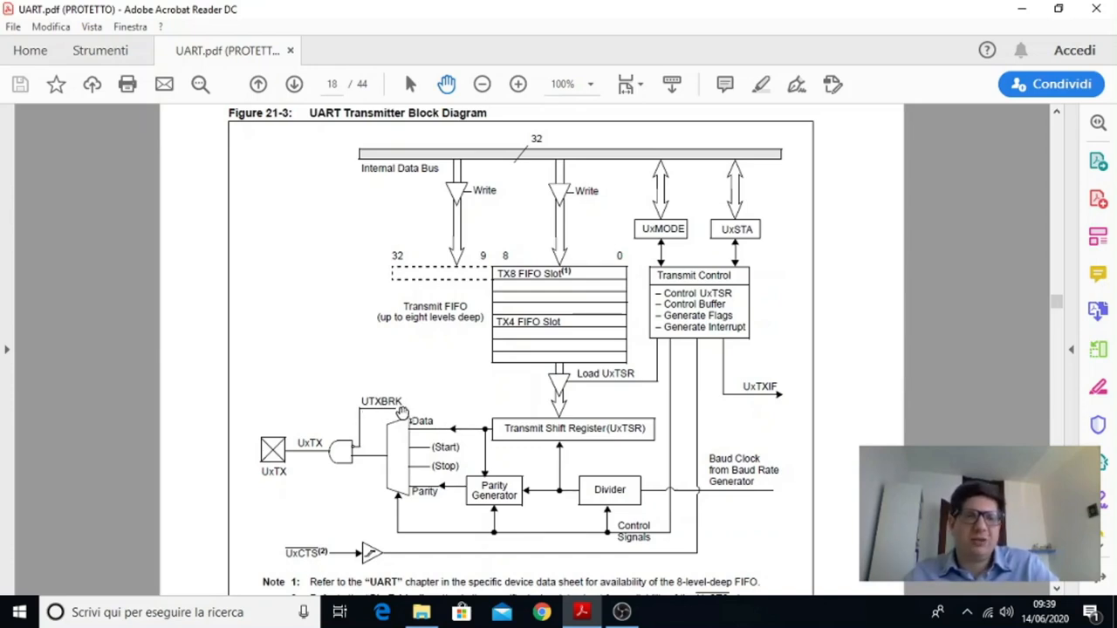
mouse_move(336, 459)
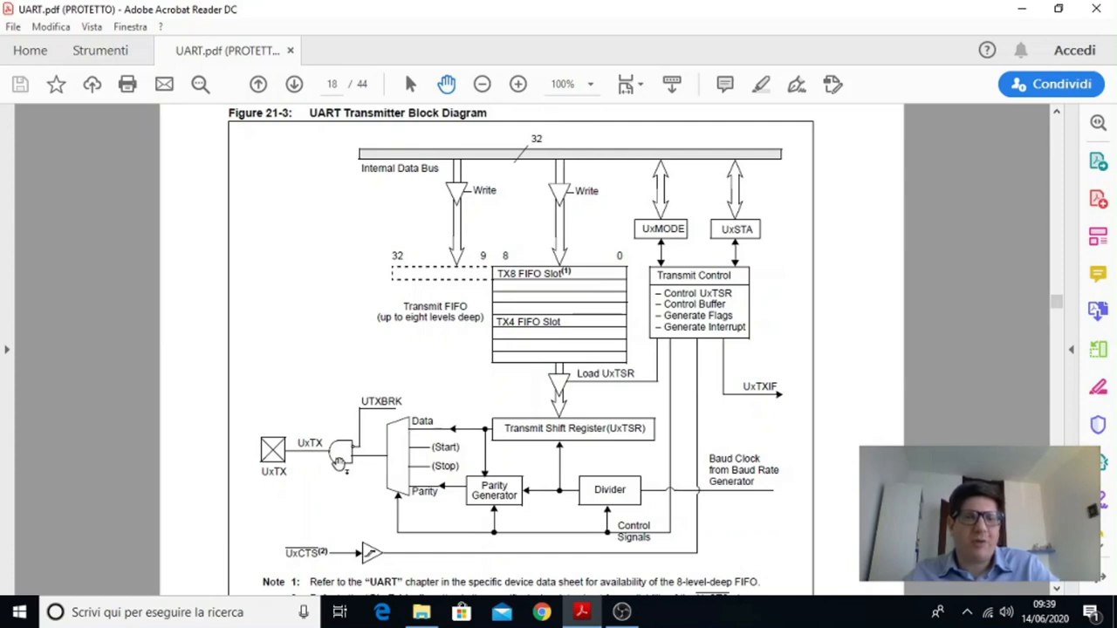
mouse_move(406, 494)
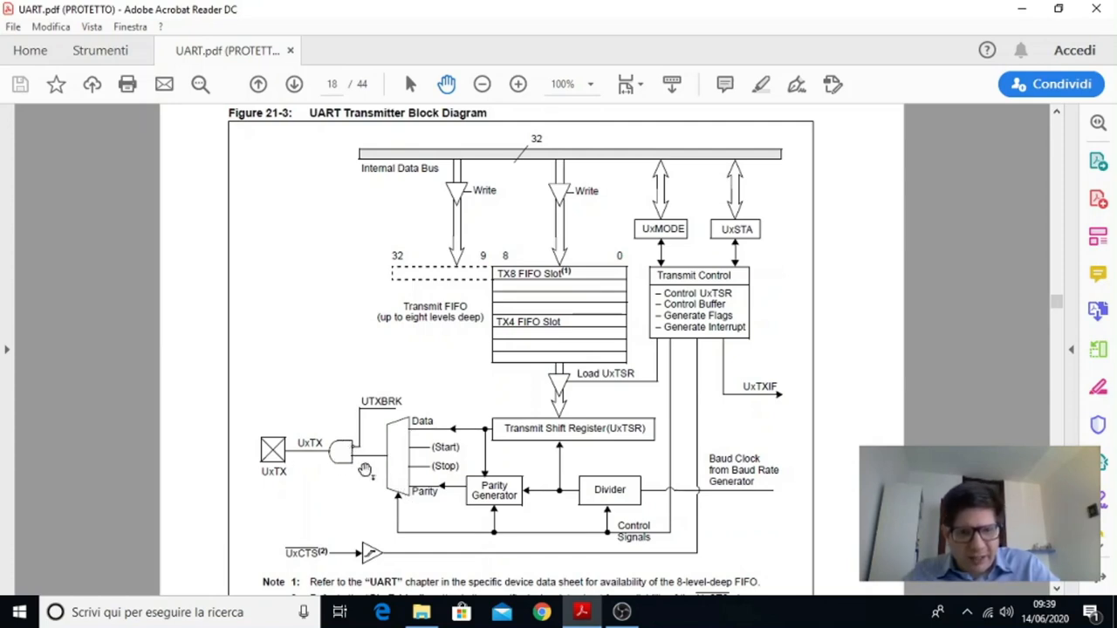
Zoom in twice on Figure 21-3's shift register, parity generator and divider
left_click(517, 83)
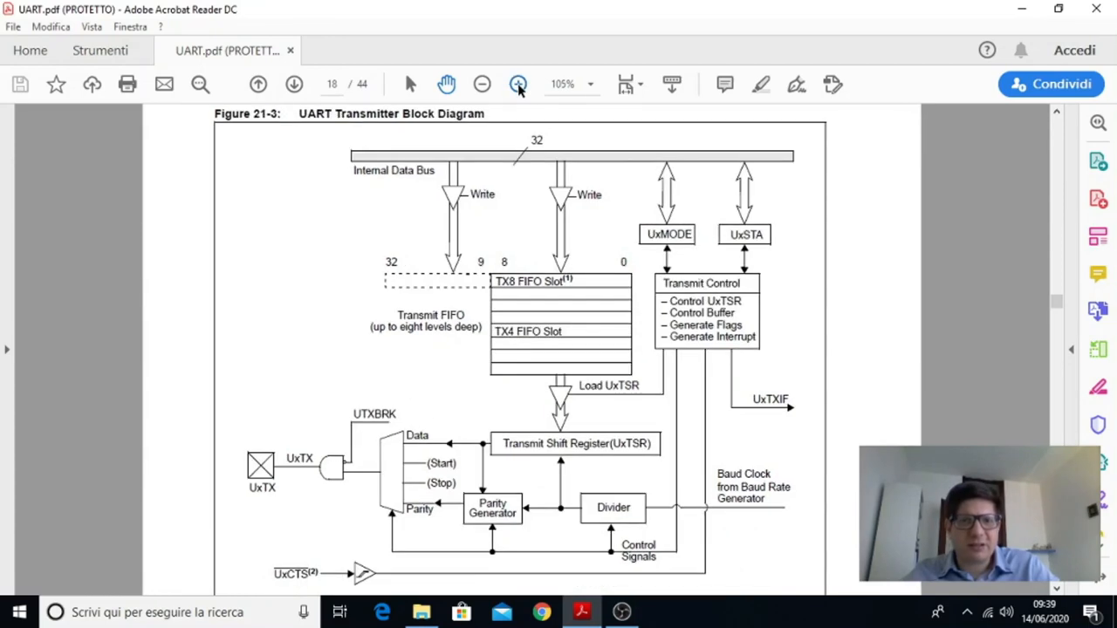
left_click(516, 83)
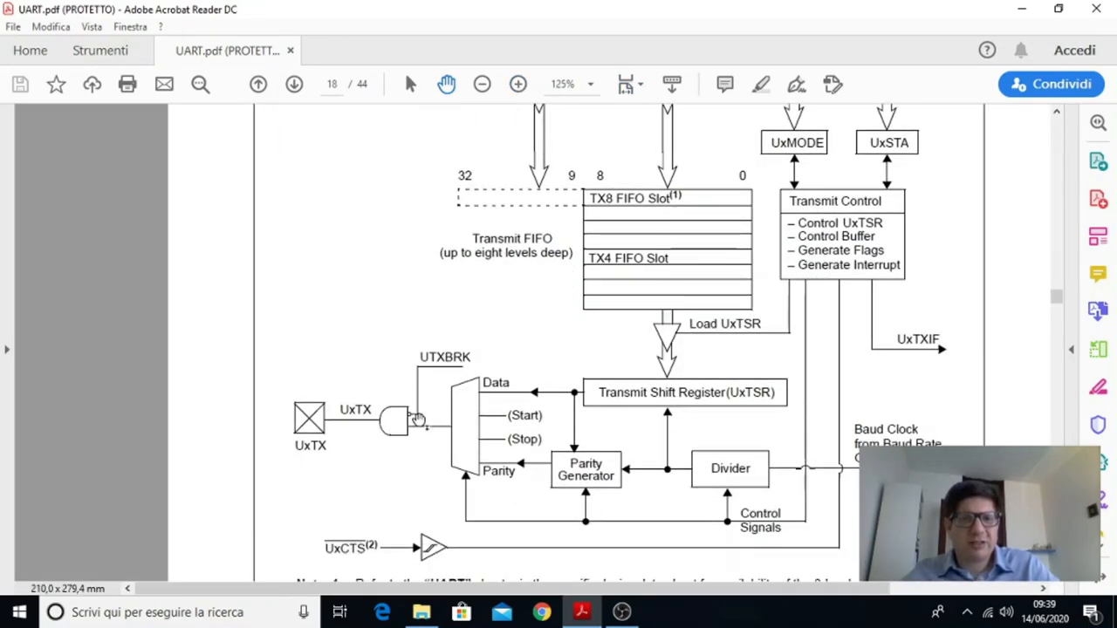
mouse_move(476, 371)
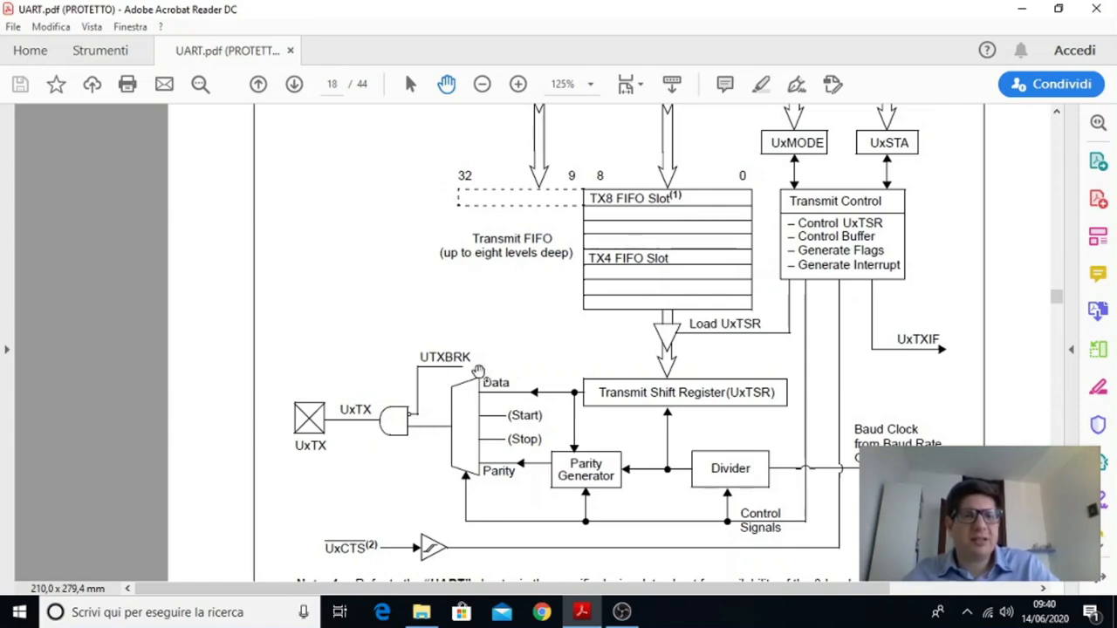
mouse_move(462, 364)
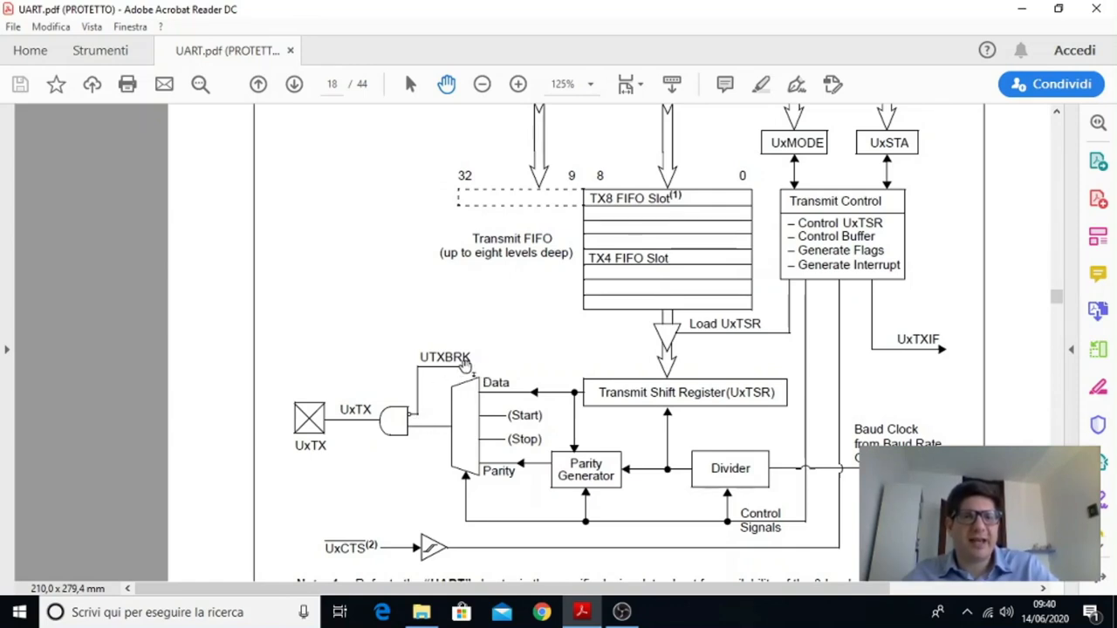
mouse_move(378, 429)
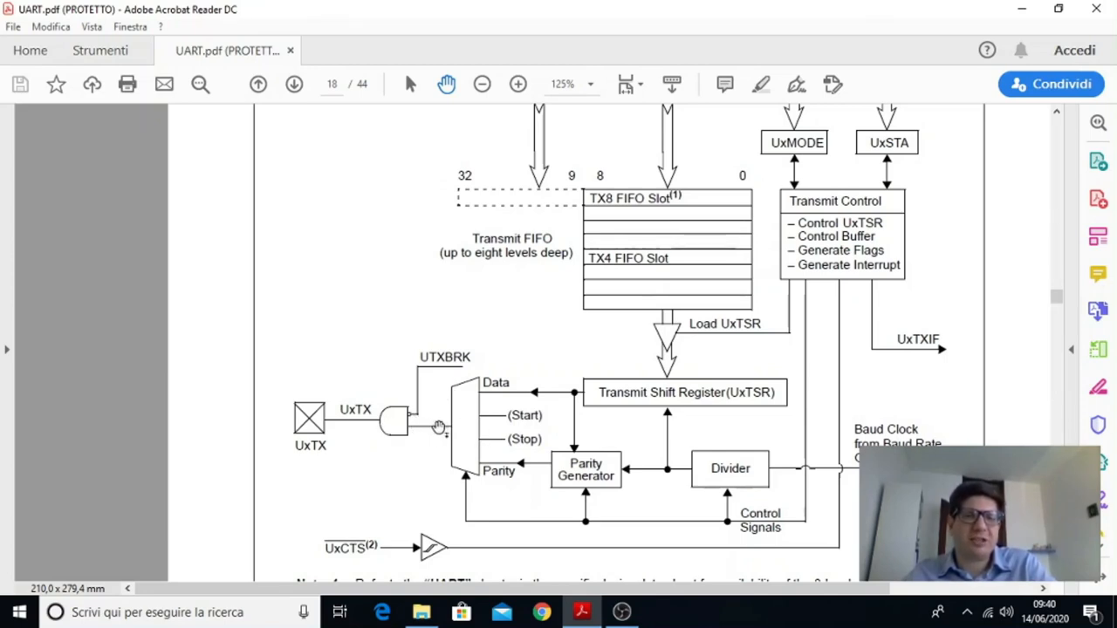
mouse_move(401, 424)
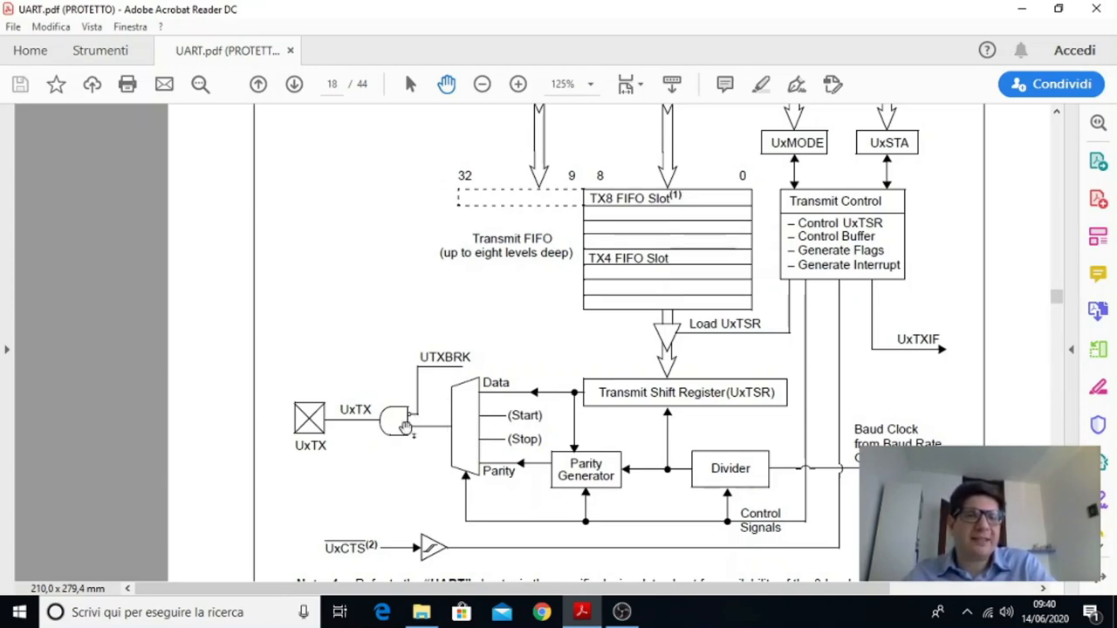
mouse_move(301, 420)
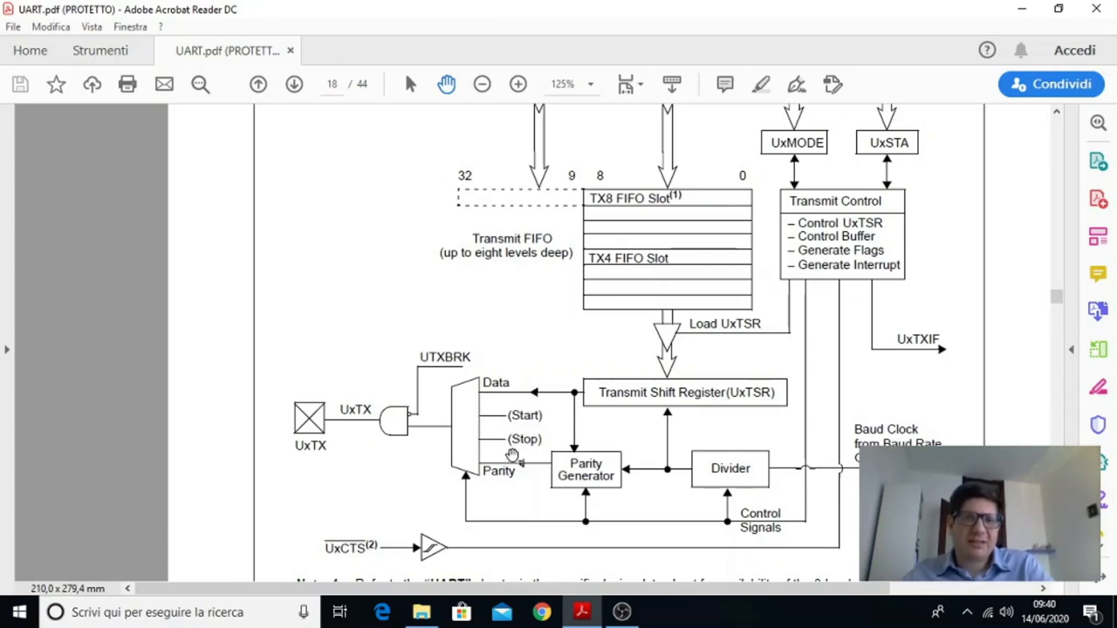
mouse_move(512, 383)
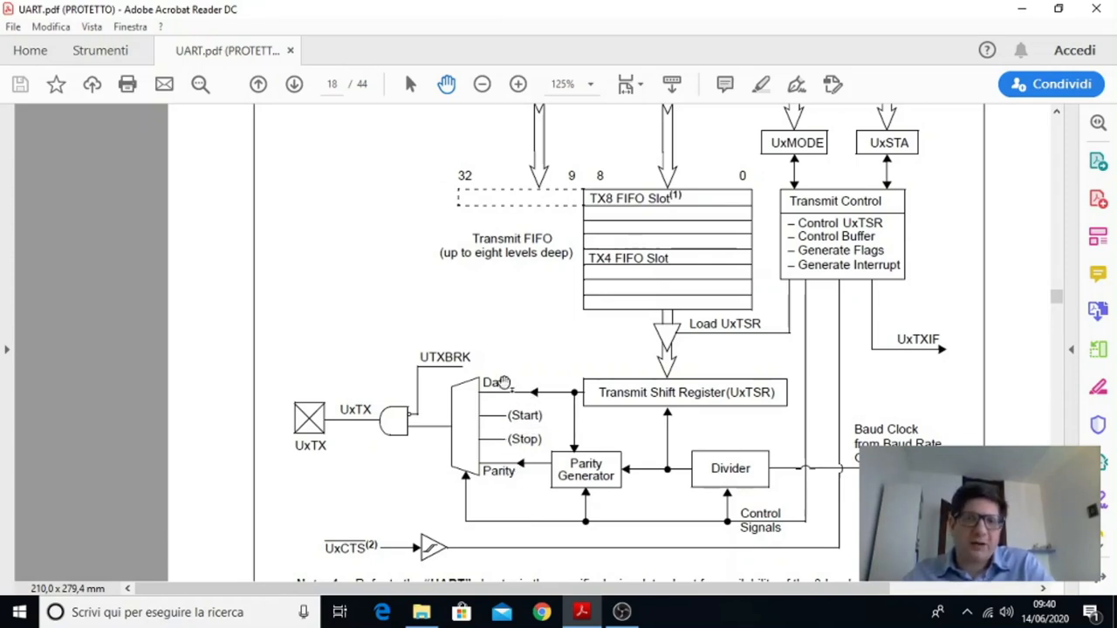
mouse_move(541, 391)
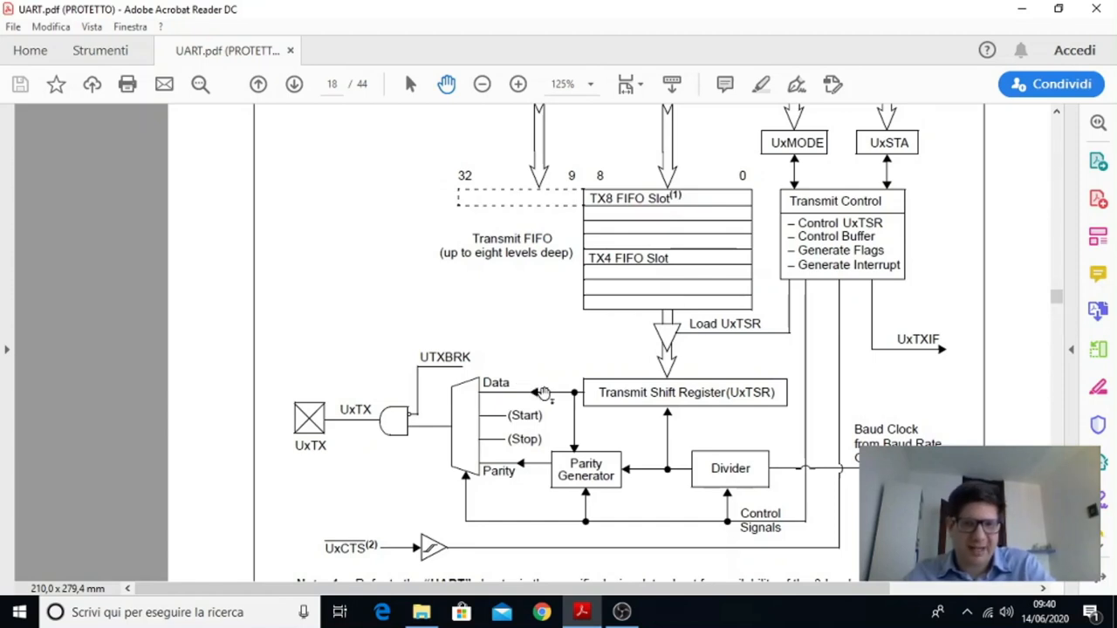
mouse_move(526, 394)
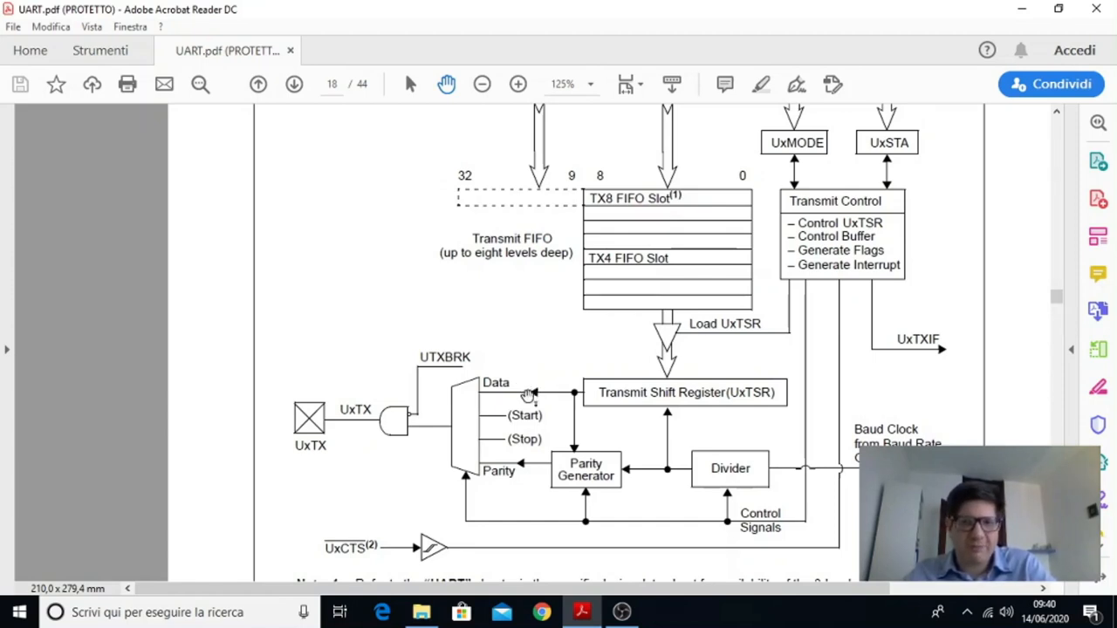
mouse_move(504, 422)
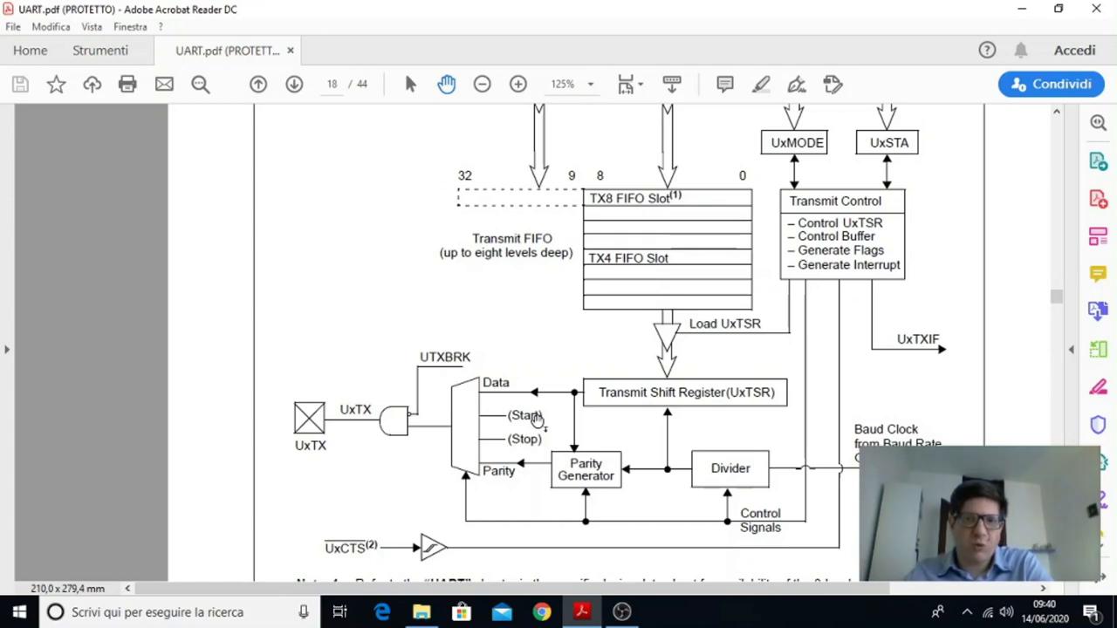
mouse_move(769, 412)
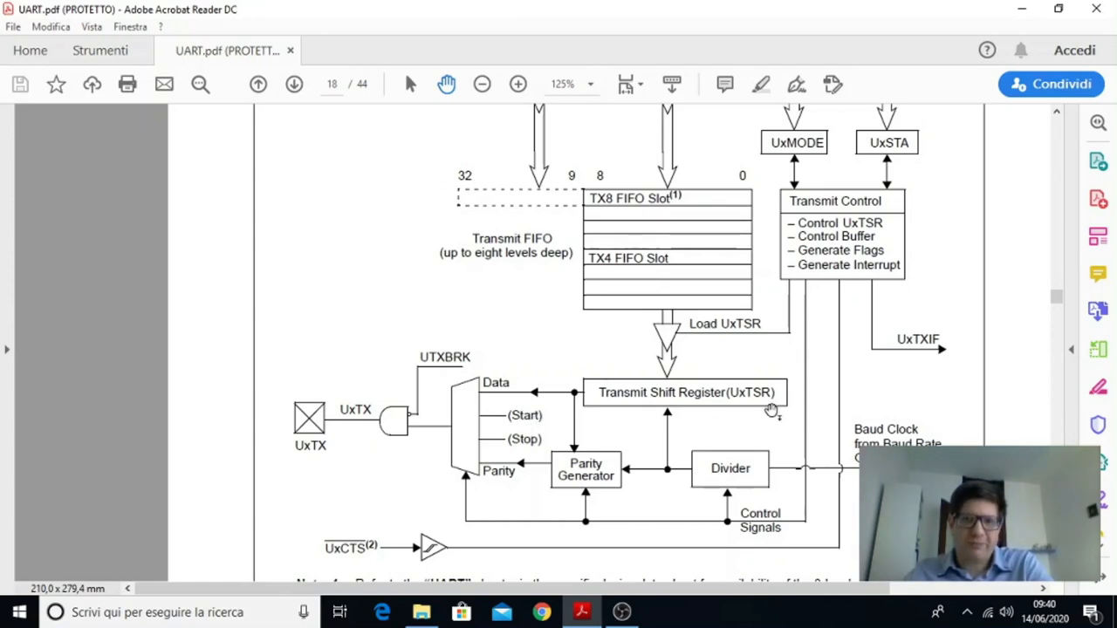
mouse_move(680, 386)
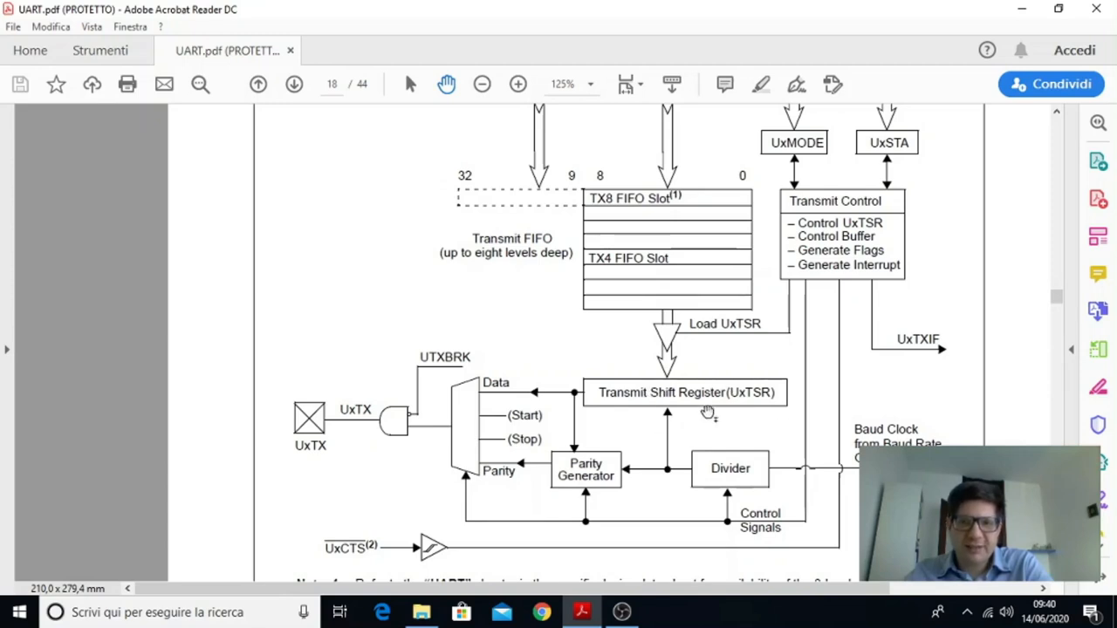
mouse_move(646, 407)
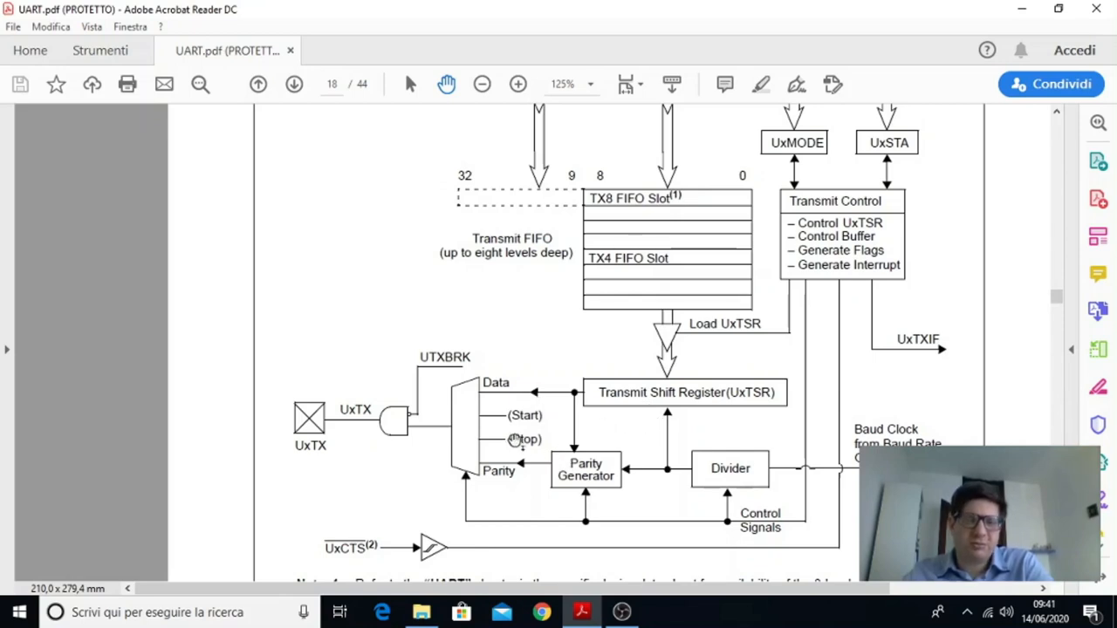
mouse_move(549, 397)
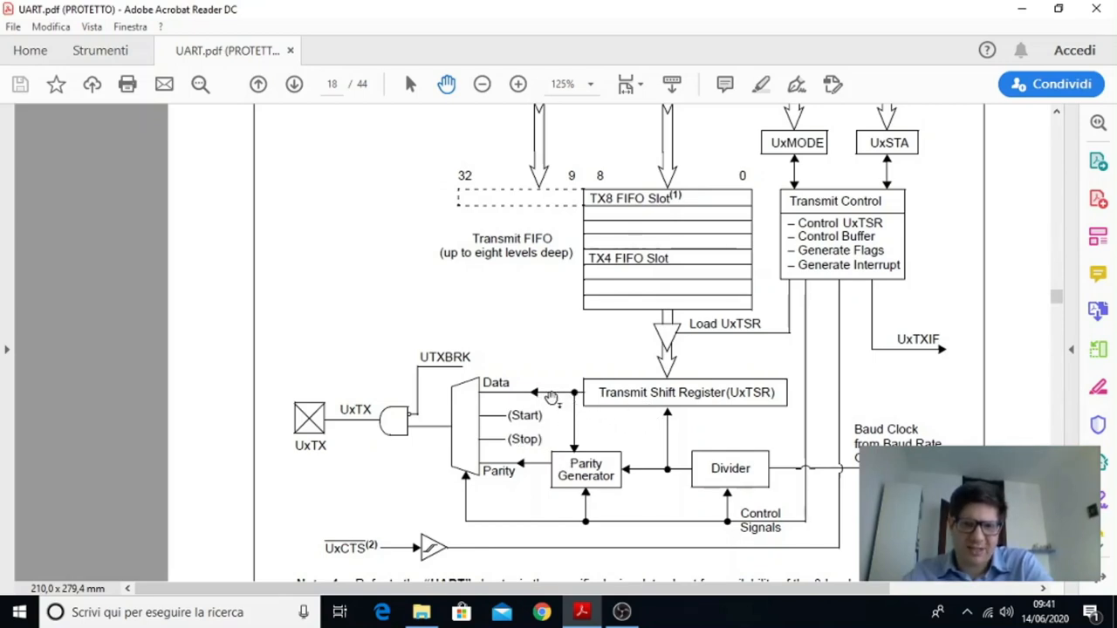
mouse_move(532, 470)
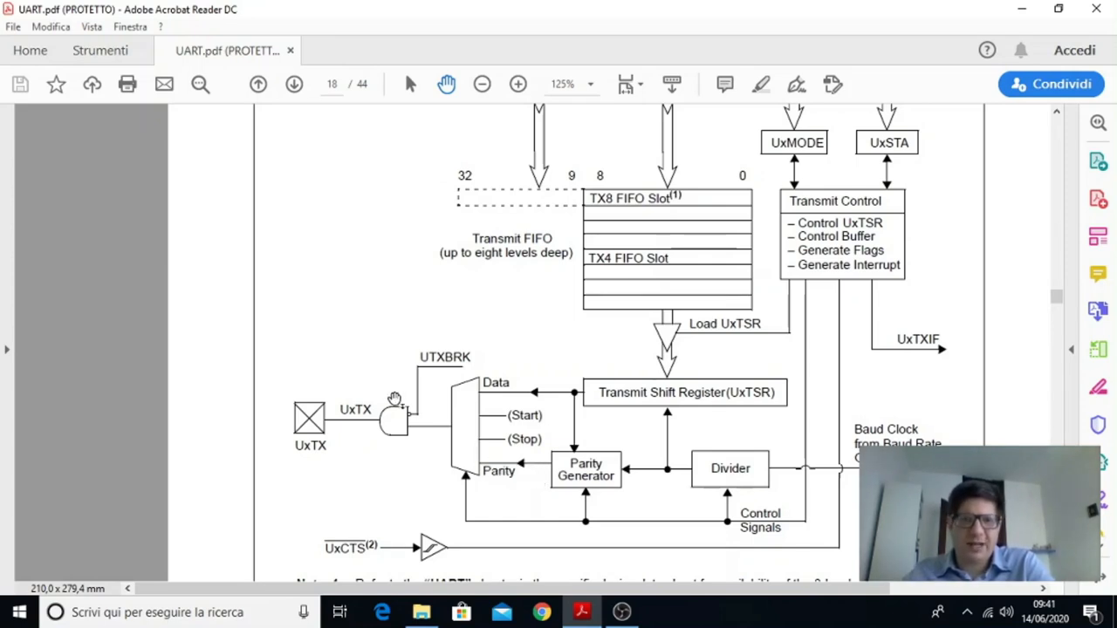
mouse_move(497, 441)
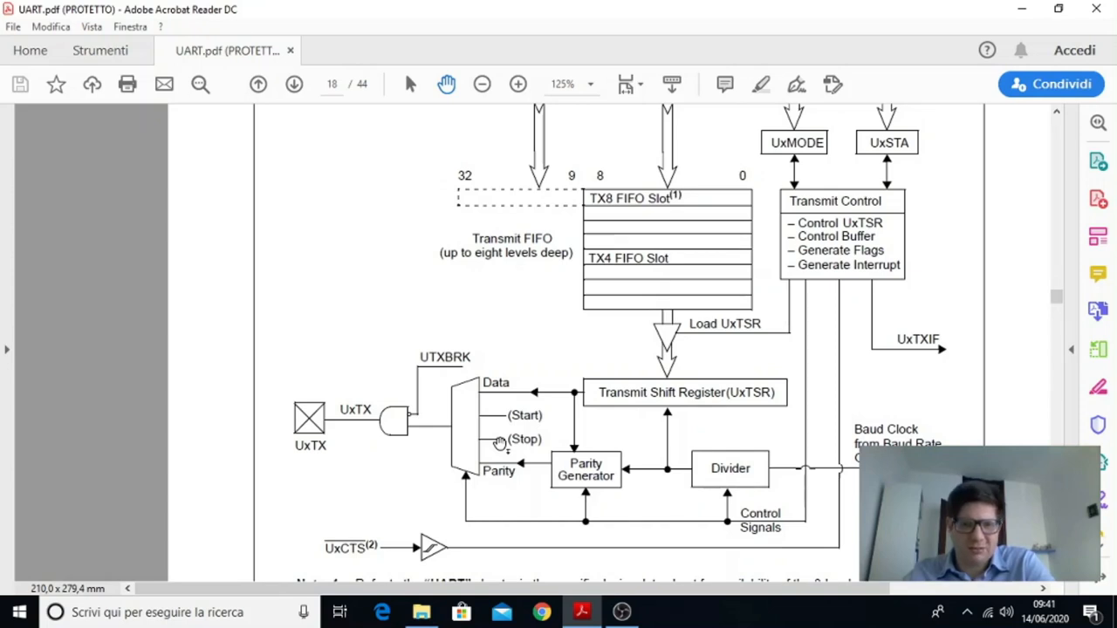
mouse_move(575, 468)
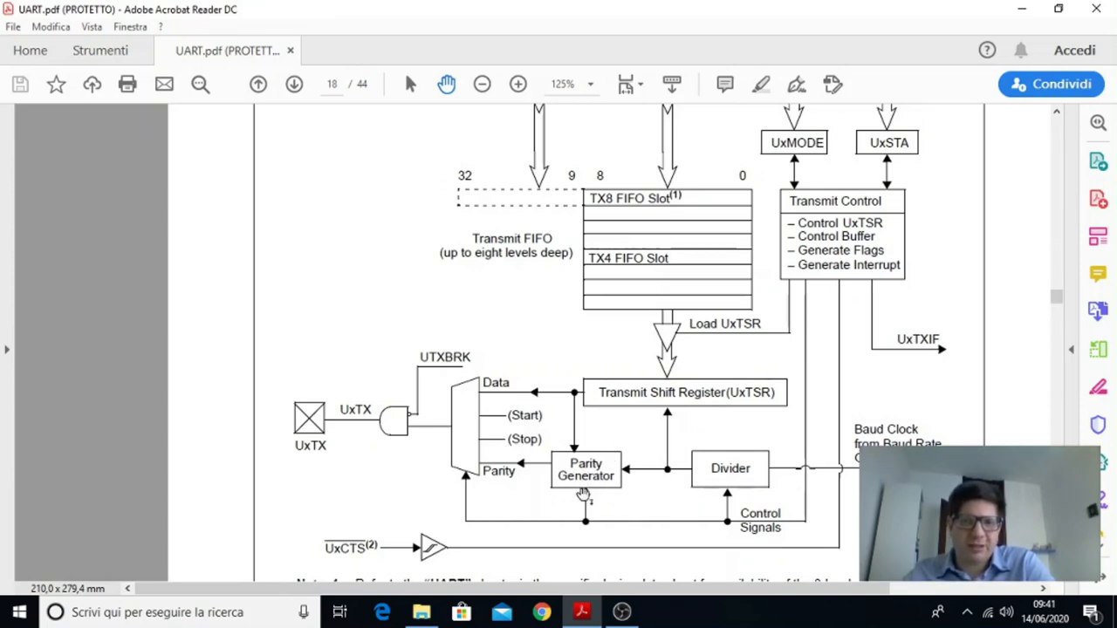
mouse_move(748, 491)
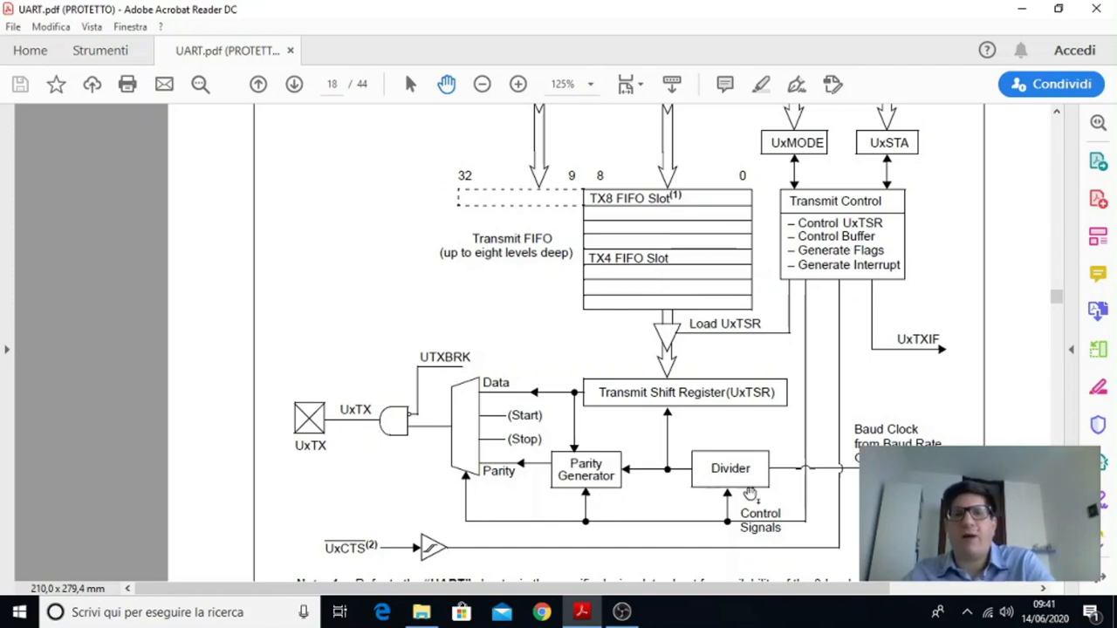
mouse_move(669, 410)
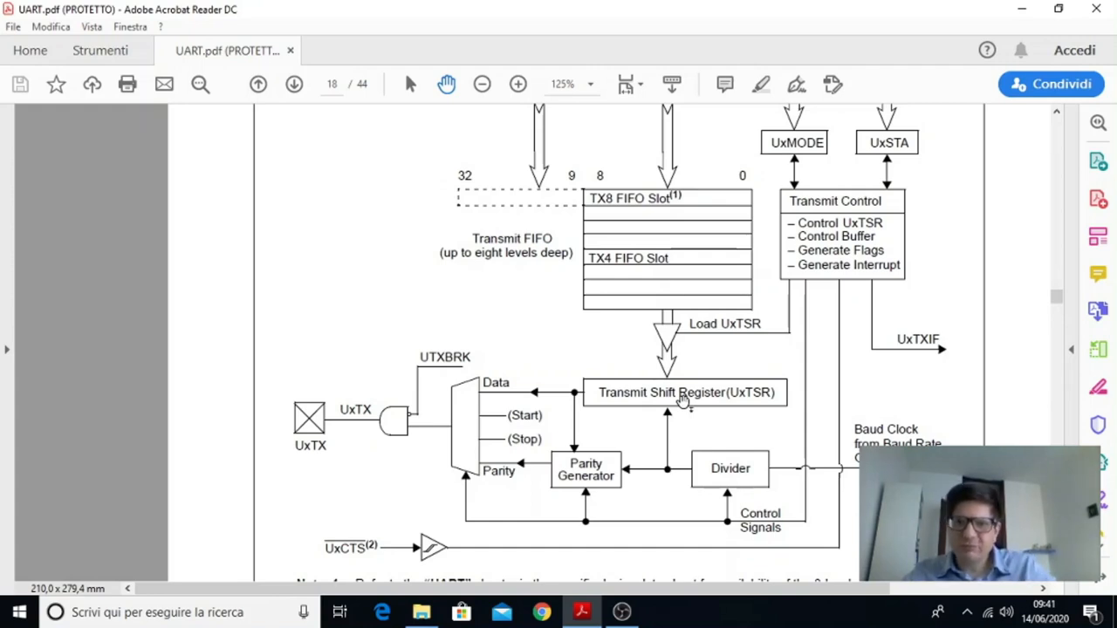
mouse_move(687, 379)
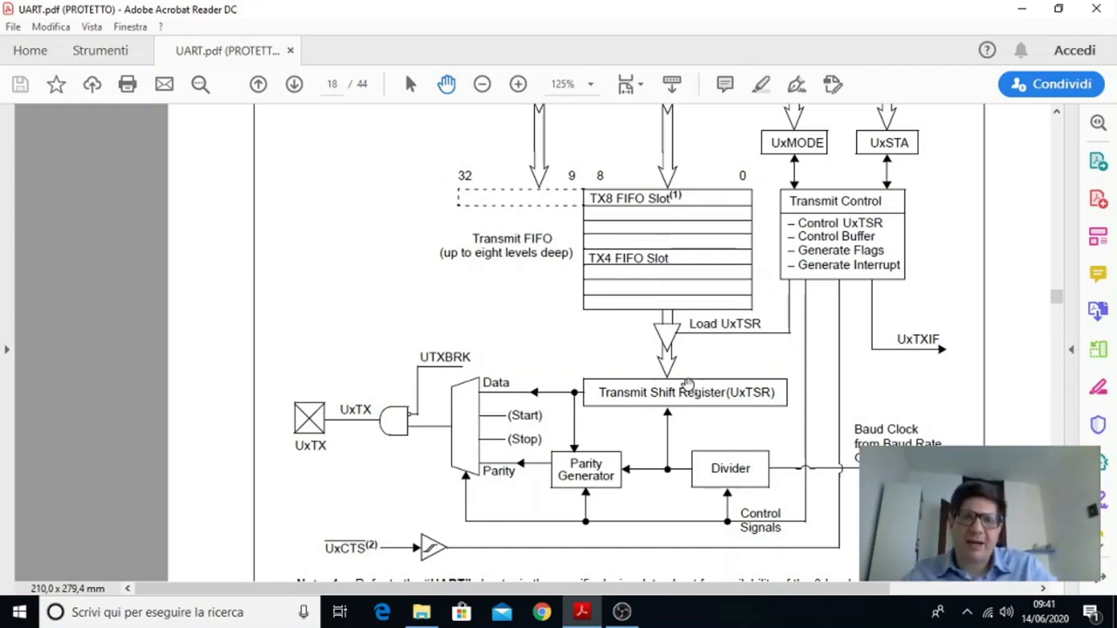
mouse_move(549, 463)
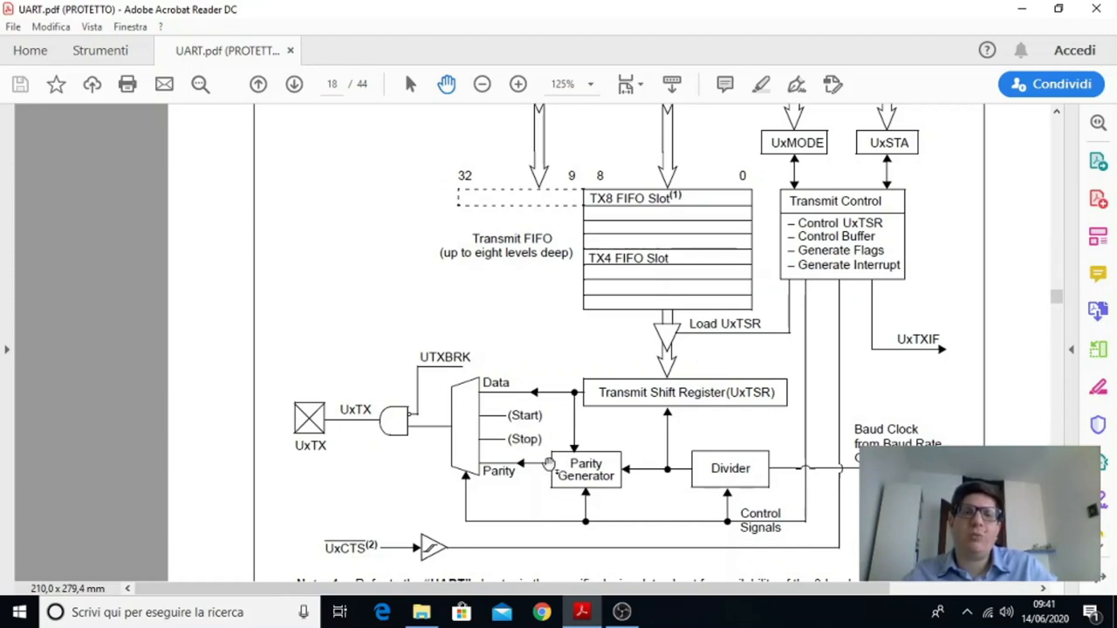
mouse_move(726, 456)
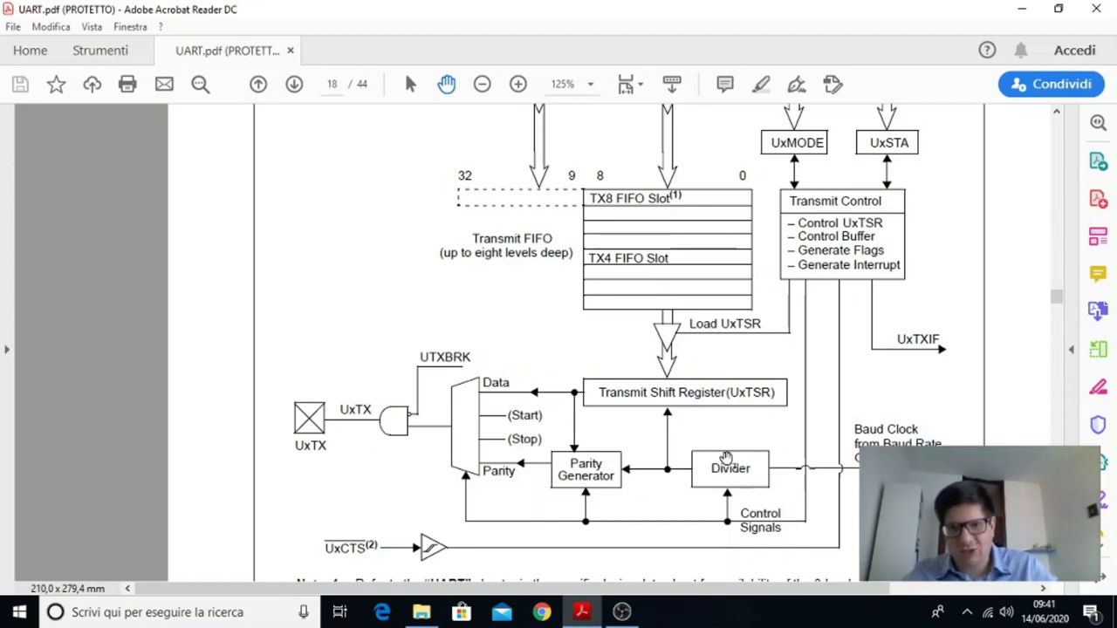
mouse_move(689, 395)
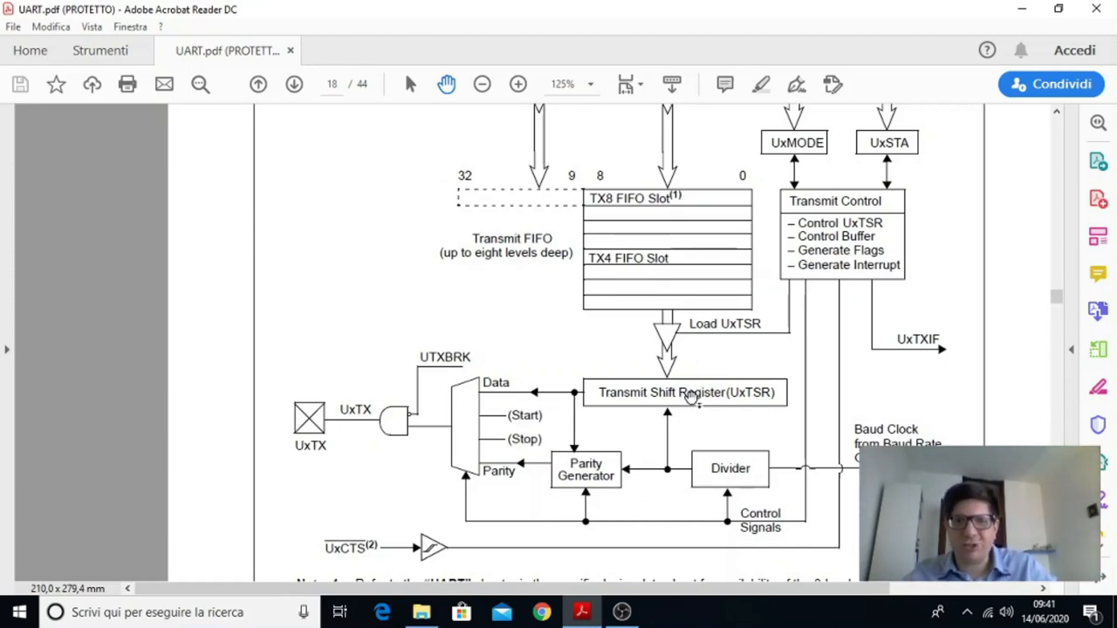
mouse_move(679, 280)
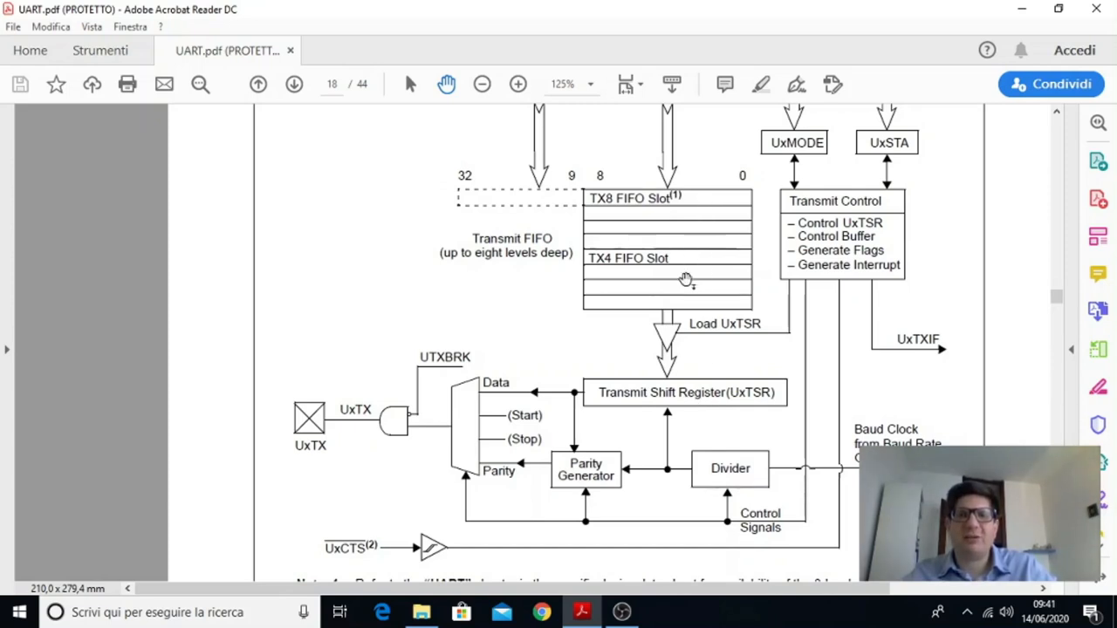
mouse_move(578, 266)
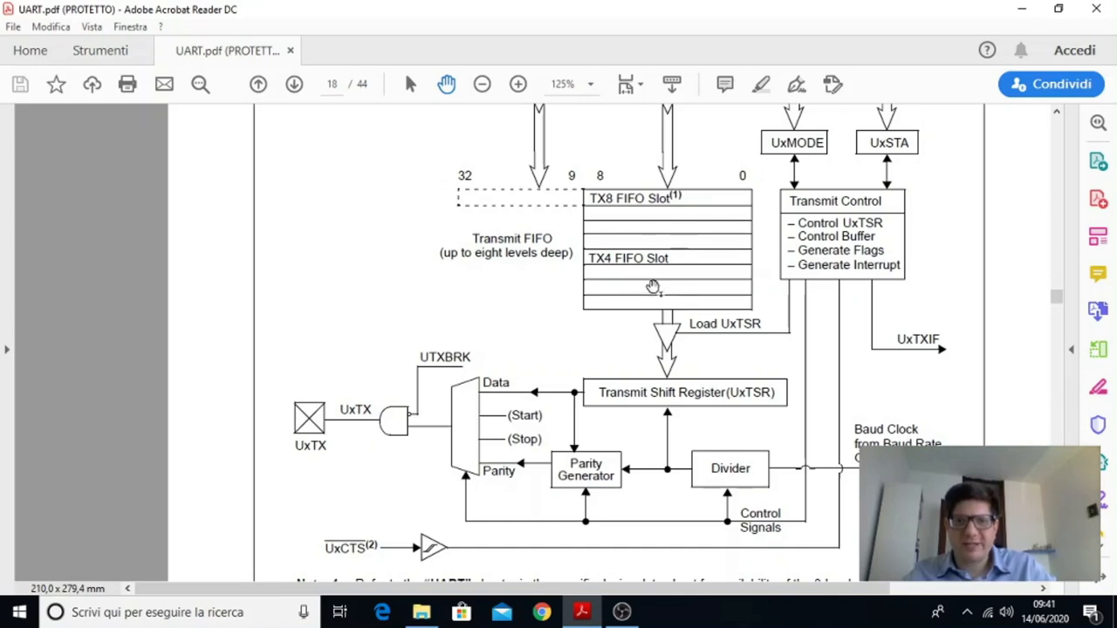
mouse_move(659, 205)
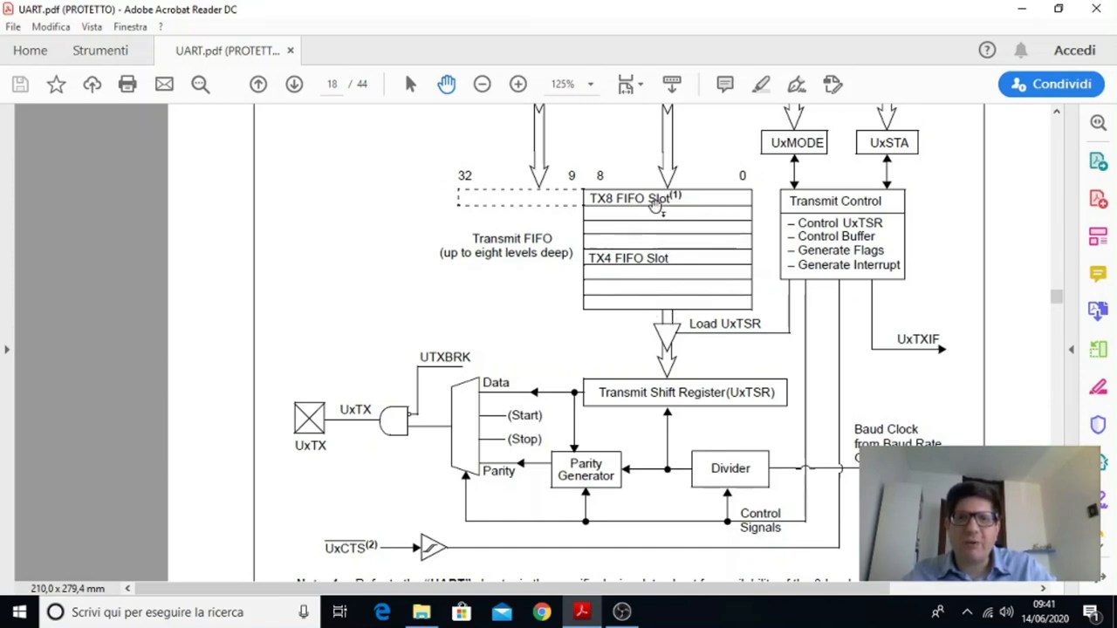
mouse_move(665, 299)
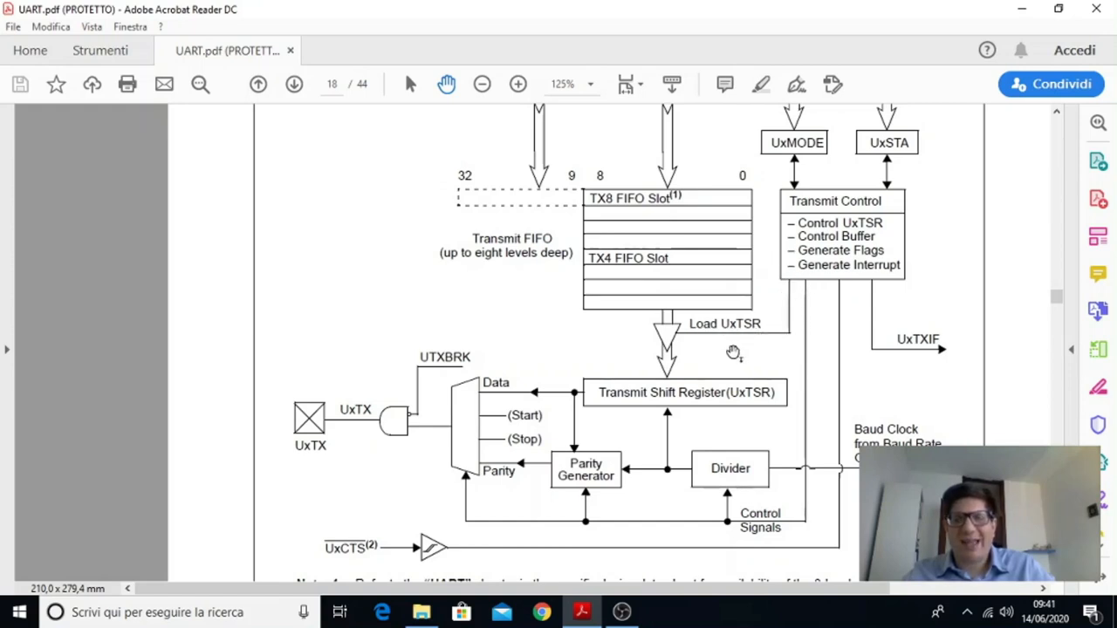
mouse_move(778, 330)
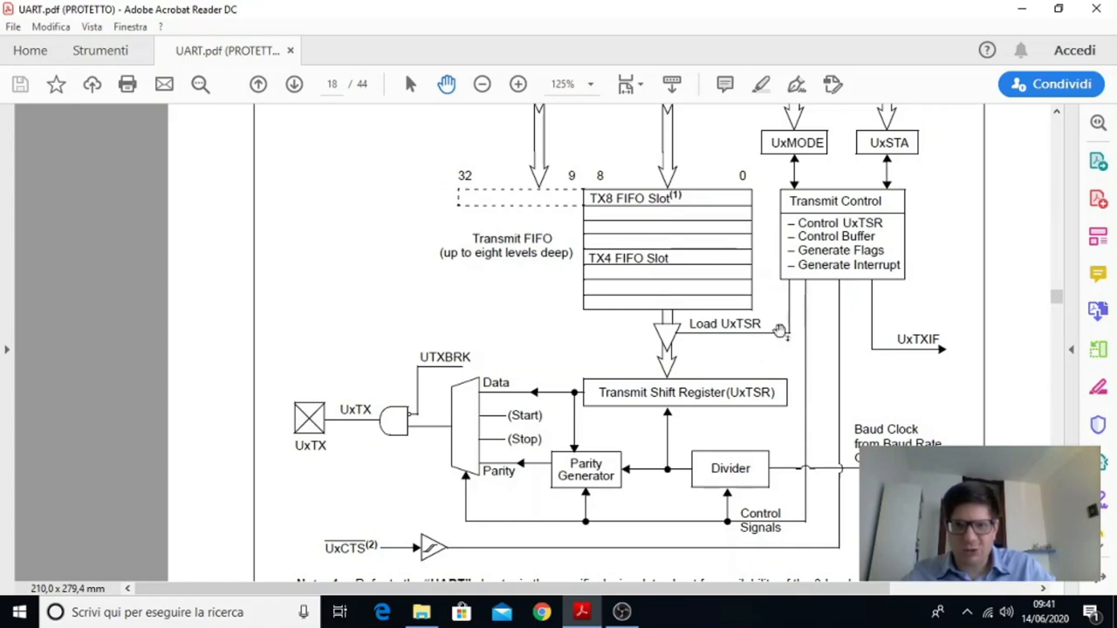
mouse_move(613, 218)
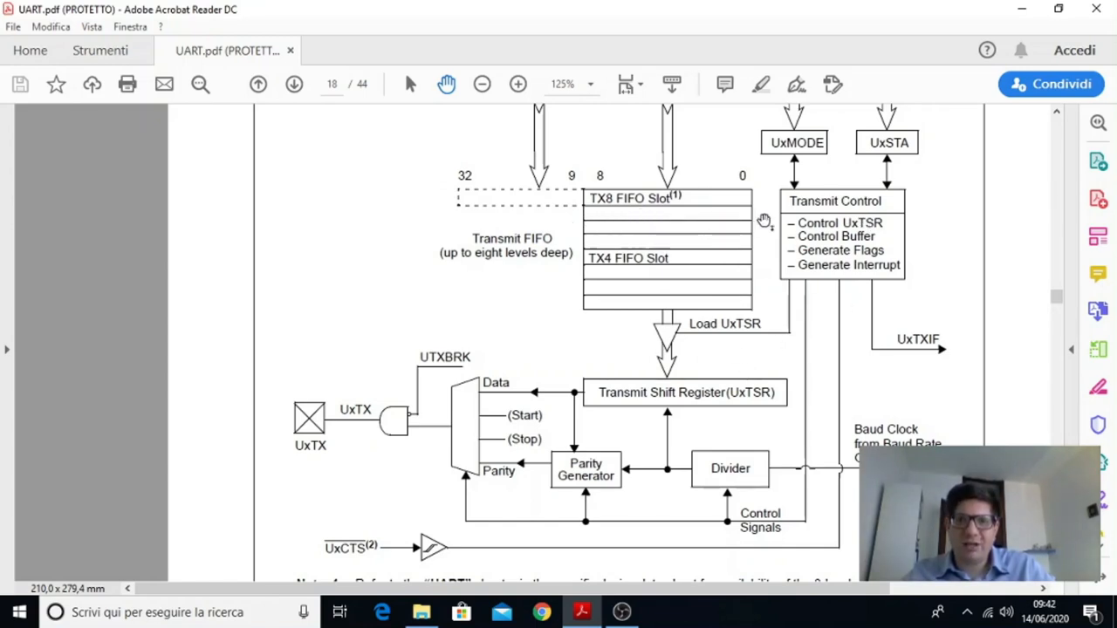
mouse_move(675, 234)
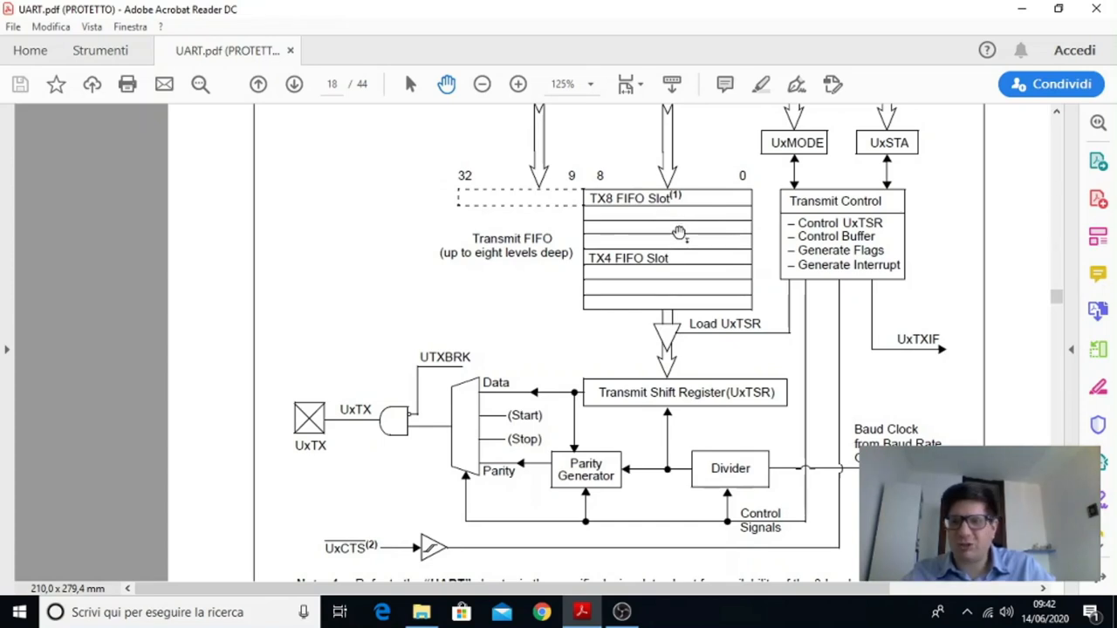
mouse_move(677, 265)
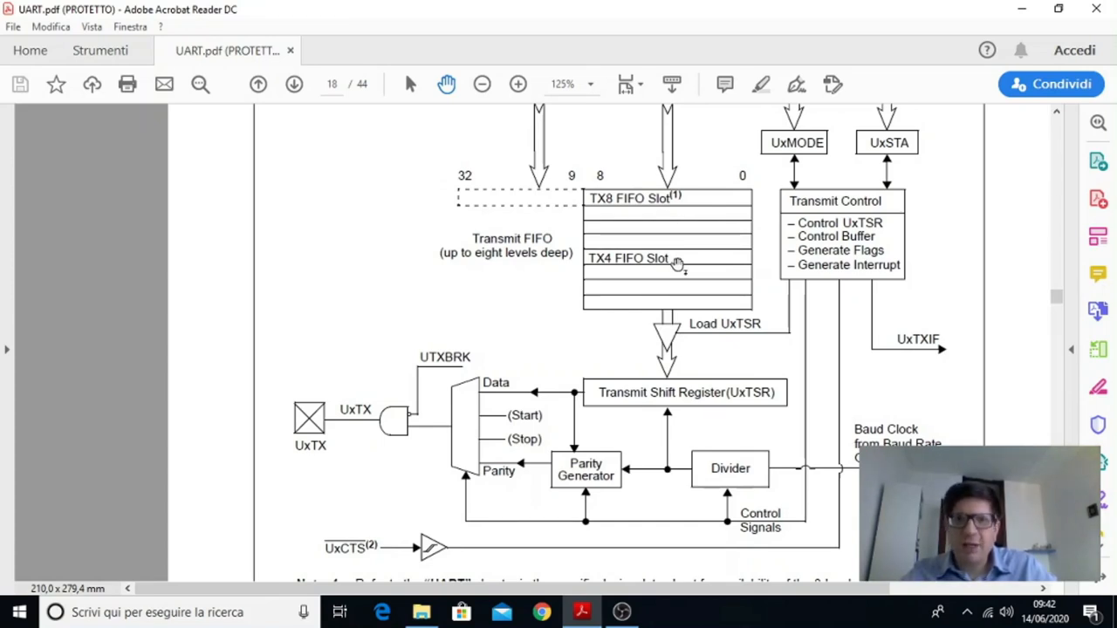
mouse_move(675, 298)
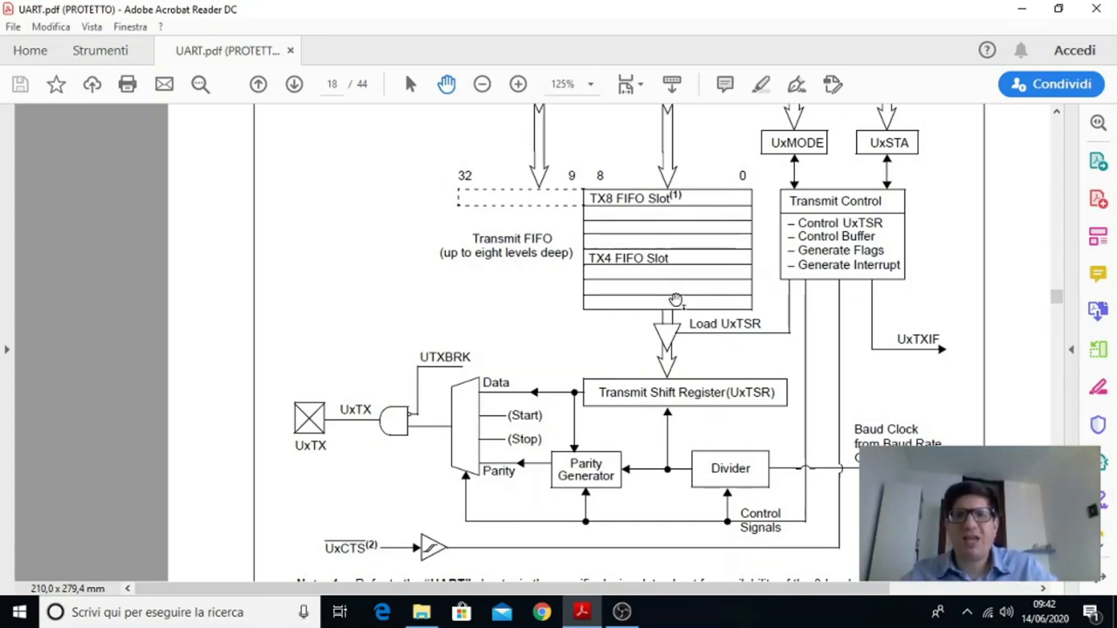
mouse_move(694, 390)
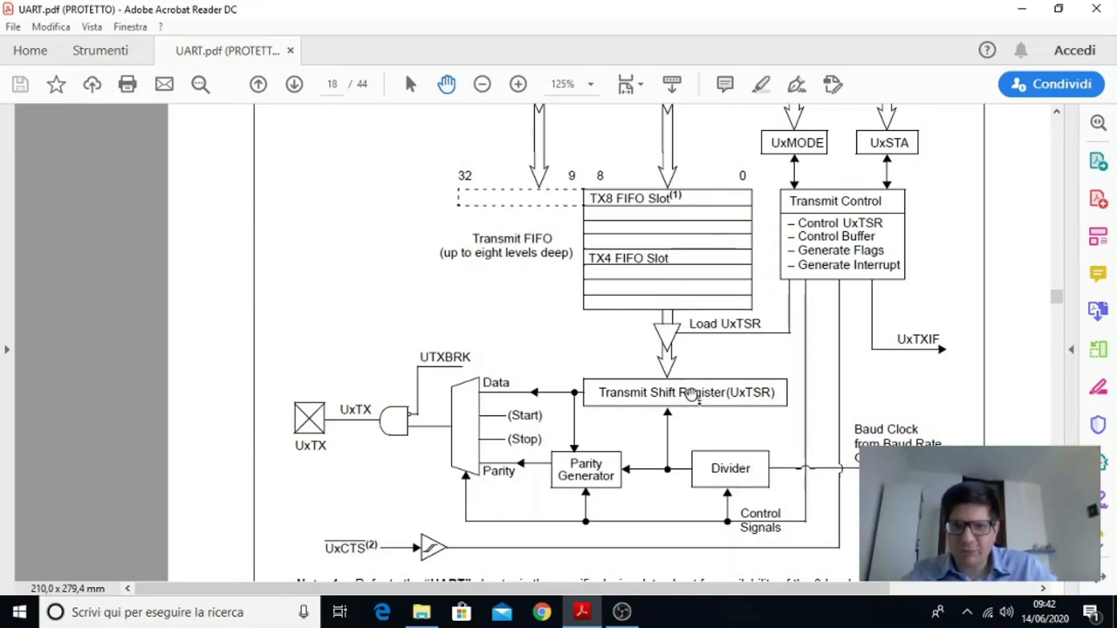
mouse_move(771, 408)
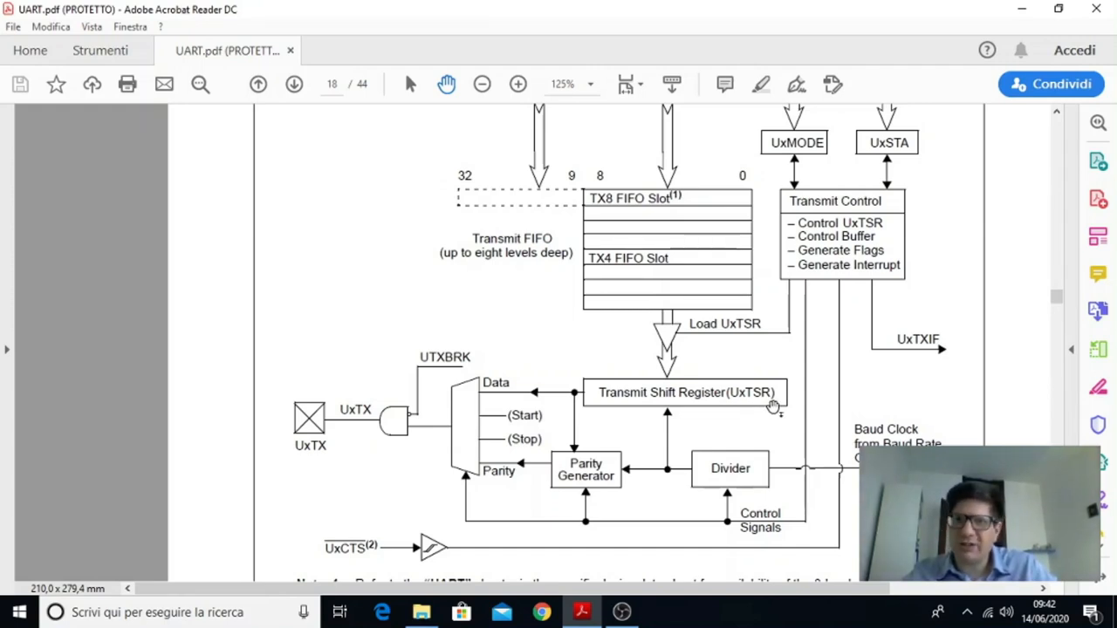
mouse_move(821, 374)
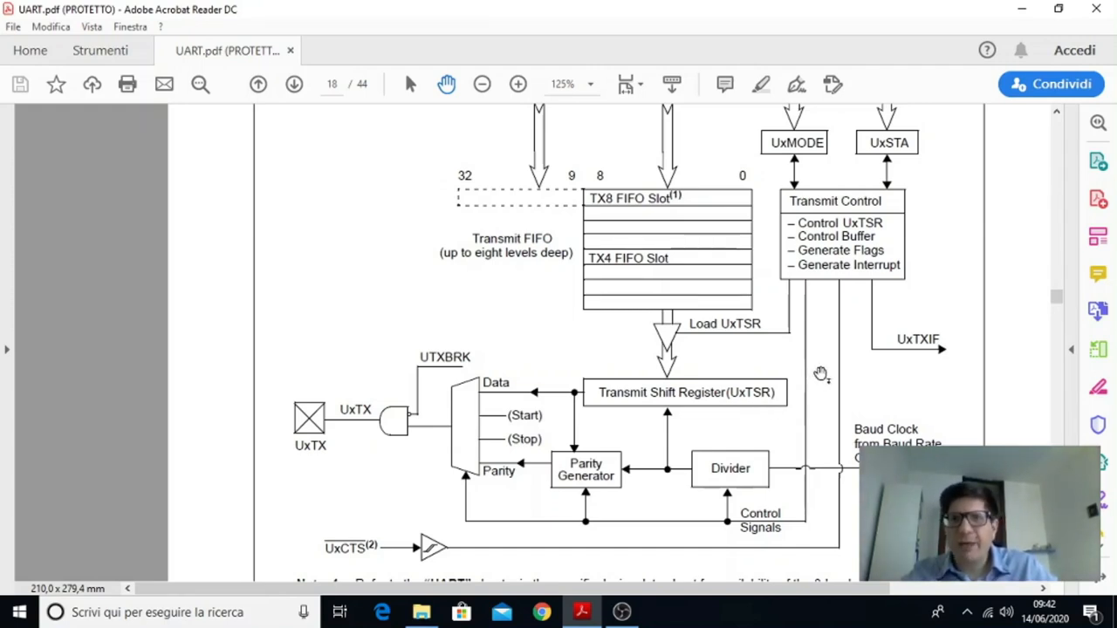
mouse_move(996, 389)
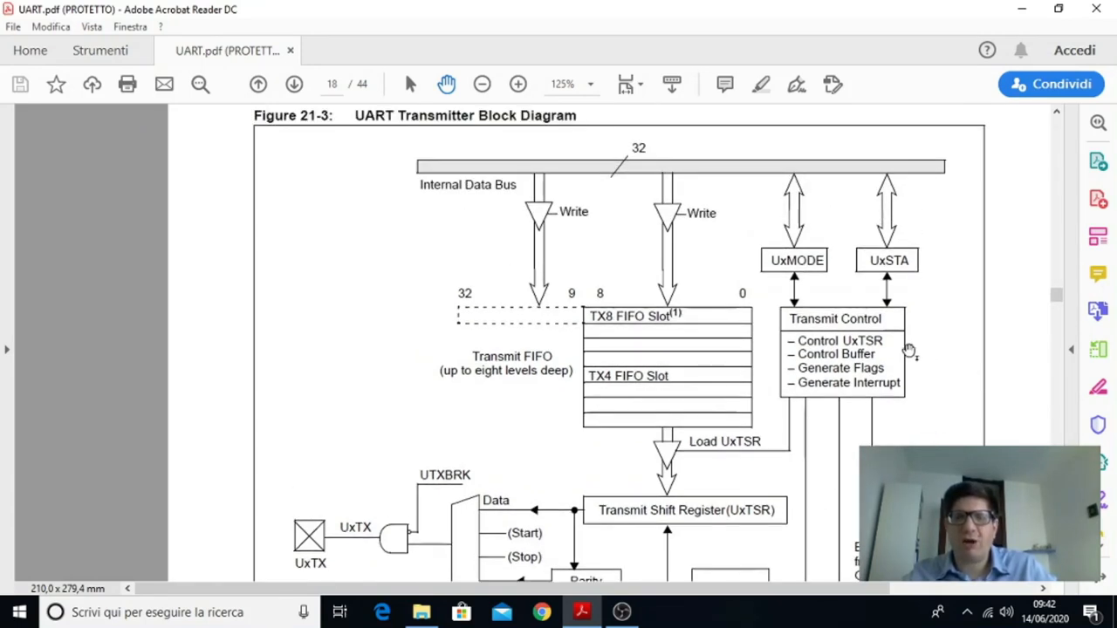
mouse_move(912, 193)
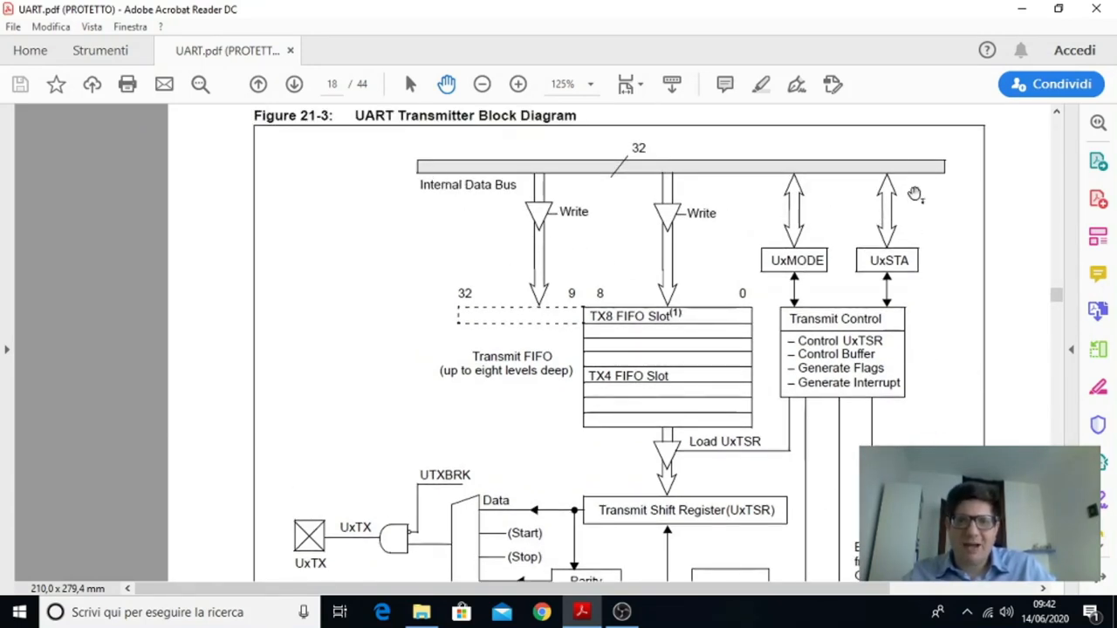
mouse_move(667, 248)
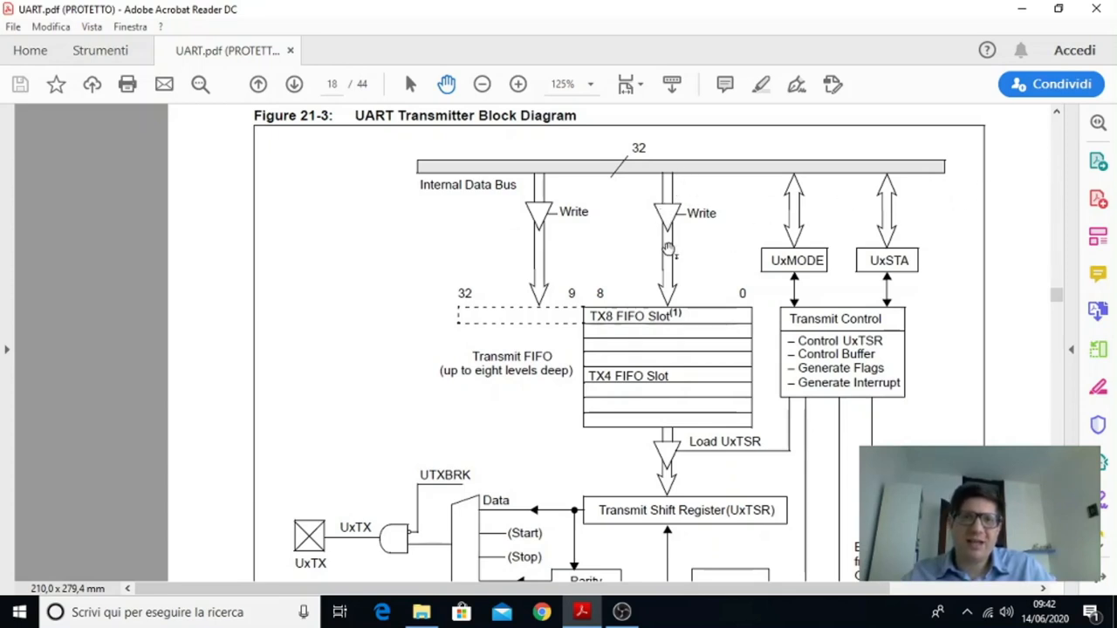
mouse_move(803, 244)
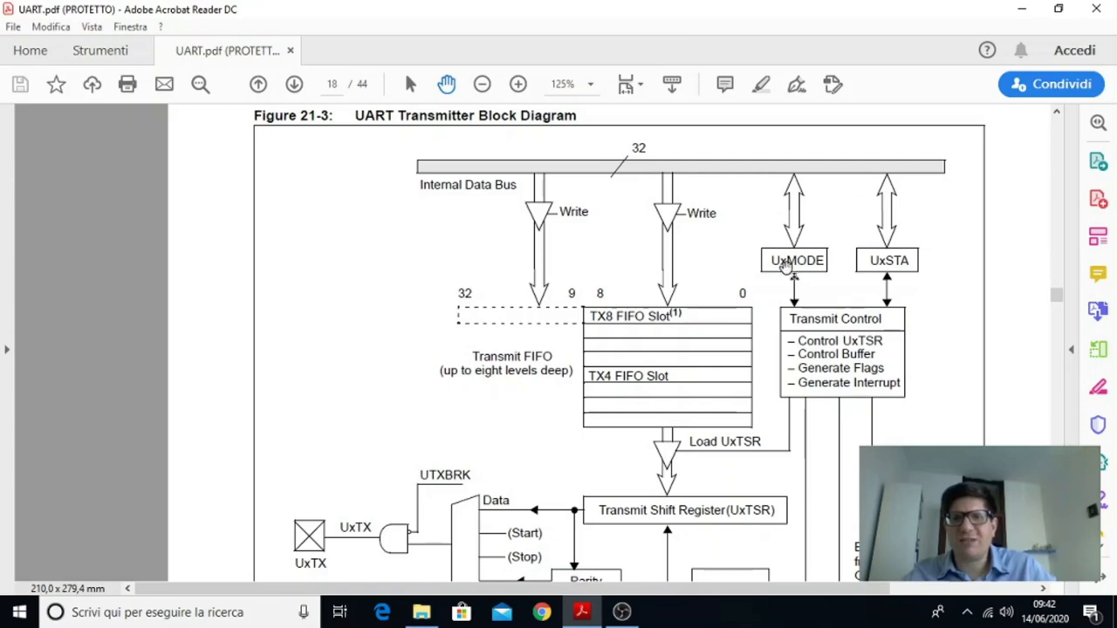
mouse_move(840, 326)
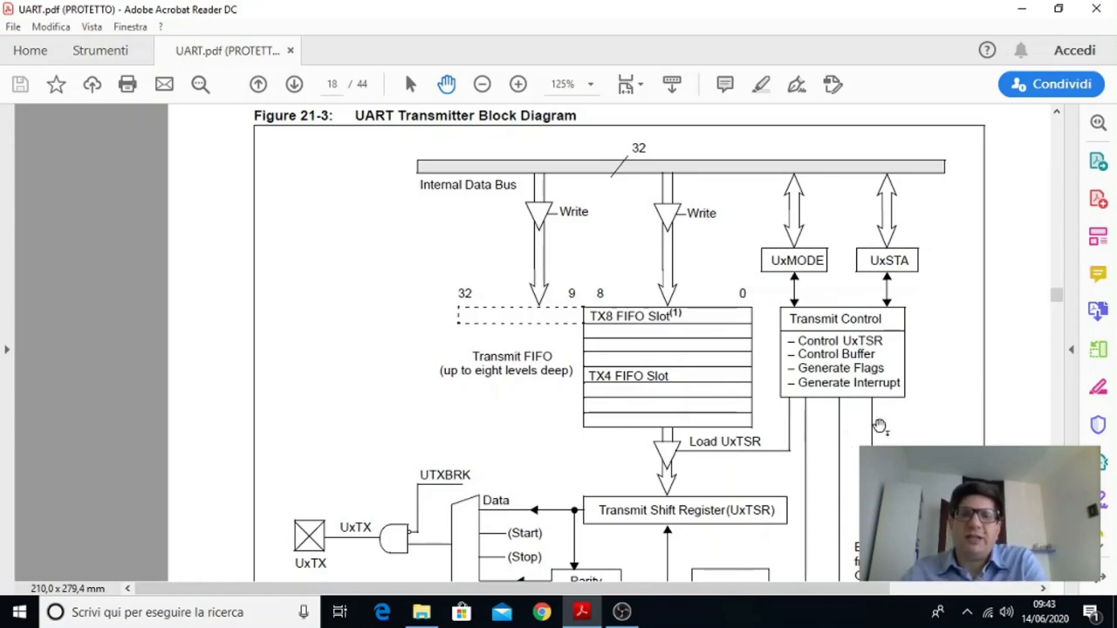
Scroll past pages 19–22 to Figure 21-7, the UART Receiver Block Diagram, on page 23
scroll("down", 3)
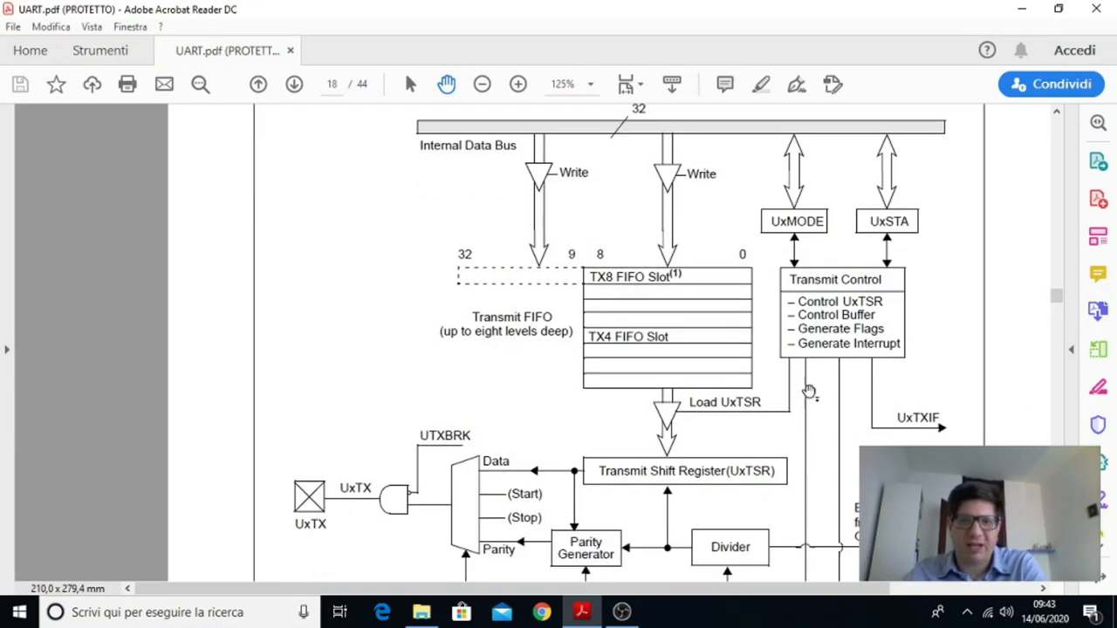
scroll("down", 3)
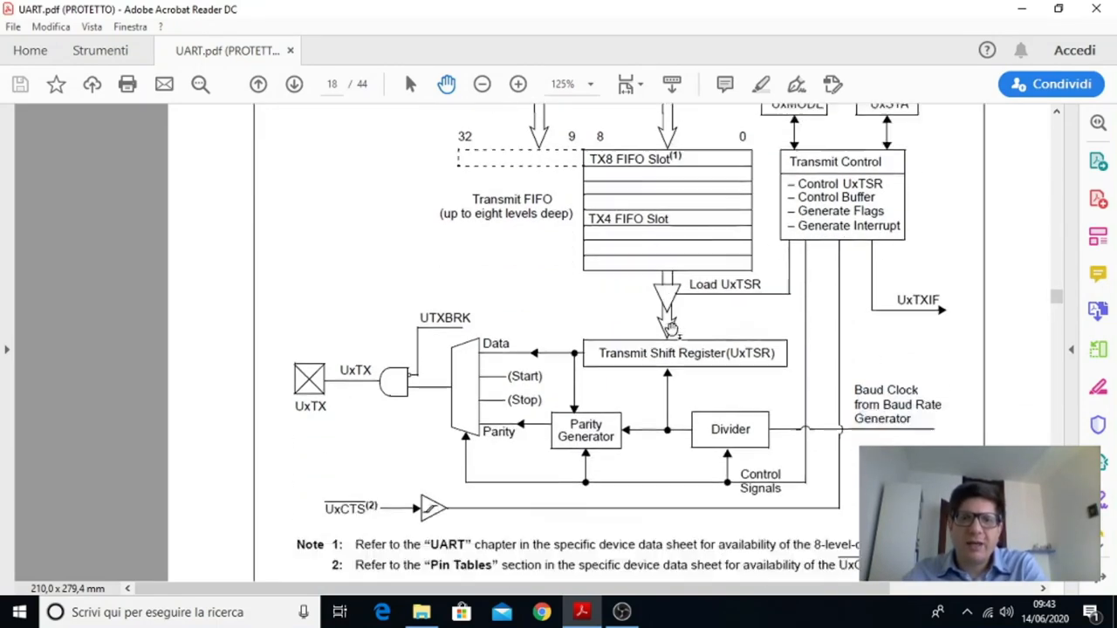
scroll("down", 3)
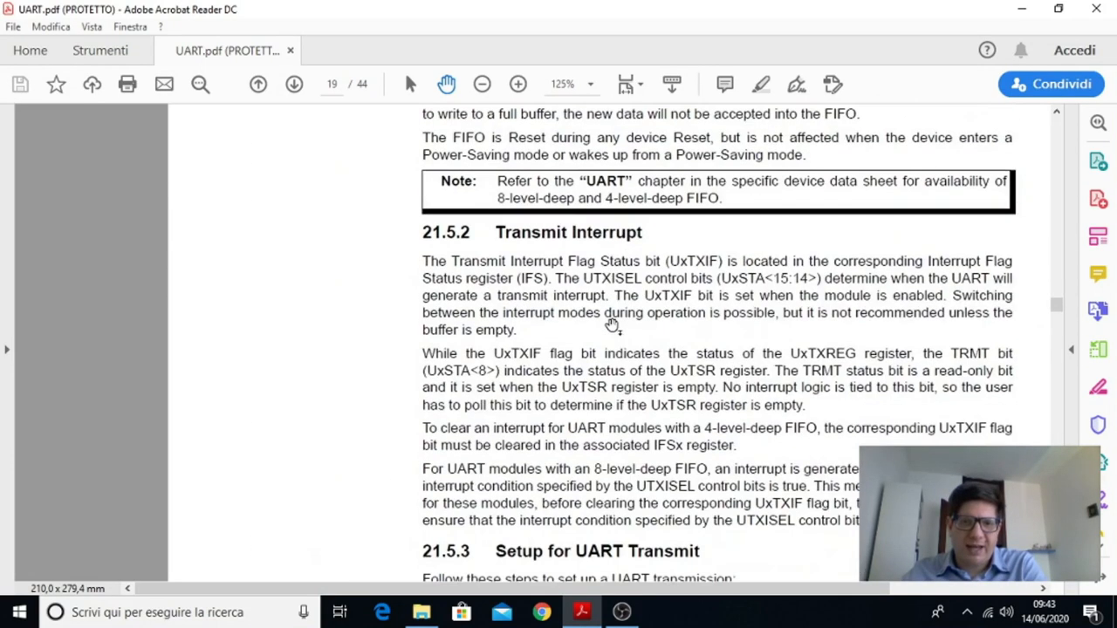
scroll("down", 3)
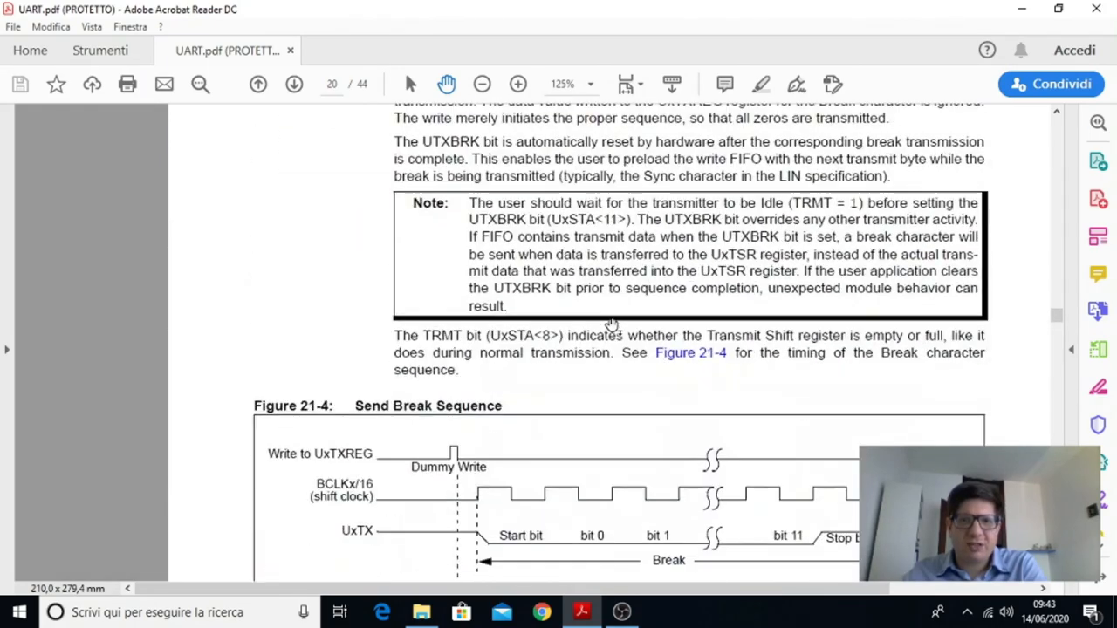
scroll("down", 3)
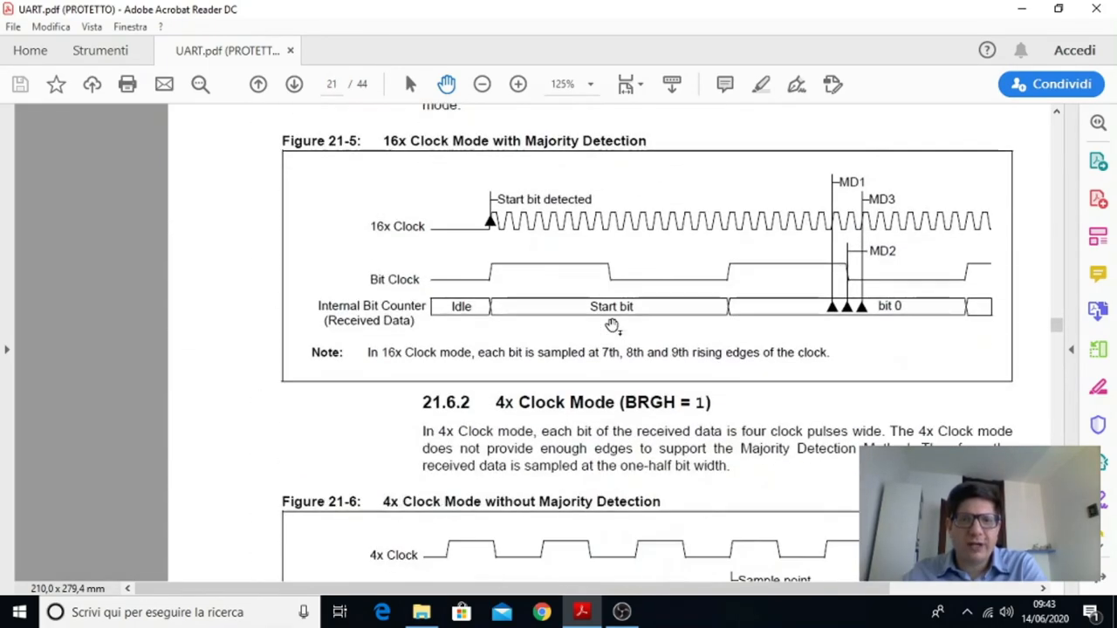
scroll("down", 3)
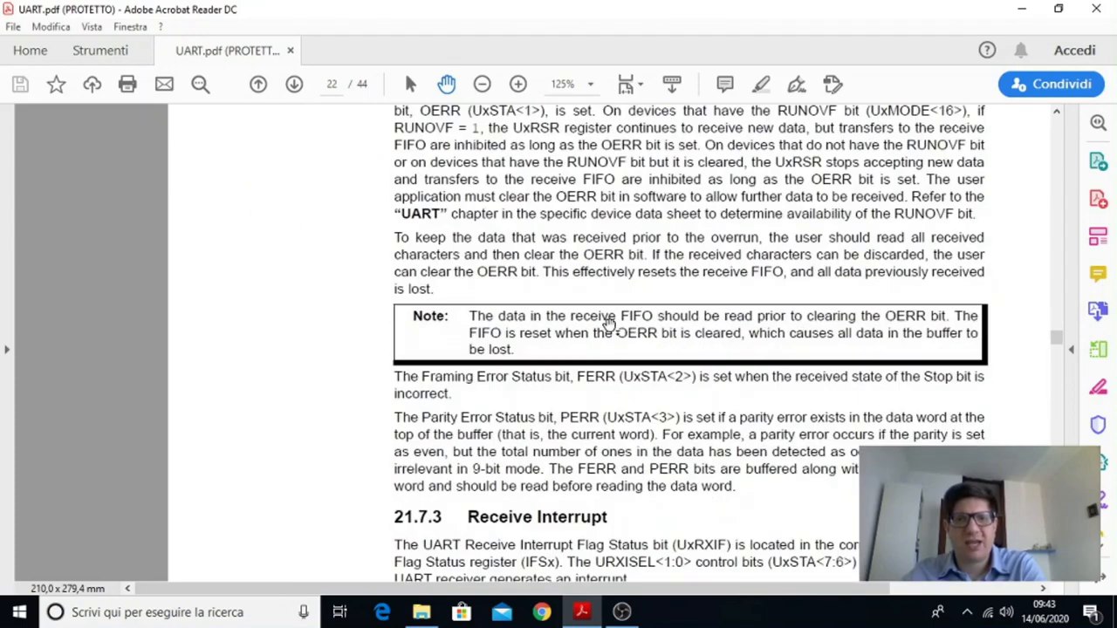
scroll("down", 3)
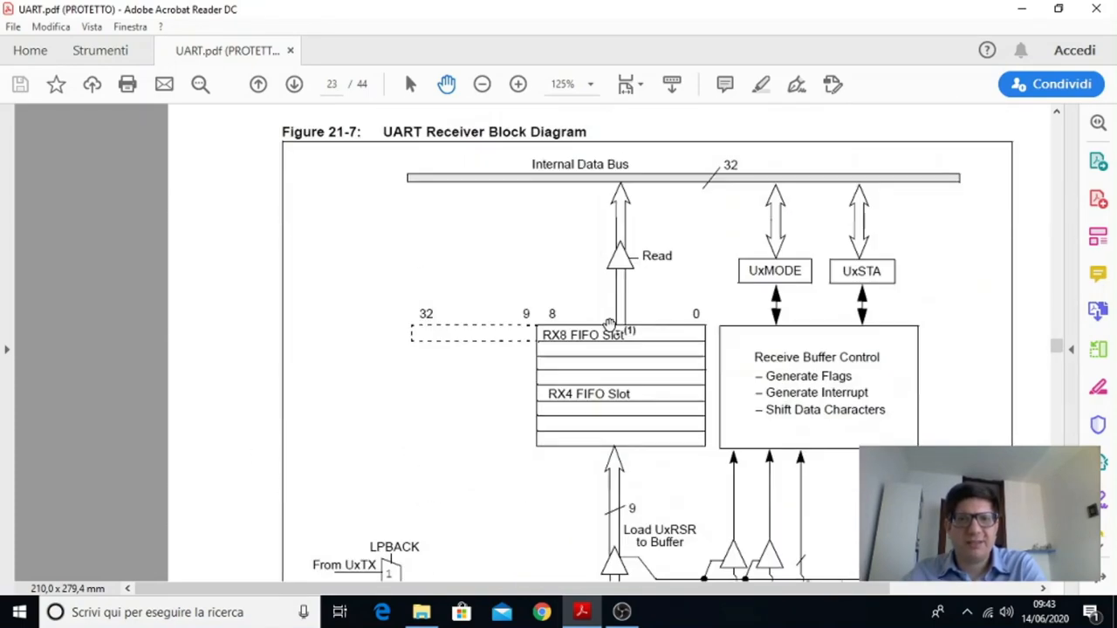
scroll("down", 3)
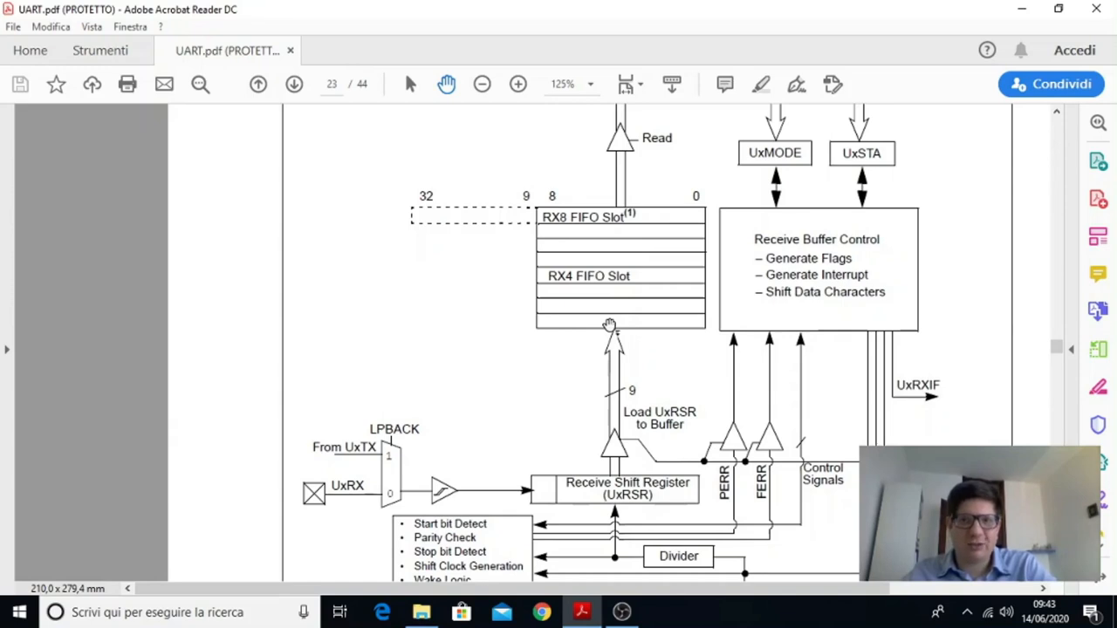
mouse_move(511, 404)
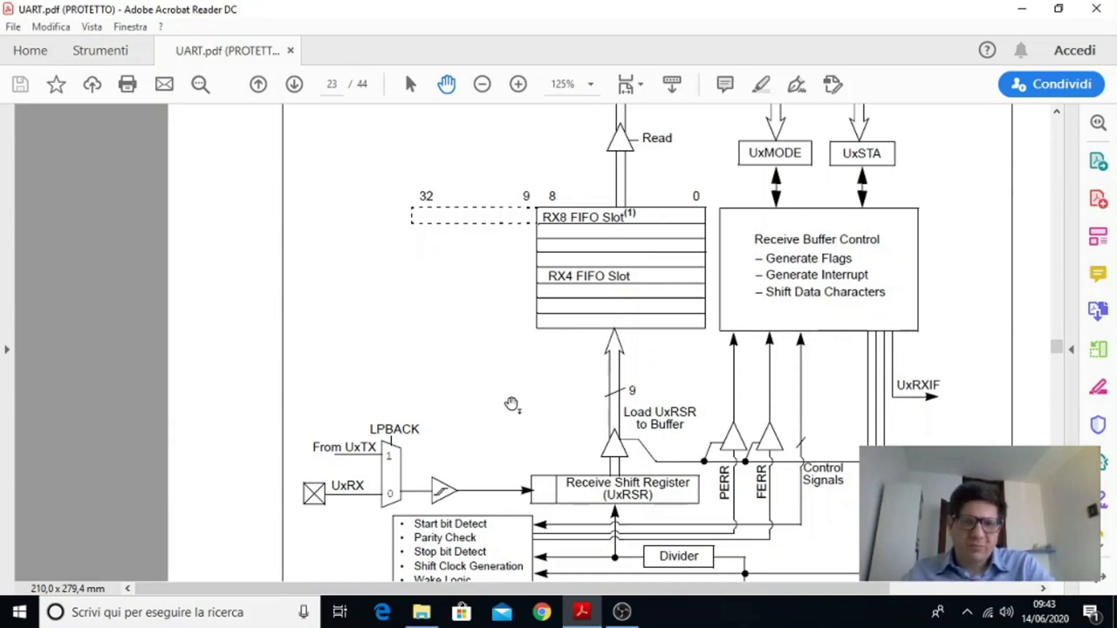
scroll("down", 3)
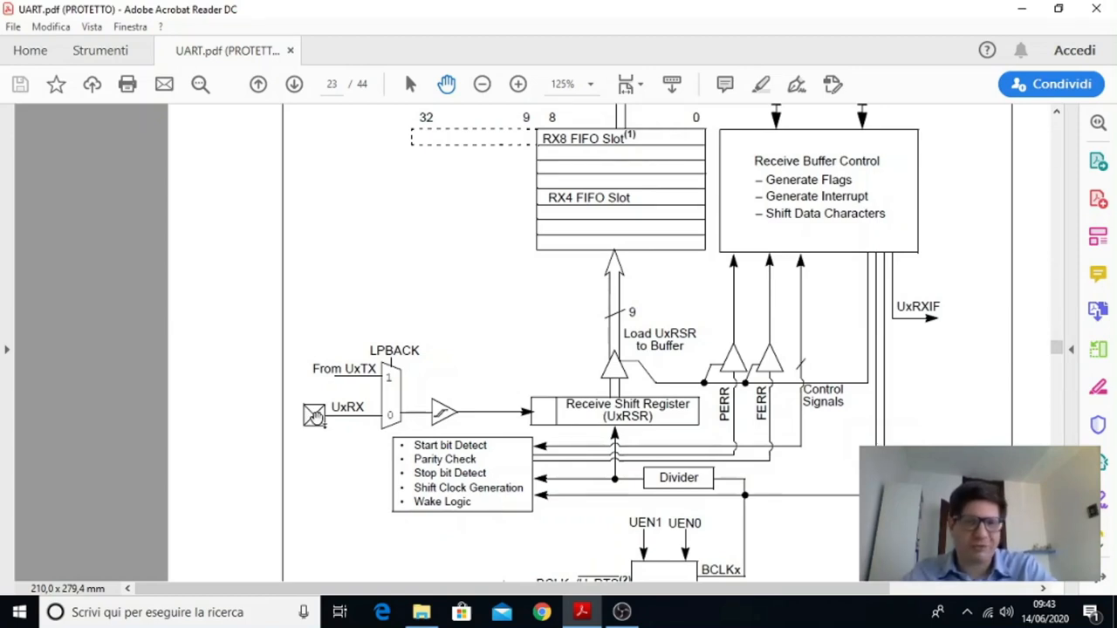
mouse_move(319, 421)
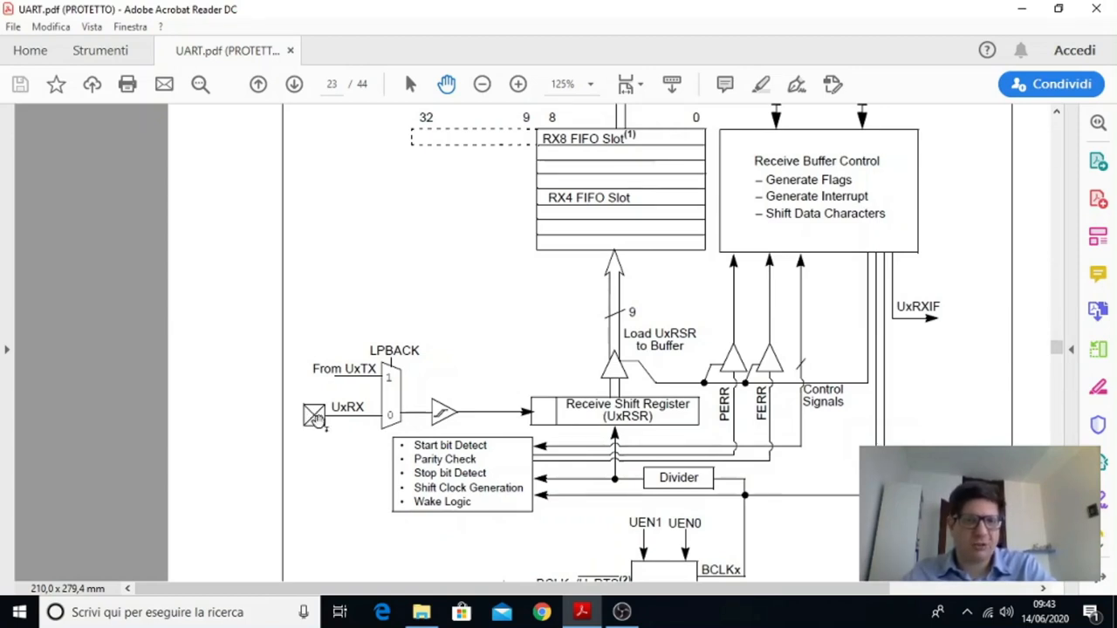
mouse_move(319, 429)
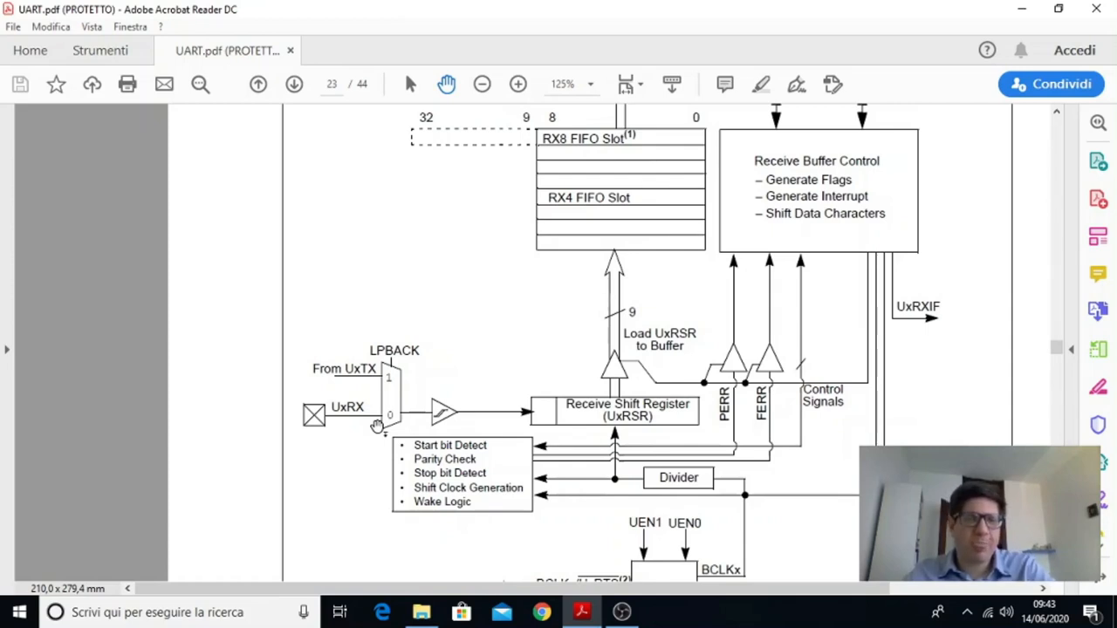
mouse_move(423, 410)
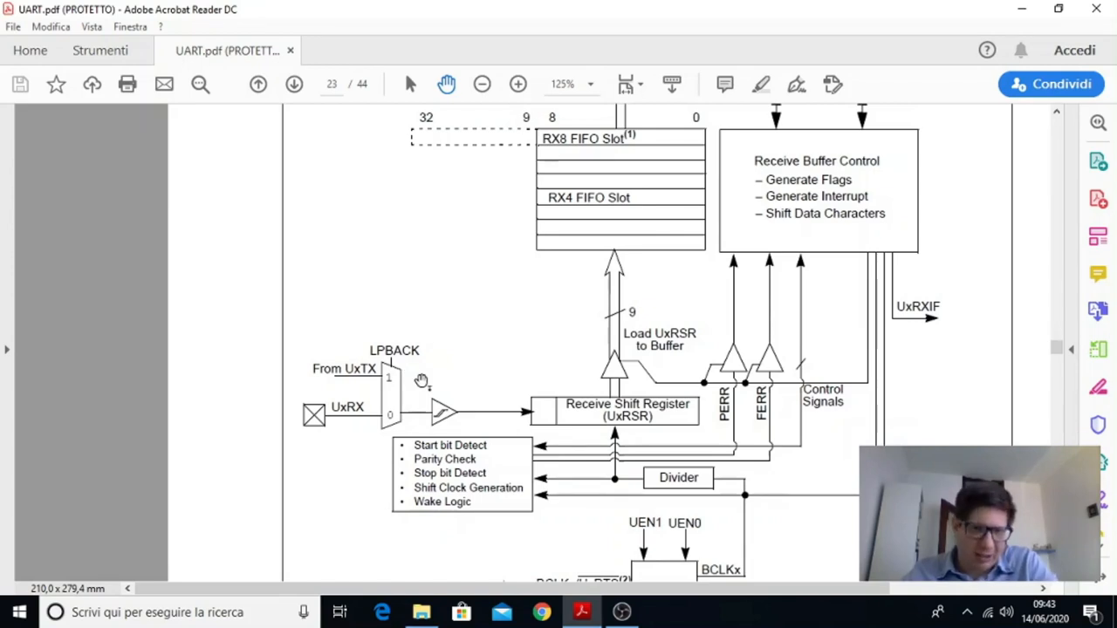
mouse_move(386, 417)
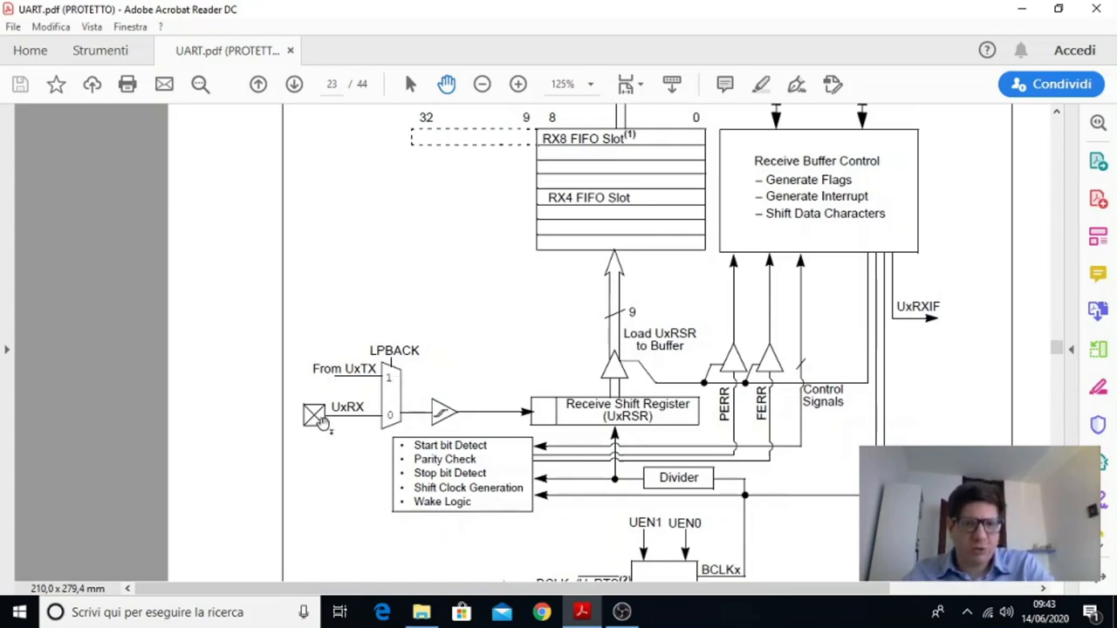
mouse_move(319, 378)
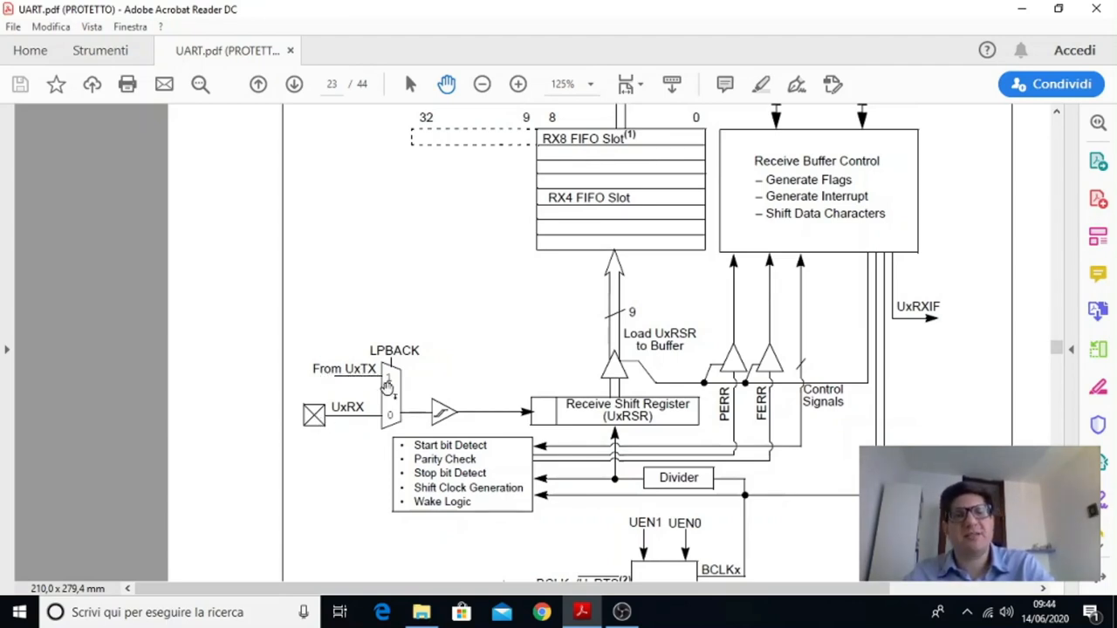
mouse_move(429, 359)
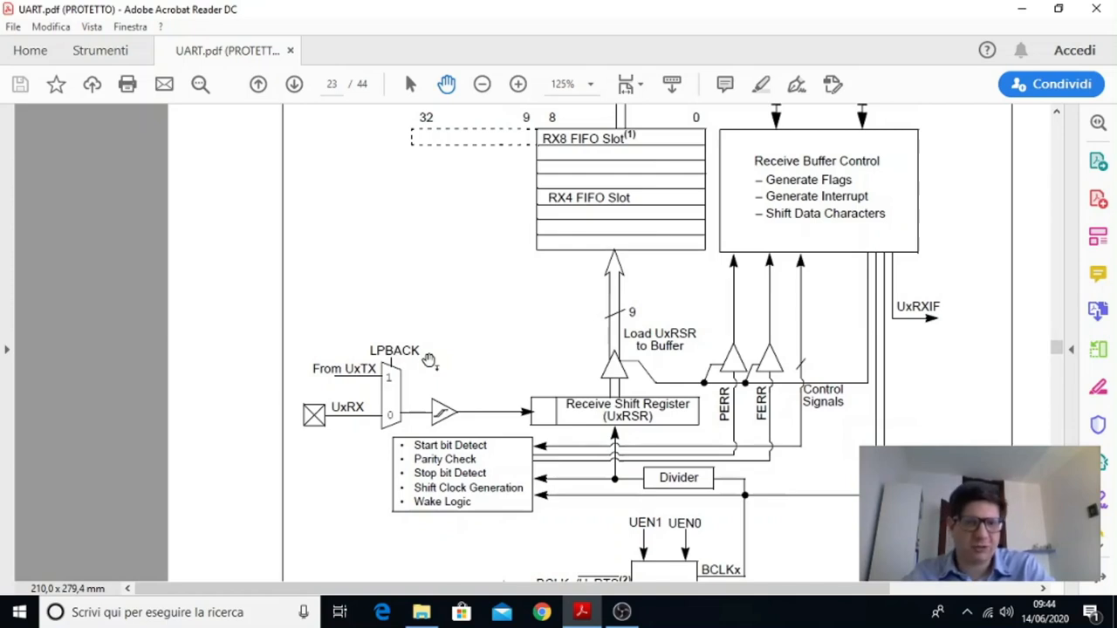
mouse_move(410, 380)
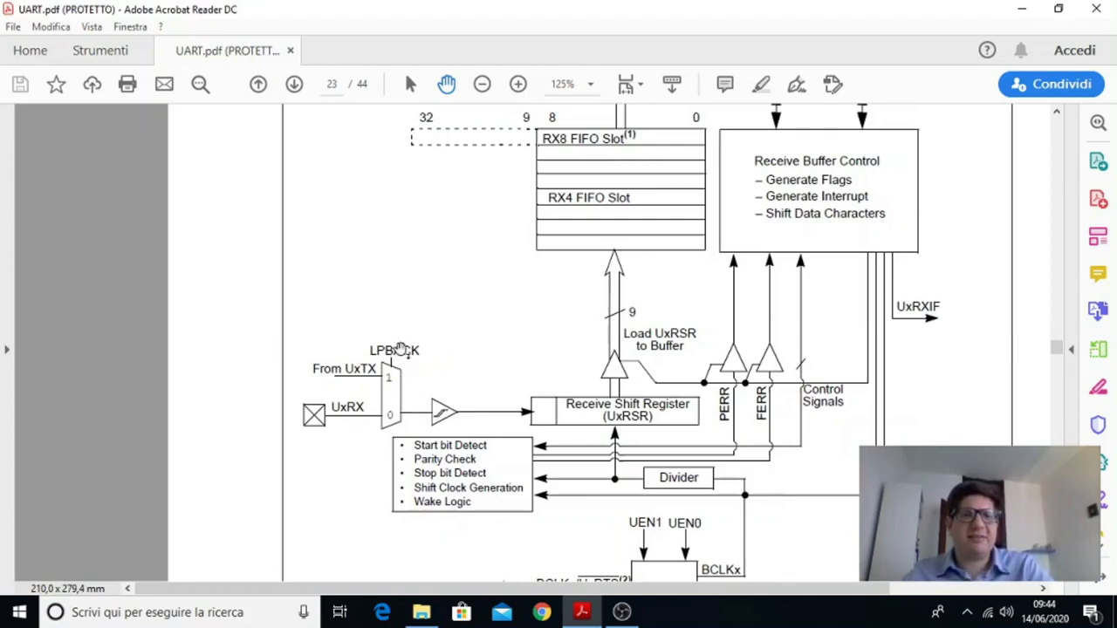
mouse_move(351, 412)
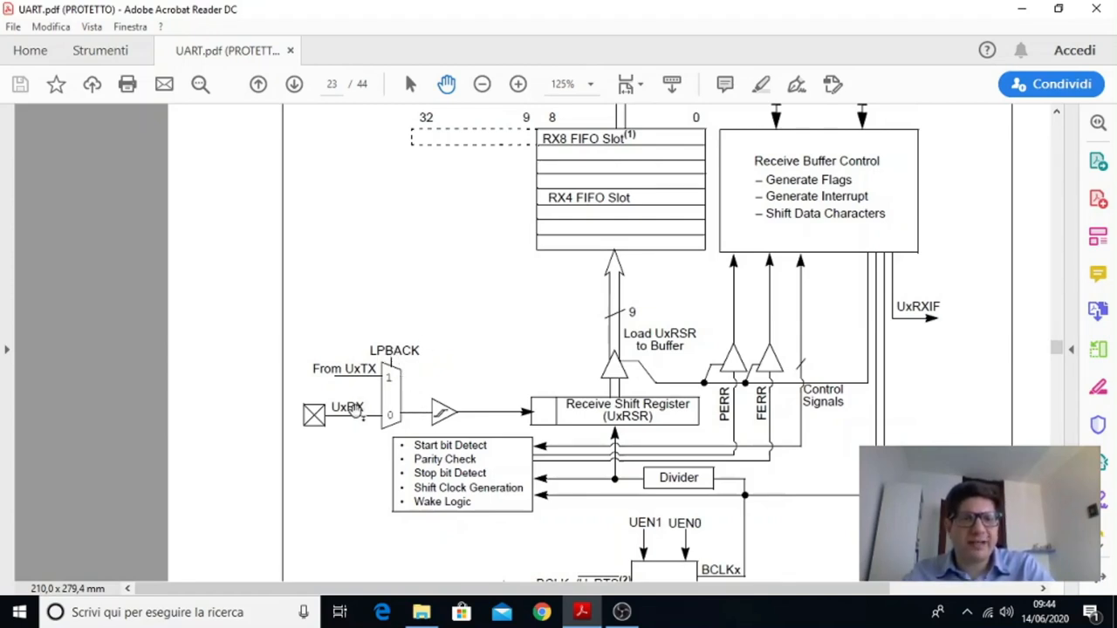
mouse_move(295, 429)
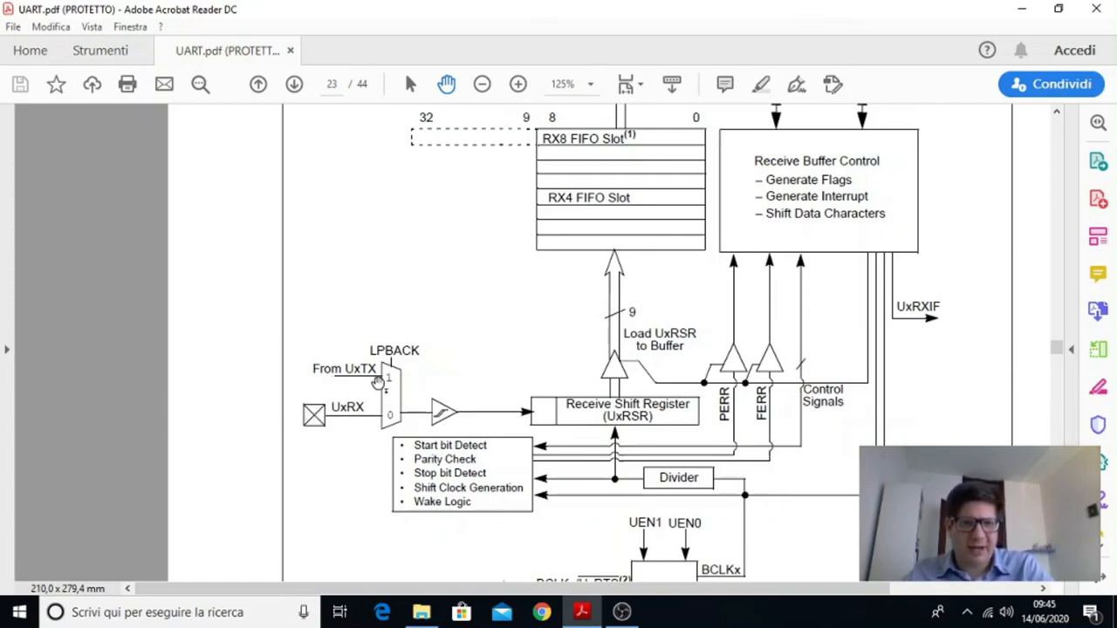
mouse_move(345, 381)
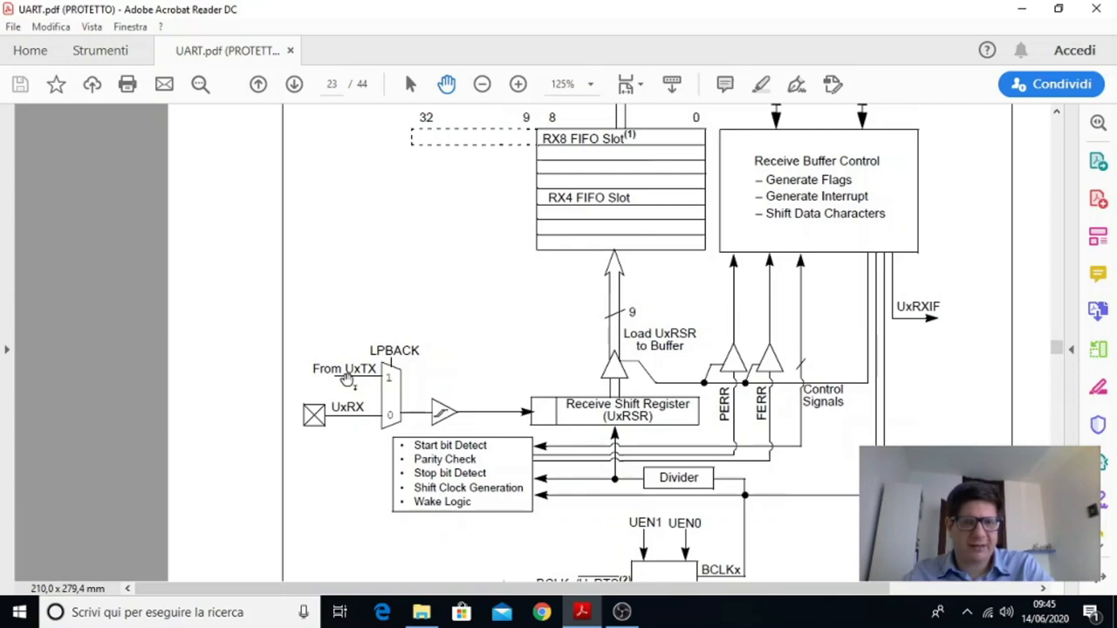
mouse_move(449, 415)
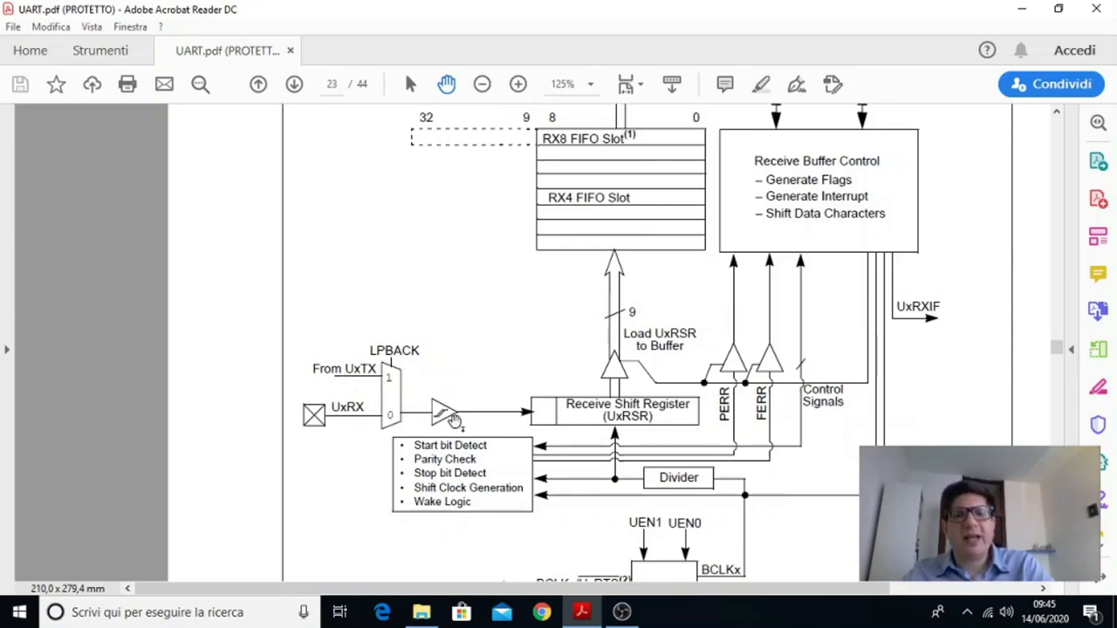
mouse_move(632, 416)
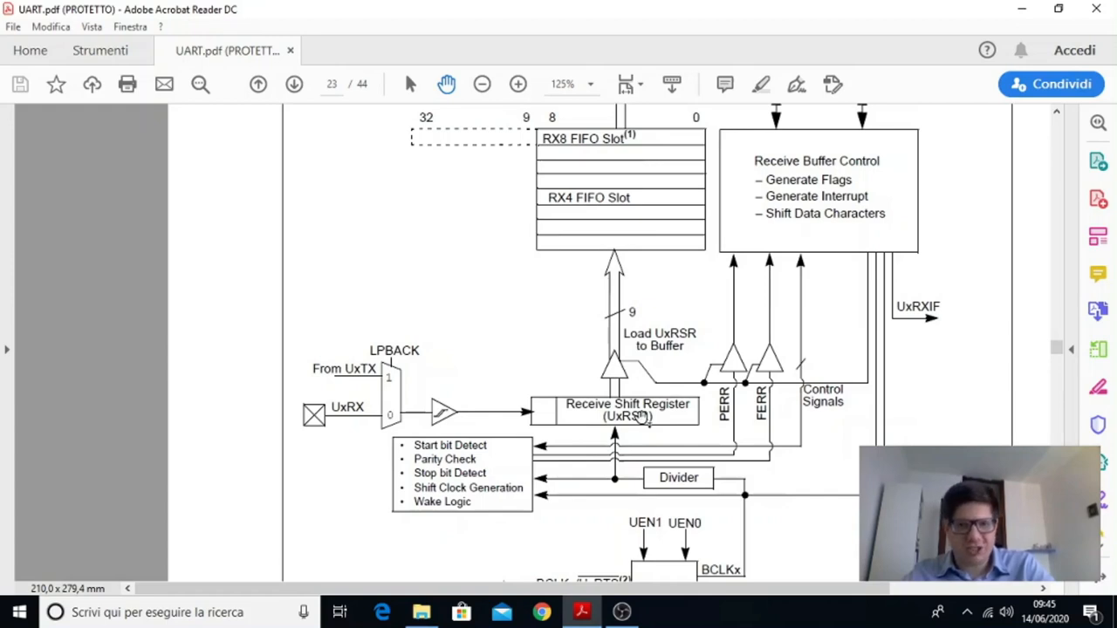
mouse_move(550, 416)
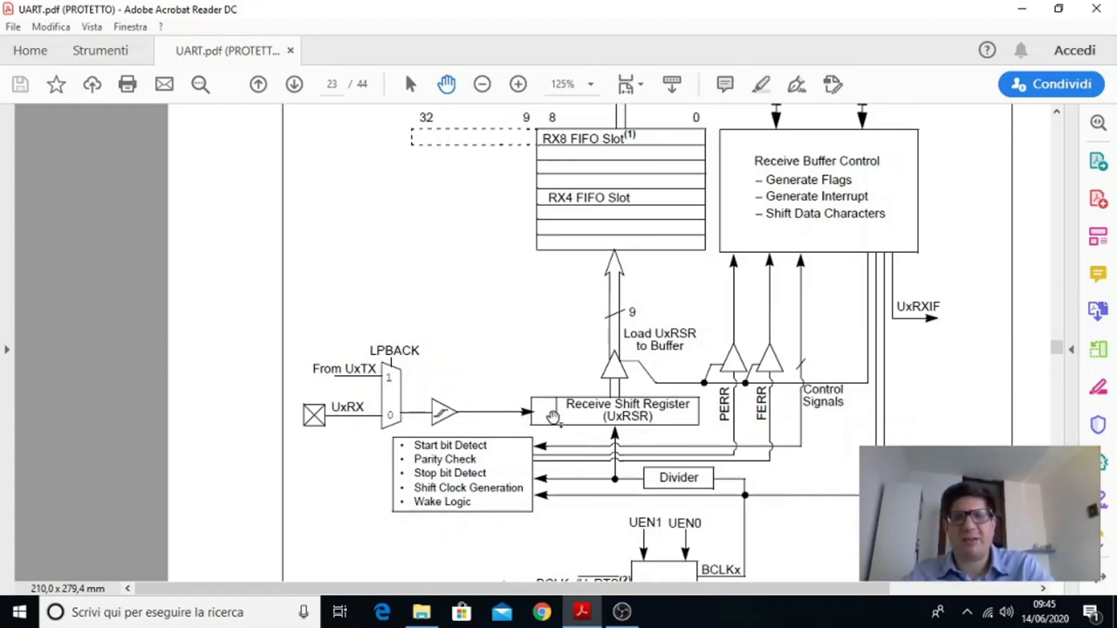
mouse_move(694, 419)
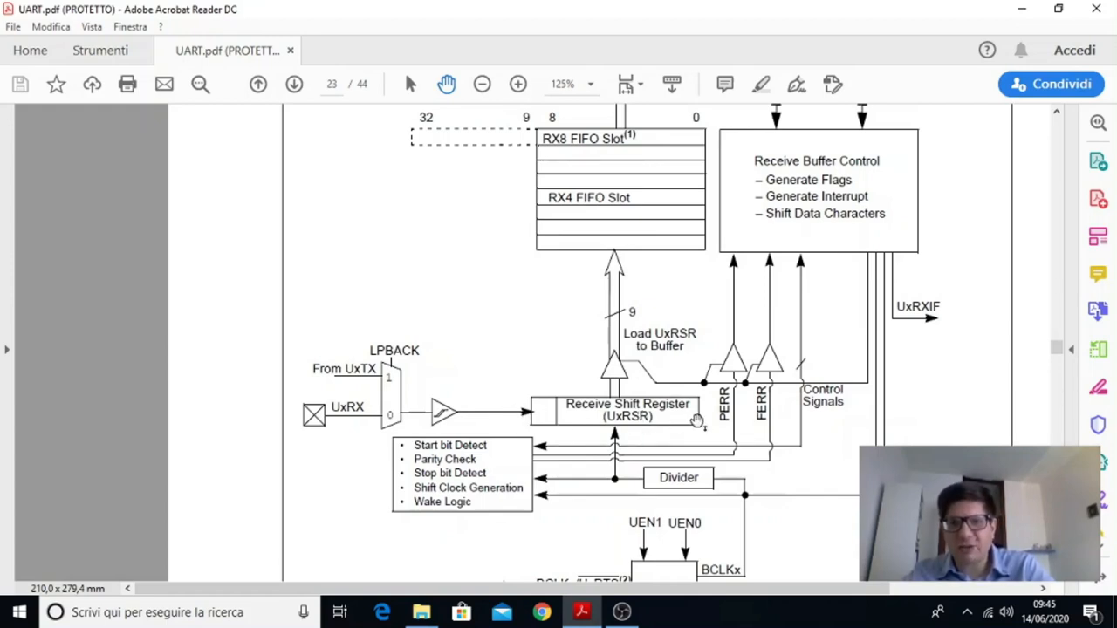
mouse_move(806, 366)
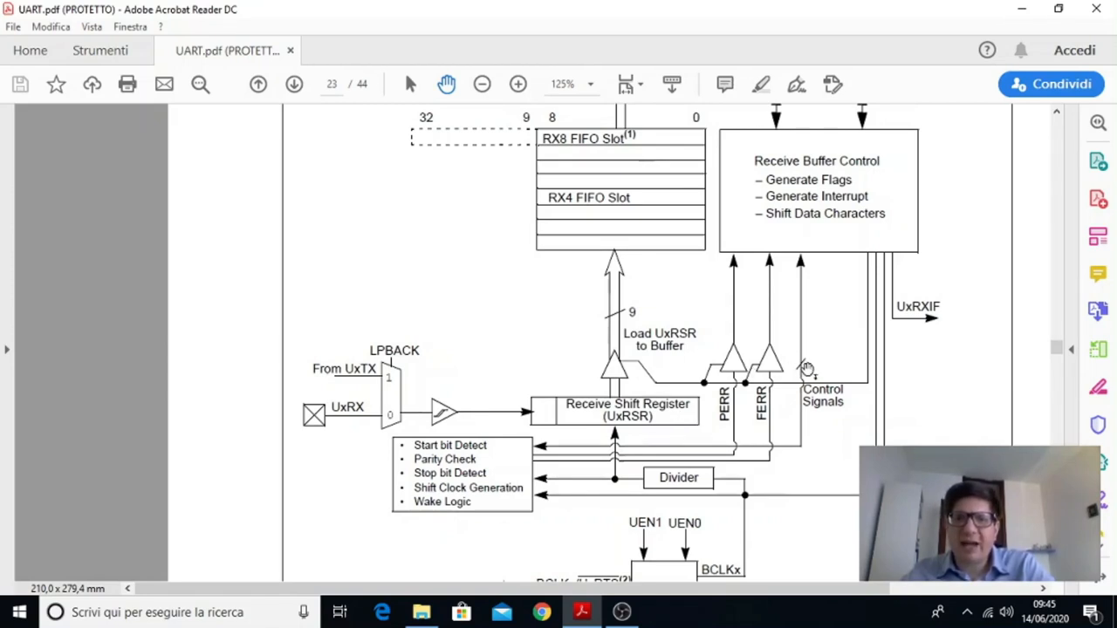
mouse_move(858, 288)
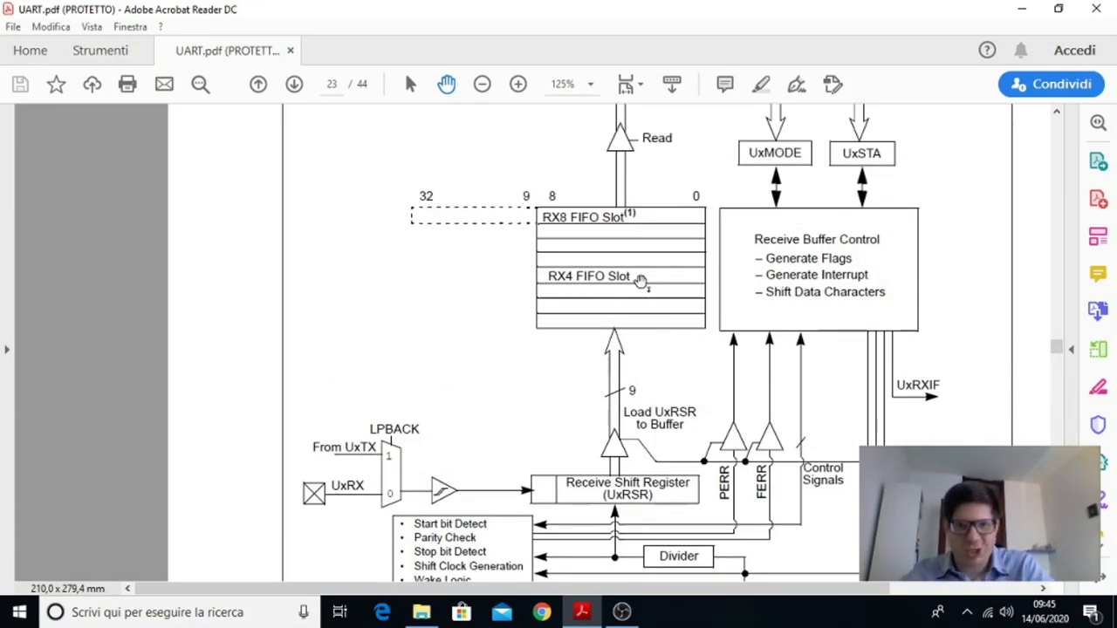
mouse_move(635, 275)
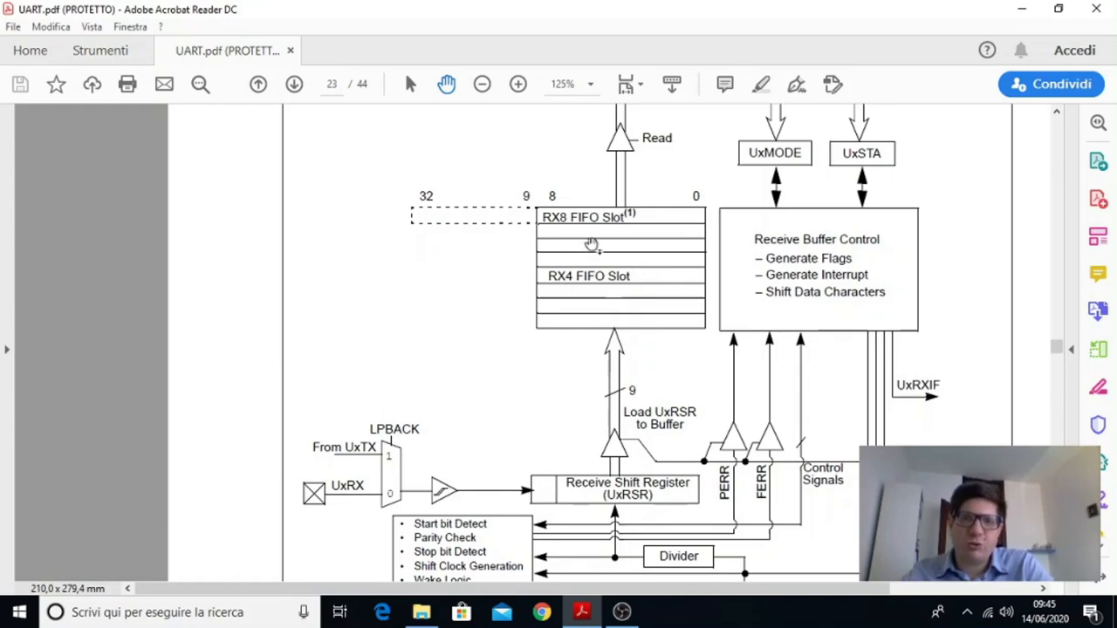
mouse_move(636, 290)
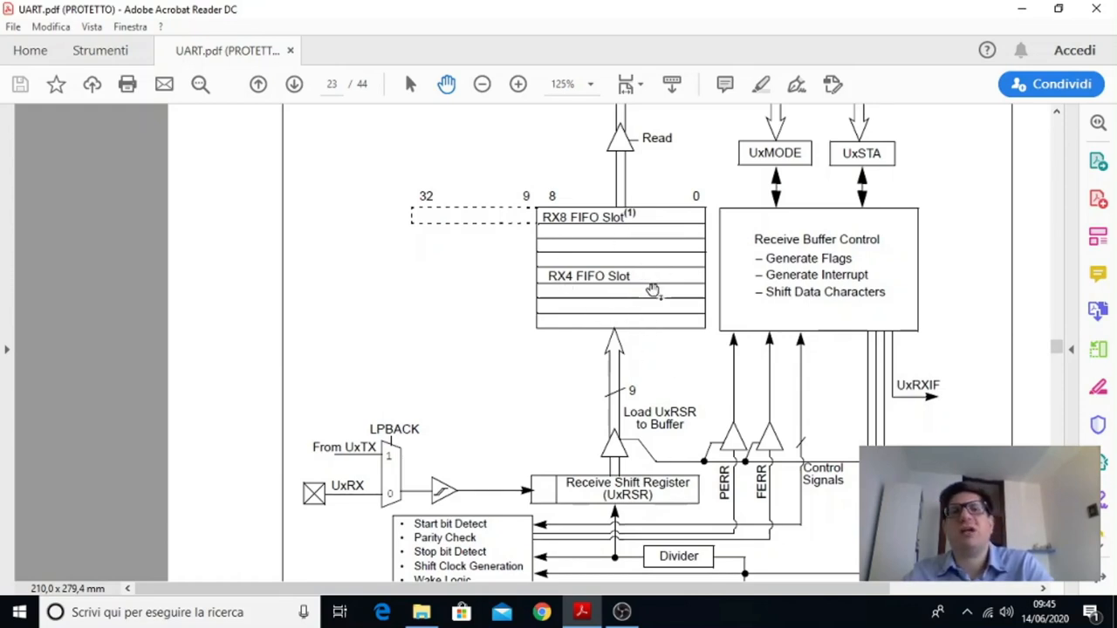
scroll("up", 3)
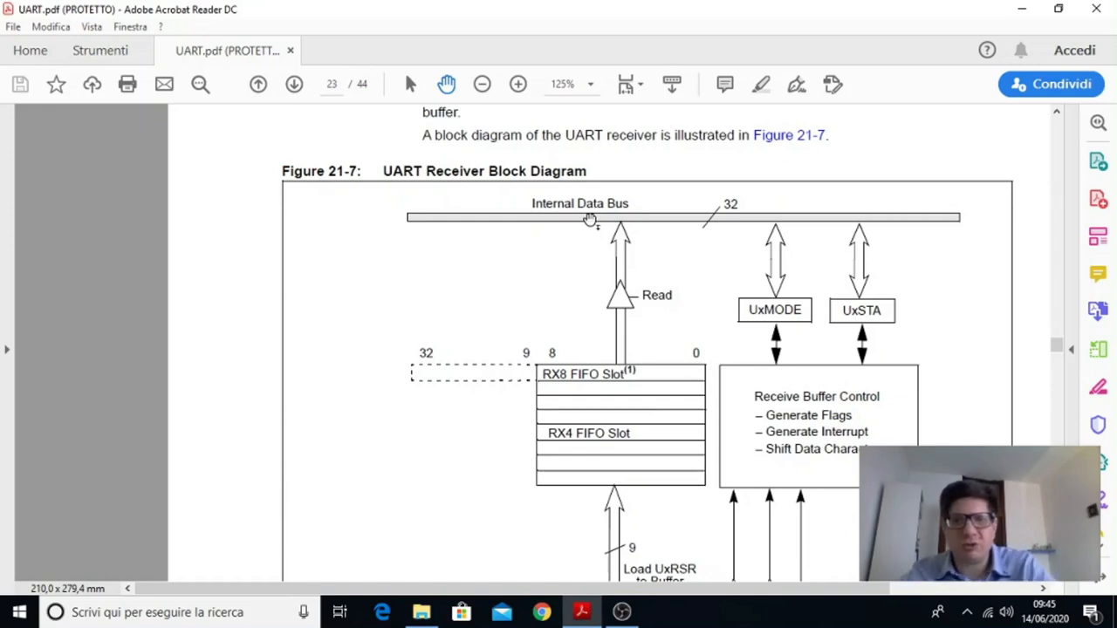
scroll("down", 3)
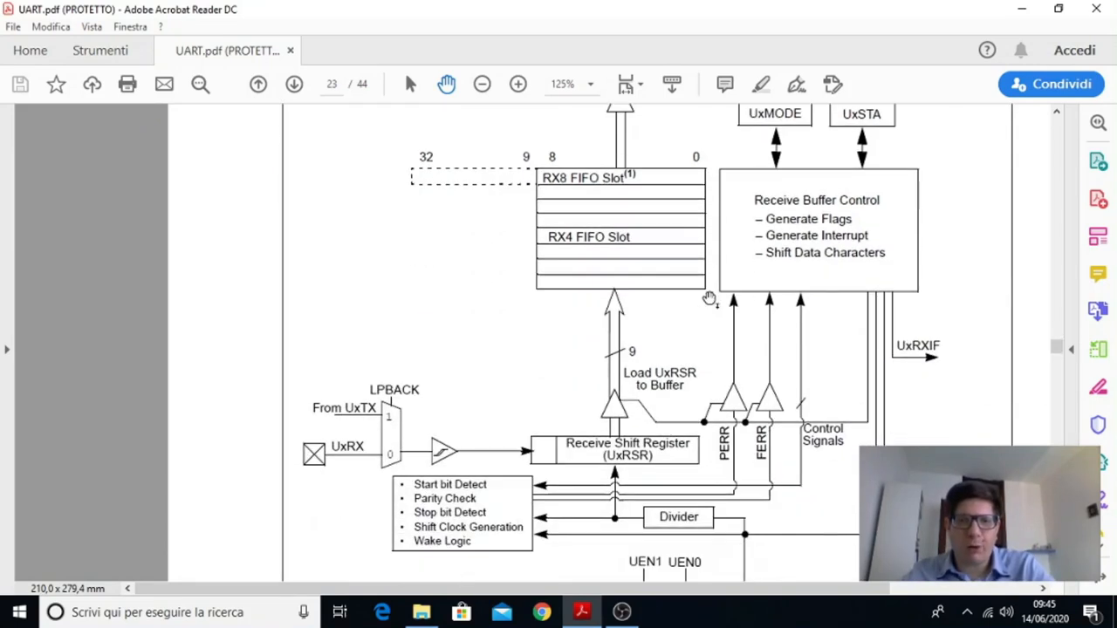
mouse_move(648, 421)
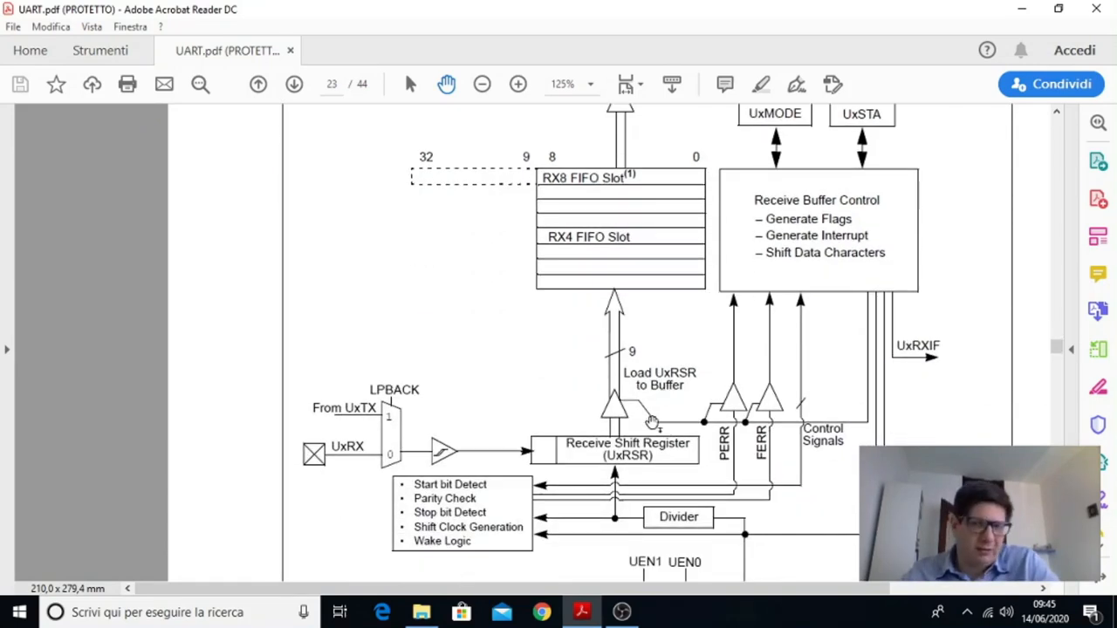
mouse_move(652, 441)
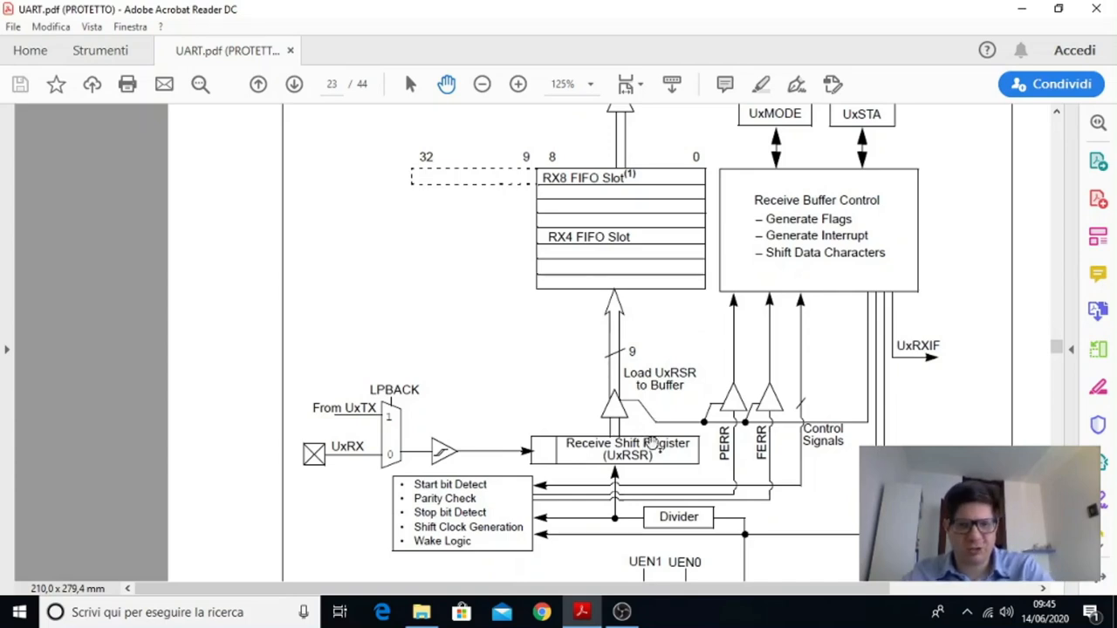
scroll("down", 3)
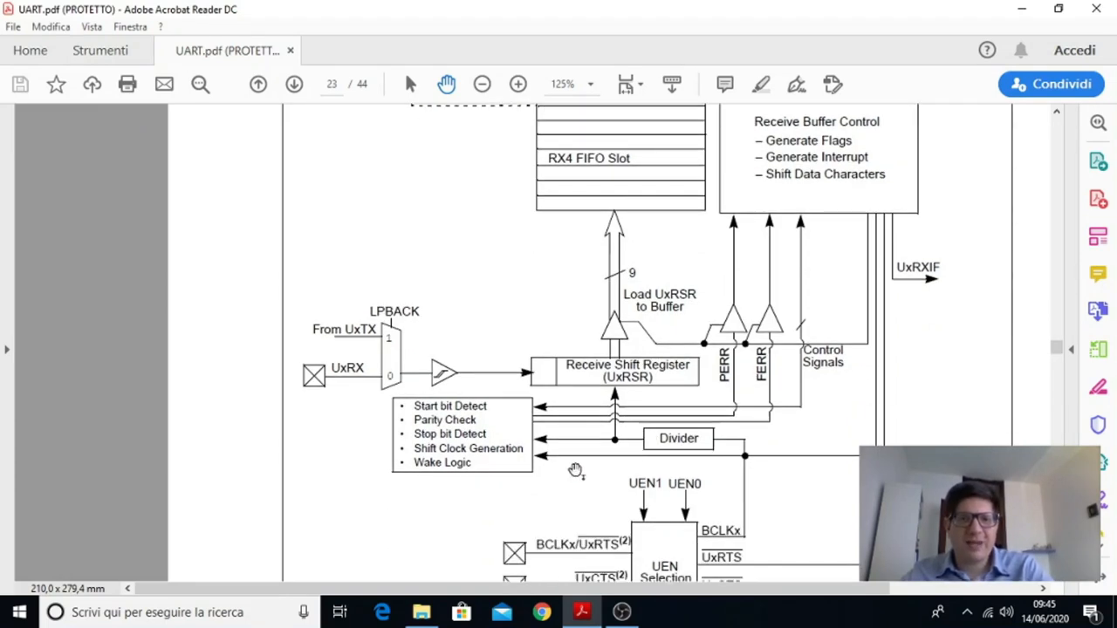
mouse_move(507, 451)
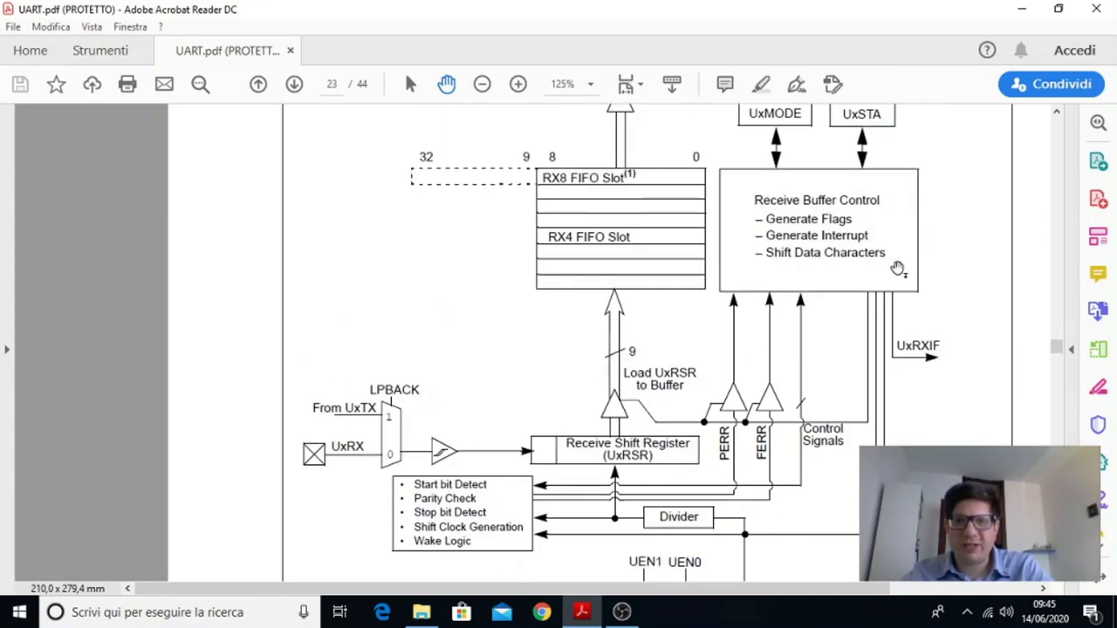
mouse_move(781, 397)
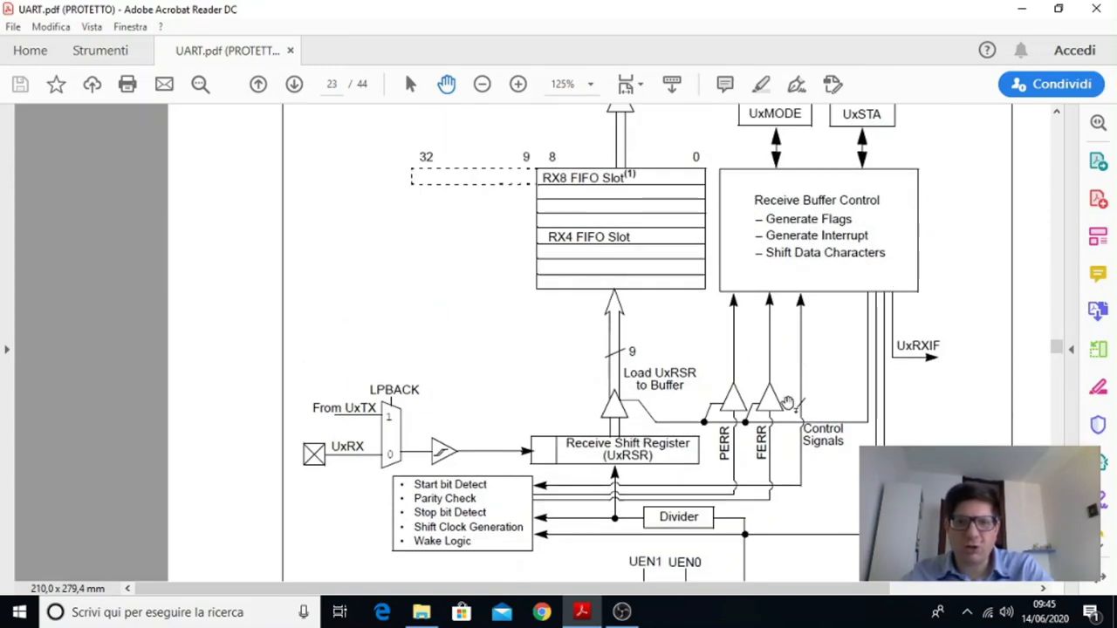
mouse_move(495, 518)
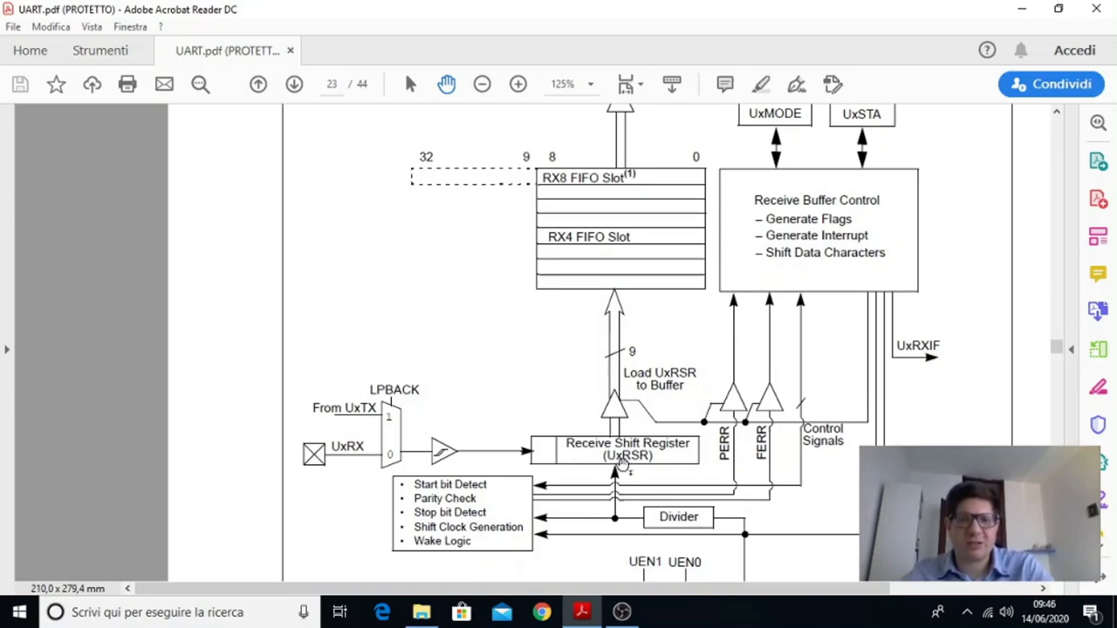
mouse_move(782, 517)
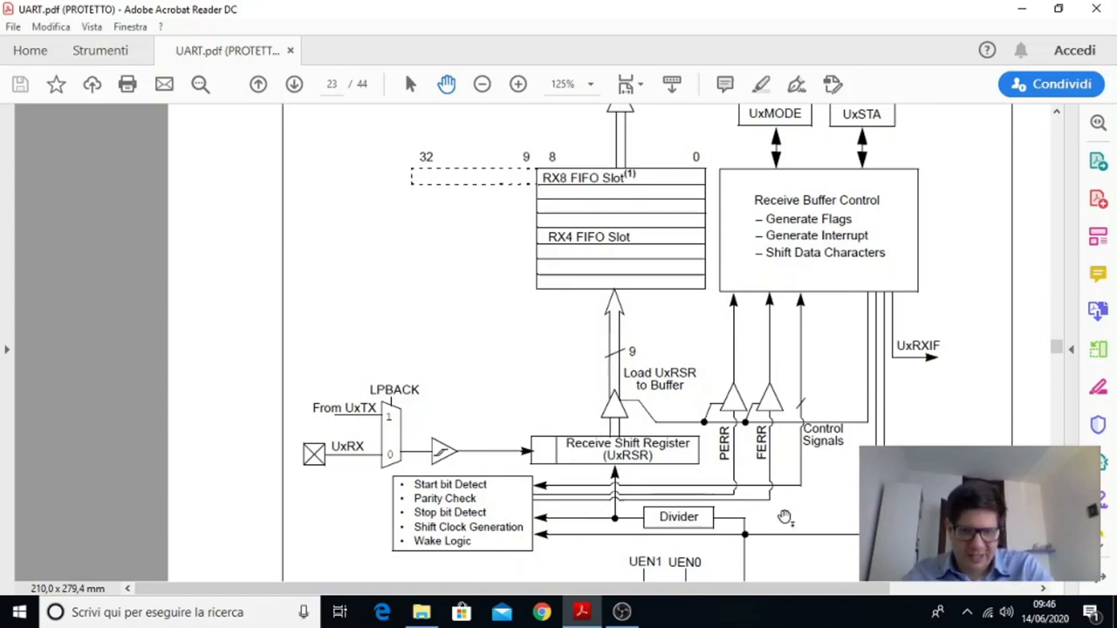
mouse_move(489, 510)
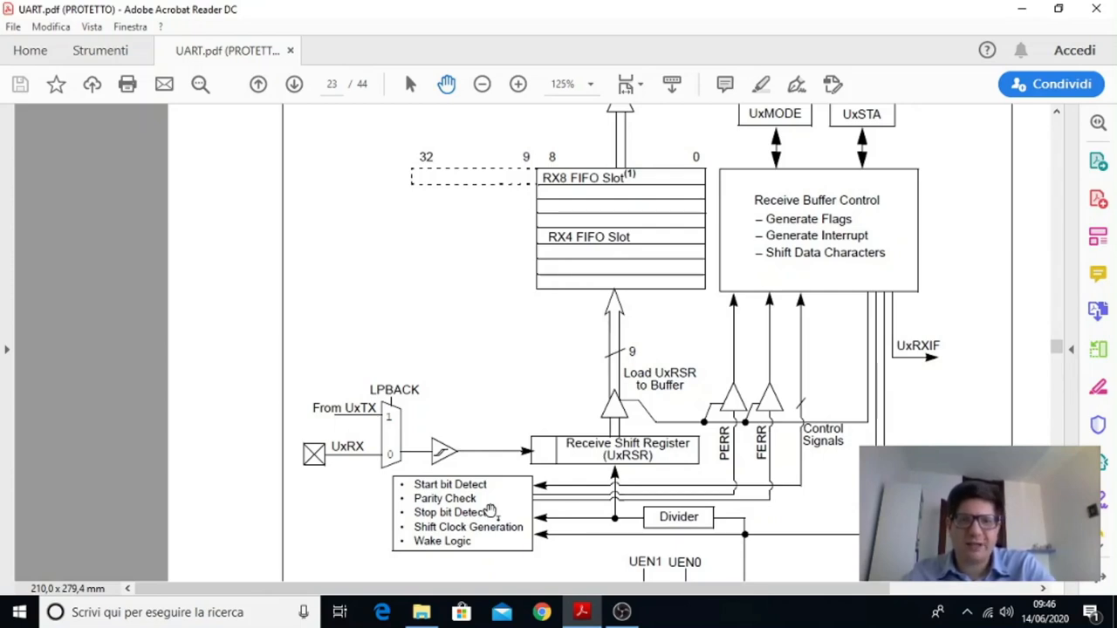
mouse_move(512, 489)
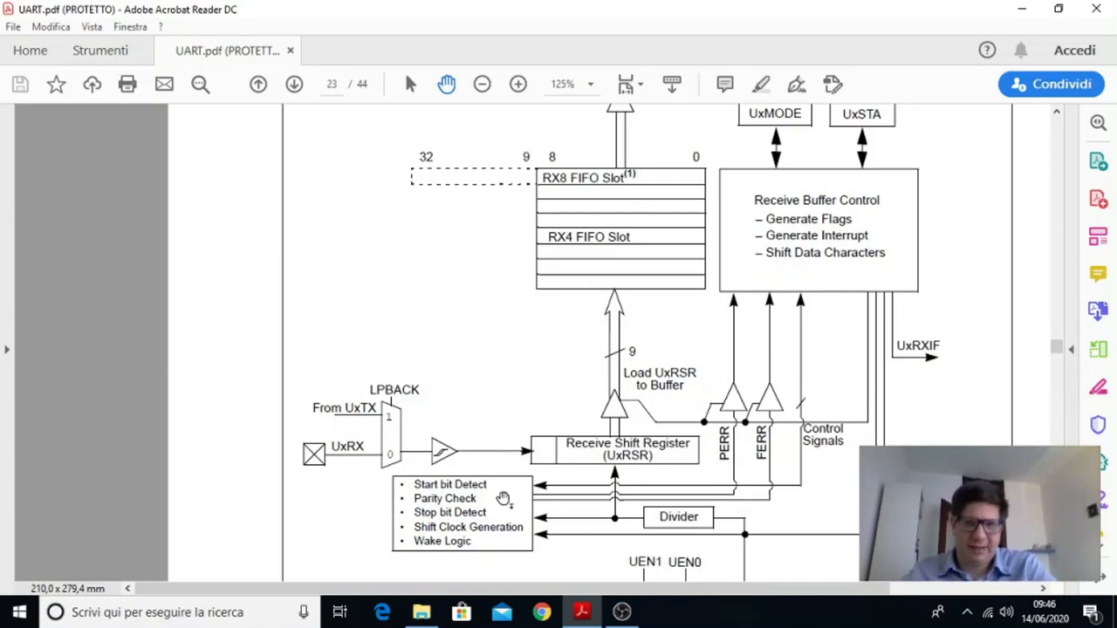
mouse_move(489, 527)
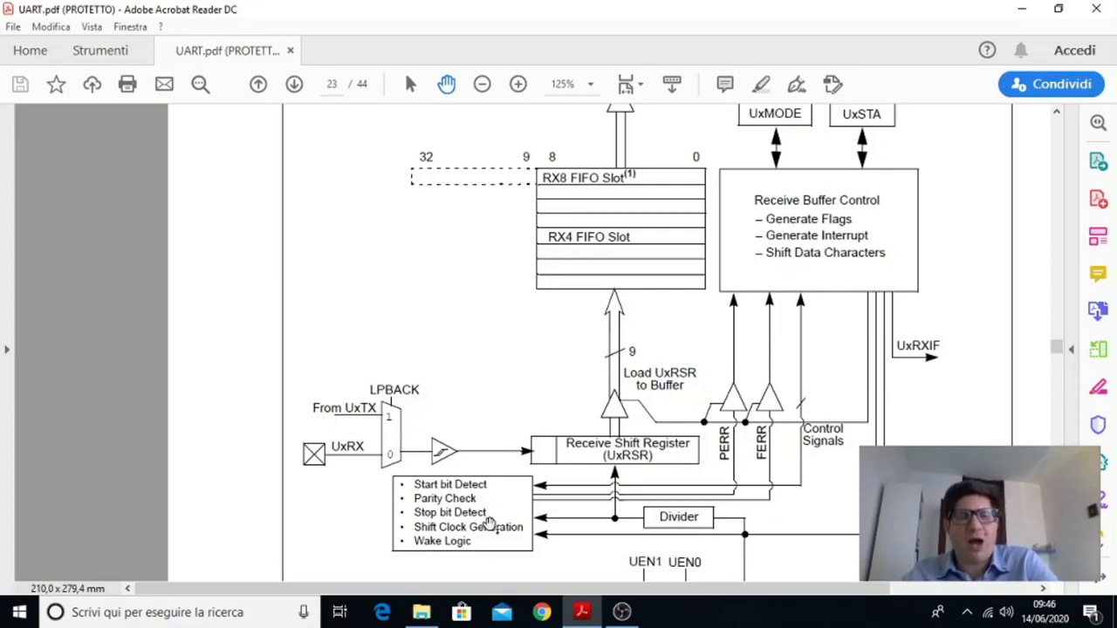
mouse_move(700, 462)
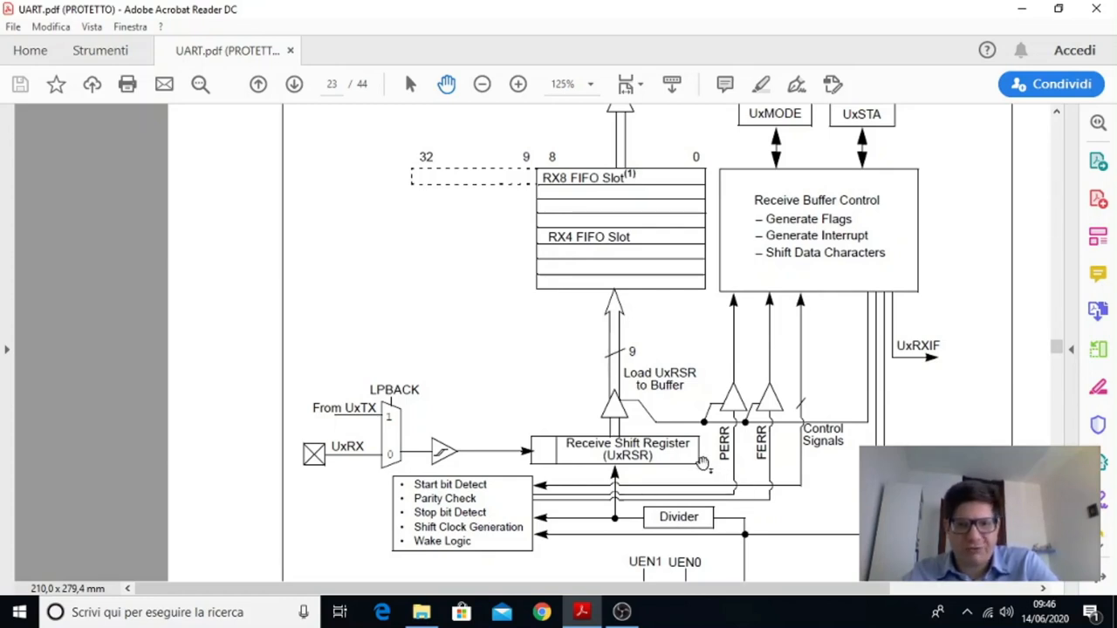
mouse_move(543, 450)
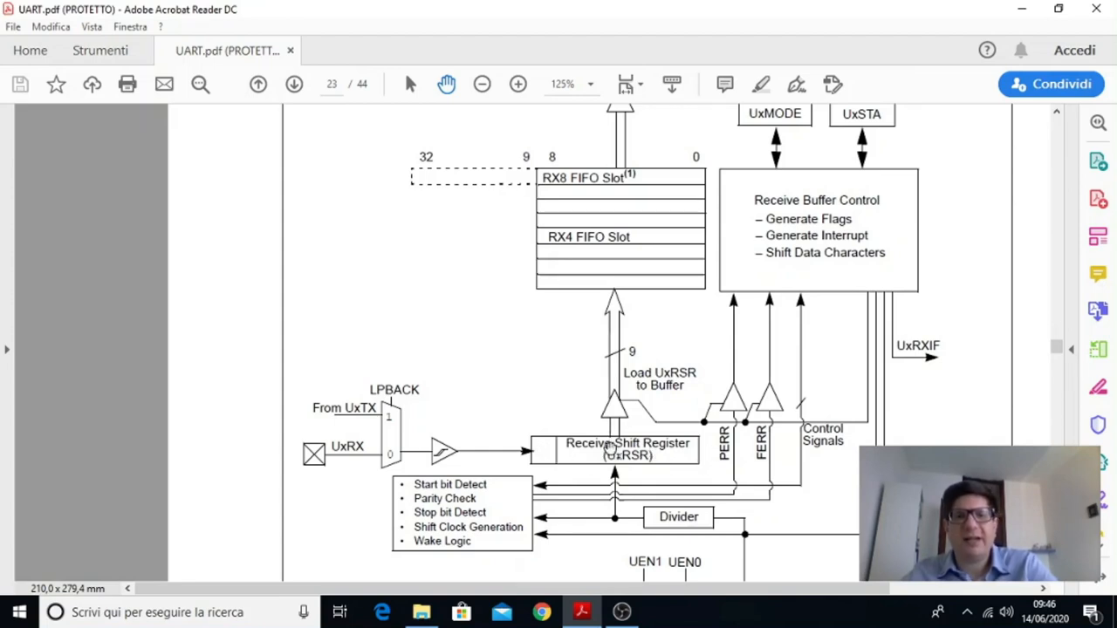
mouse_move(606, 462)
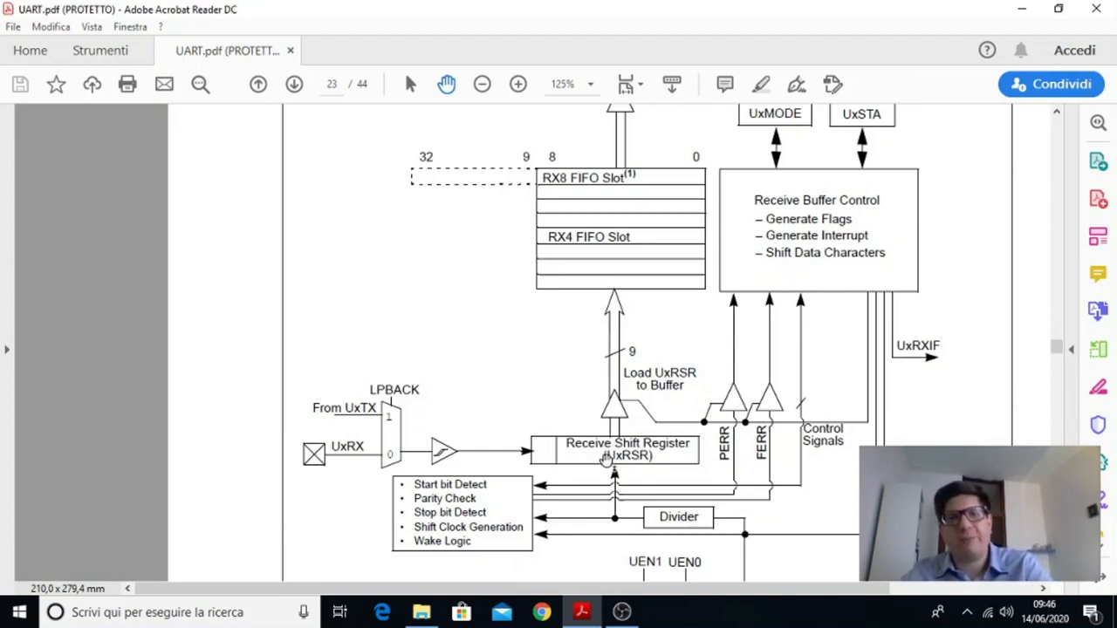
mouse_move(630, 273)
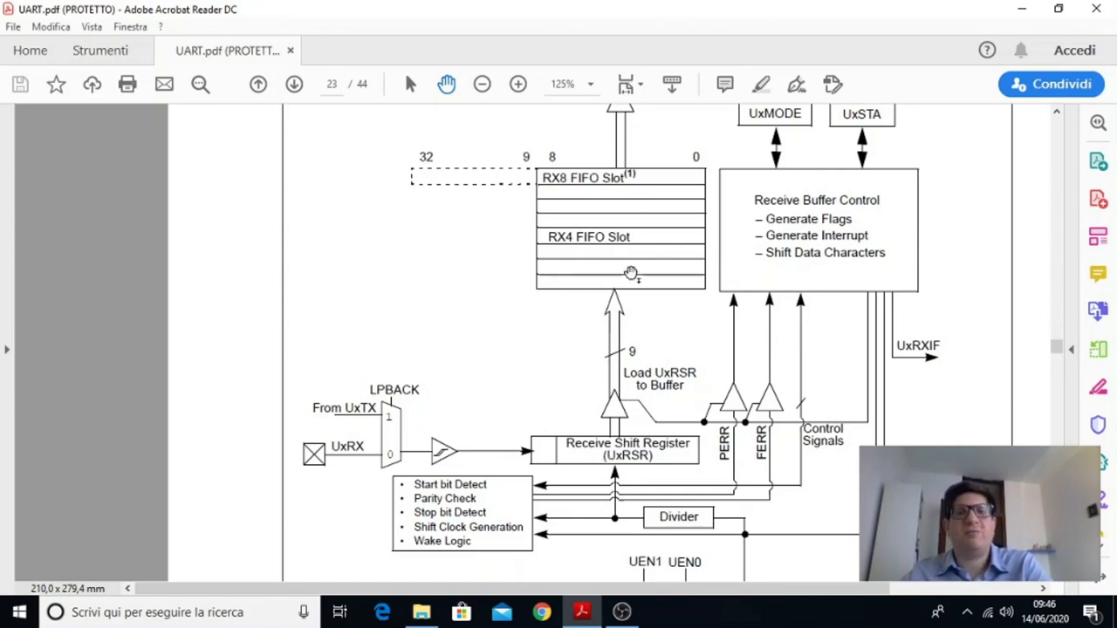
mouse_move(546, 462)
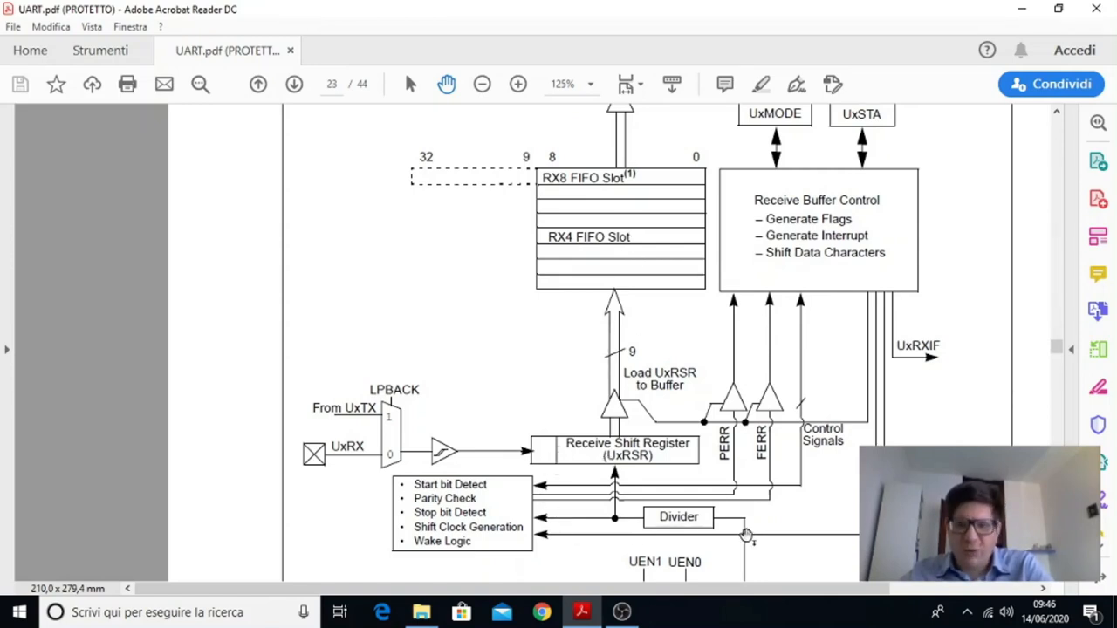
Scroll down to the UEN Selection block, then switch to OBS Studio from the taskbar
scroll("down", 3)
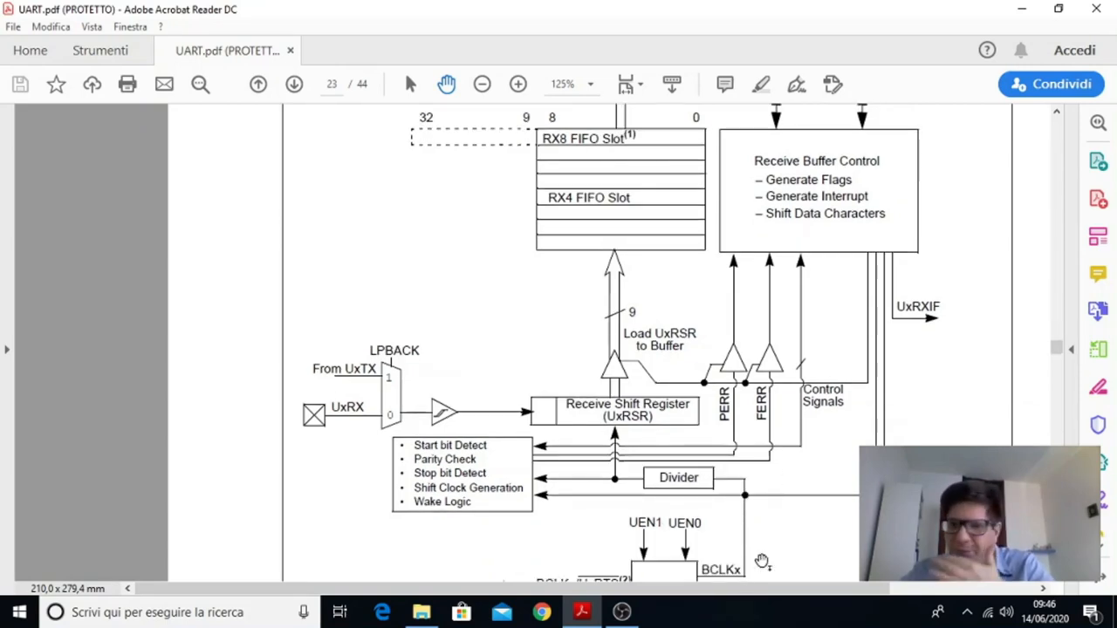
mouse_move(656, 478)
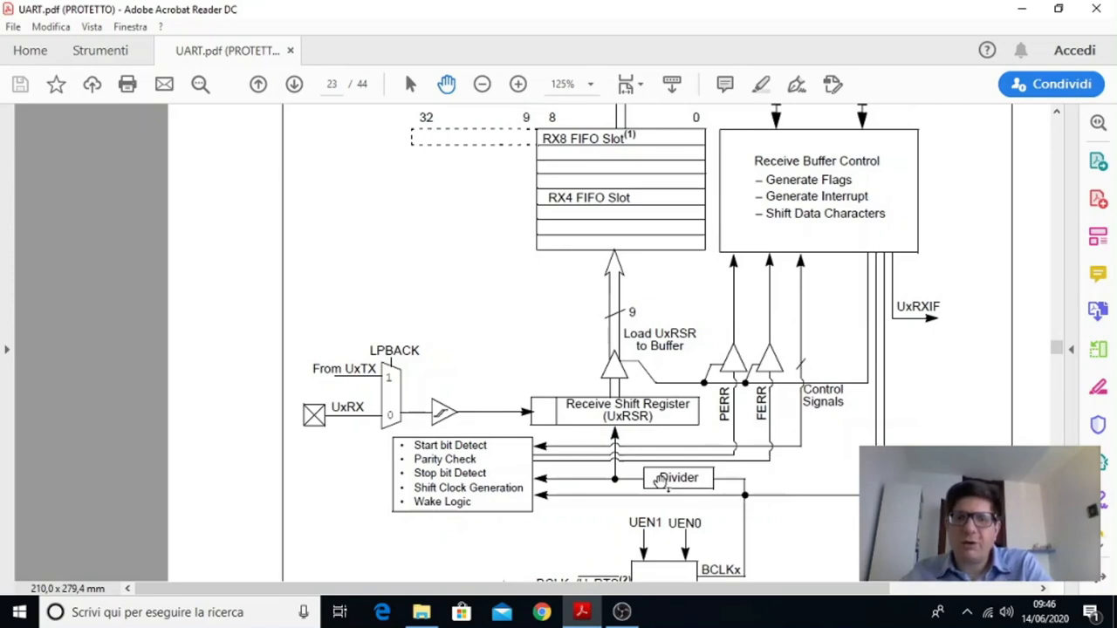
scroll("down", 3)
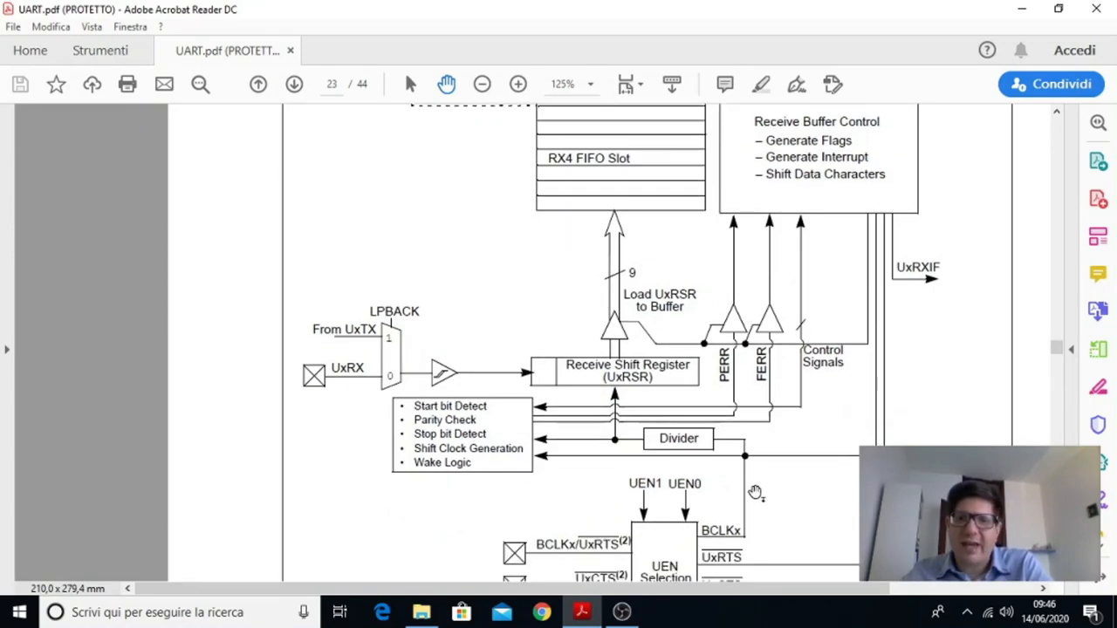
scroll("down", 3)
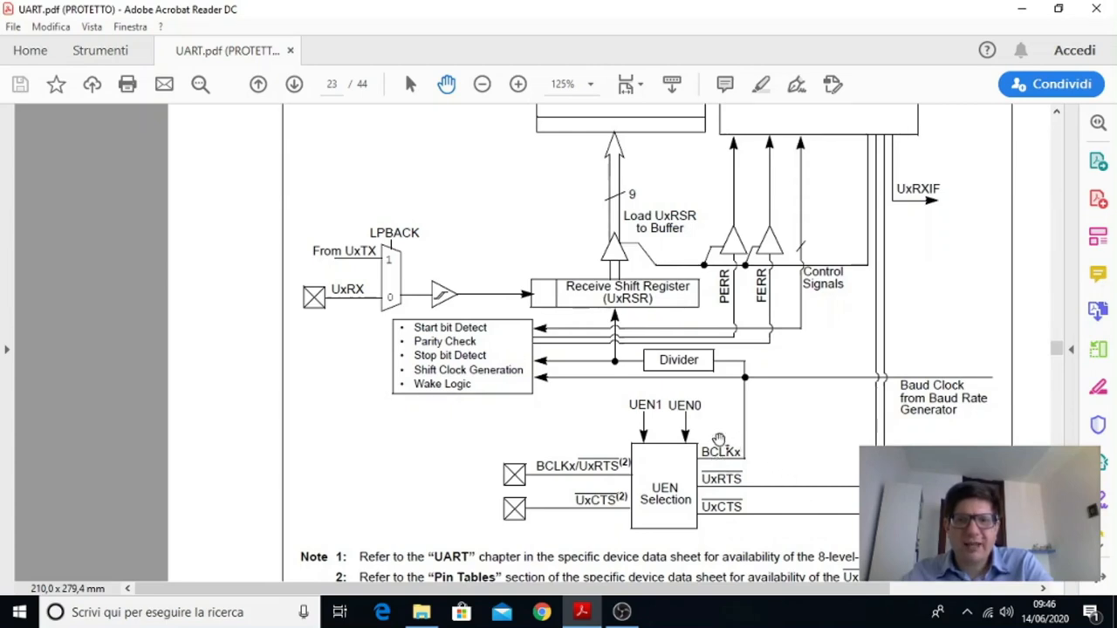
mouse_move(707, 411)
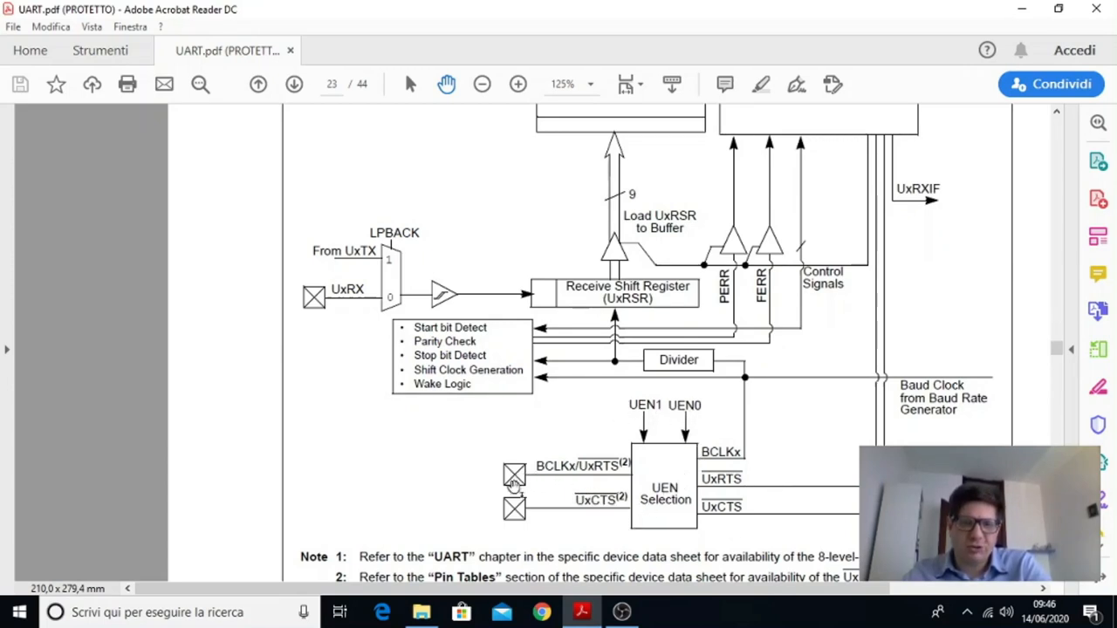
mouse_move(644, 502)
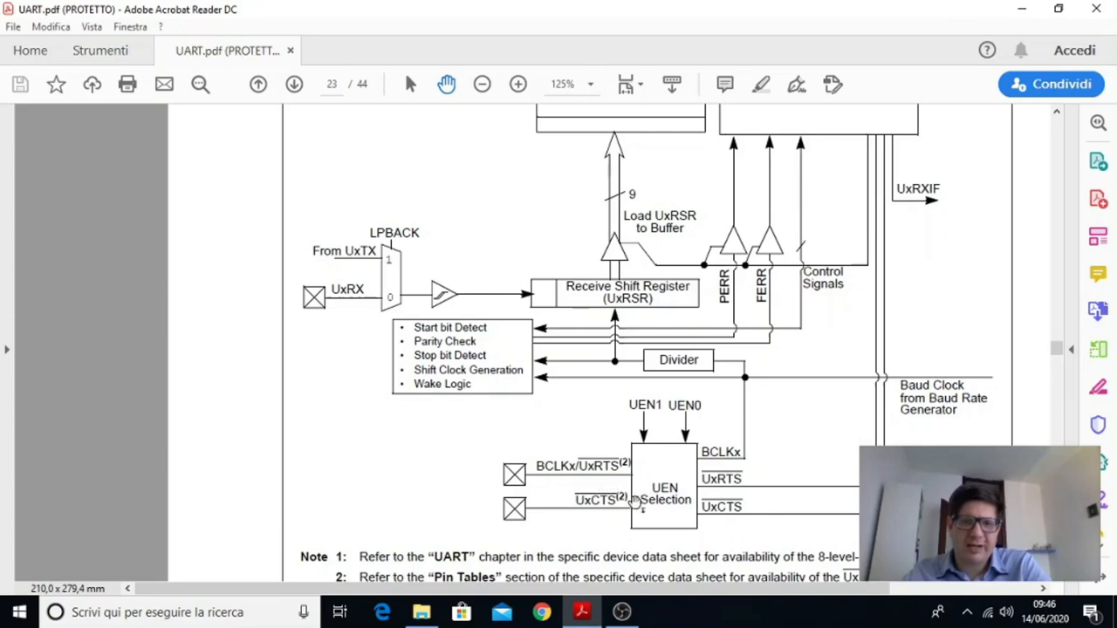
mouse_move(651, 504)
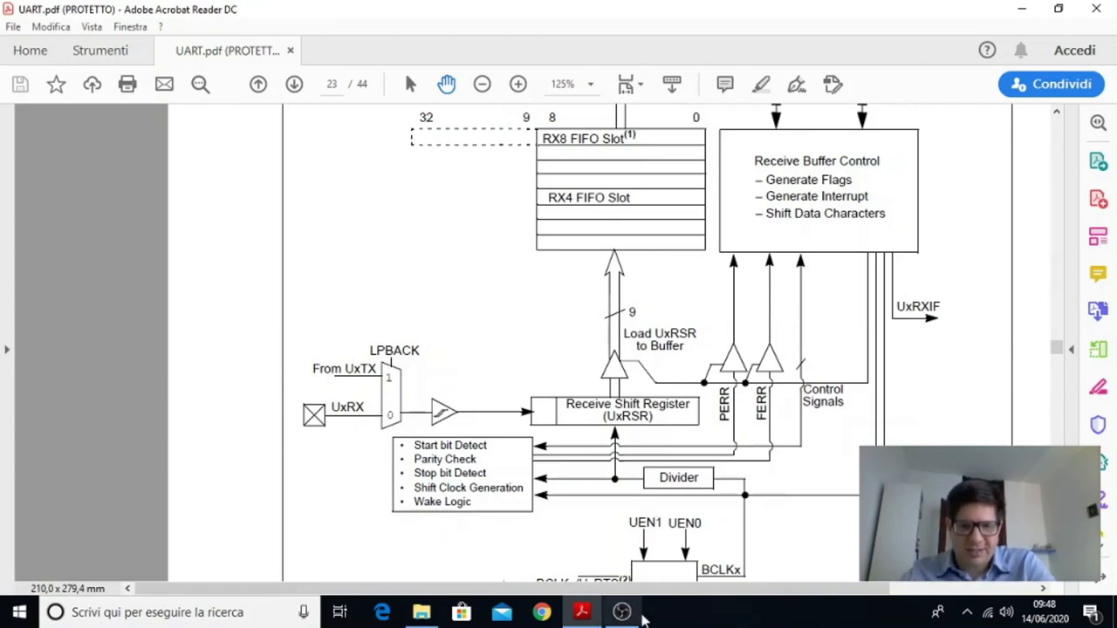
left_click(618, 612)
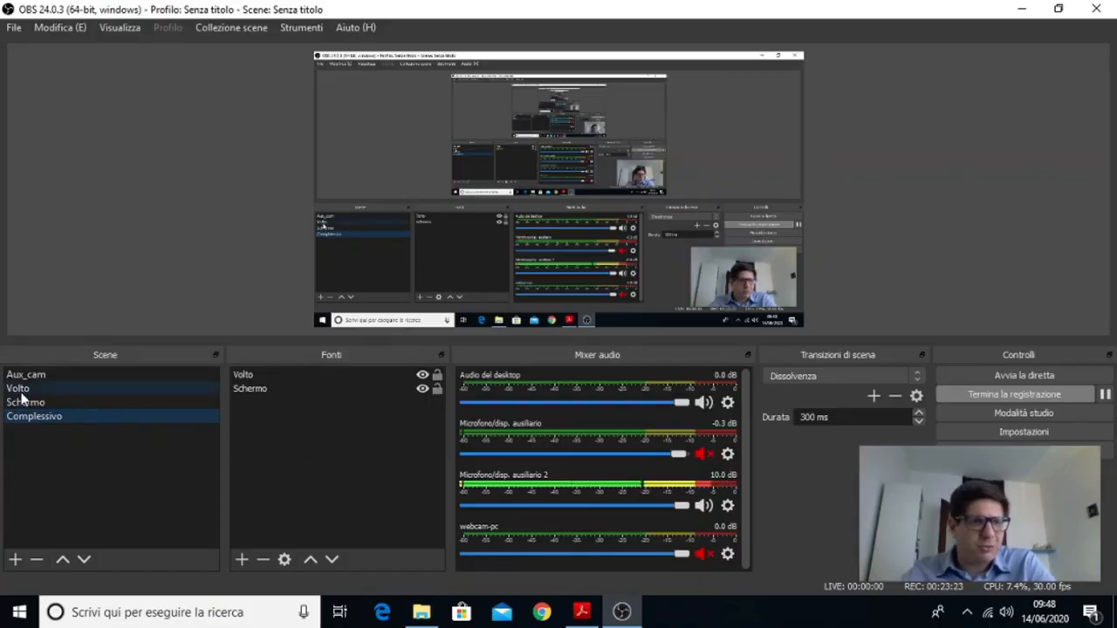